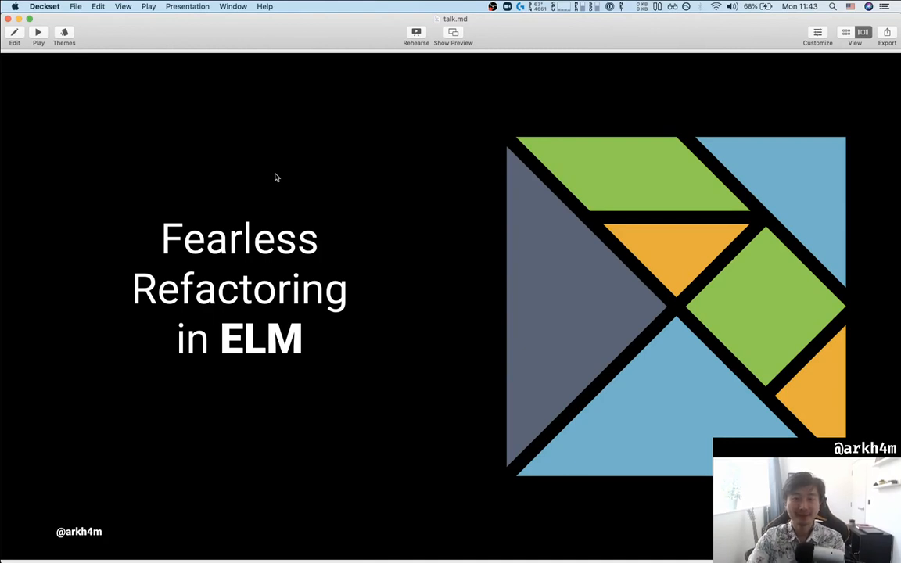
{"action": "mouse_move", "coordinate": [436, 122]}
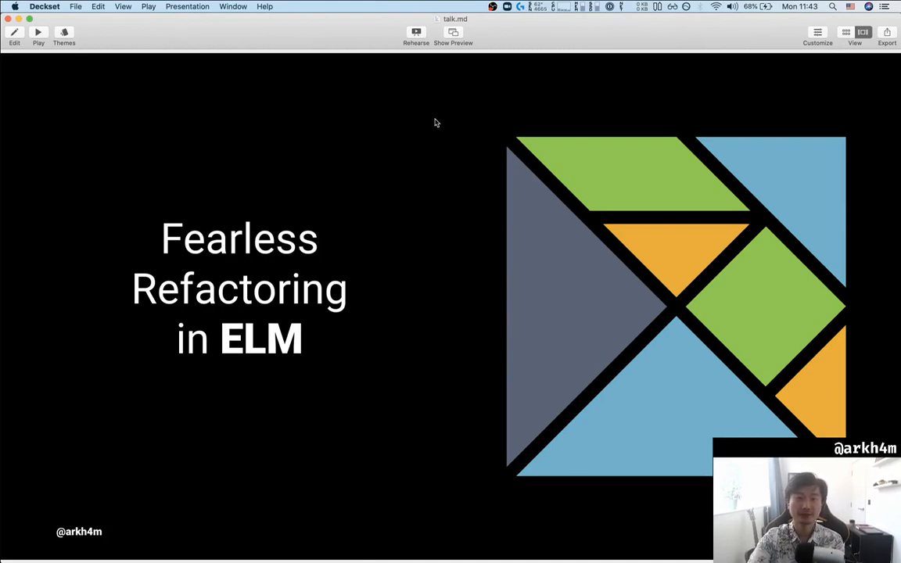
{"action": "mouse_move", "coordinate": [430, 170]}
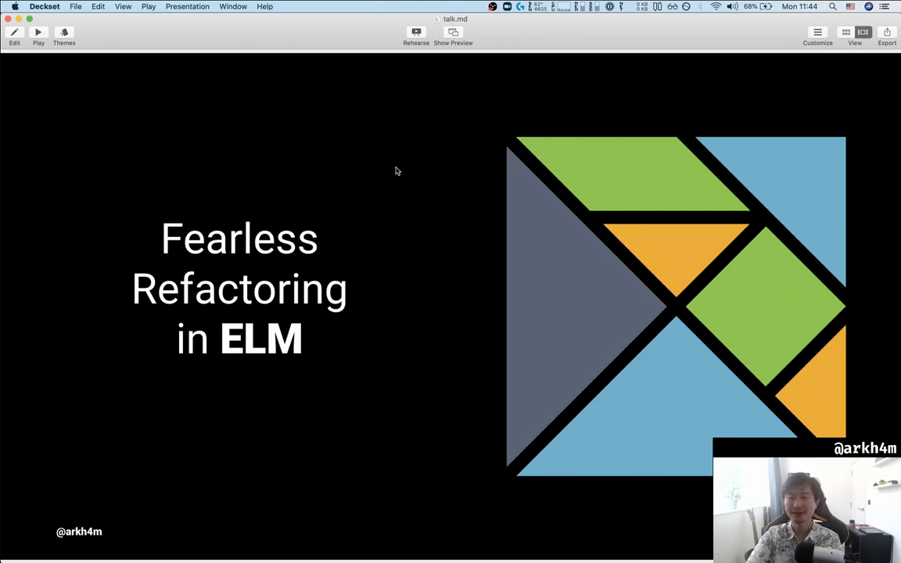
{"action": "mouse_move", "coordinate": [404, 172]}
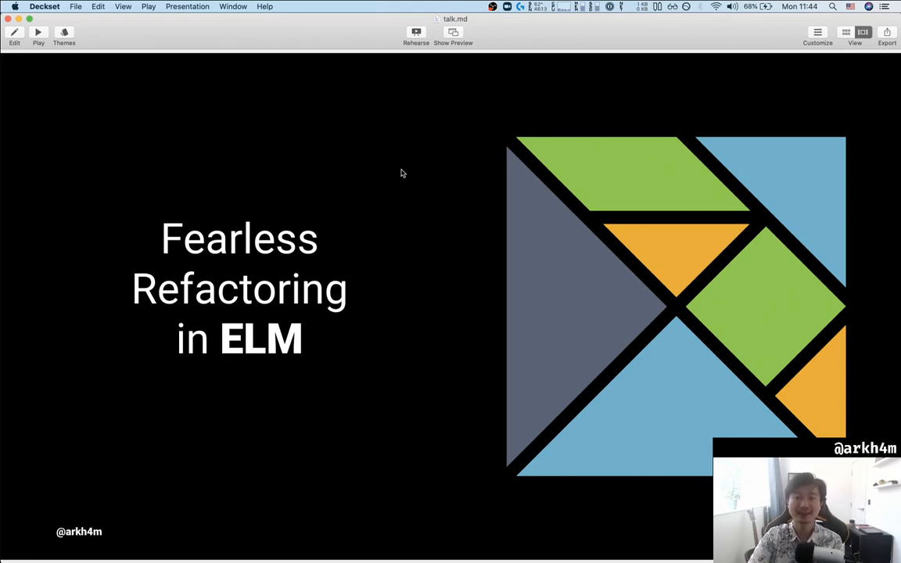
{"action": "mouse_move", "coordinate": [34, 77]}
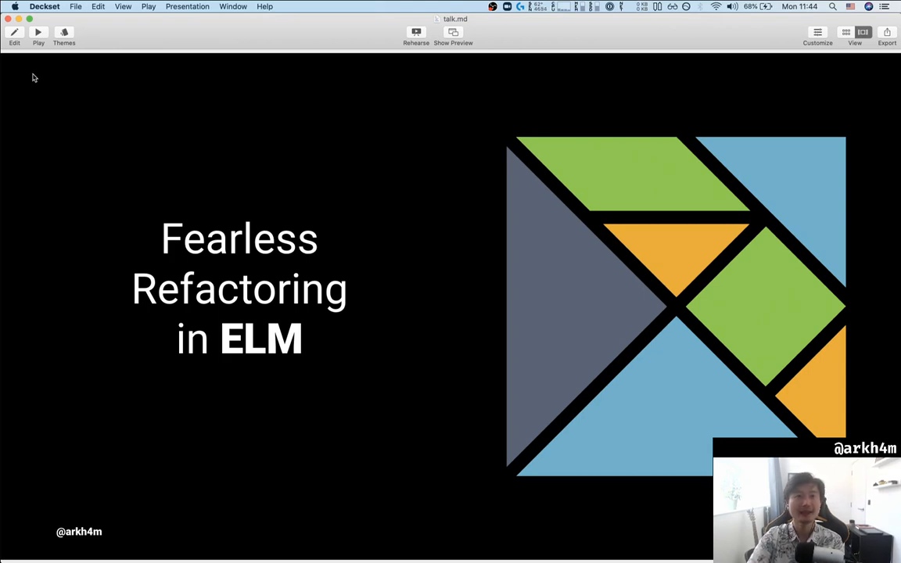
- Start the full-screen slideshow on the Hello introduction slide
{"action": "left_click", "coordinate": [37, 31]}
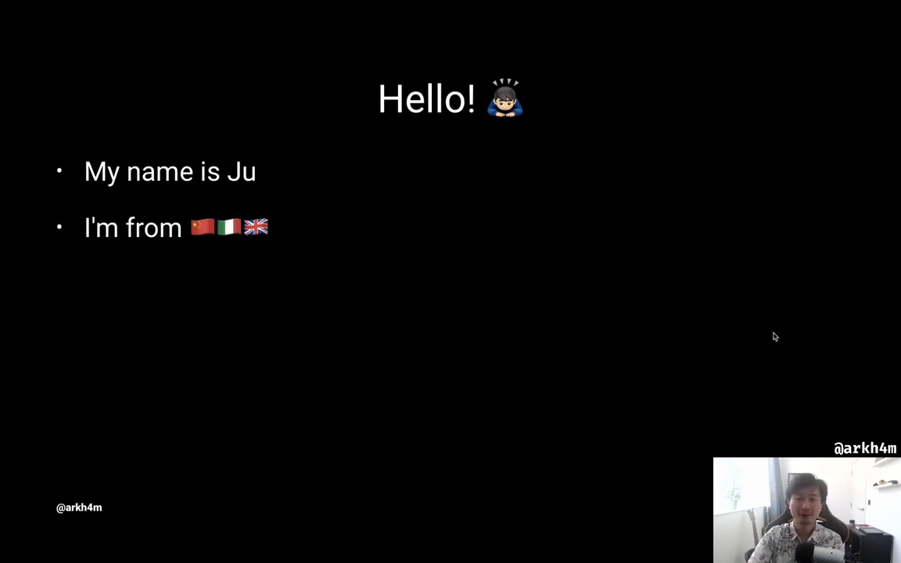
{"action": "mouse_move", "coordinate": [767, 350]}
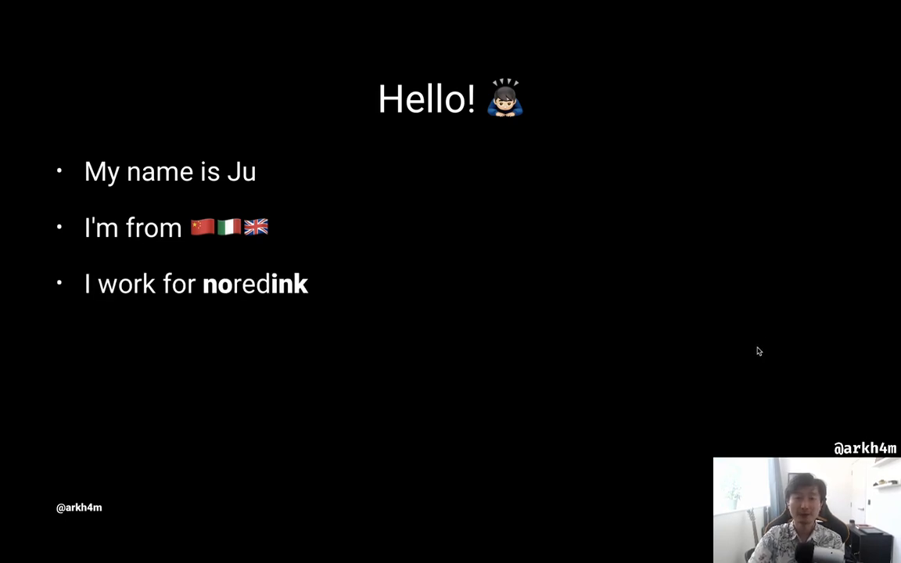
{"action": "mouse_move", "coordinate": [712, 351]}
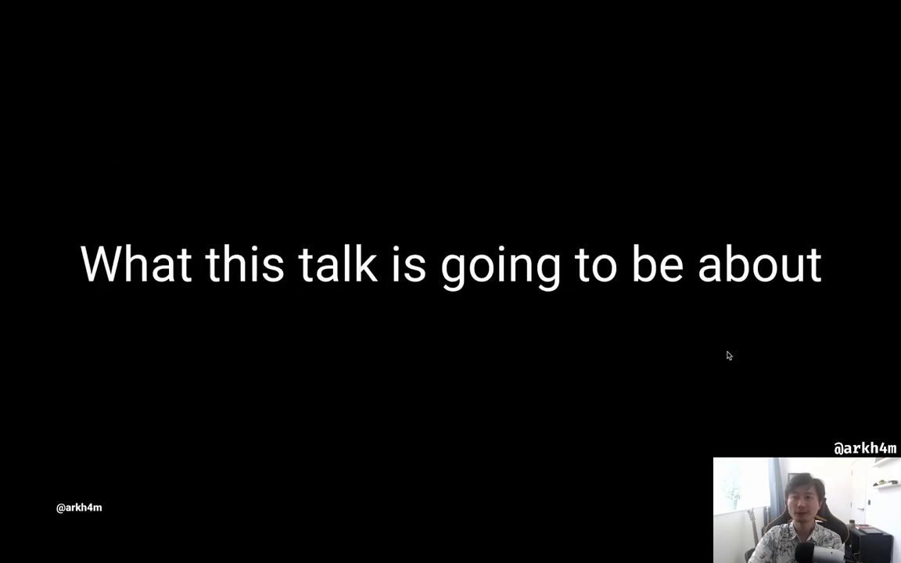
{"action": "mouse_move", "coordinate": [747, 391]}
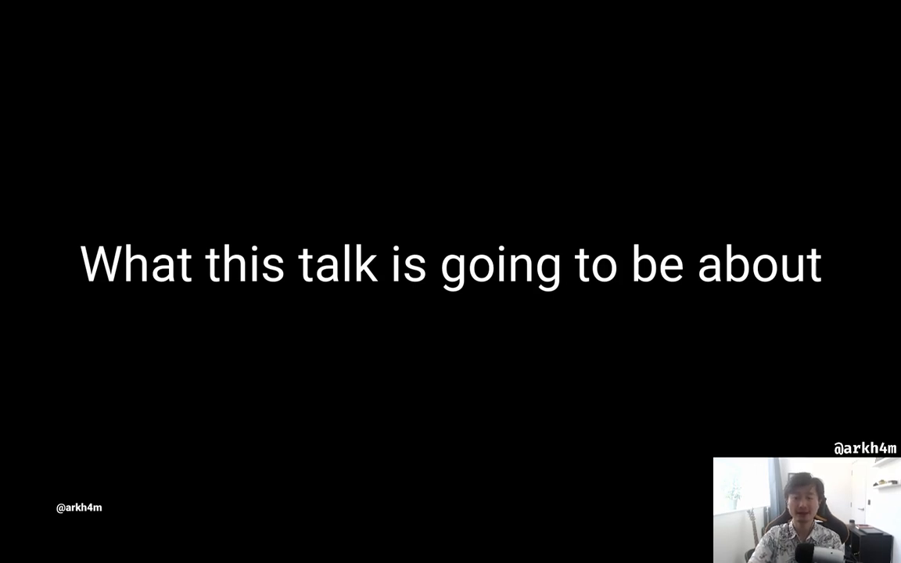
{"action": "mouse_move", "coordinate": [734, 427]}
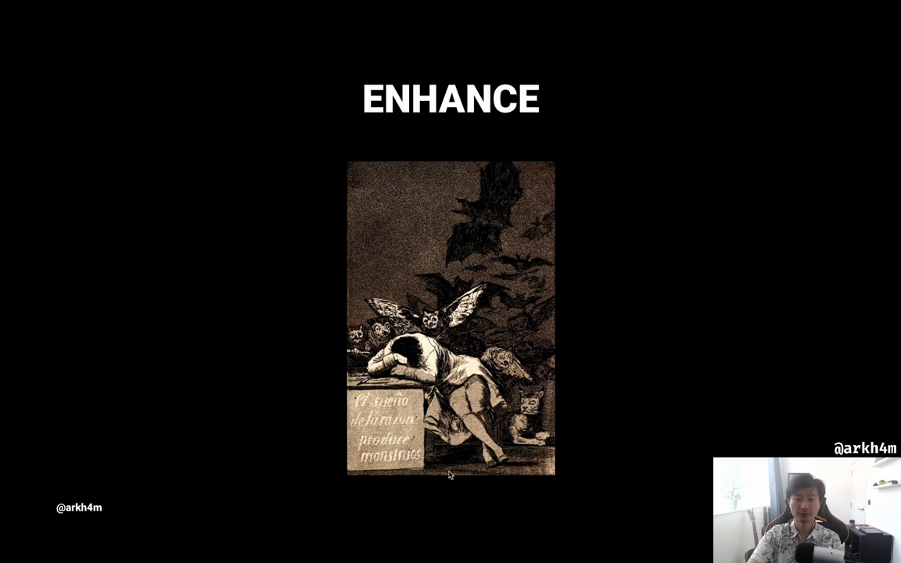
{"action": "mouse_move", "coordinate": [751, 385]}
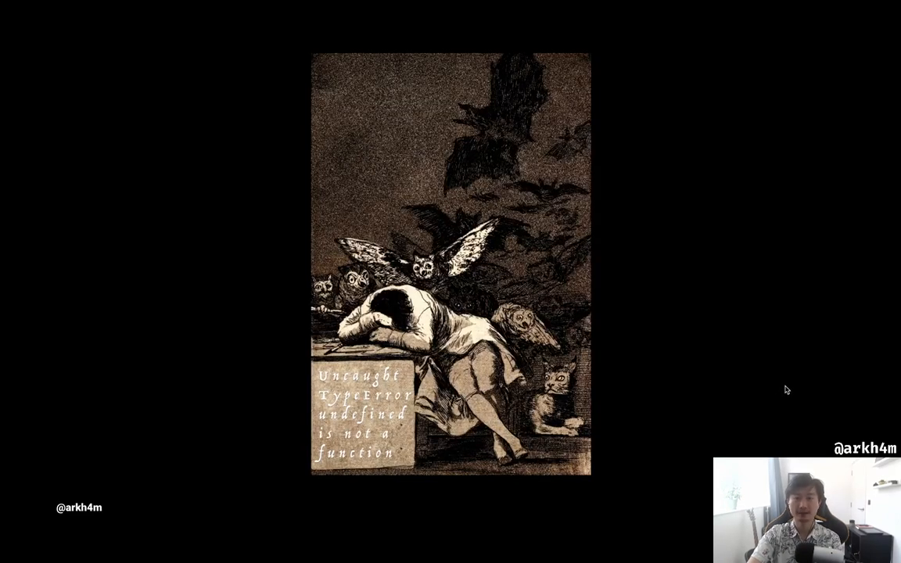
{"action": "mouse_move", "coordinate": [432, 289]}
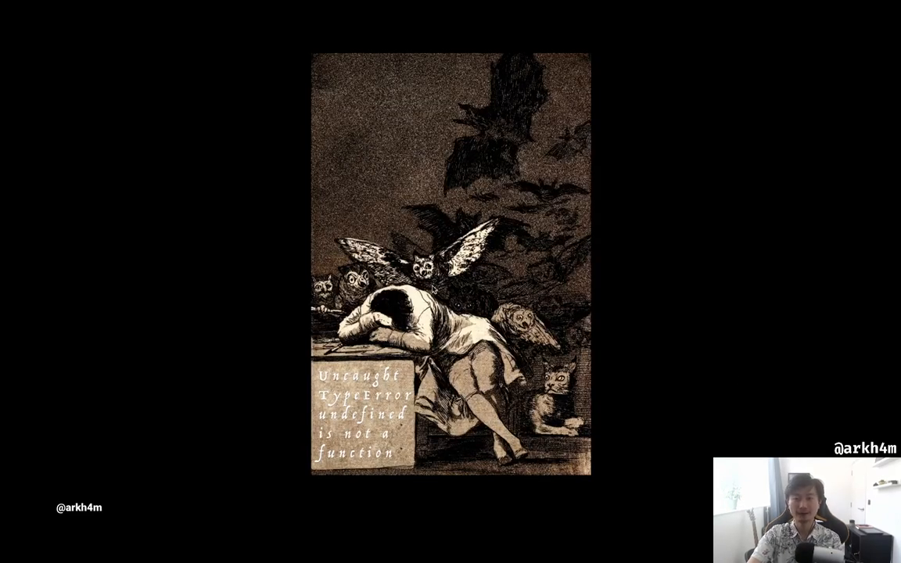
{"action": "mouse_move", "coordinate": [778, 352]}
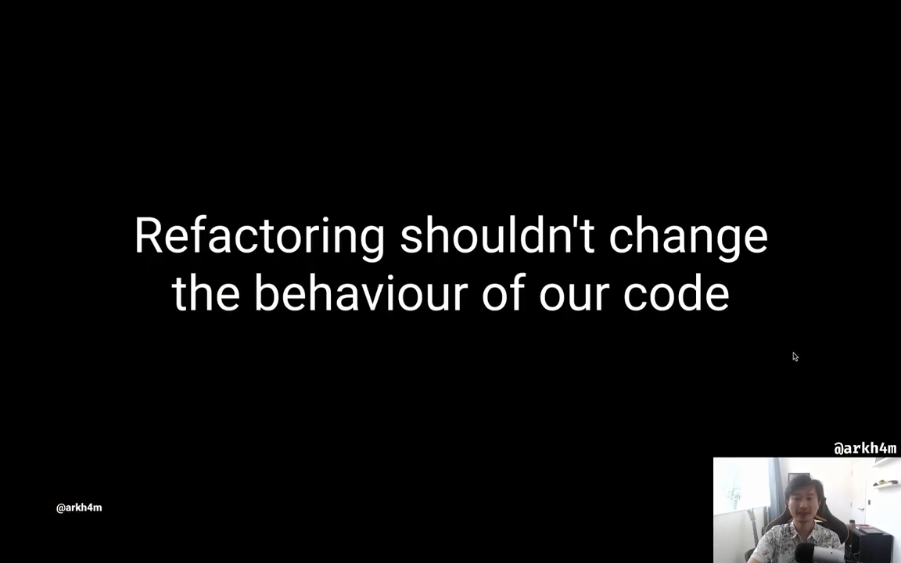
{"action": "mouse_move", "coordinate": [795, 372]}
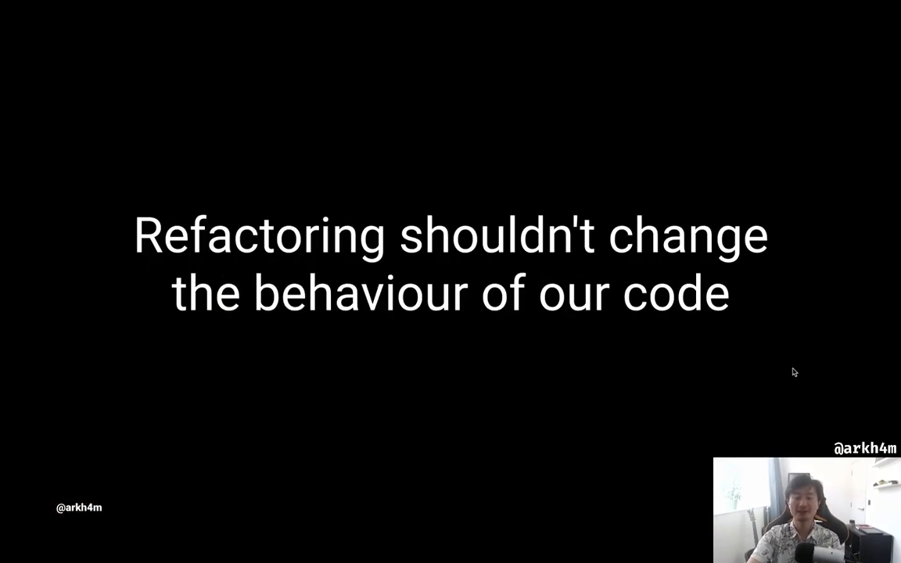
{"action": "mouse_move", "coordinate": [799, 365]}
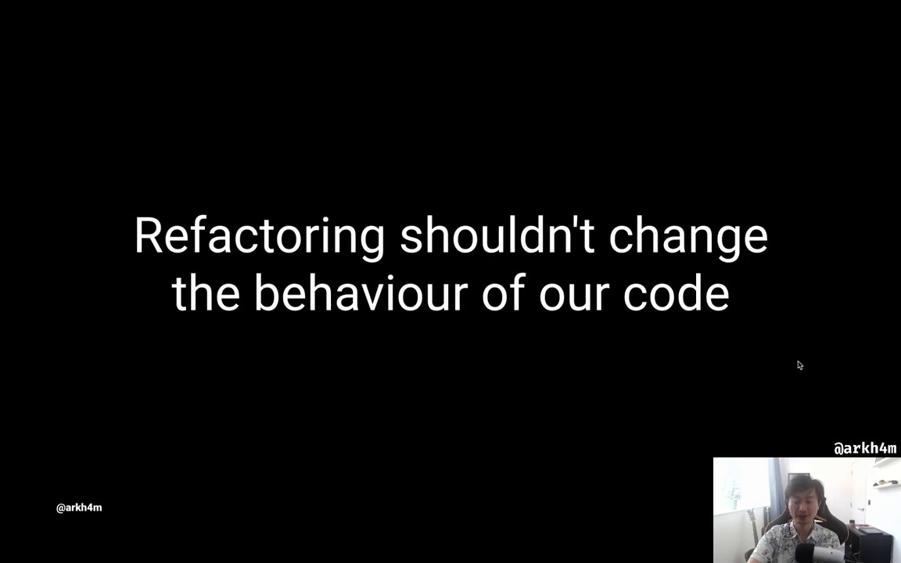
{"action": "mouse_move", "coordinate": [801, 371]}
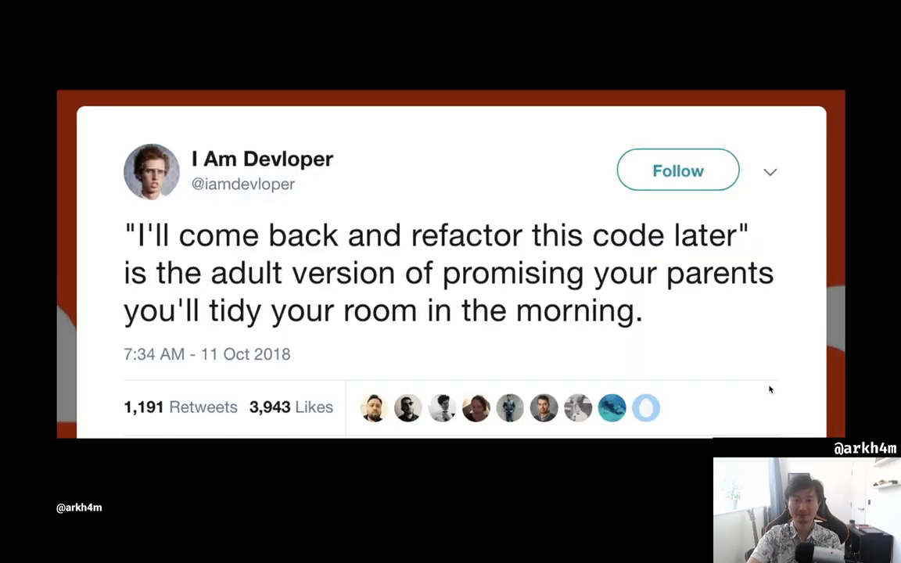
{"action": "mouse_move", "coordinate": [777, 381]}
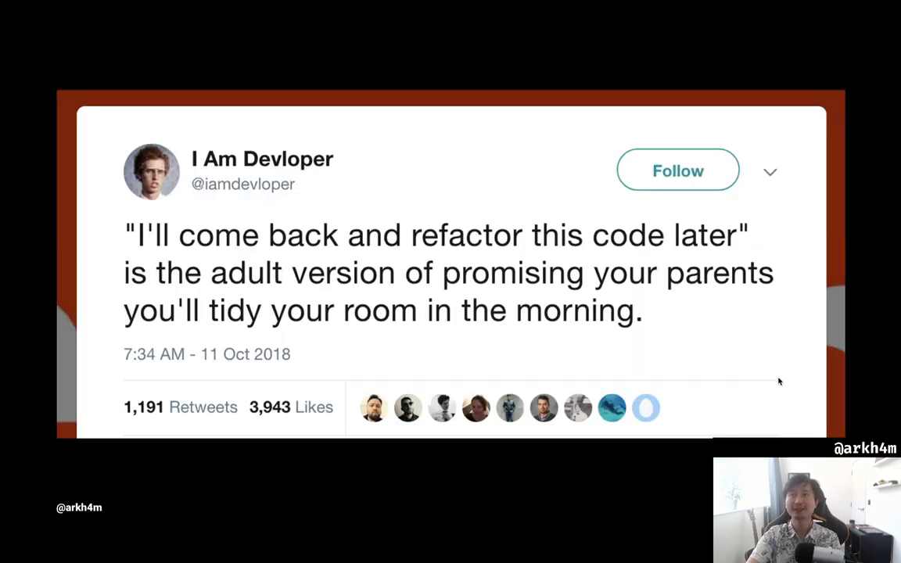
{"action": "mouse_move", "coordinate": [774, 377]}
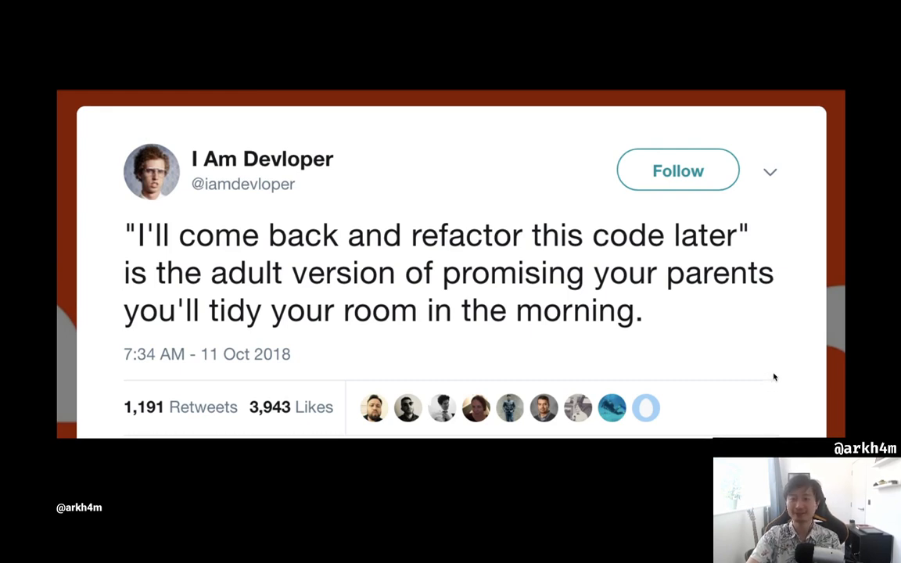
{"action": "mouse_move", "coordinate": [779, 393]}
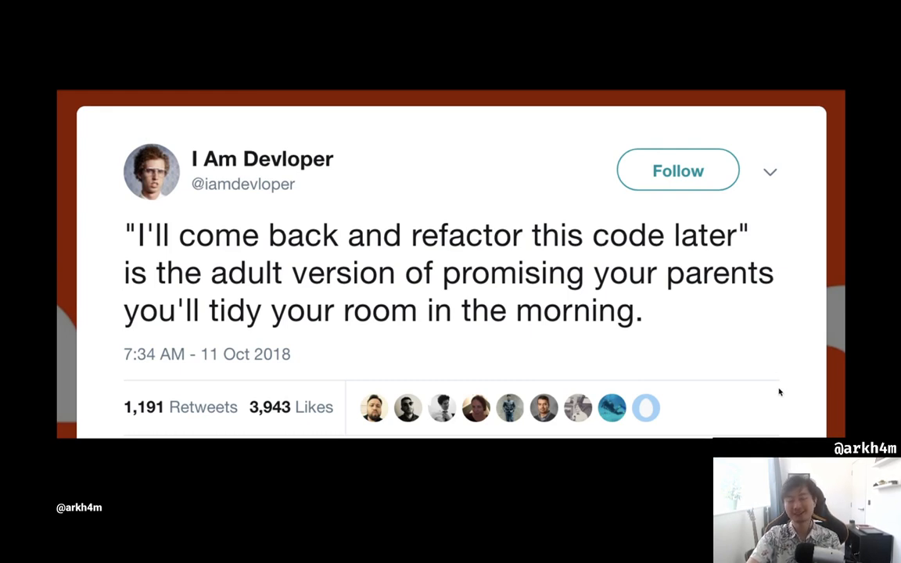
{"action": "mouse_move", "coordinate": [786, 348]}
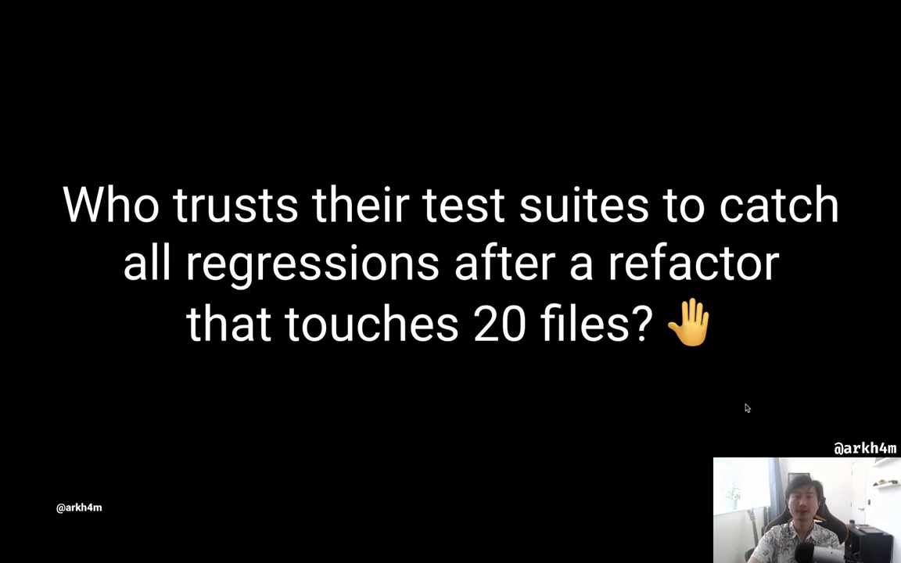
{"action": "mouse_move", "coordinate": [818, 419]}
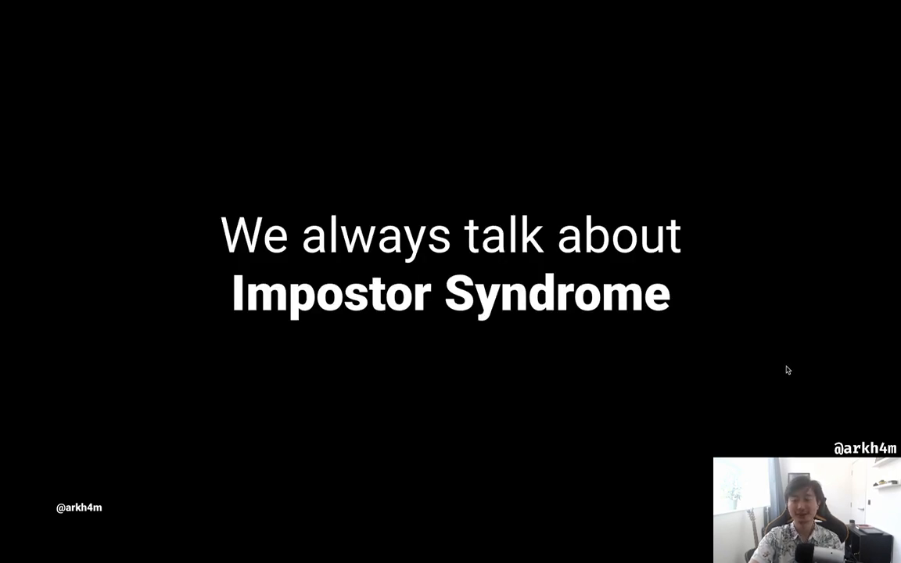
{"action": "mouse_move", "coordinate": [759, 369]}
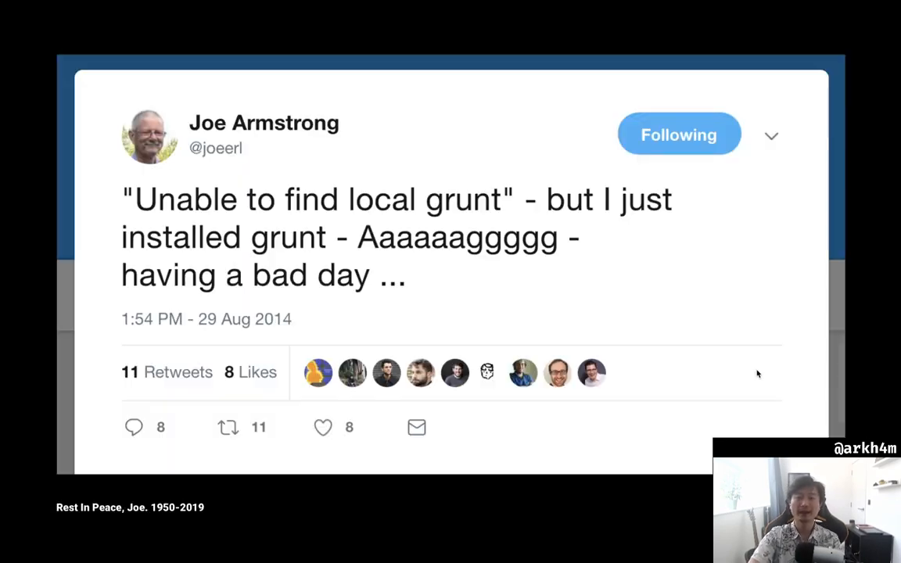
{"action": "mouse_move", "coordinate": [732, 387]}
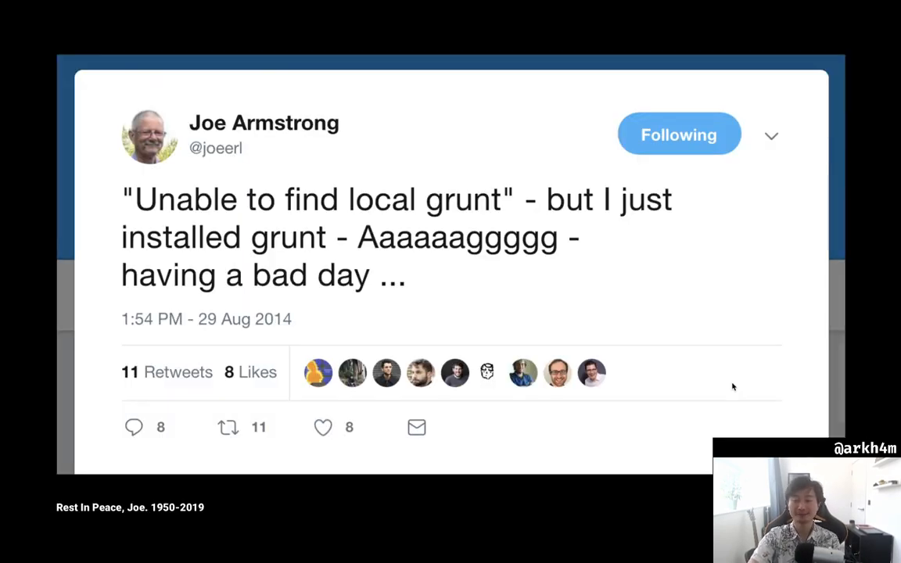
{"action": "mouse_move", "coordinate": [619, 382]}
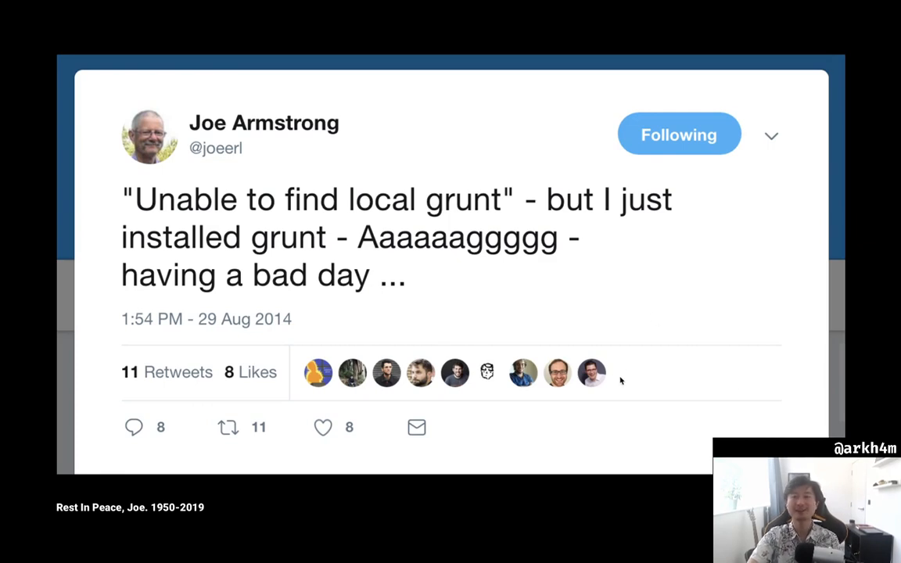
{"action": "mouse_move", "coordinate": [720, 320]}
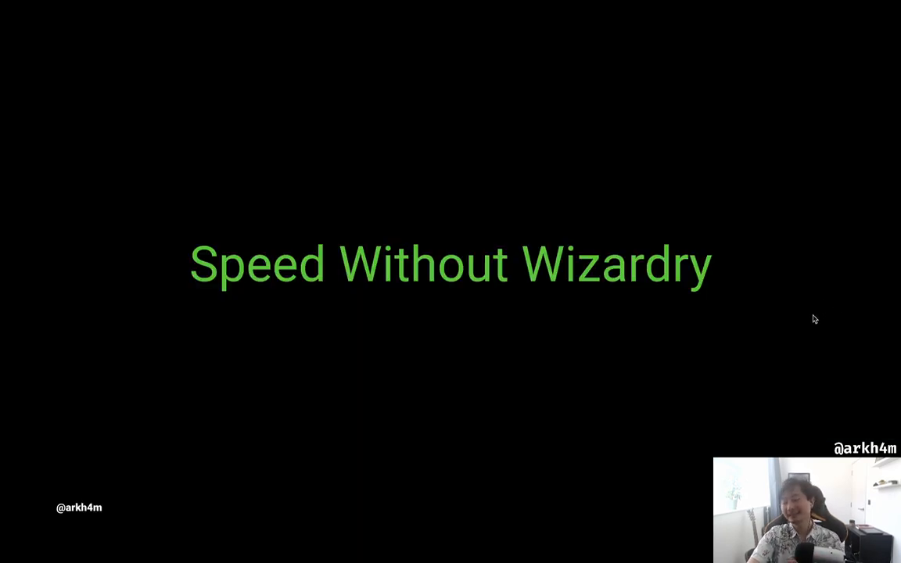
{"action": "mouse_move", "coordinate": [789, 342]}
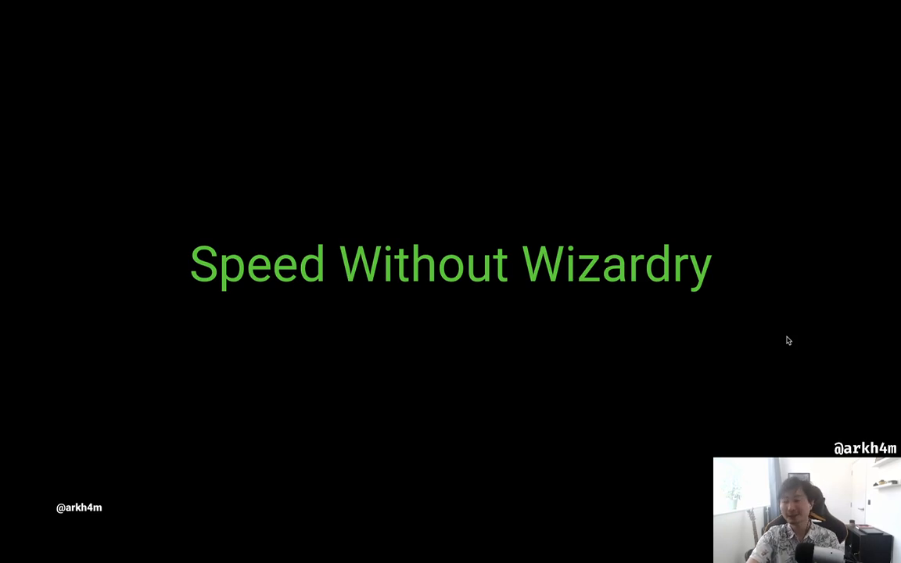
{"action": "mouse_move", "coordinate": [777, 341]}
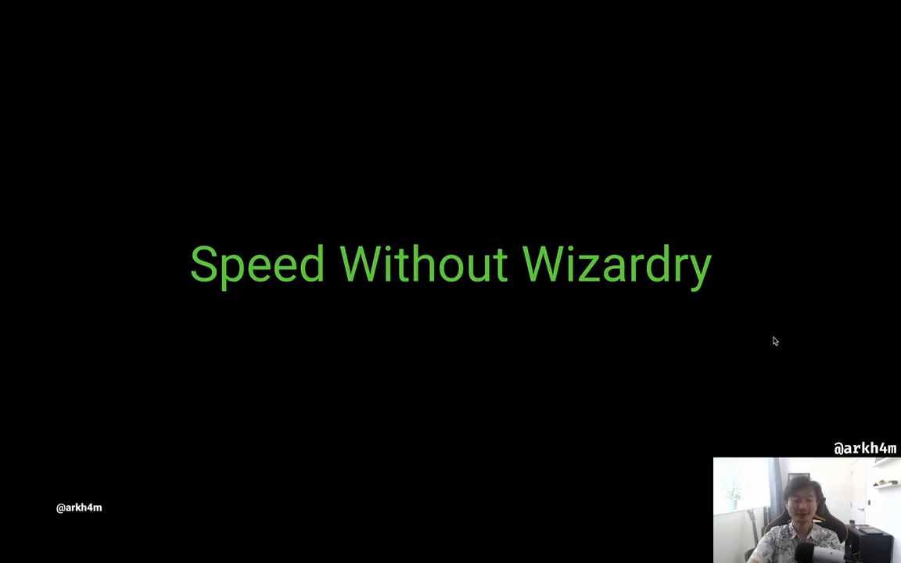
{"action": "mouse_move", "coordinate": [776, 350]}
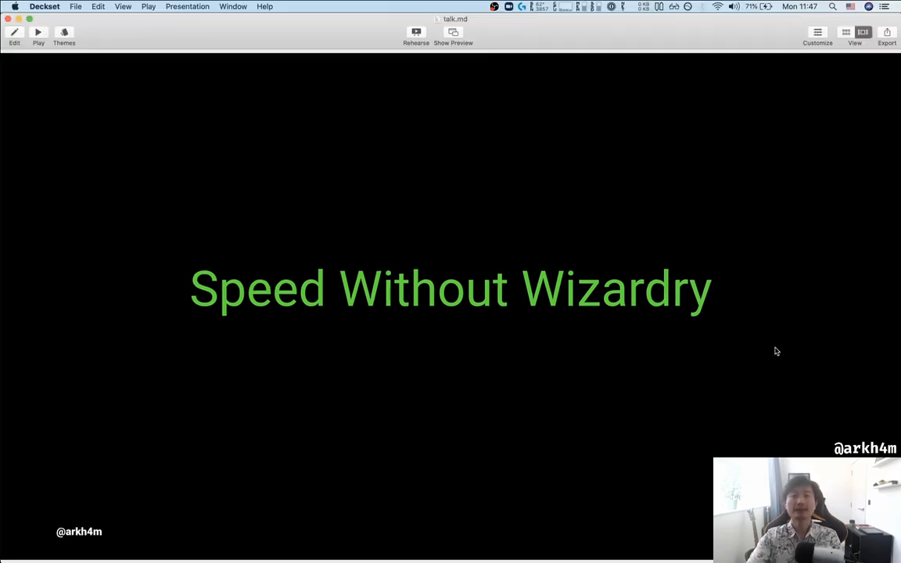
{"action": "mouse_move", "coordinate": [569, 367]}
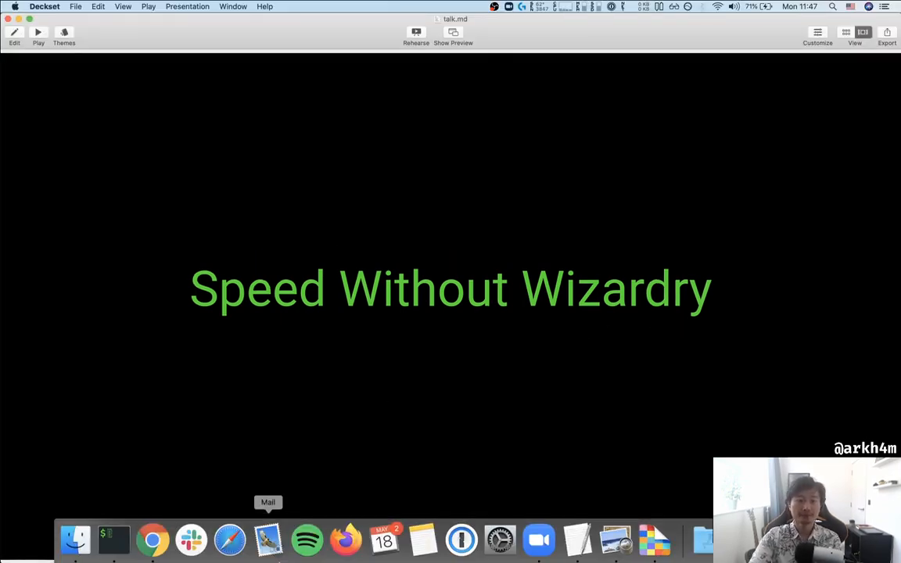
- Bring up the Speed Without Wizardry article and scroll to the Rust/WebAssembly rewrite passage, then back up
{"action": "left_click", "coordinate": [154, 538]}
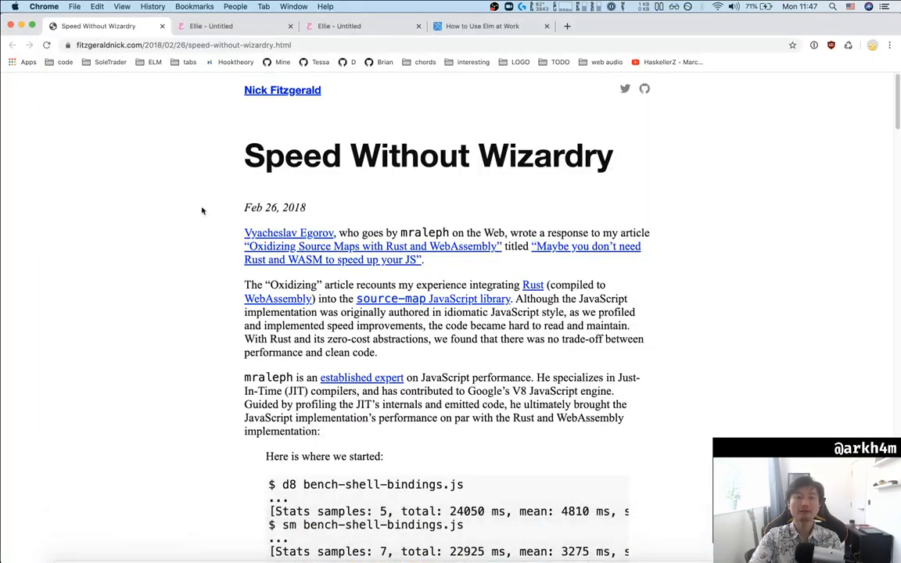
{"action": "scroll", "scroll_direction": "down", "scroll_amount": 3}
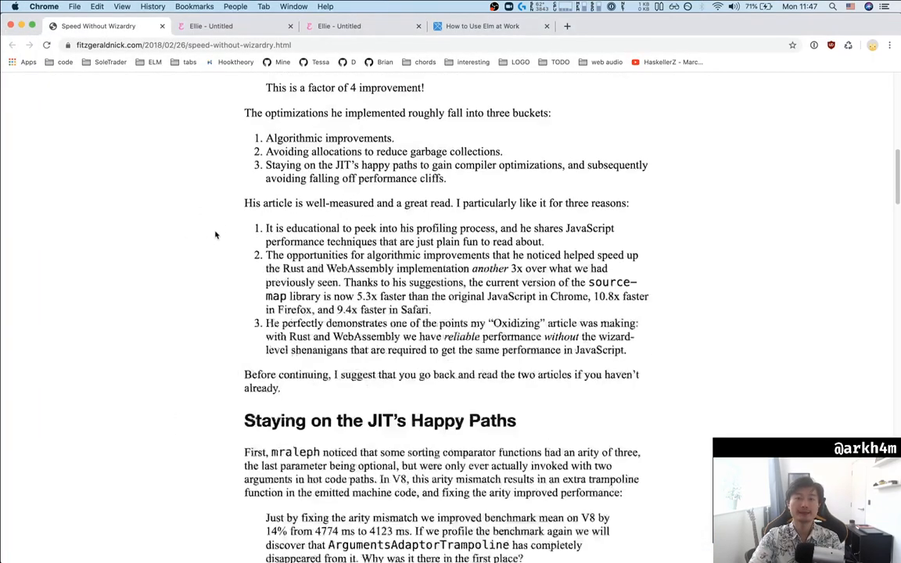
{"action": "scroll", "scroll_direction": "down", "scroll_amount": 3}
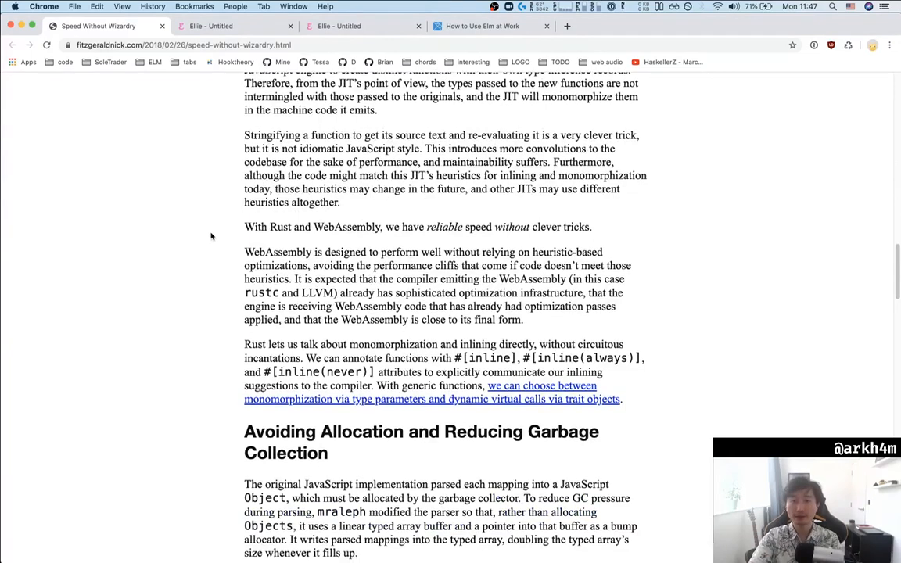
{"action": "scroll", "scroll_direction": "down", "scroll_amount": 3}
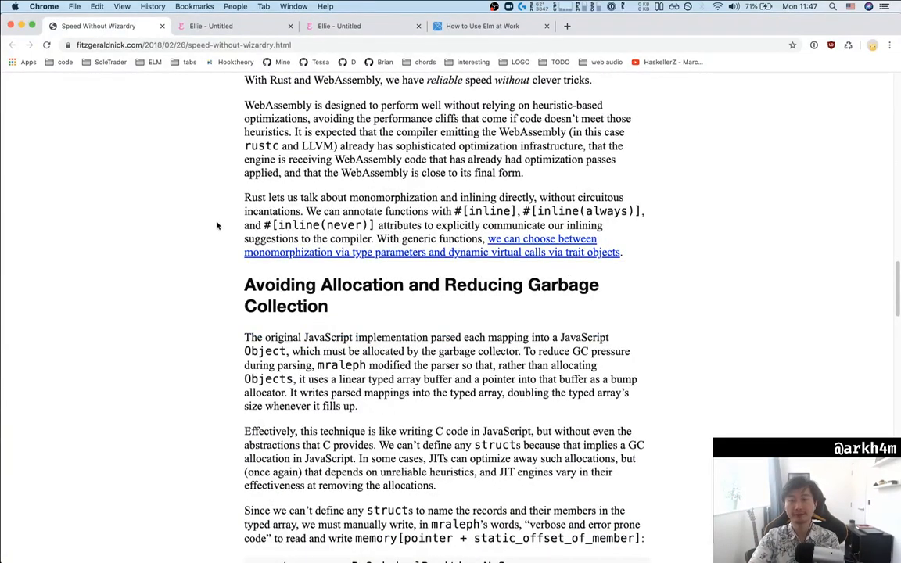
{"action": "mouse_move", "coordinate": [185, 263]}
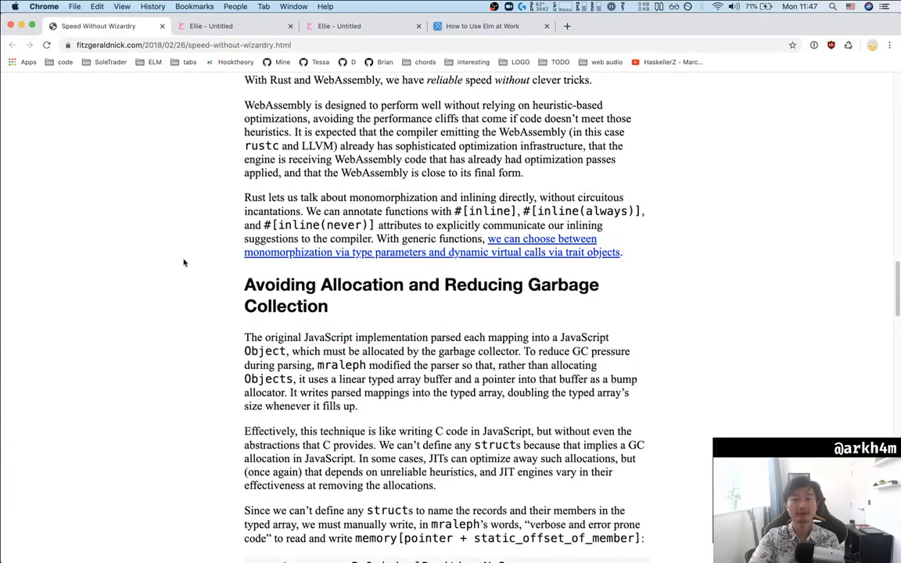
{"action": "scroll", "scroll_direction": "down", "scroll_amount": 3}
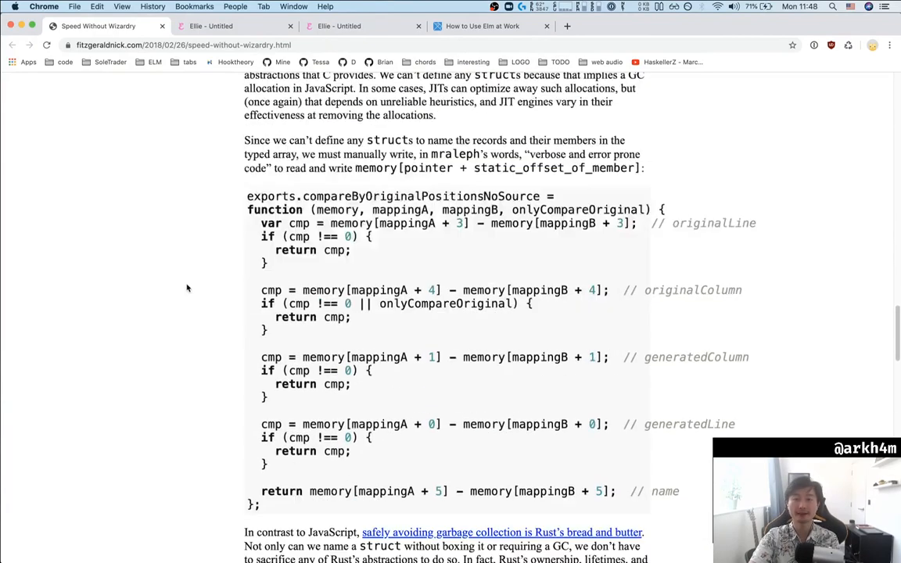
{"action": "scroll", "scroll_direction": "down", "scroll_amount": 3}
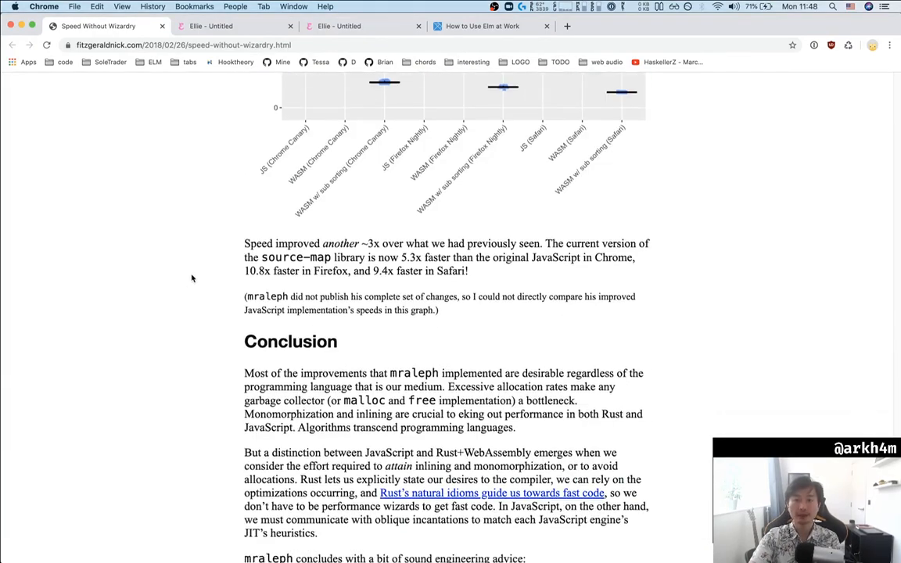
{"action": "scroll", "scroll_direction": "down", "scroll_amount": 3}
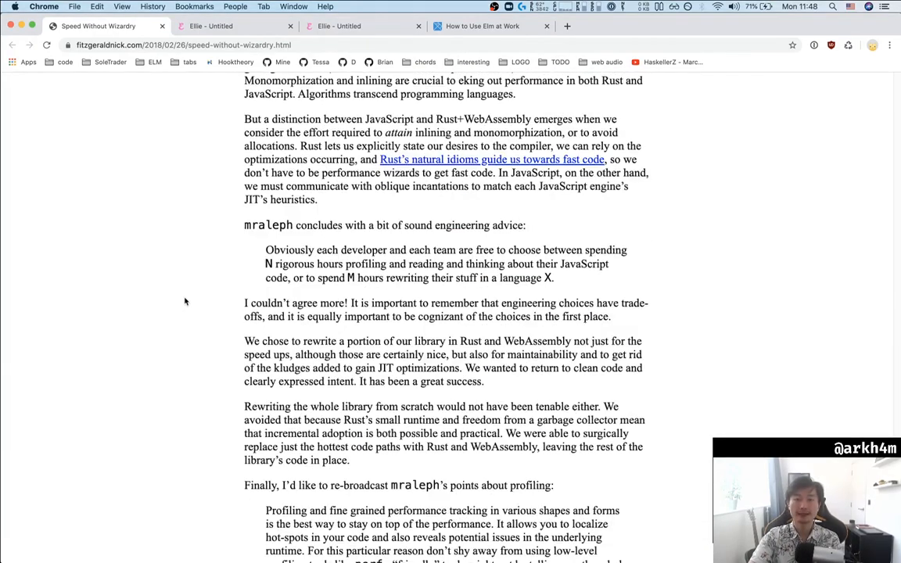
{"action": "scroll", "scroll_direction": "down", "scroll_amount": 3}
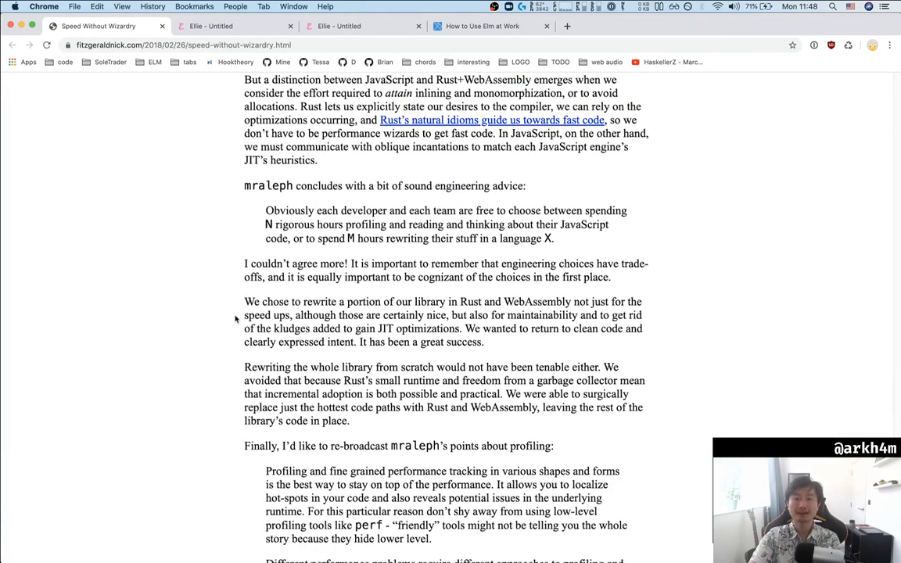
{"action": "mouse_move", "coordinate": [335, 299]}
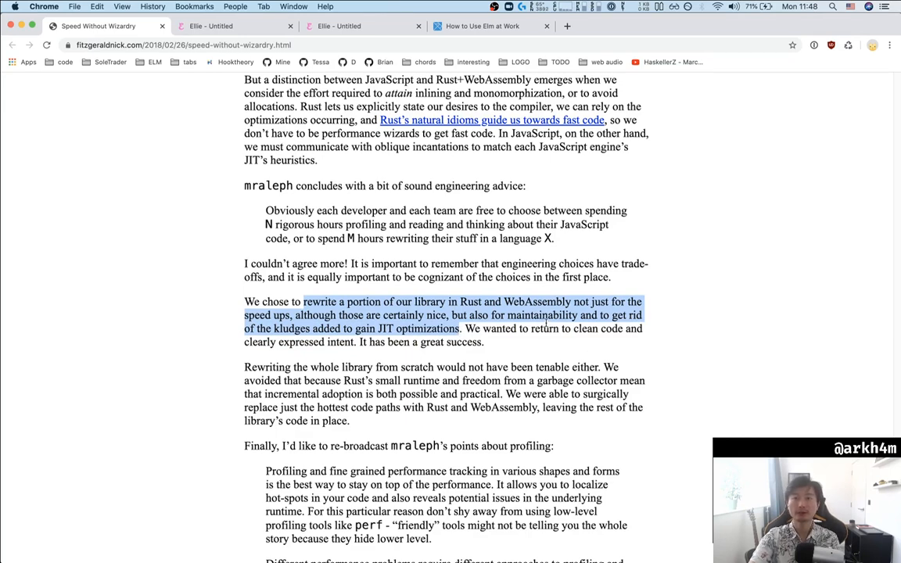
{"action": "mouse_move", "coordinate": [624, 351]}
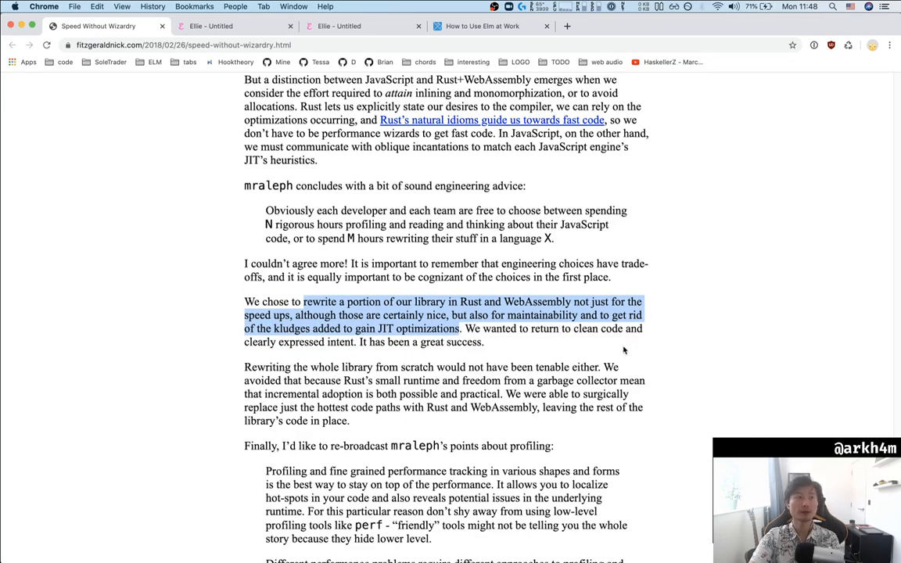
{"action": "mouse_move", "coordinate": [689, 358]}
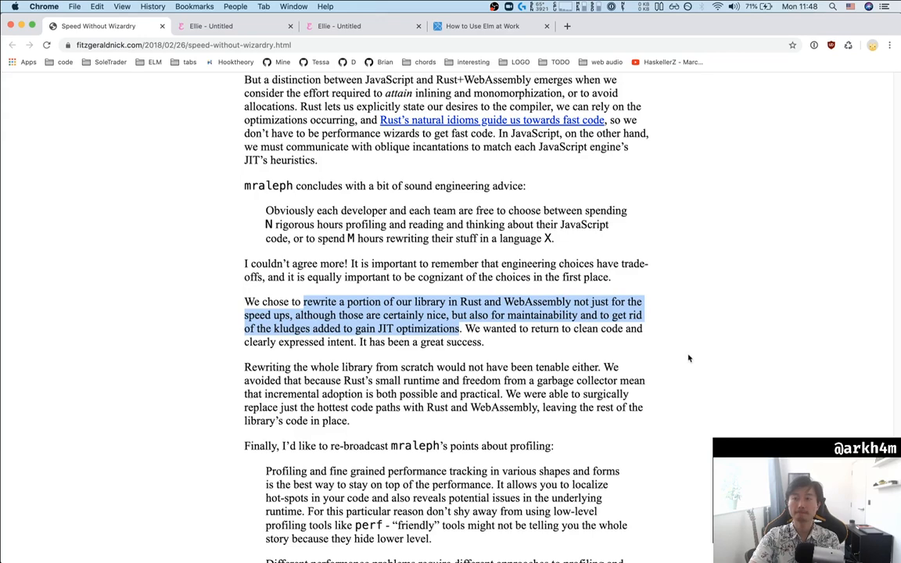
{"action": "mouse_move", "coordinate": [717, 351]}
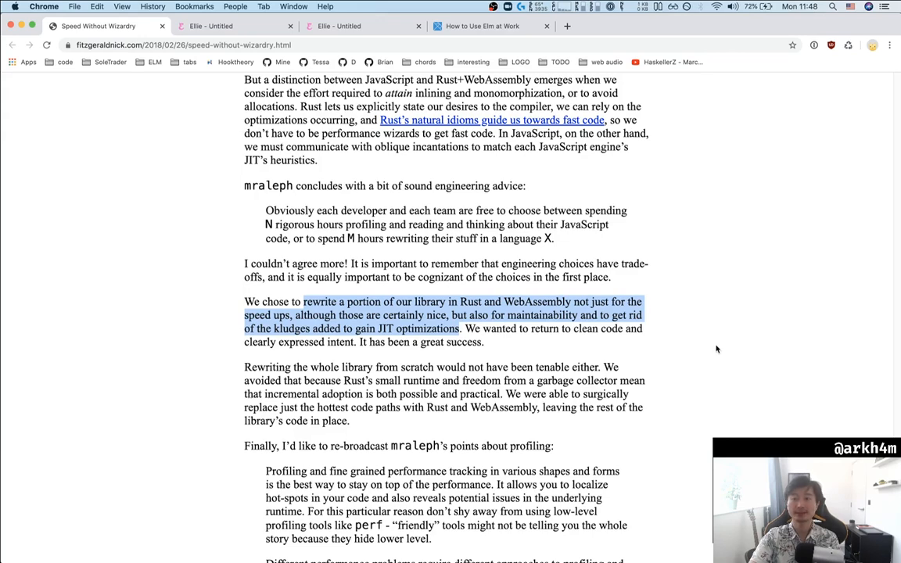
{"action": "mouse_move", "coordinate": [701, 341]}
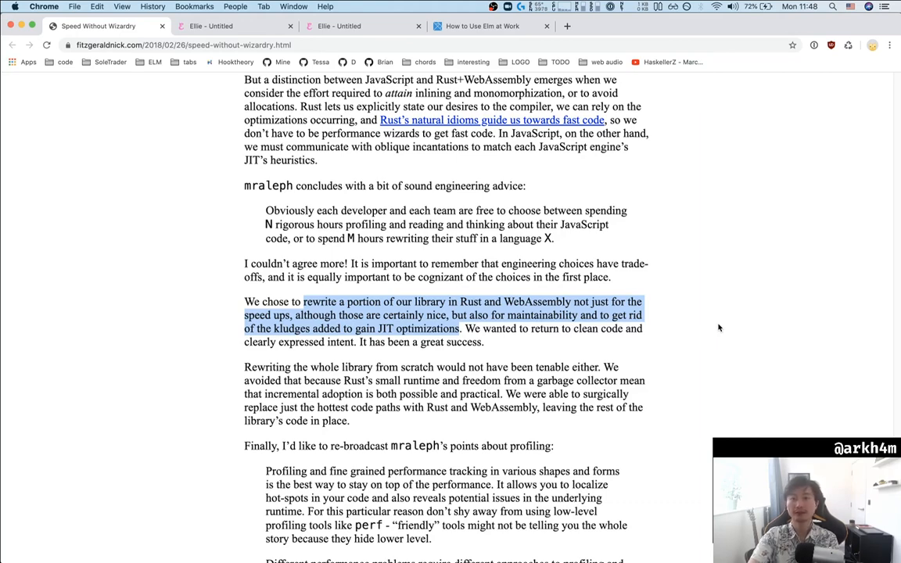
{"action": "mouse_move", "coordinate": [757, 320]}
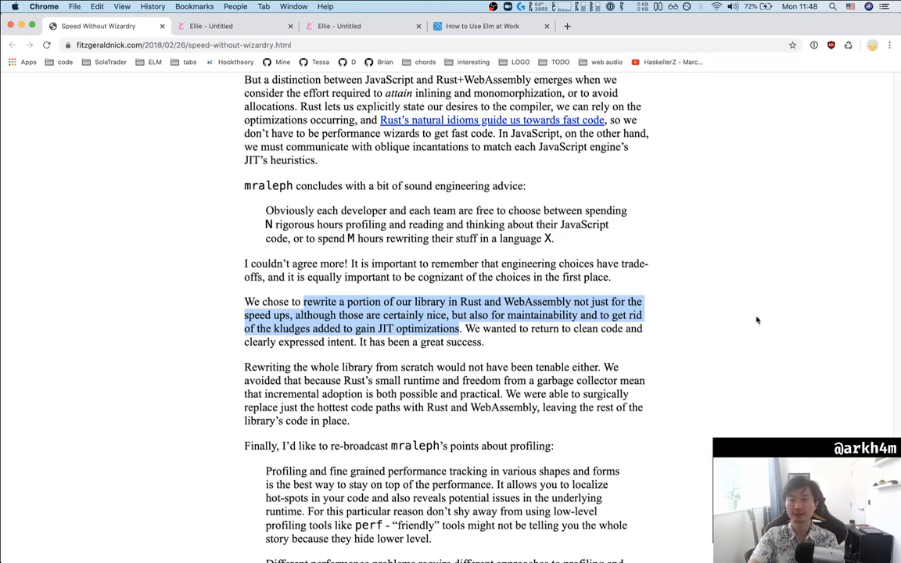
{"action": "mouse_move", "coordinate": [732, 315]}
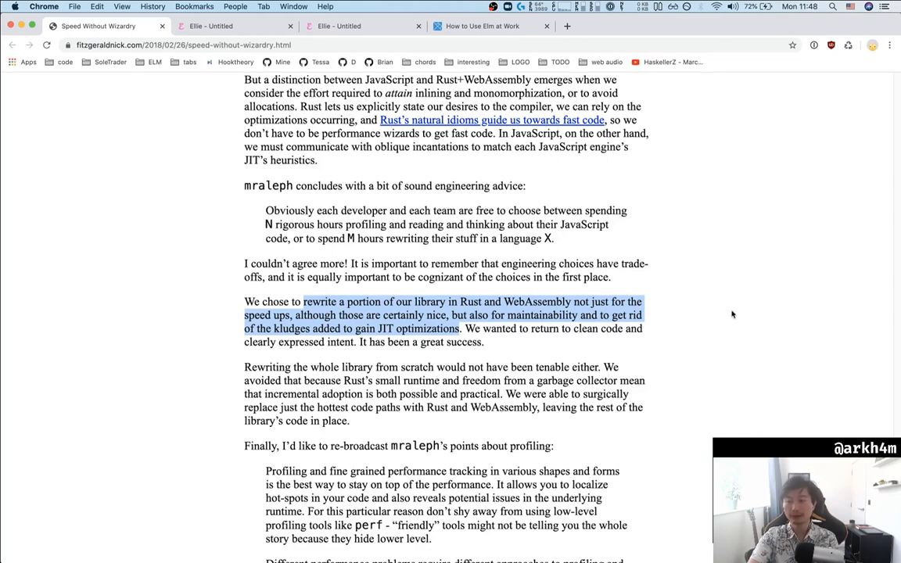
{"action": "mouse_move", "coordinate": [701, 347]}
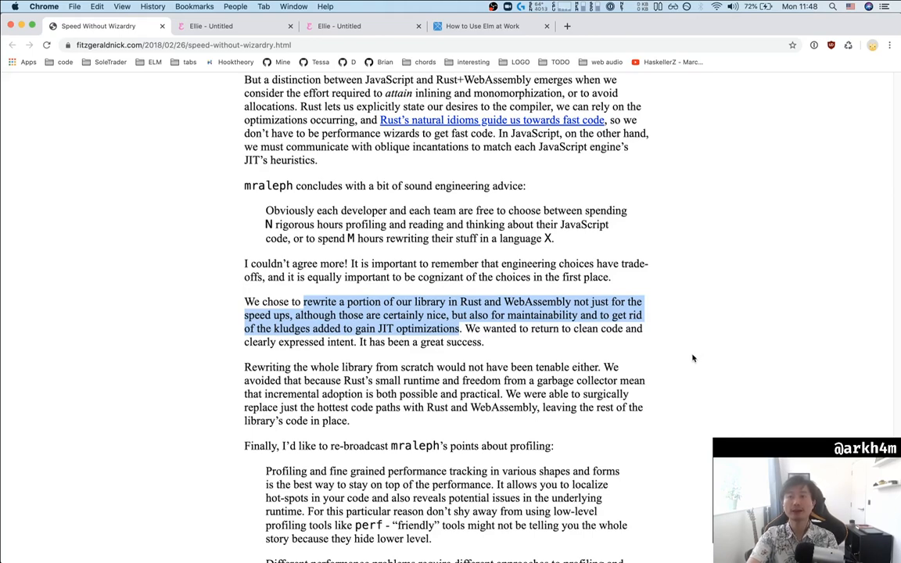
{"action": "mouse_move", "coordinate": [701, 351]}
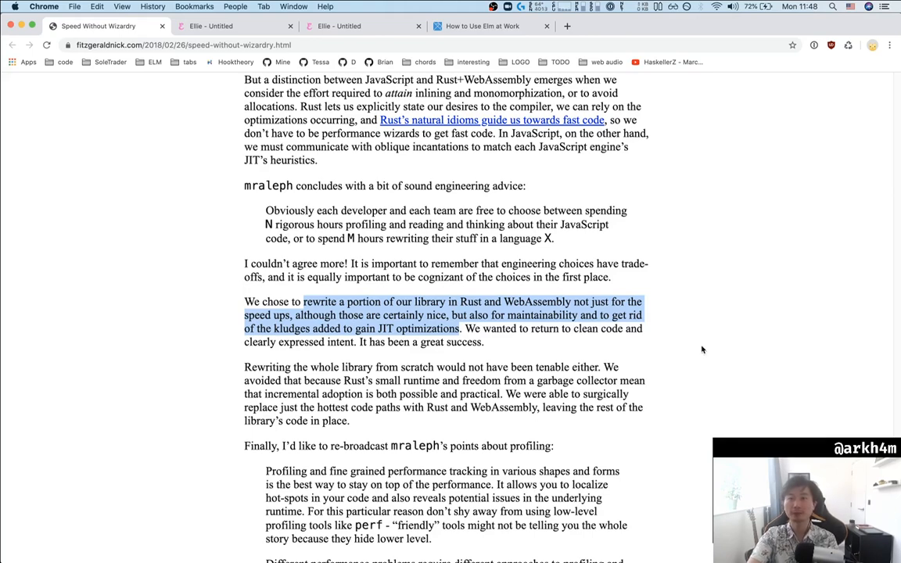
{"action": "mouse_move", "coordinate": [711, 346]}
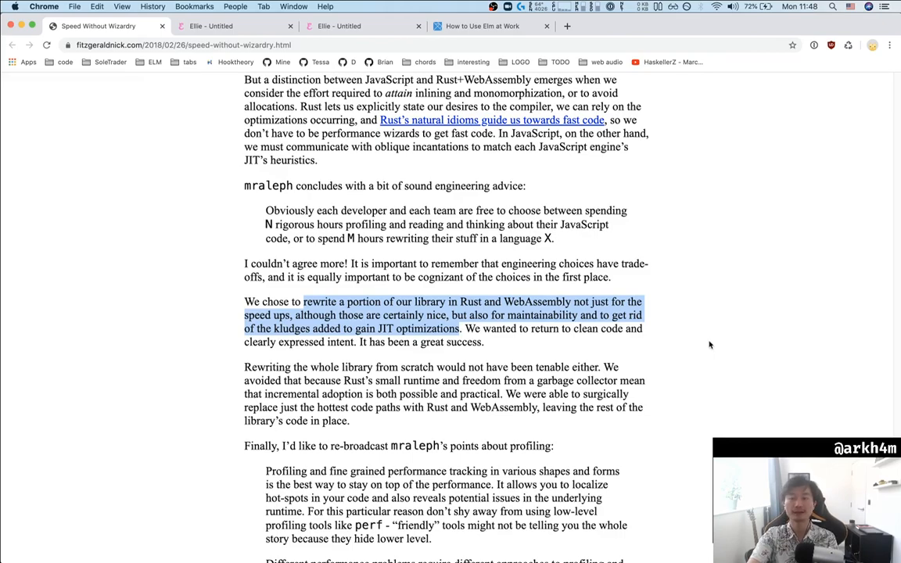
{"action": "scroll", "scroll_direction": "up", "scroll_amount": 3}
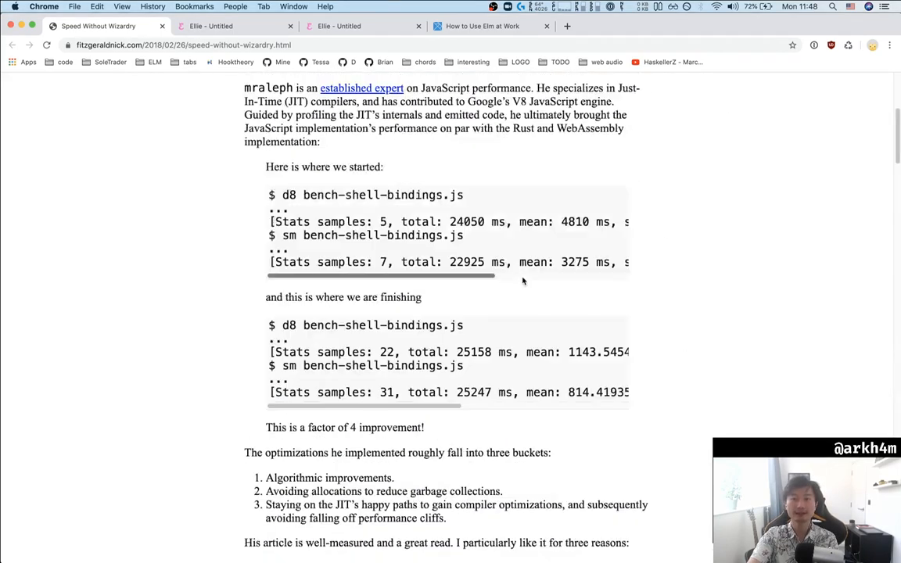
{"action": "scroll", "scroll_direction": "up", "scroll_amount": 3}
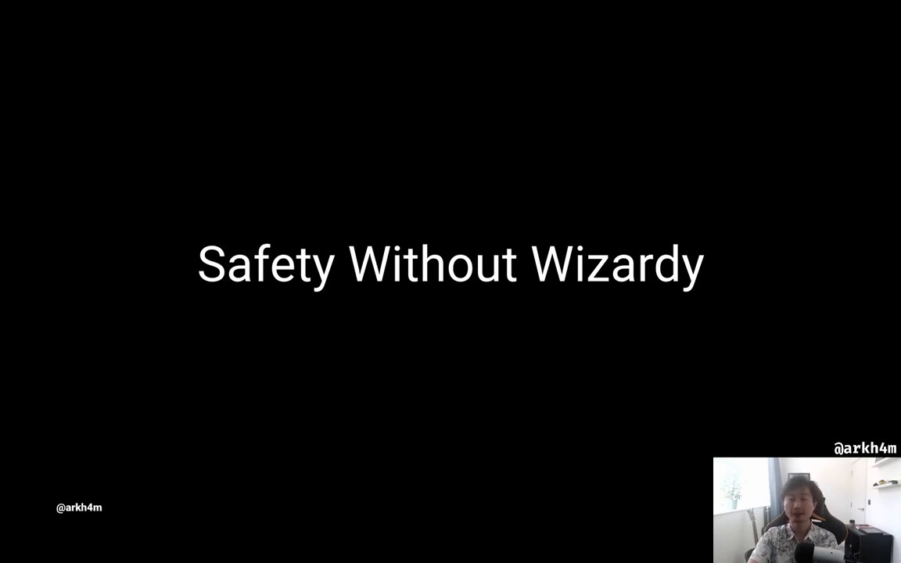
{"action": "mouse_move", "coordinate": [795, 322]}
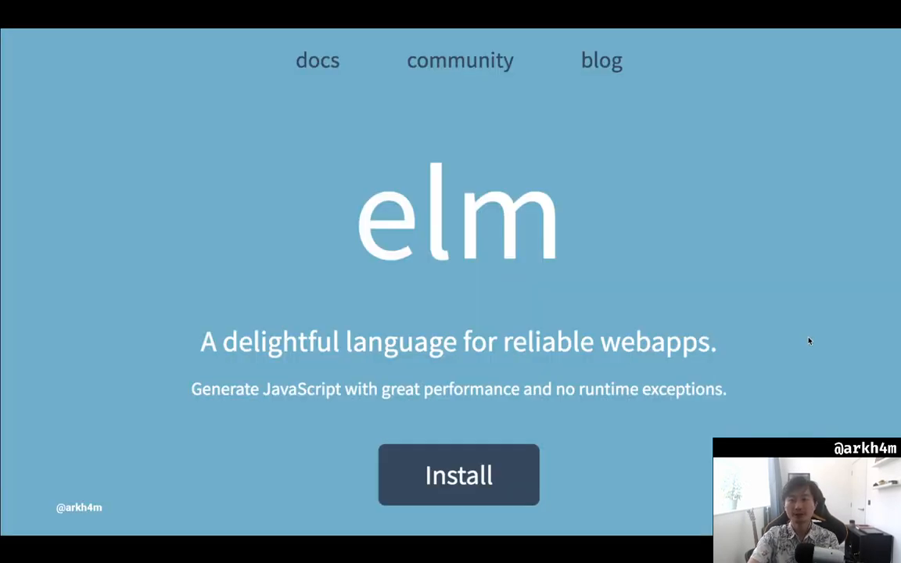
{"action": "mouse_move", "coordinate": [812, 328]}
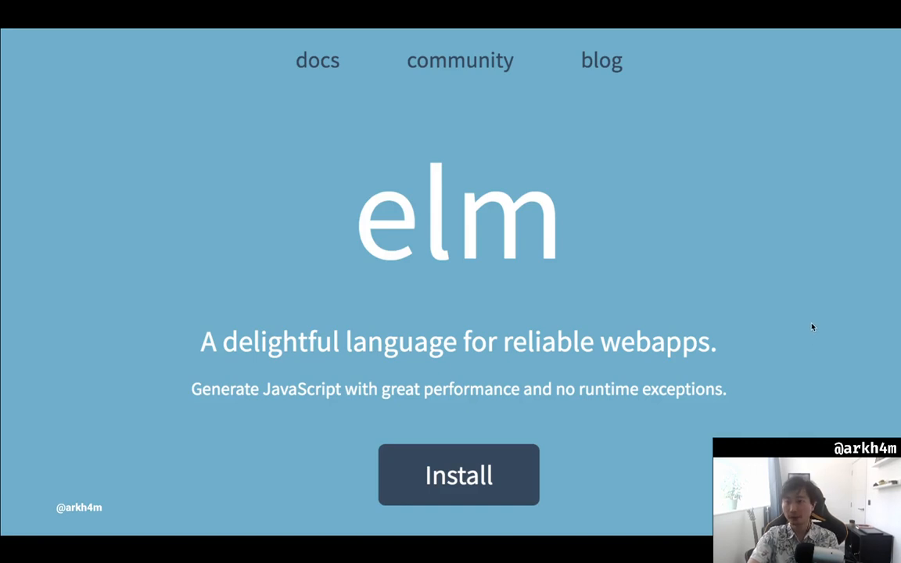
{"action": "mouse_move", "coordinate": [374, 360]}
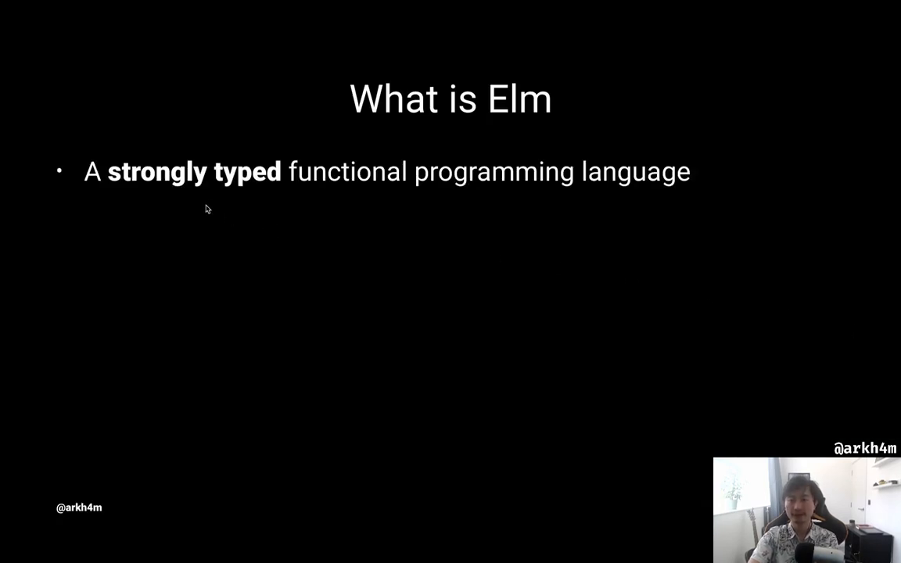
{"action": "mouse_move", "coordinate": [789, 360]}
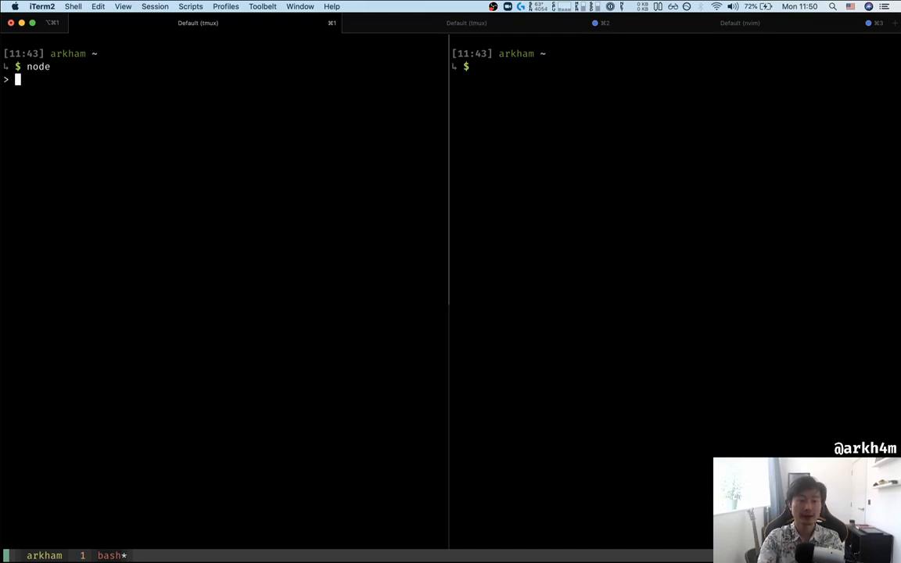
- Define add(x, y) returning x + y in the node REPL
{"action": "type", "text": "function add(x"}
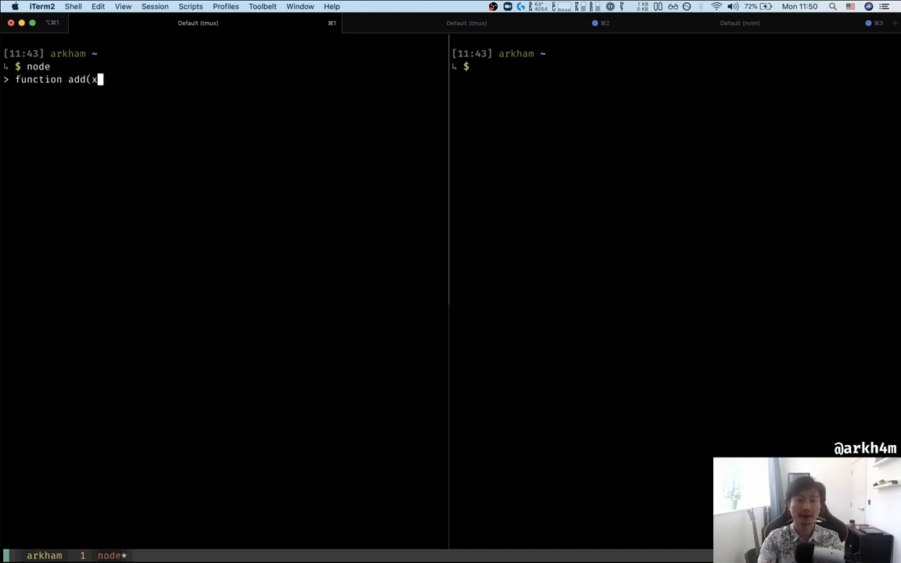
{"action": "type", "text": ", y) { retu"}
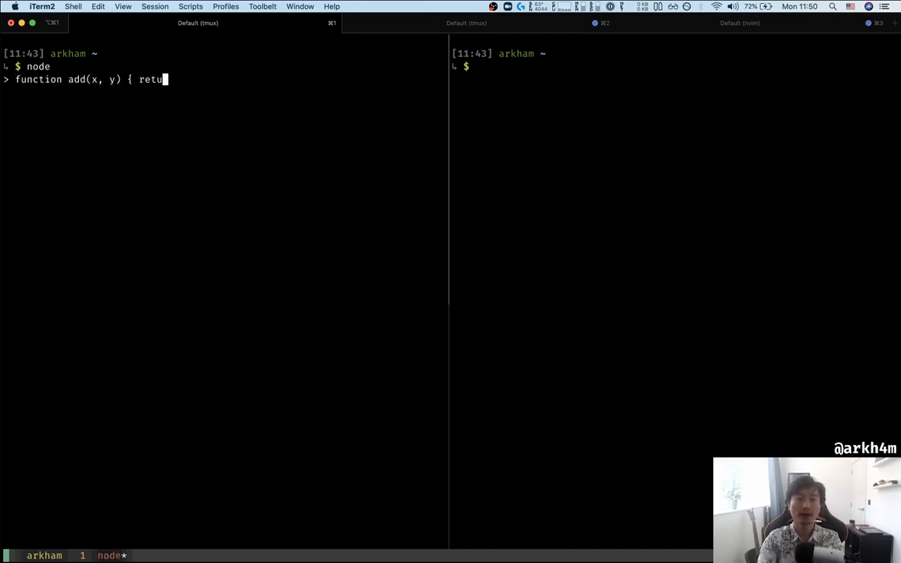
{"action": "type", "text": "rn x + 7y"}
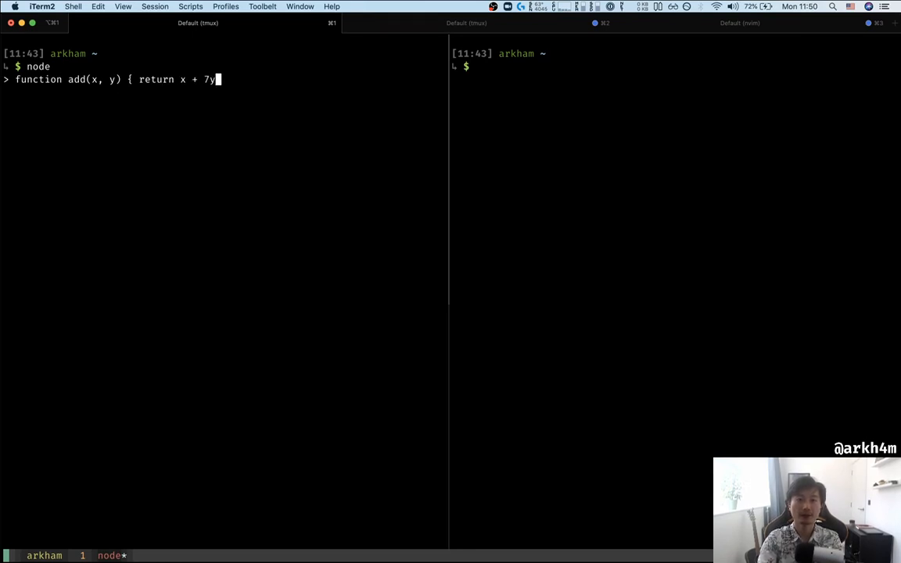
{"action": "key", "text": "Return"}
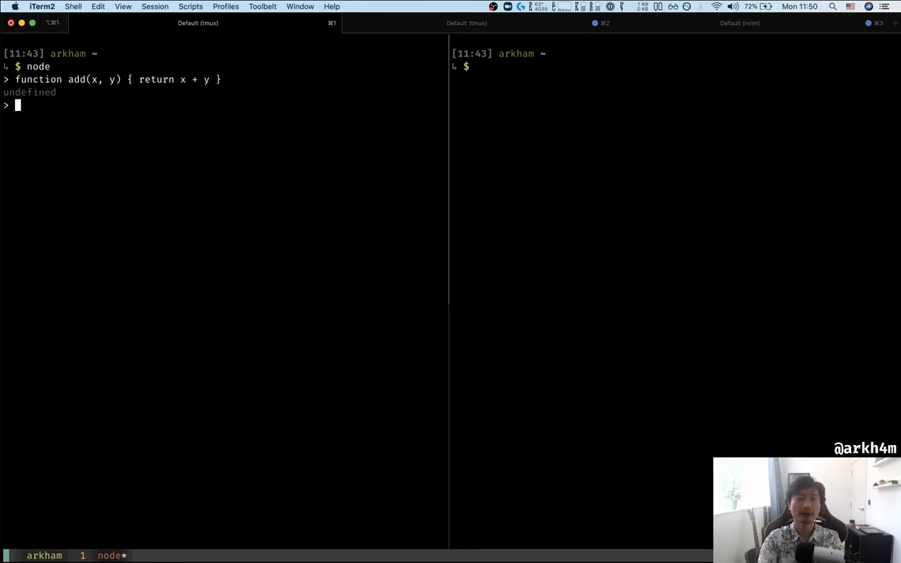
- Evaluate add(1, 1), add(1, "10") giving '110', and add(1, [])
{"action": "type", "text": "add(1, 10"}
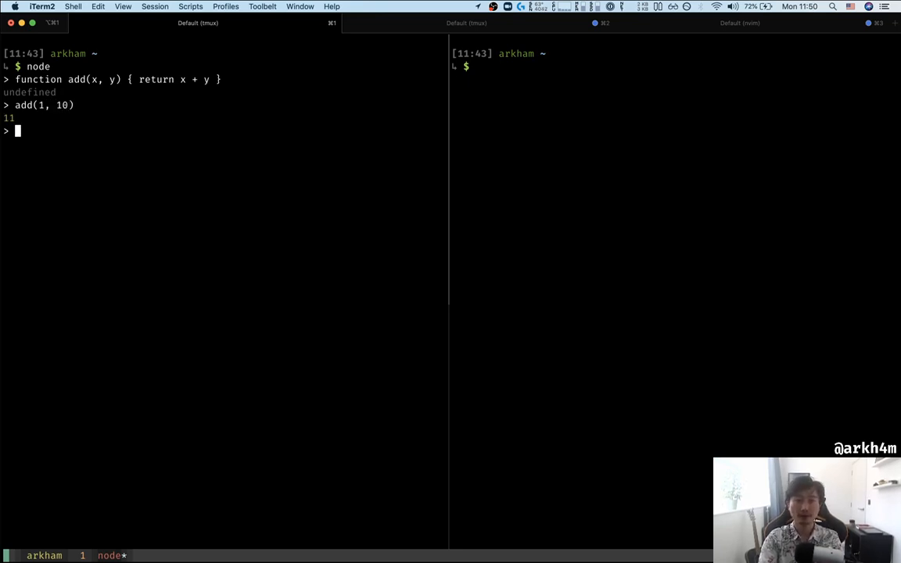
{"action": "type", "text": "ad"}
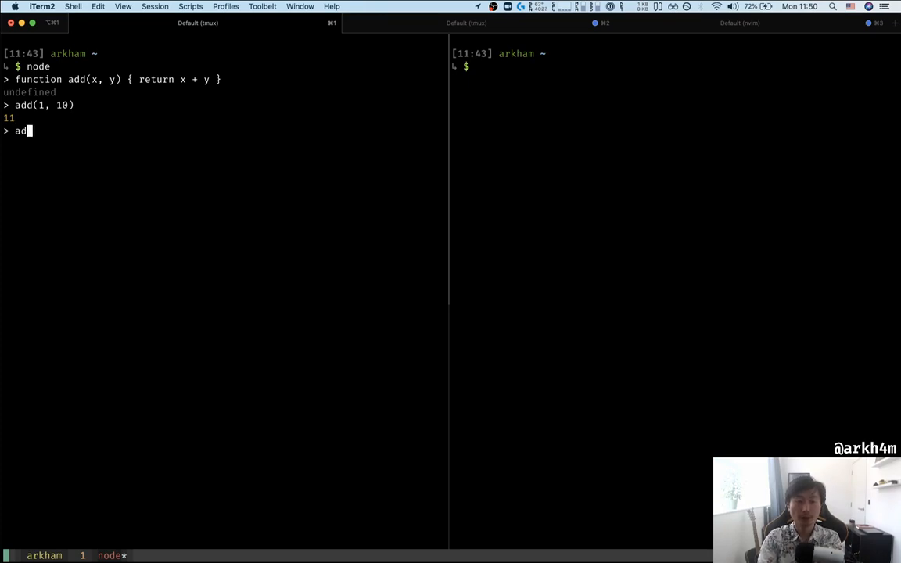
{"action": "type", "text": "d(1, \"10"}
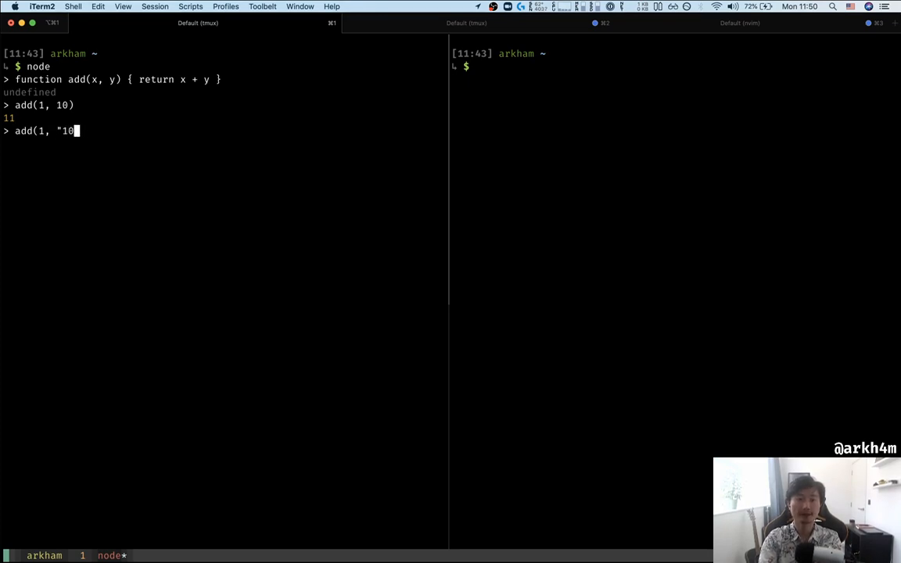
{"action": "key", "text": "Return"}
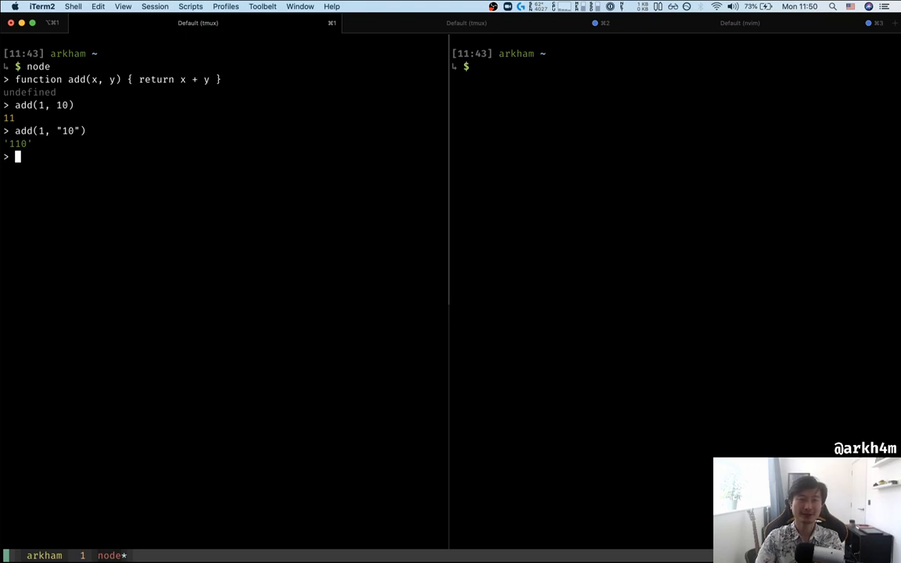
{"action": "type", "text": "add(1, \""}
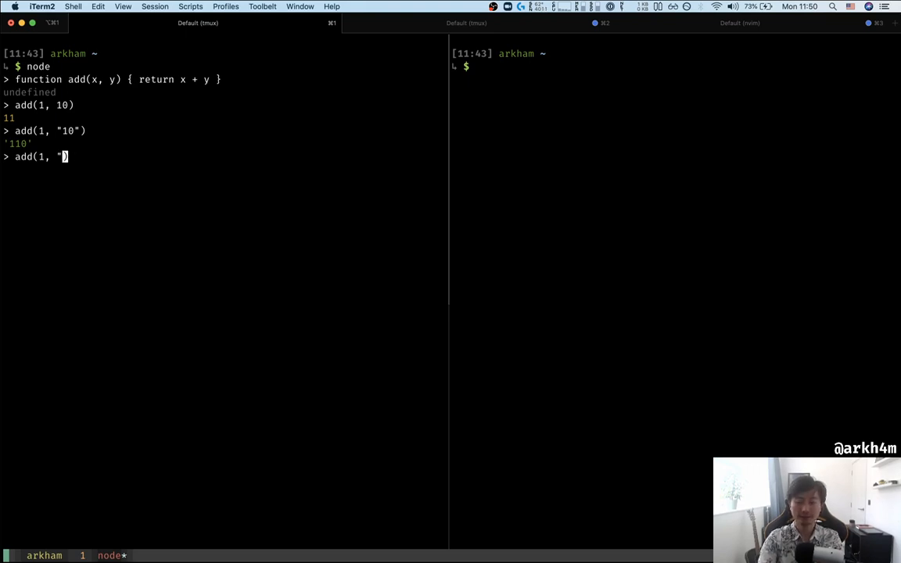
{"action": "key", "text": "Return"}
{"action": "type", "text": "add(1, )"}
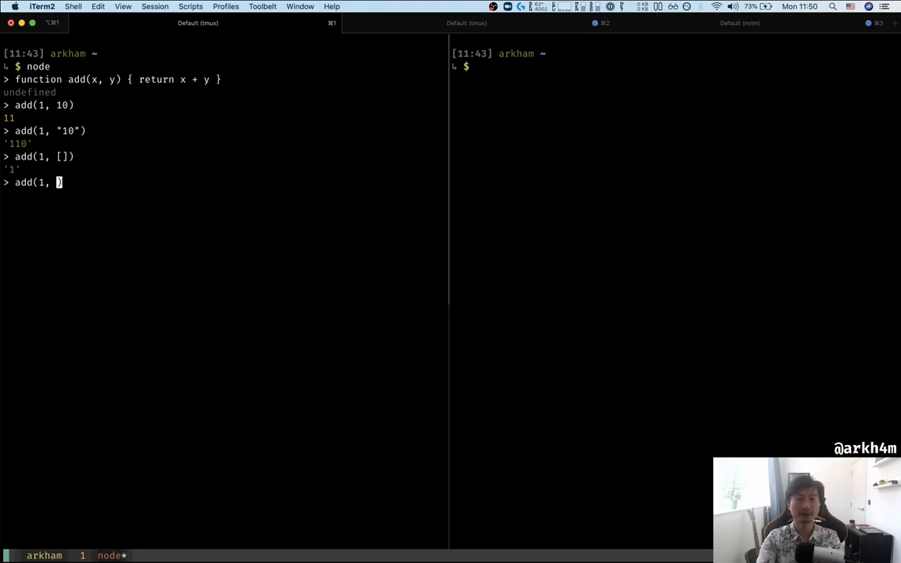
- Evaluate add(1, {}), add({}, 1), add({}, NaN) and add(1, NaN), giving '1[object Object]' and NaN
{"action": "key", "text": "Return"}
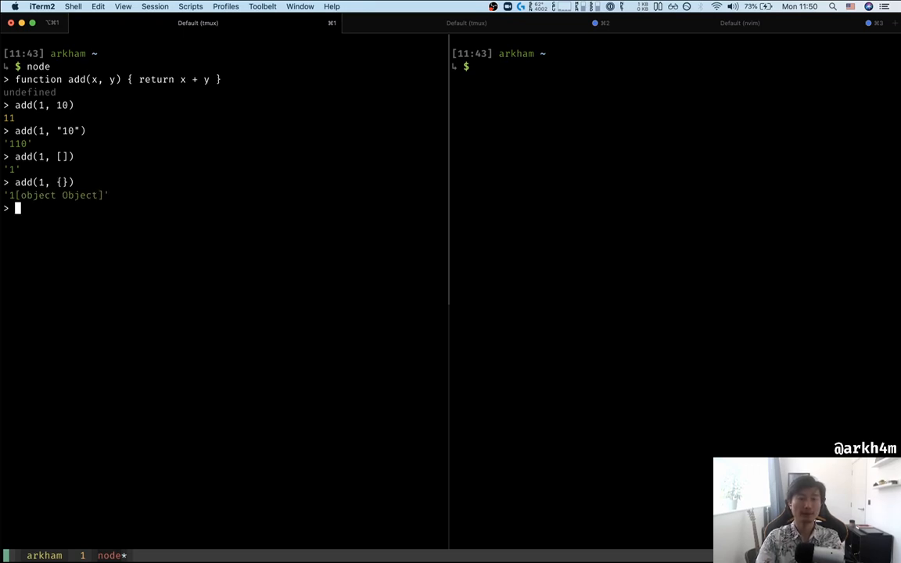
{"action": "type", "text": "add(1, {})"}
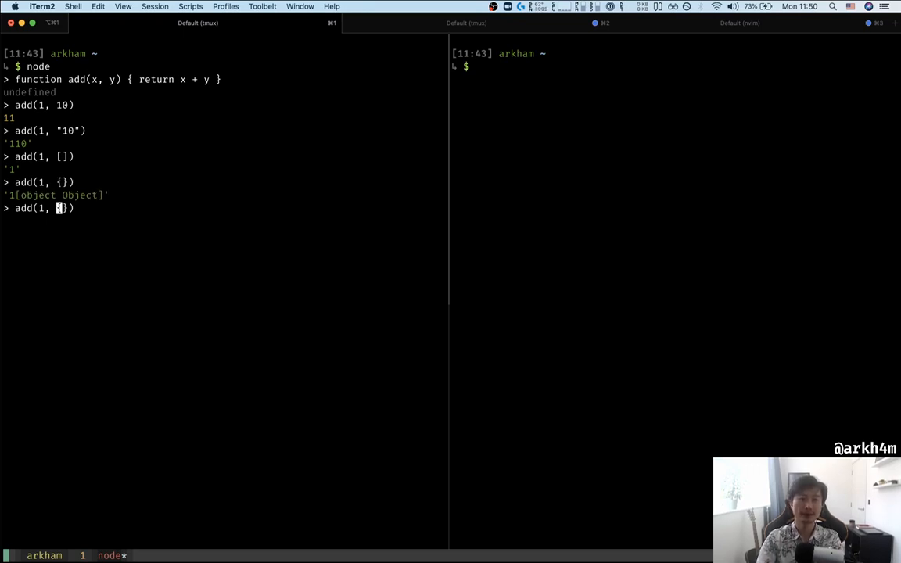
{"action": "type", "text": "add({}, 1)"}
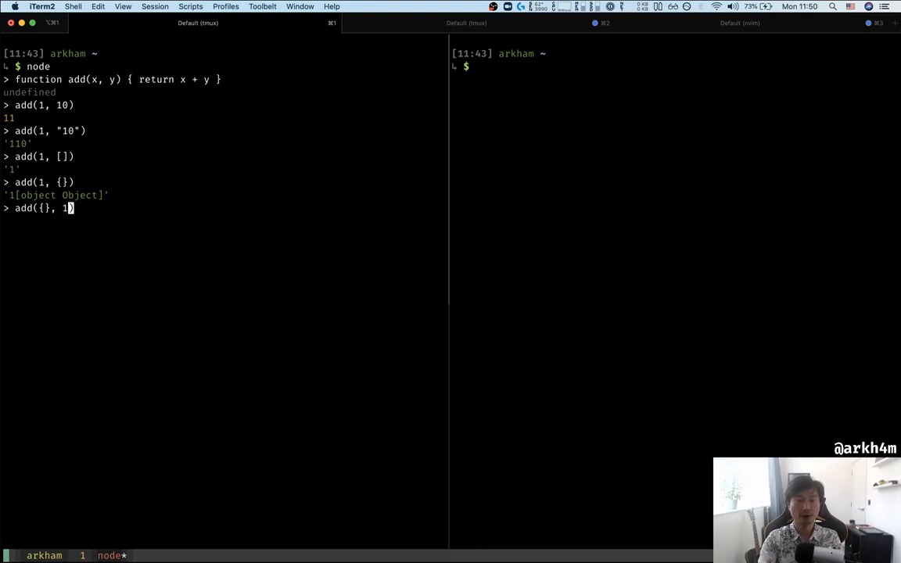
{"action": "key", "text": "Return"}
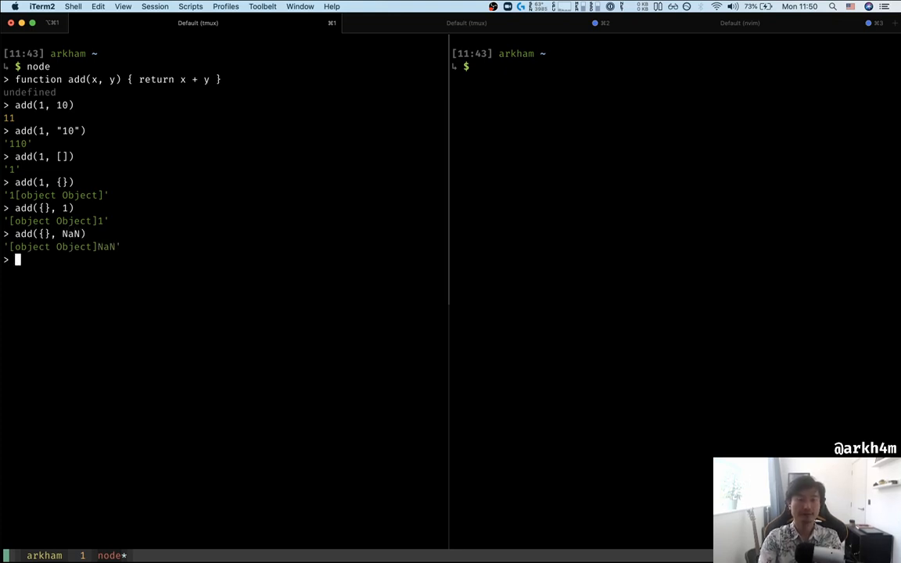
{"action": "type", "text": "add({}, NaN)"}
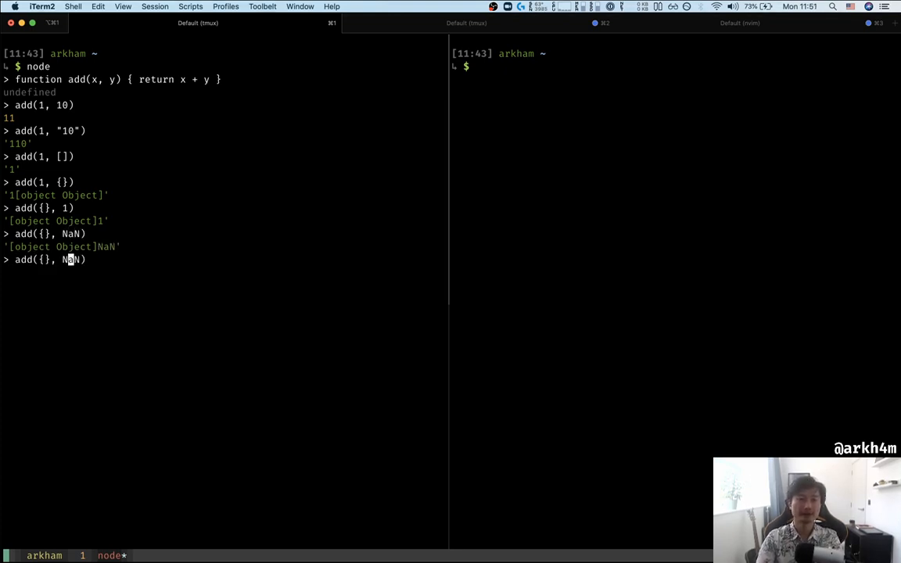
{"action": "type", "text": "1"}
{"action": "key", "text": "Return"}
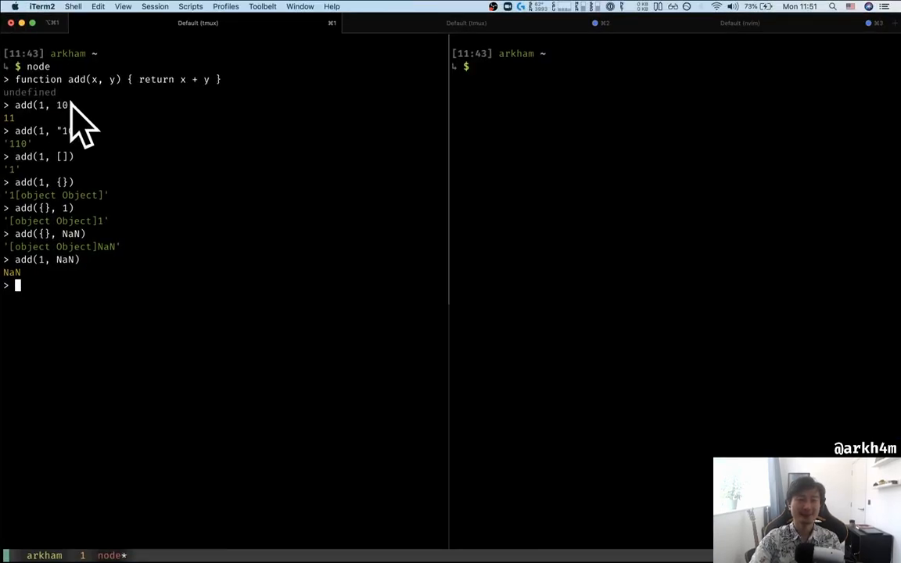
{"action": "mouse_move", "coordinate": [195, 274]}
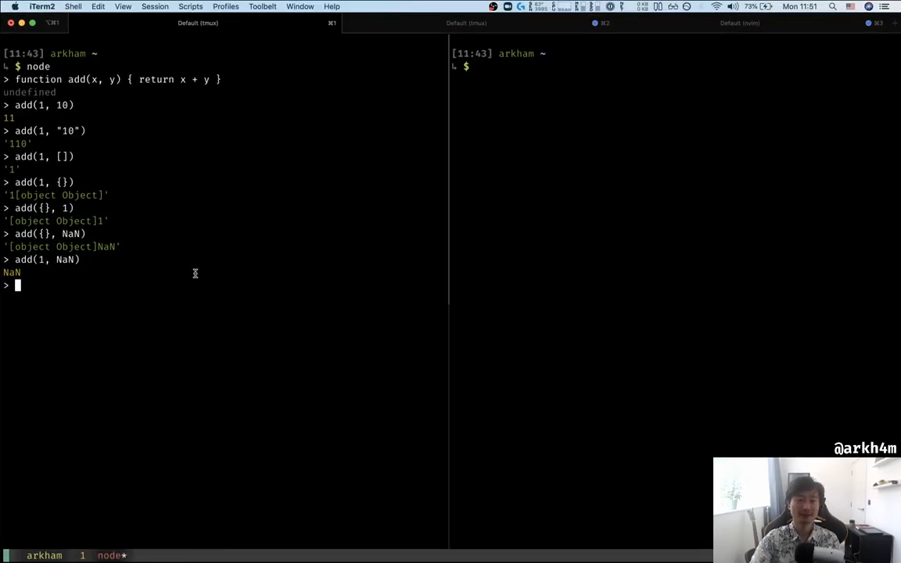
{"action": "mouse_move", "coordinate": [44, 191]}
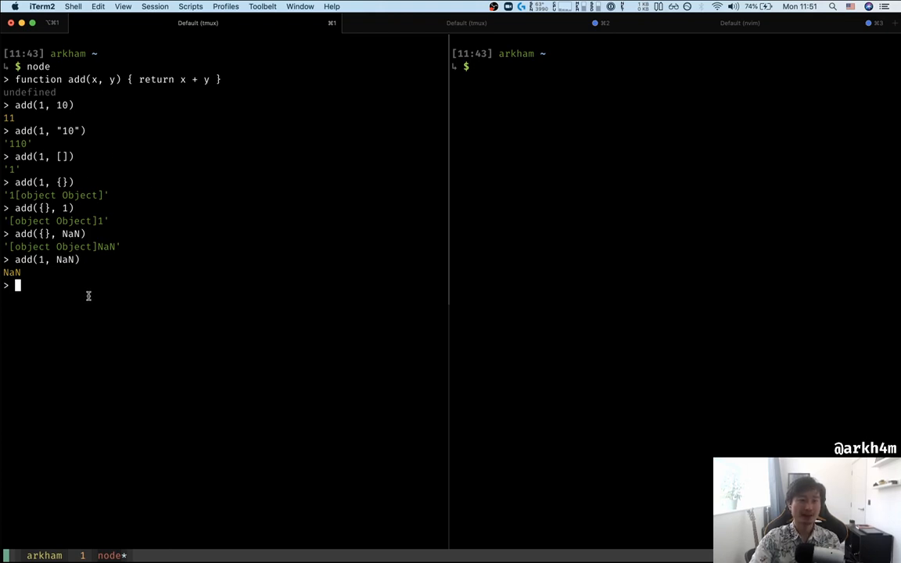
{"action": "mouse_move", "coordinate": [134, 313]}
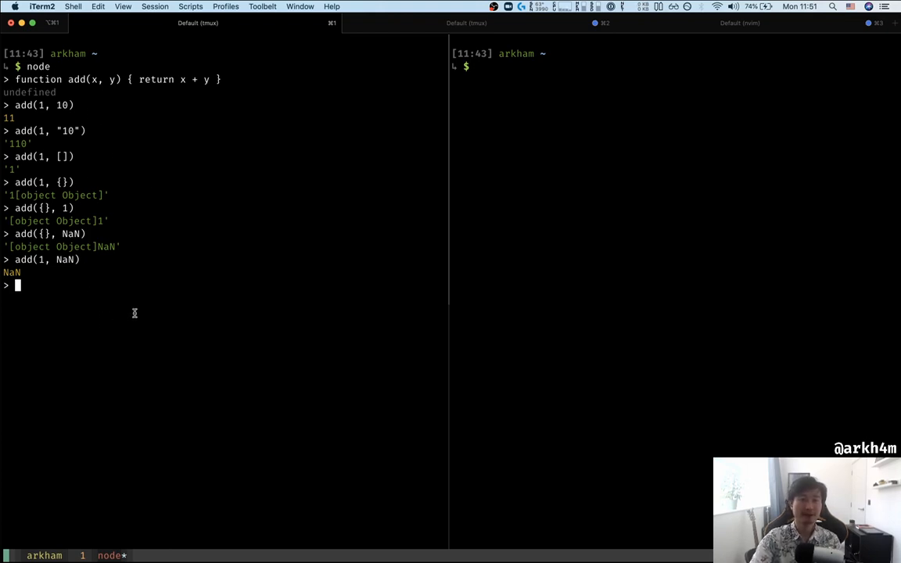
- Start elm repl in the second pane and define add x y = x + y
{"action": "left_click", "coordinate": [661, 294]}
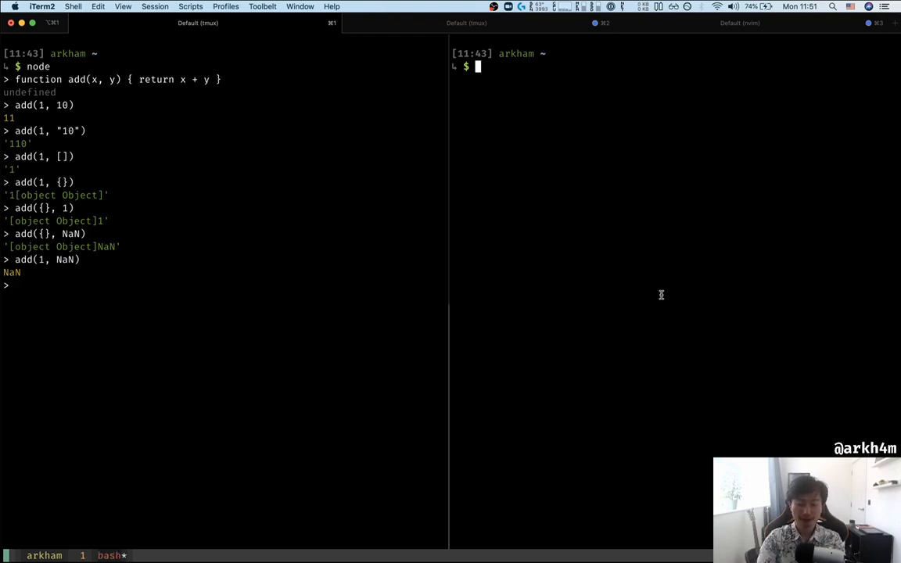
{"action": "type", "text": "elm repl"}
{"action": "type", "text": "add x y = x + y"}
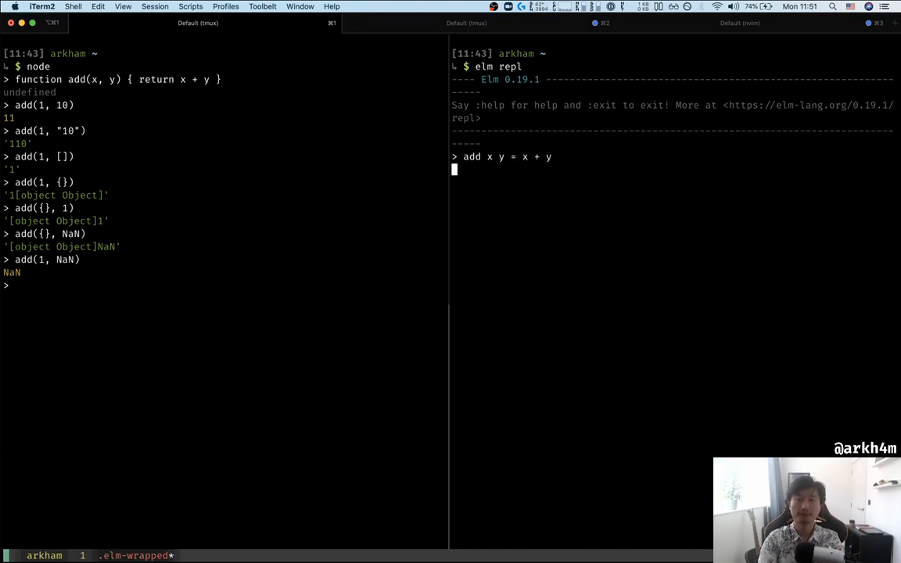
{"action": "key", "text": "Return"}
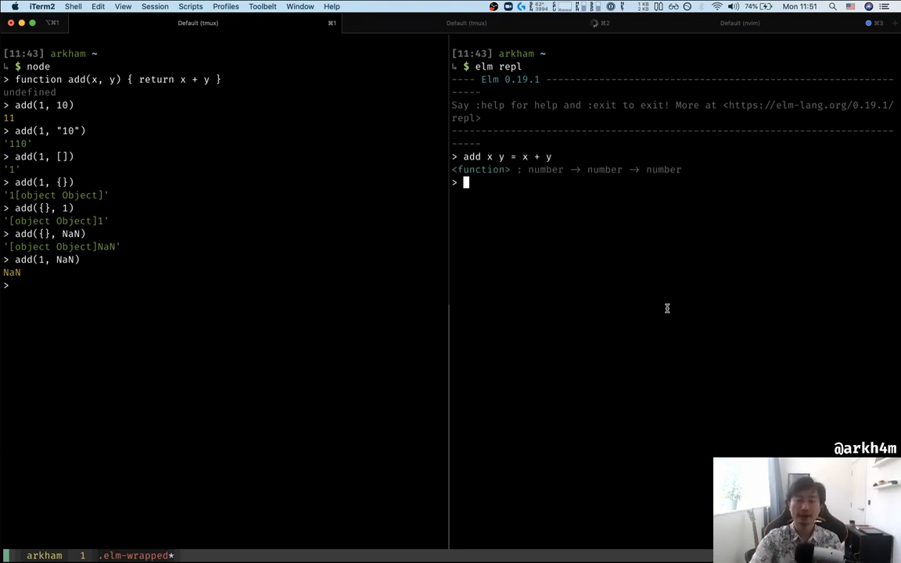
{"action": "mouse_move", "coordinate": [620, 238]}
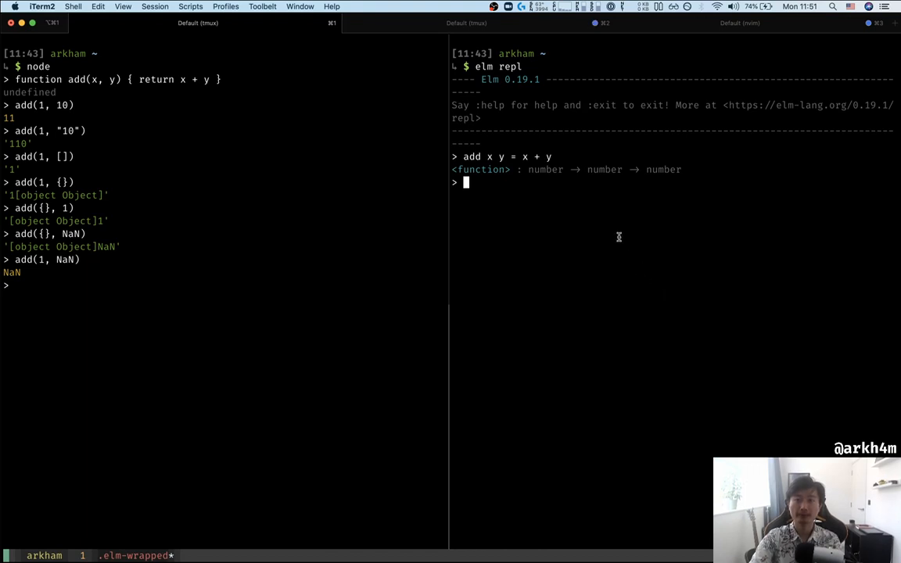
{"action": "mouse_move", "coordinate": [482, 169]}
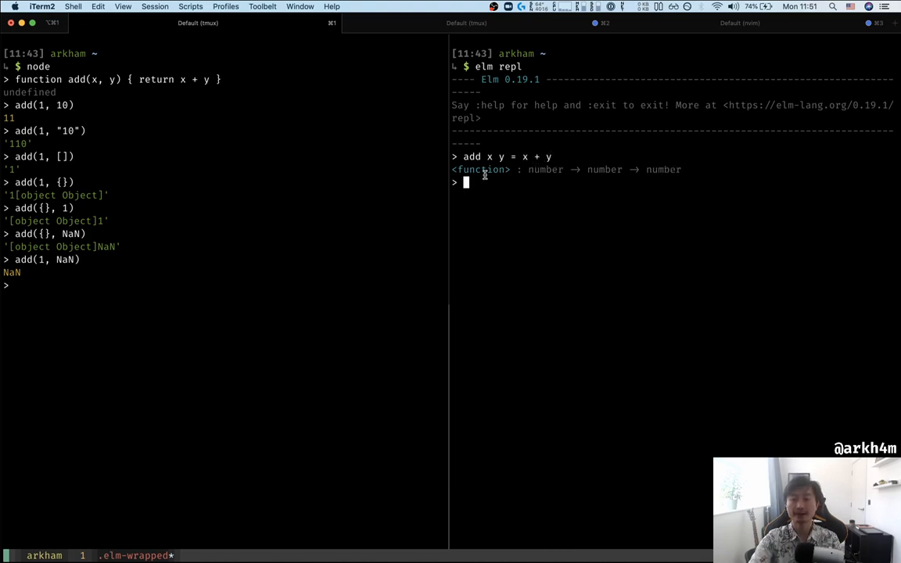
{"action": "mouse_move", "coordinate": [586, 176]}
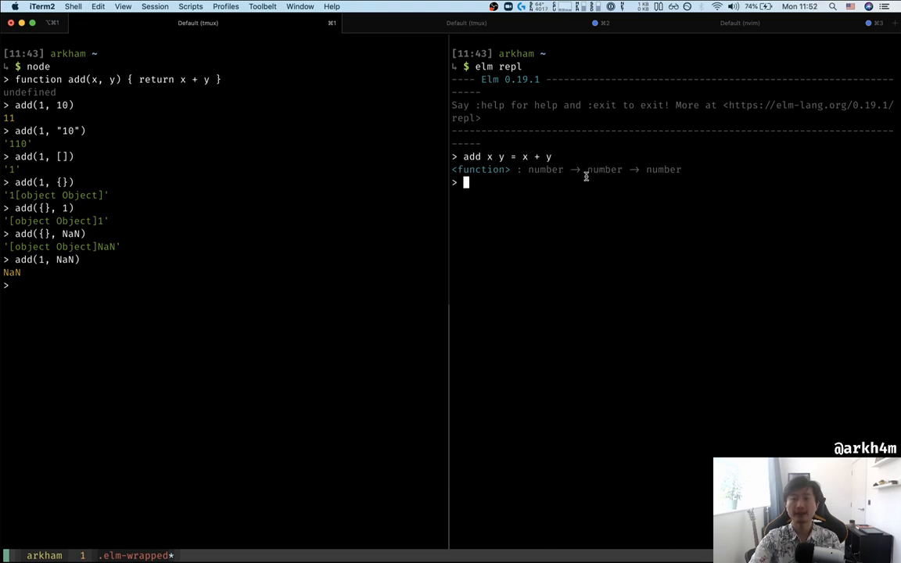
{"action": "mouse_move", "coordinate": [638, 207]}
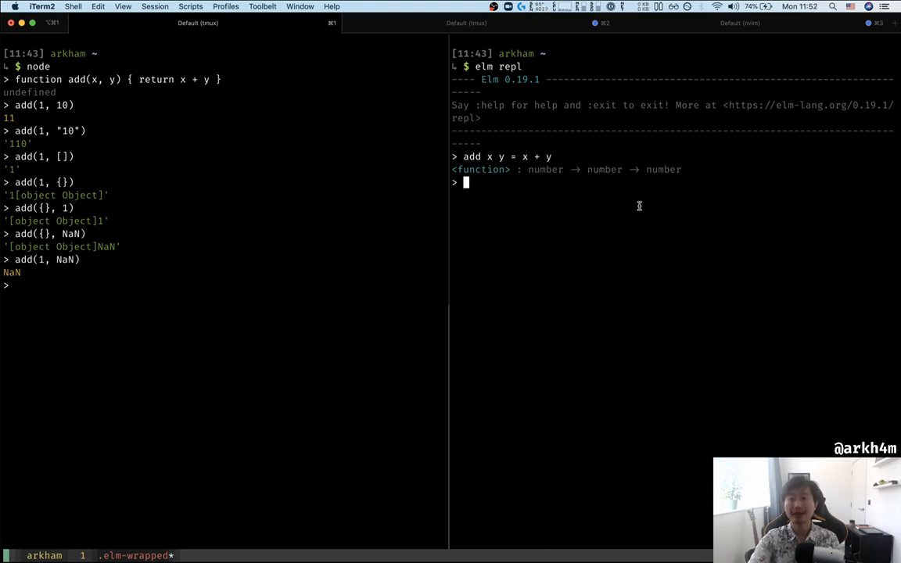
{"action": "mouse_move", "coordinate": [601, 249]}
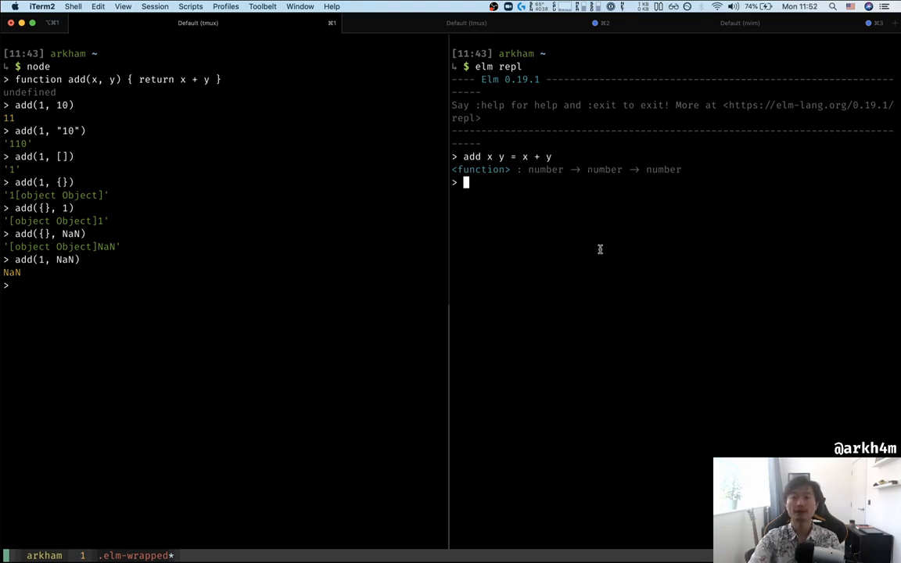
{"action": "mouse_move", "coordinate": [546, 171]}
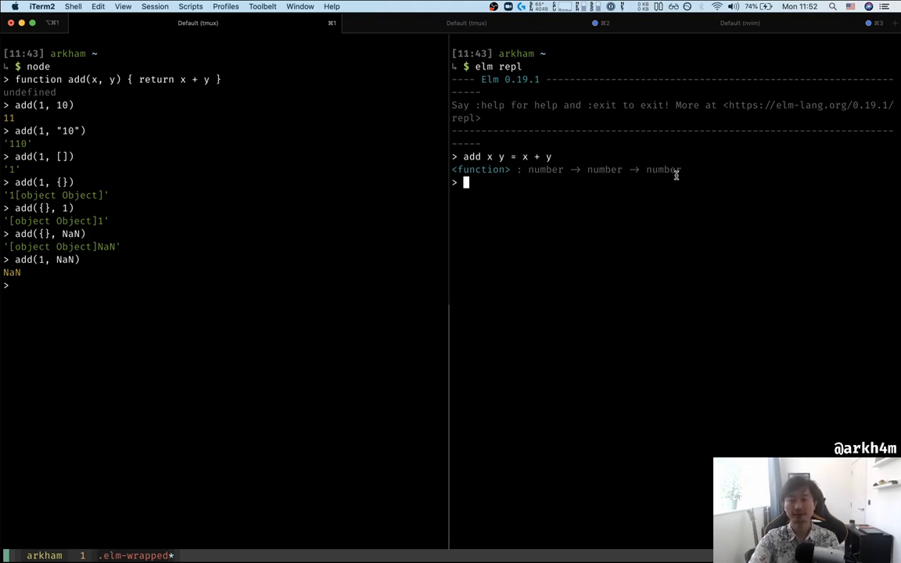
- Evaluate add 1 10, then add 1 "10" to trigger a TYPE MISMATCH error, and begin add 1 []
{"action": "type", "text": "add"}
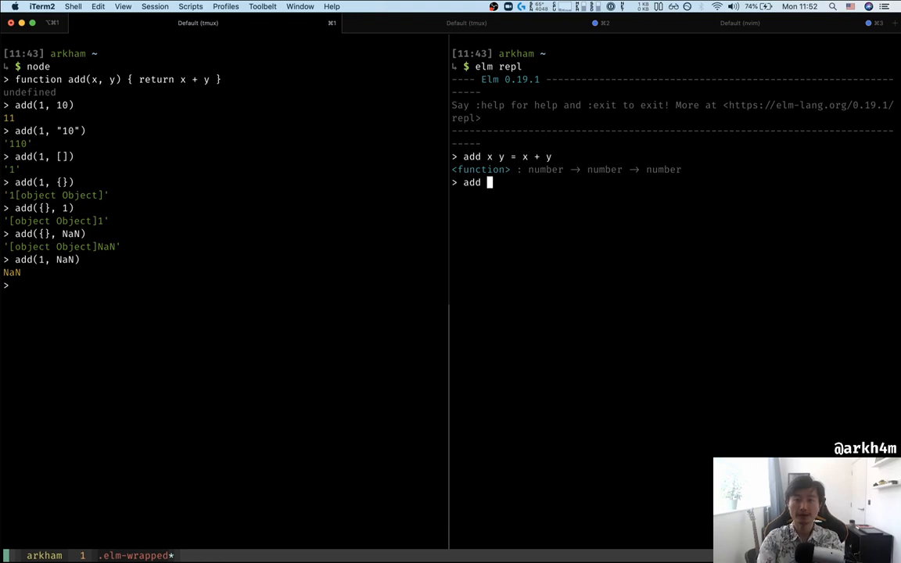
{"action": "key", "text": "Return"}
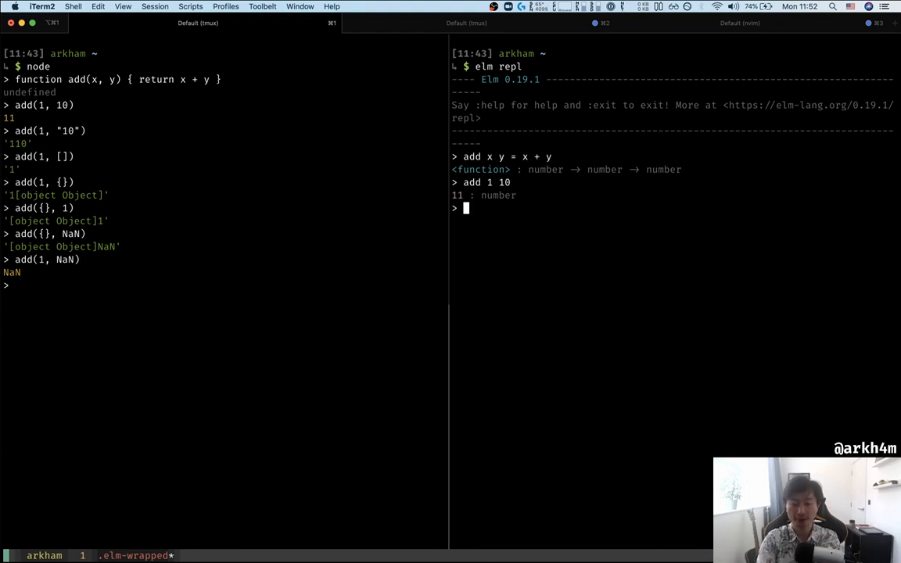
{"action": "type", "text": "add 1"}
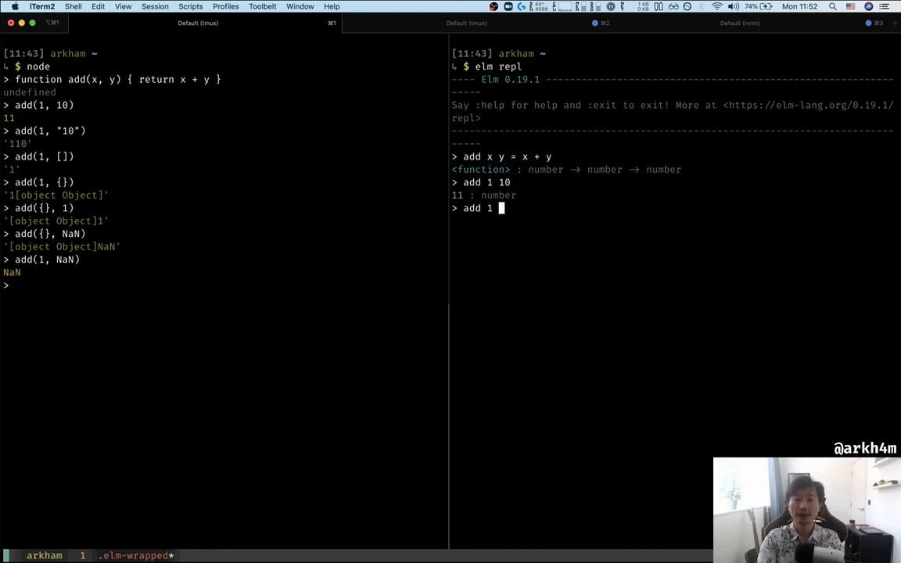
{"action": "type", "text": "\"10\""}
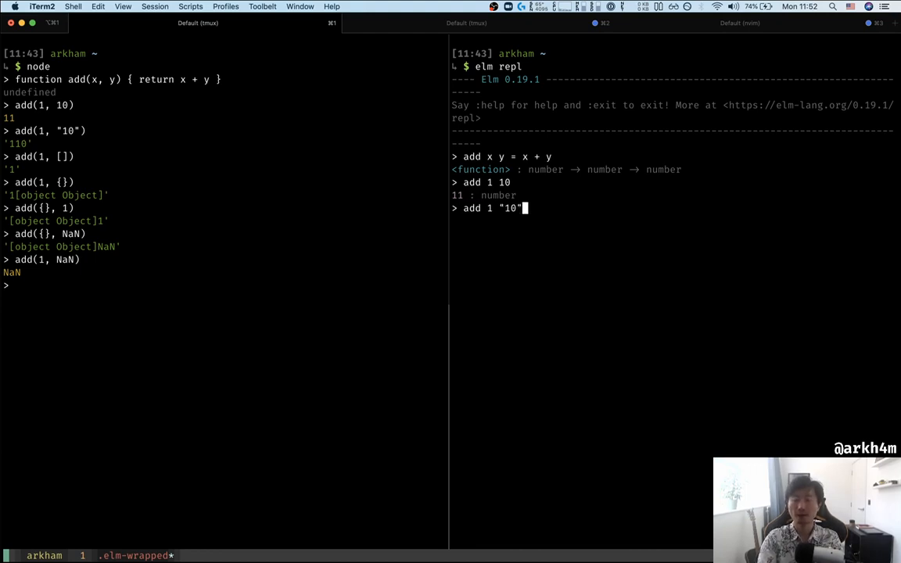
{"action": "key", "text": "Return"}
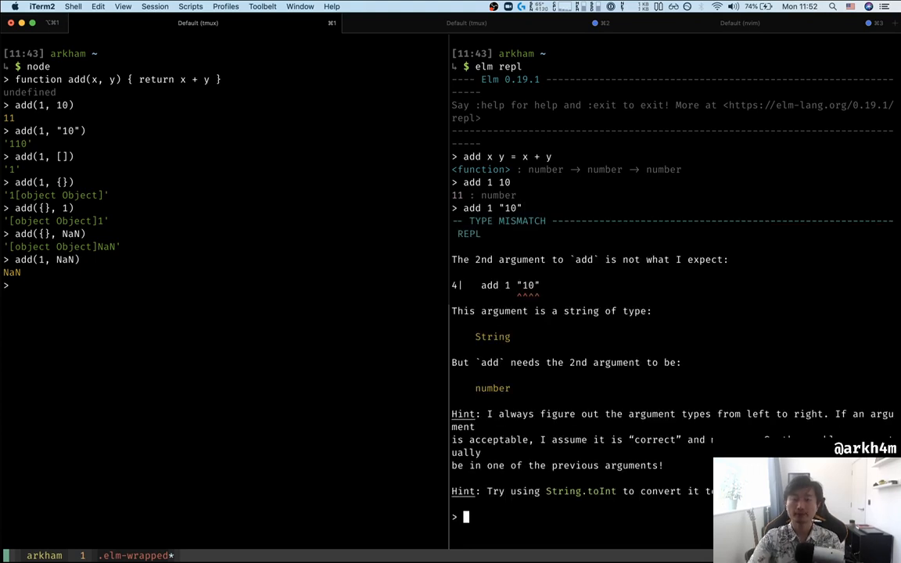
{"action": "mouse_move", "coordinate": [535, 228]}
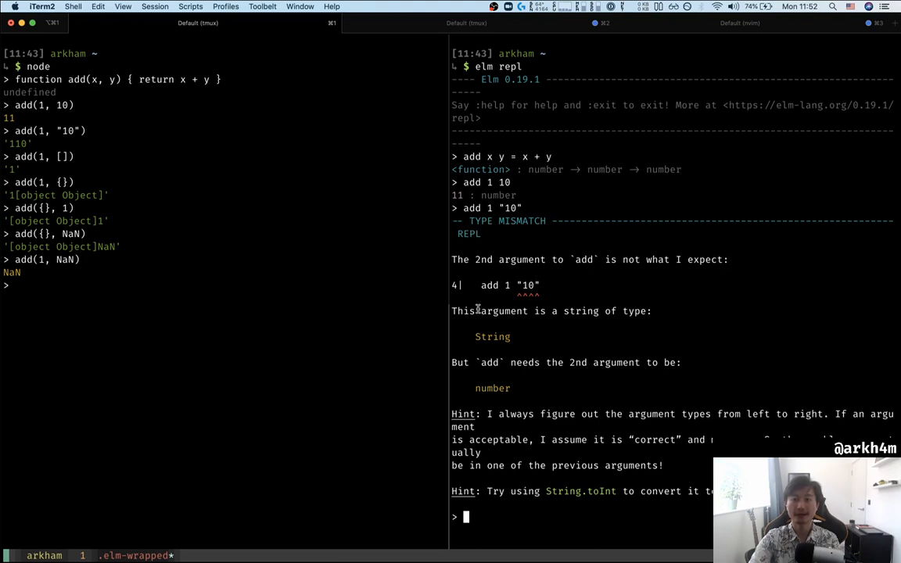
{"action": "mouse_move", "coordinate": [598, 320]}
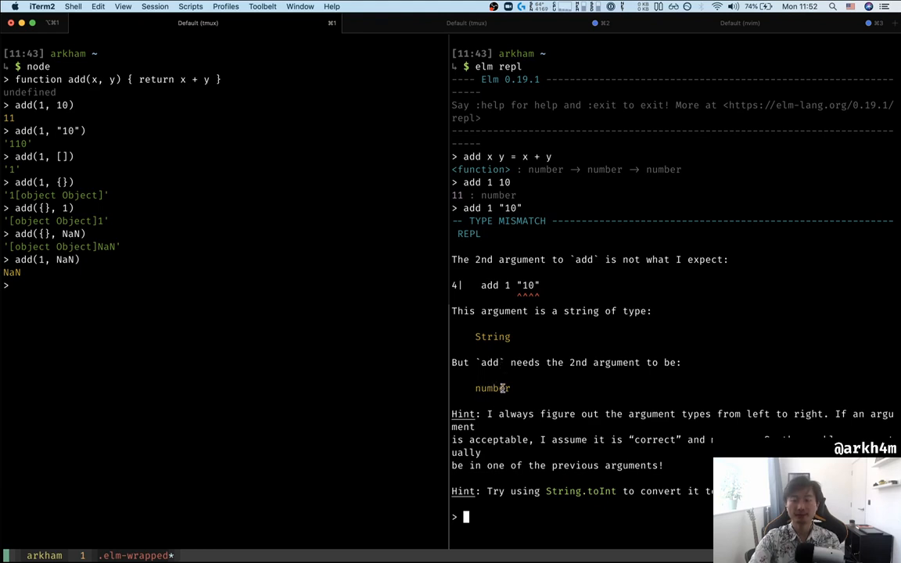
{"action": "mouse_move", "coordinate": [519, 222]}
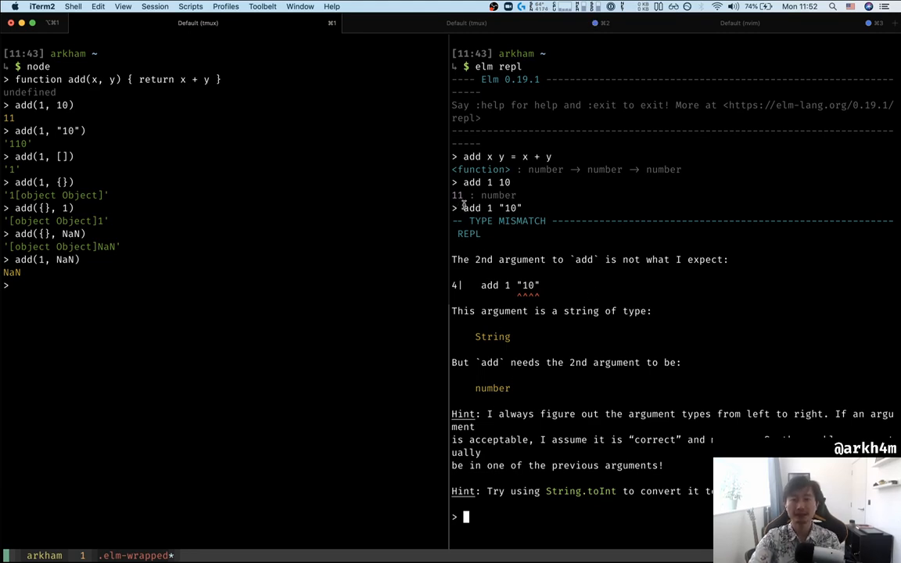
{"action": "mouse_move", "coordinate": [673, 310]}
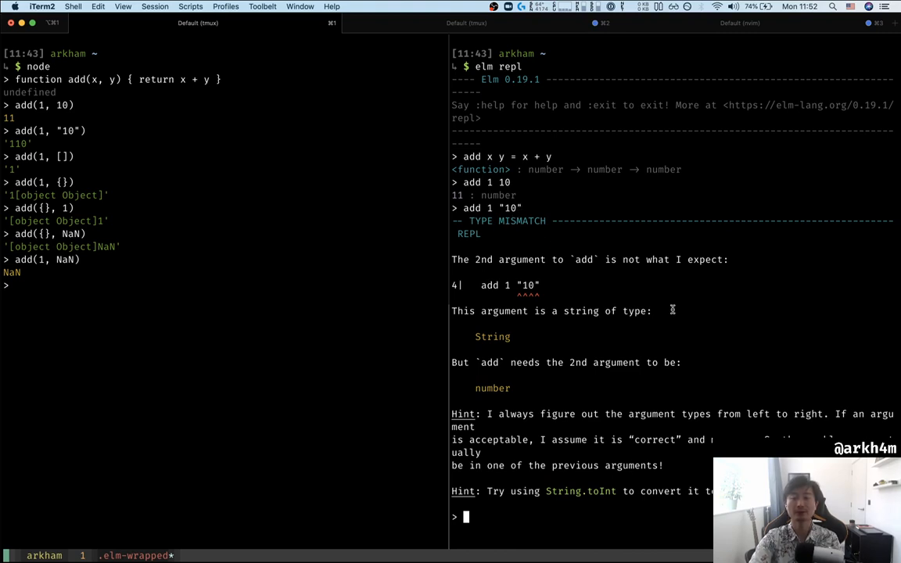
{"action": "mouse_move", "coordinate": [604, 291]}
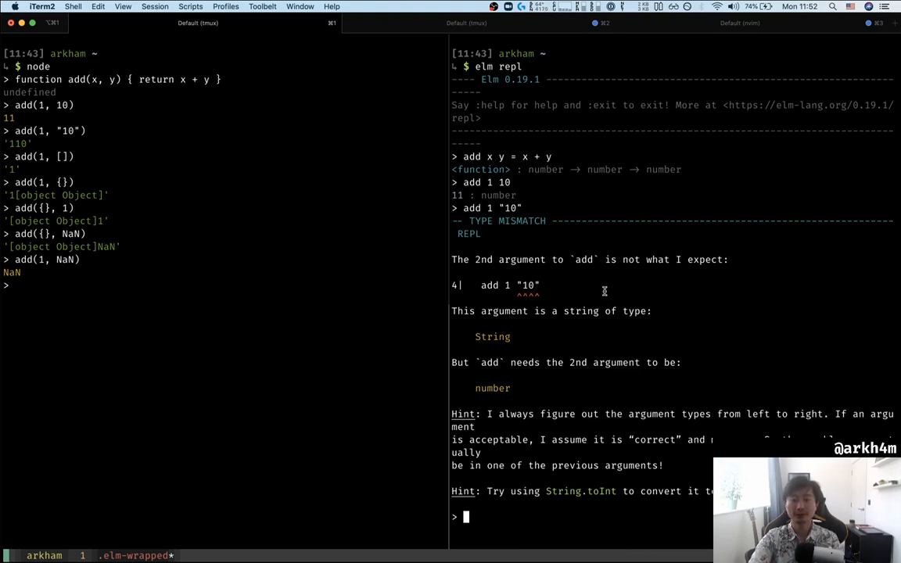
{"action": "type", "text": "add 1 ["}
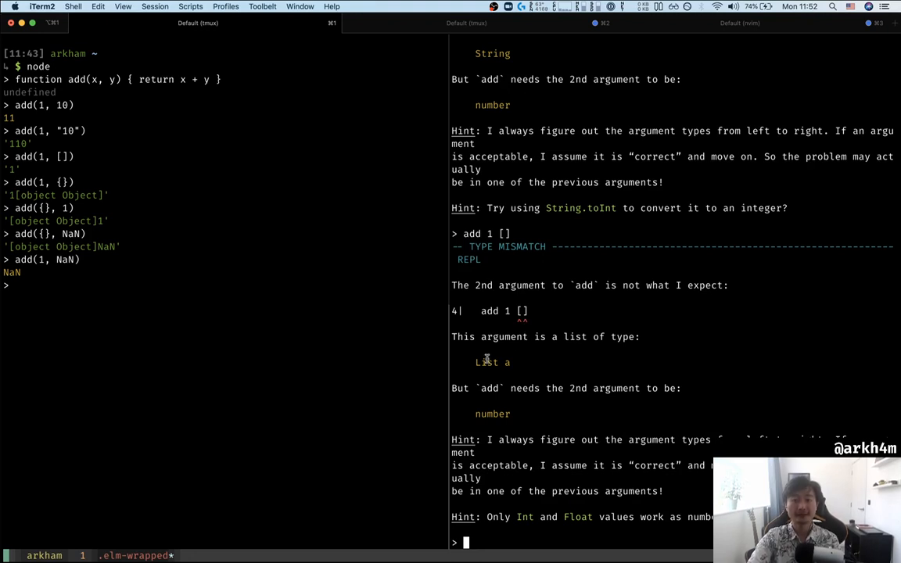
{"action": "mouse_move", "coordinate": [816, 363]}
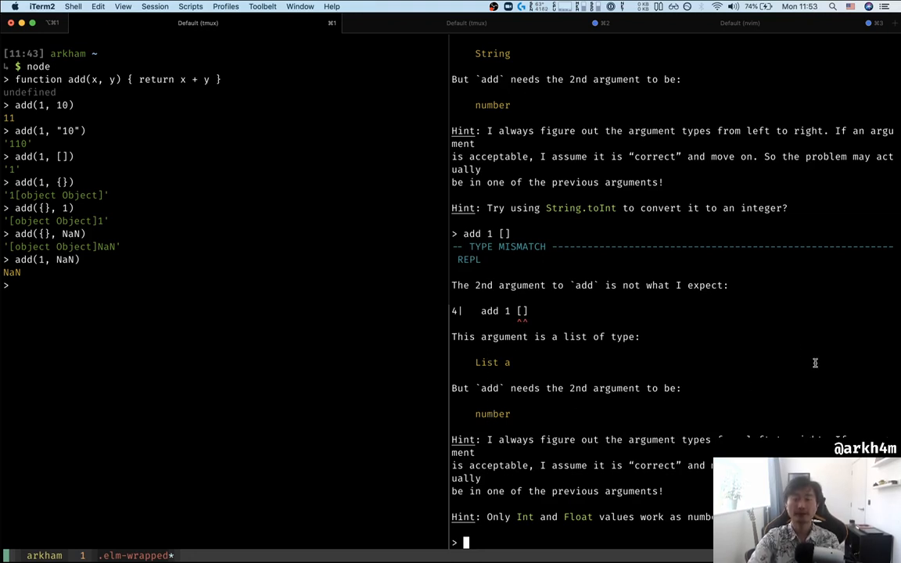
{"action": "mouse_move", "coordinate": [610, 307]}
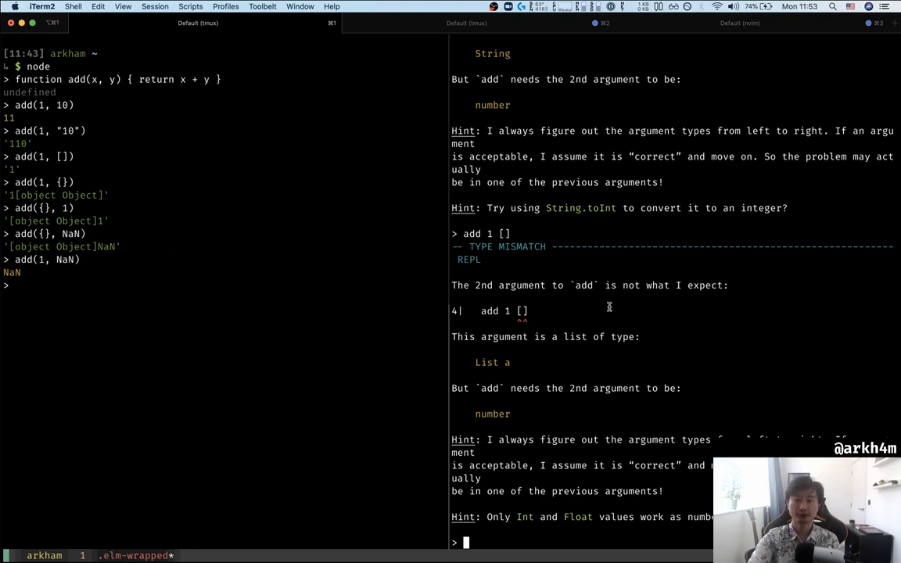
{"action": "mouse_move", "coordinate": [614, 294]}
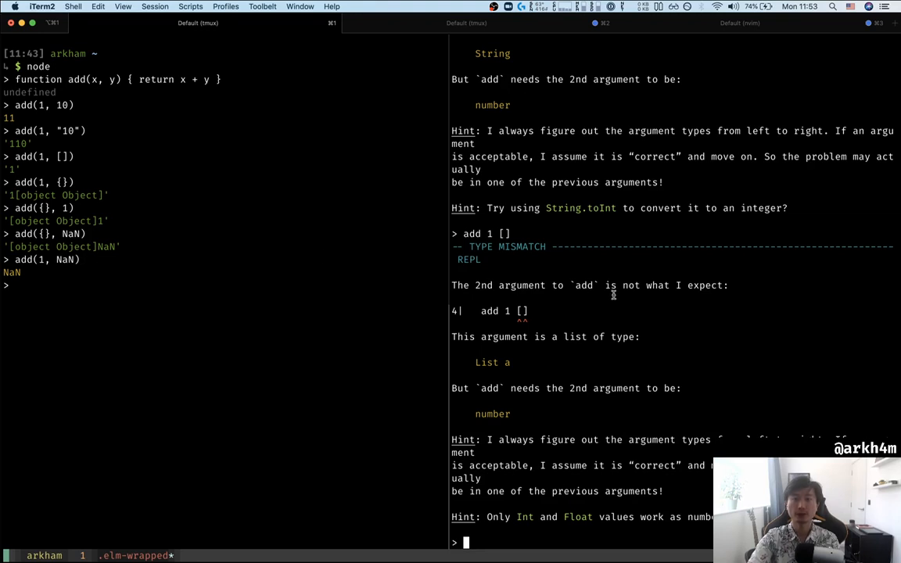
{"action": "mouse_move", "coordinate": [633, 347]}
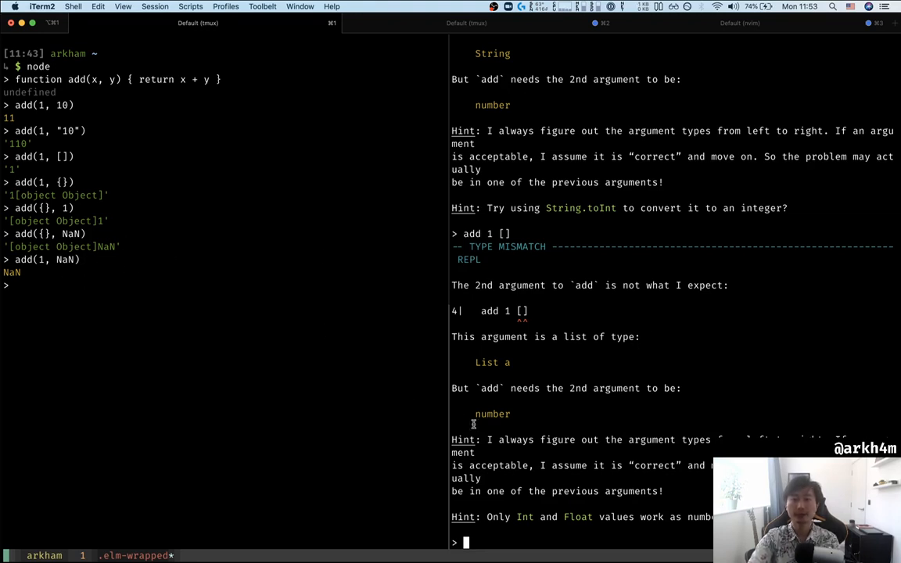
{"action": "mouse_move", "coordinate": [604, 367]}
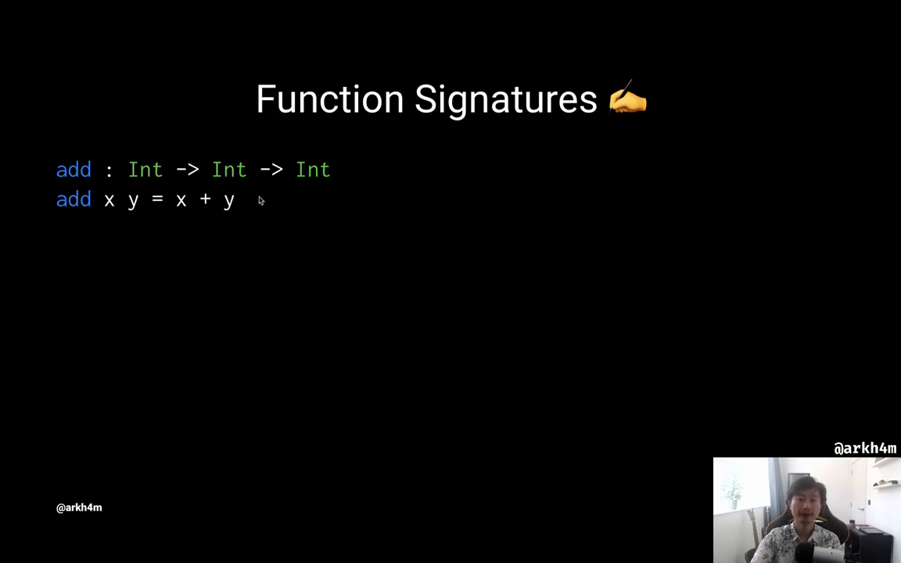
{"action": "mouse_move", "coordinate": [332, 285]}
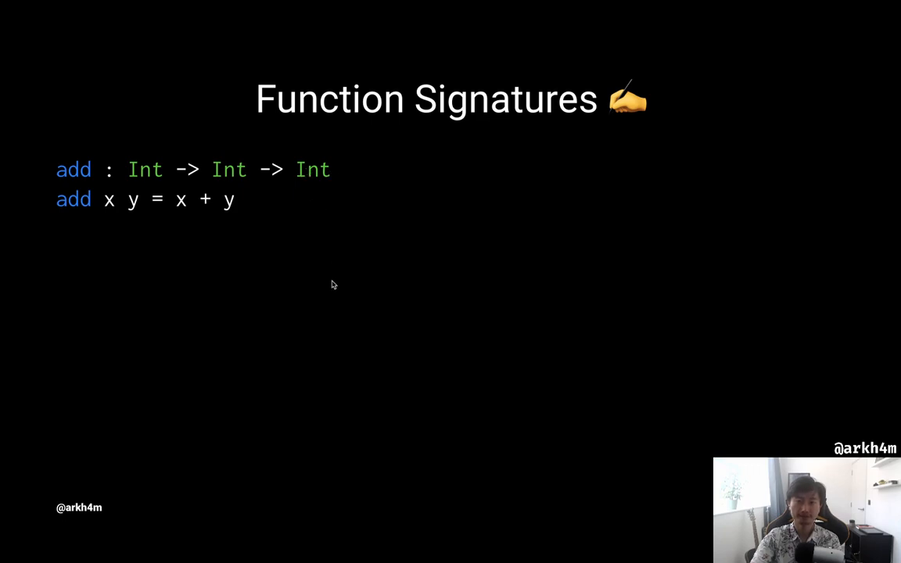
{"action": "mouse_move", "coordinate": [313, 298]}
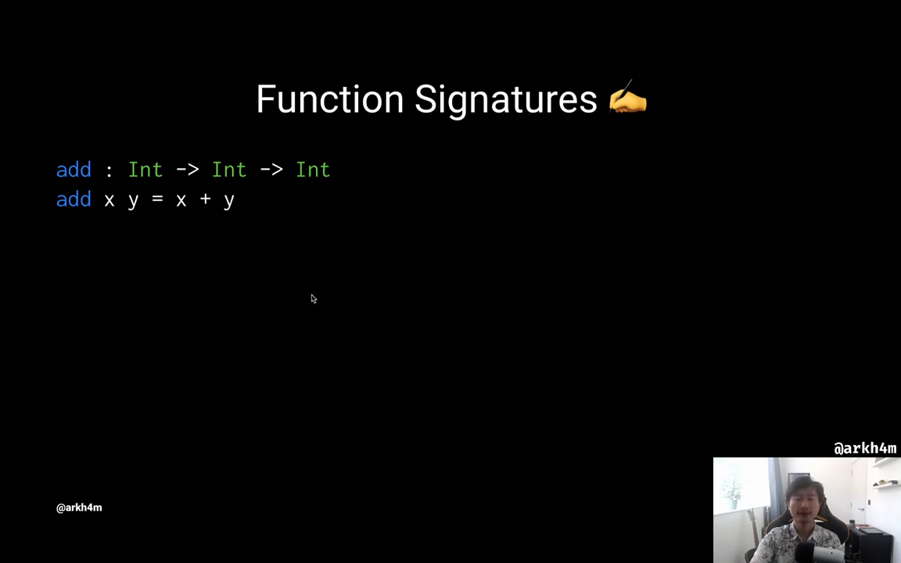
{"action": "mouse_move", "coordinate": [446, 348]}
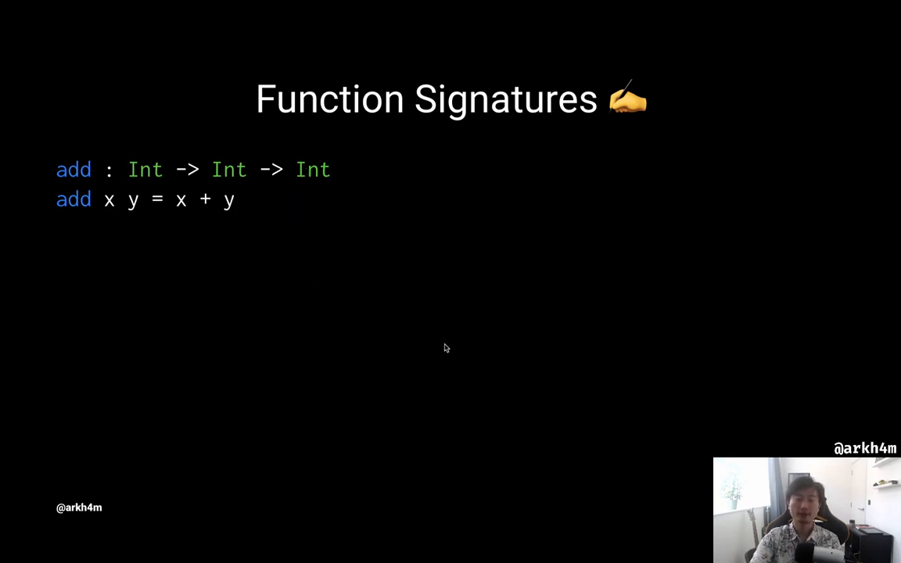
{"action": "mouse_move", "coordinate": [229, 222]}
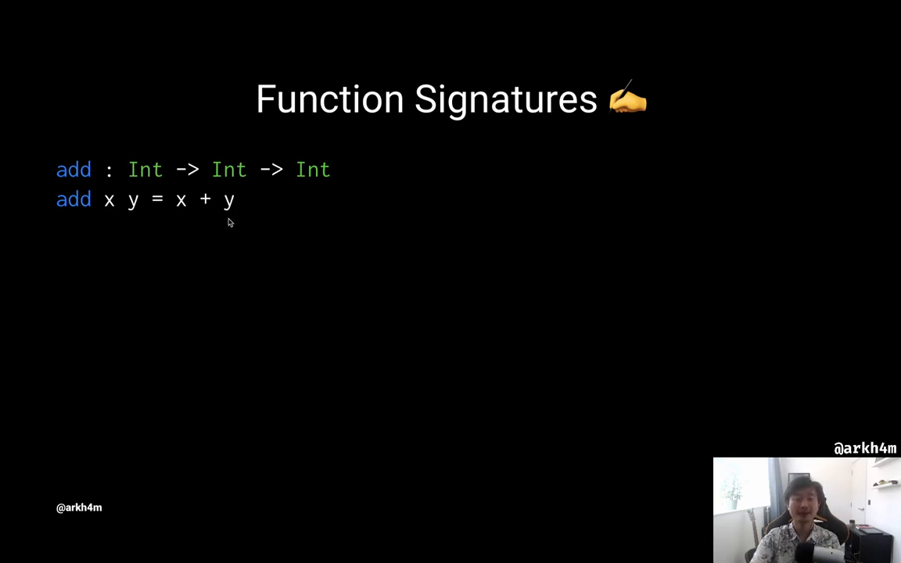
{"action": "mouse_move", "coordinate": [336, 299]}
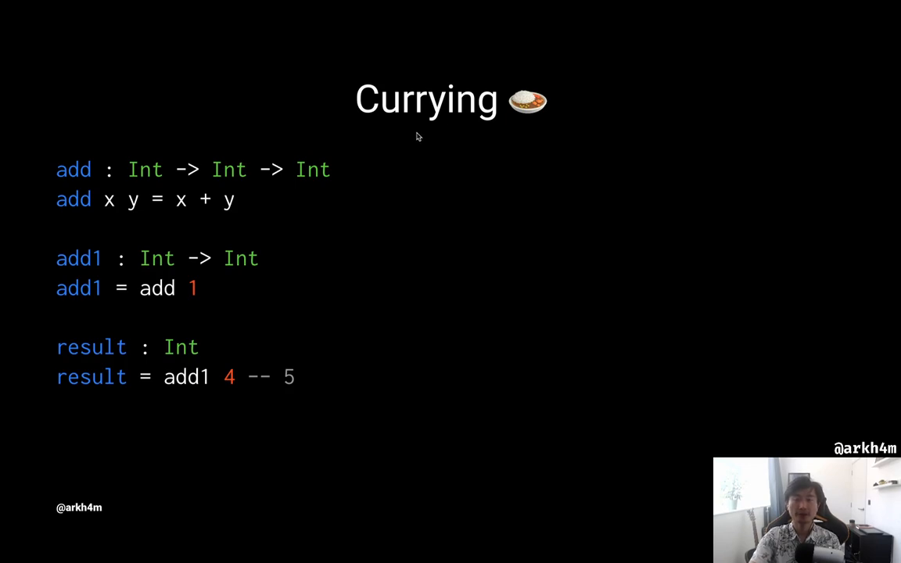
{"action": "mouse_move", "coordinate": [501, 112]}
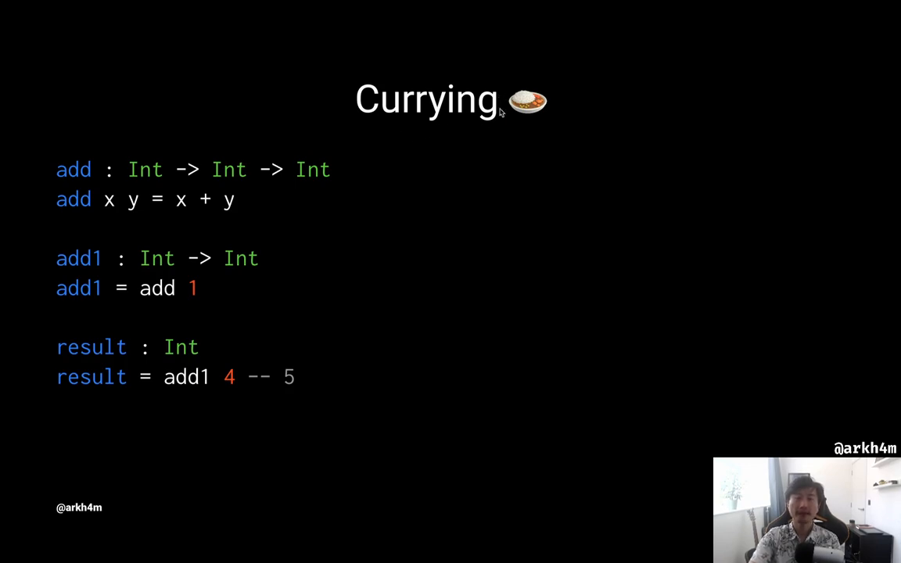
{"action": "mouse_move", "coordinate": [501, 188]}
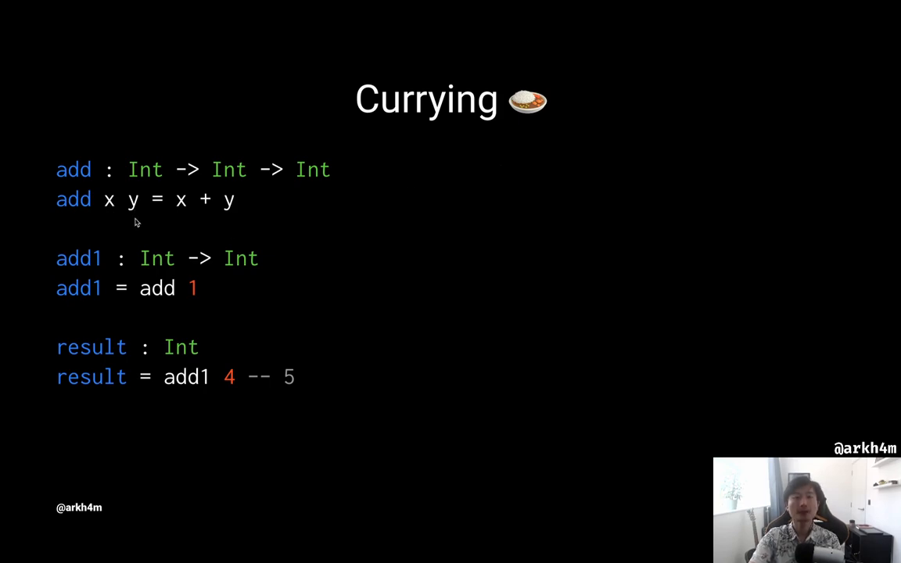
{"action": "mouse_move", "coordinate": [195, 301]}
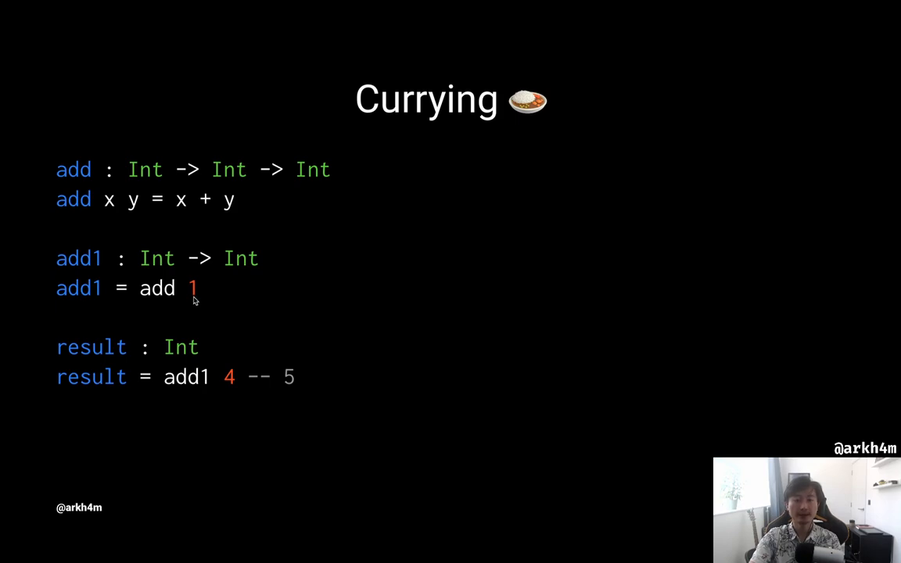
{"action": "mouse_move", "coordinate": [200, 282]}
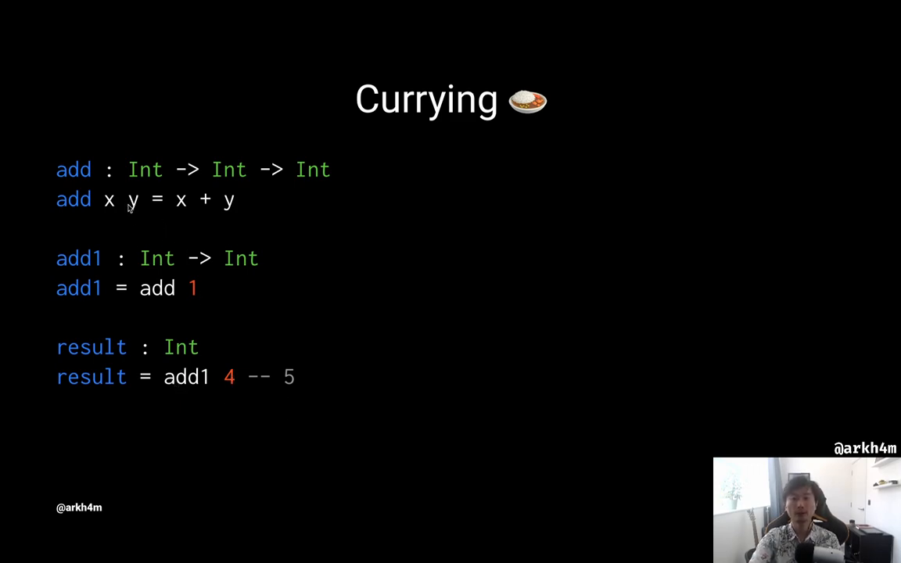
{"action": "mouse_move", "coordinate": [185, 391]}
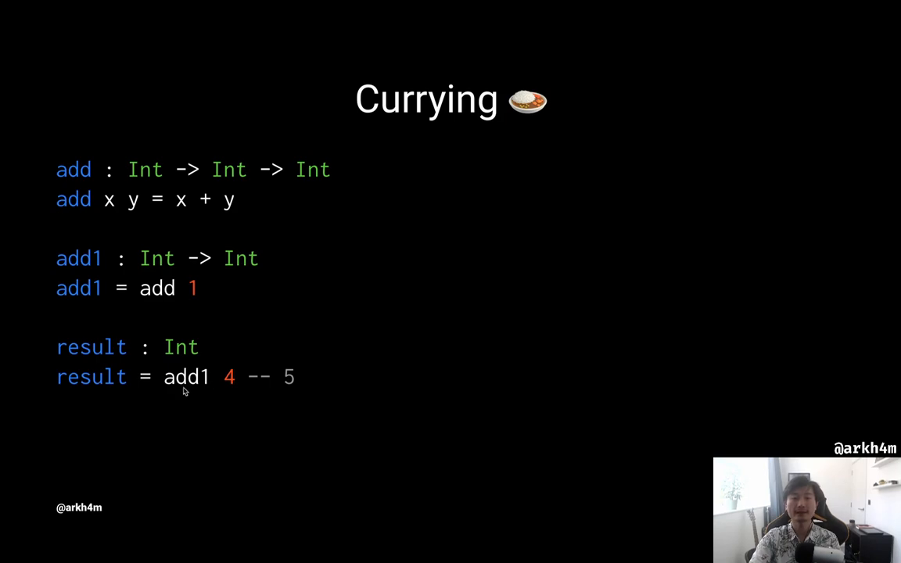
{"action": "mouse_move", "coordinate": [226, 390]}
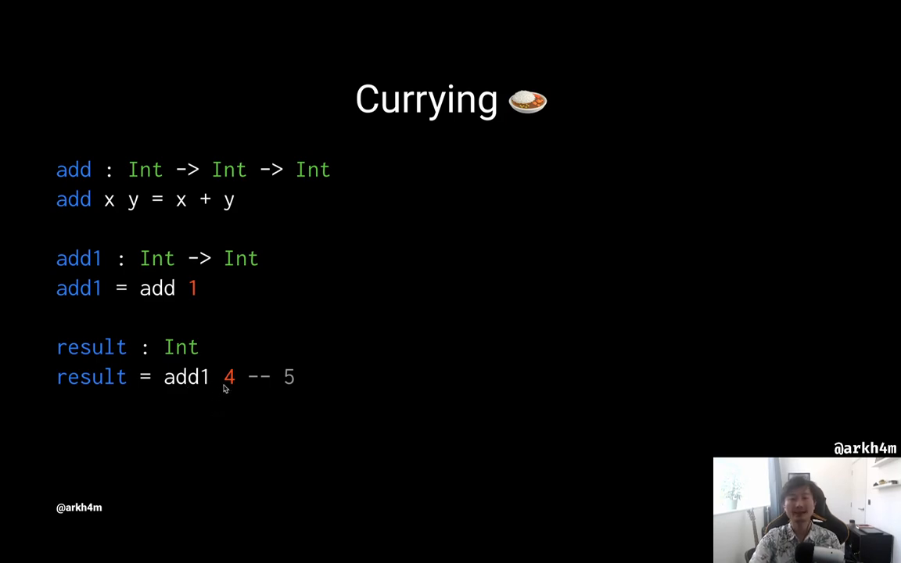
{"action": "mouse_move", "coordinate": [404, 361]}
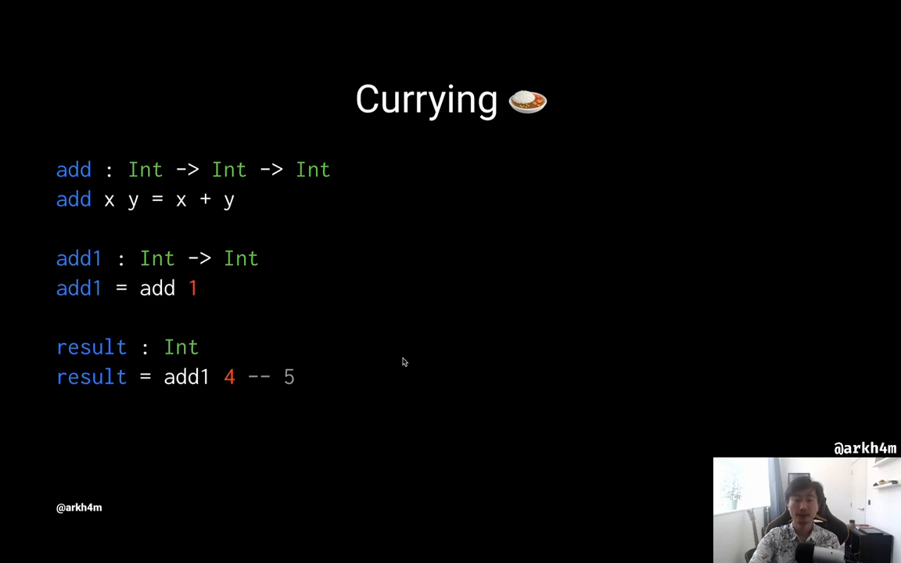
{"action": "mouse_move", "coordinate": [392, 369]}
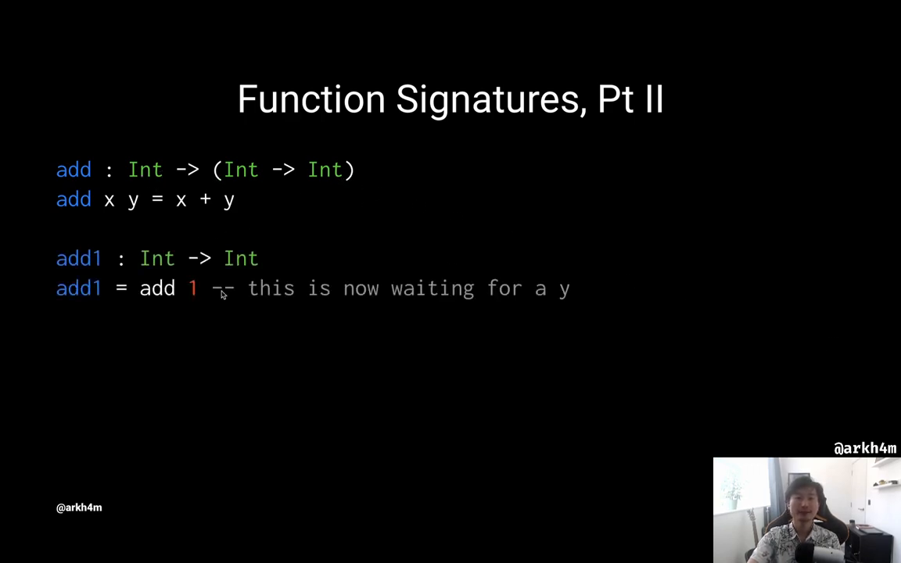
{"action": "mouse_move", "coordinate": [160, 241]}
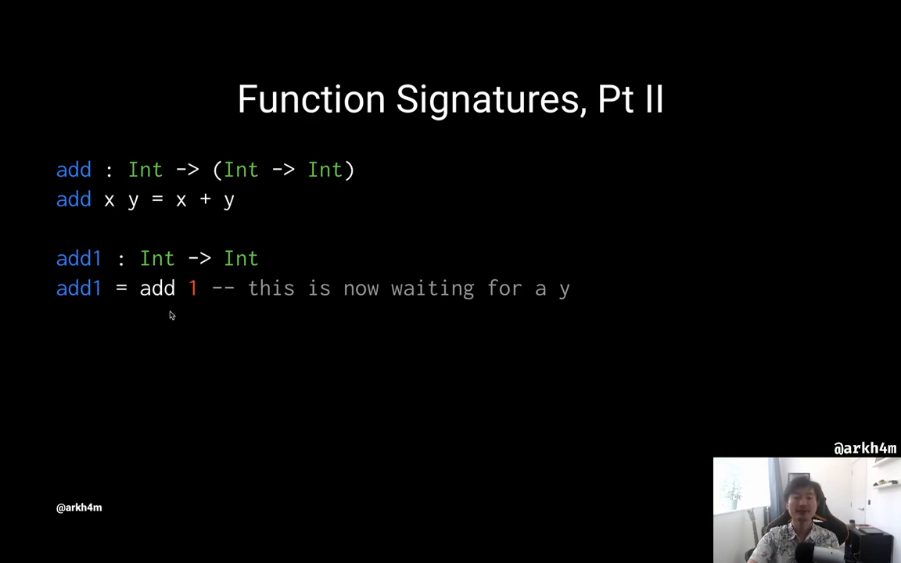
{"action": "mouse_move", "coordinate": [66, 300]}
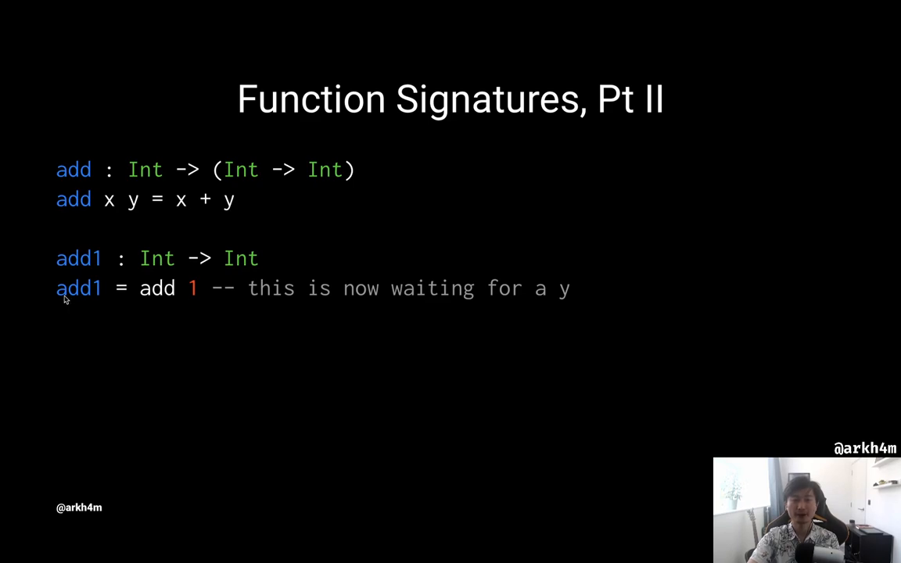
{"action": "mouse_move", "coordinate": [223, 345]}
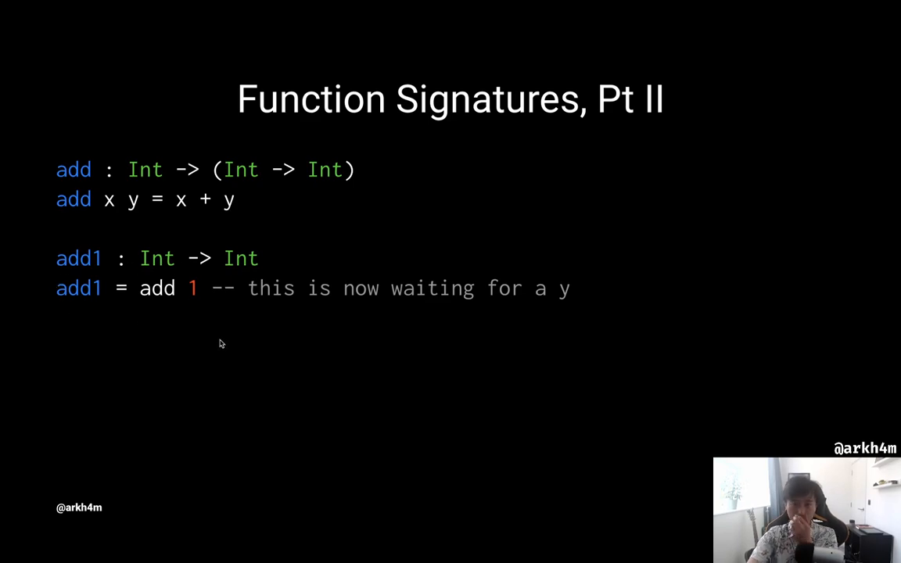
{"action": "mouse_move", "coordinate": [272, 353]}
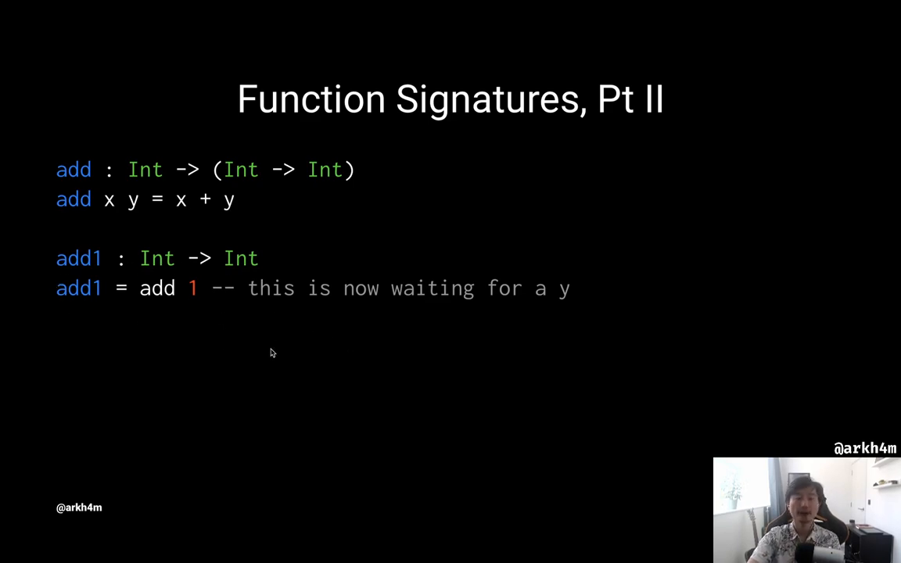
{"action": "mouse_move", "coordinate": [801, 360]}
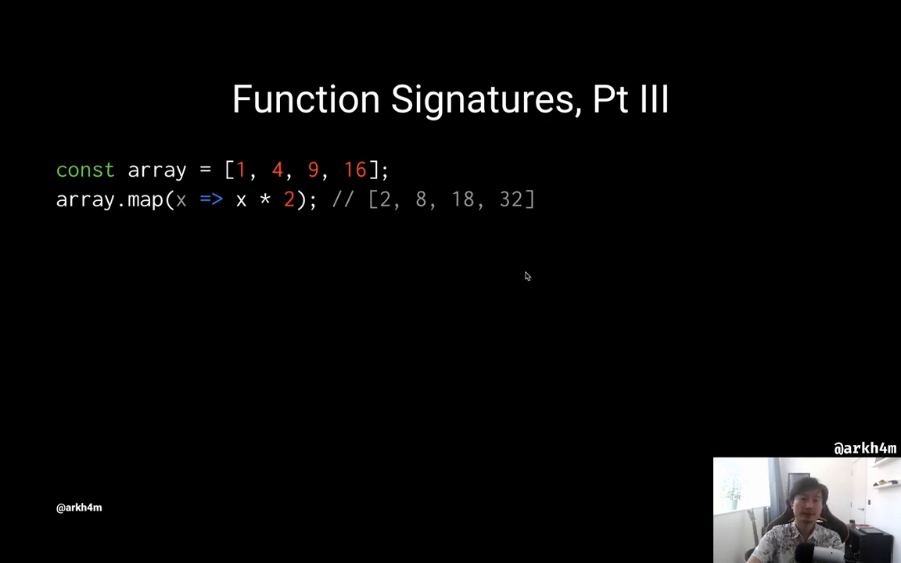
{"action": "mouse_move", "coordinate": [538, 305]}
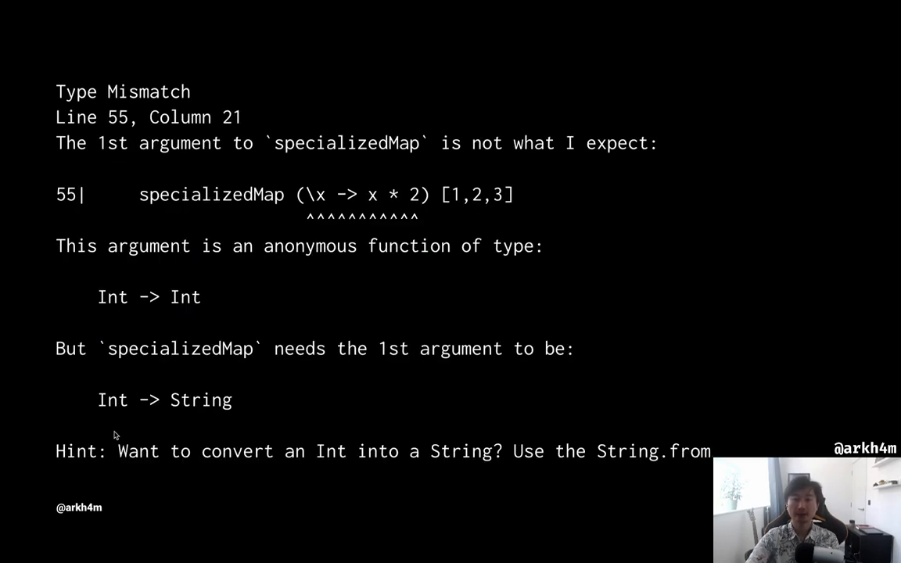
{"action": "mouse_move", "coordinate": [137, 243]}
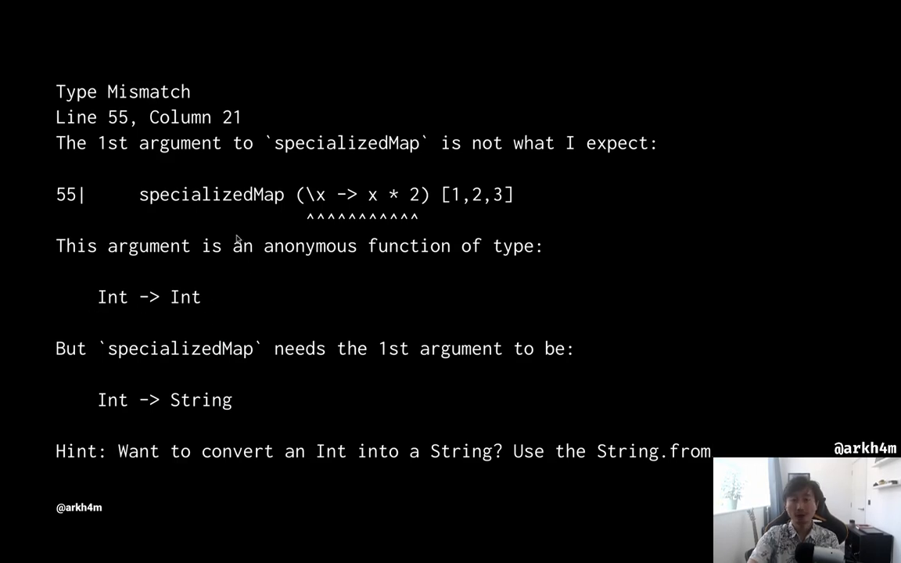
{"action": "mouse_move", "coordinate": [205, 401]}
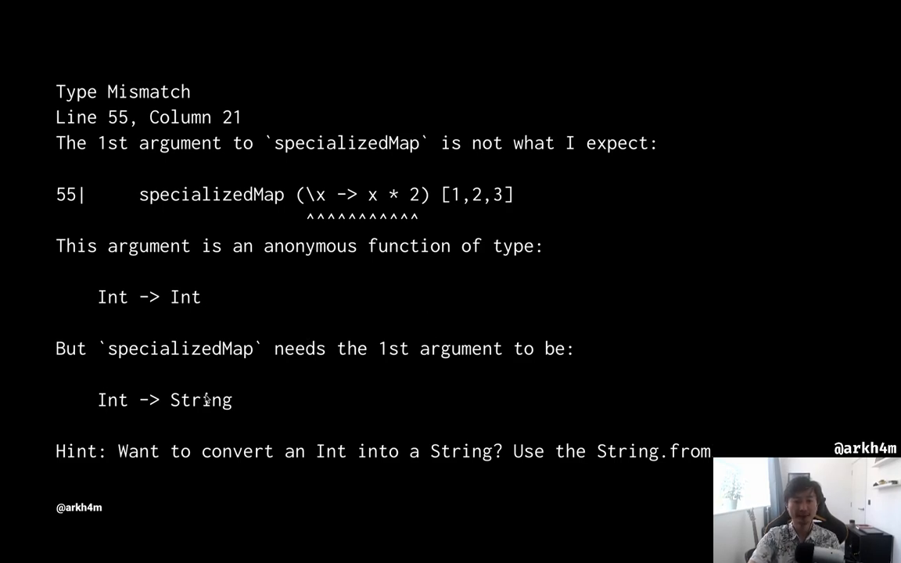
{"action": "mouse_move", "coordinate": [727, 227]}
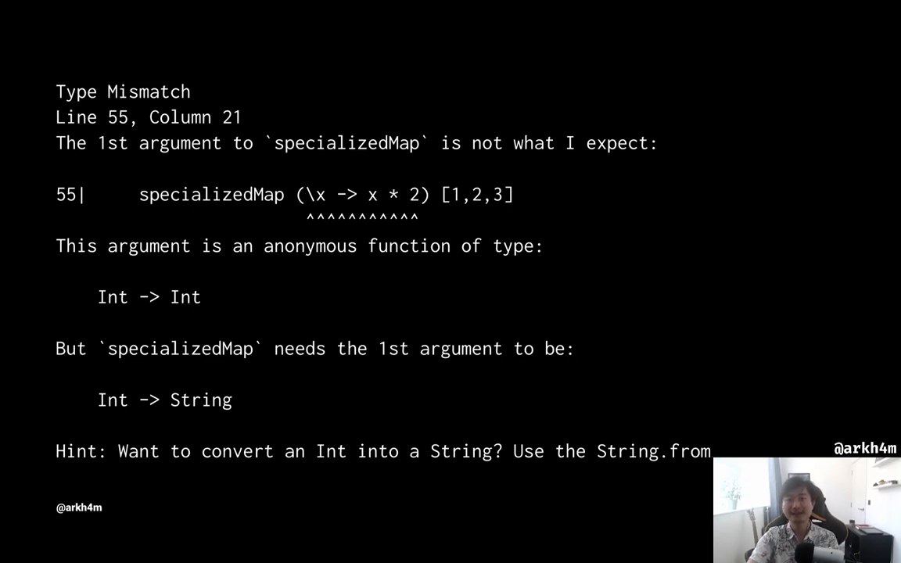
{"action": "mouse_move", "coordinate": [814, 257]}
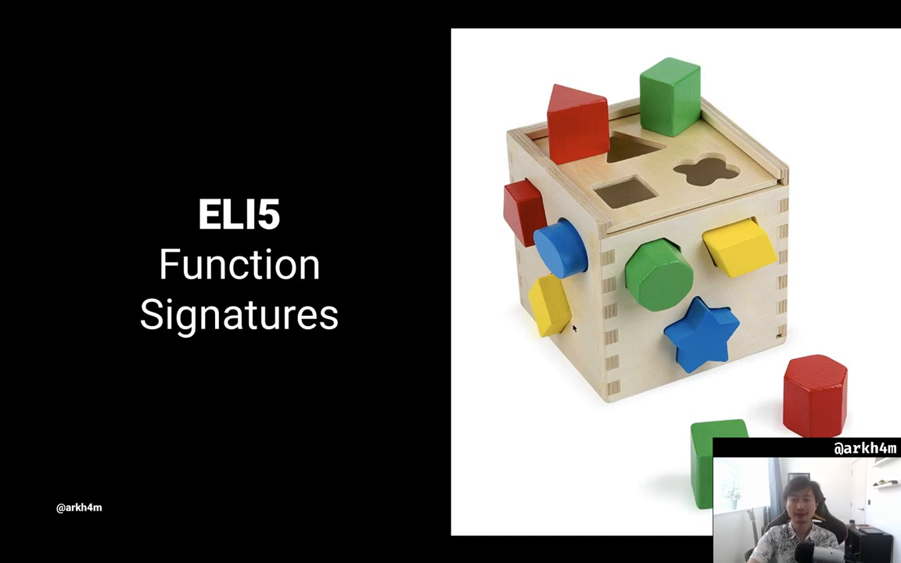
{"action": "mouse_move", "coordinate": [635, 376]}
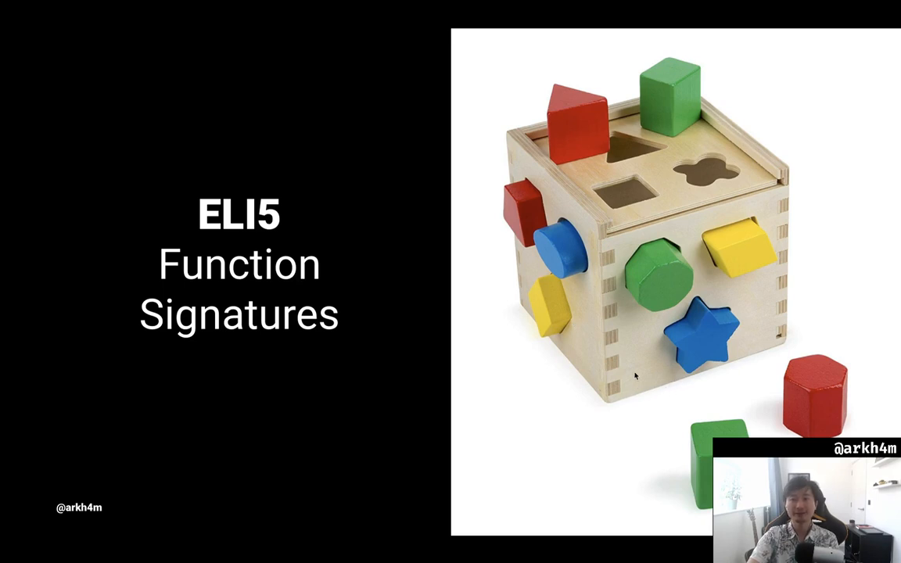
{"action": "mouse_move", "coordinate": [585, 211]}
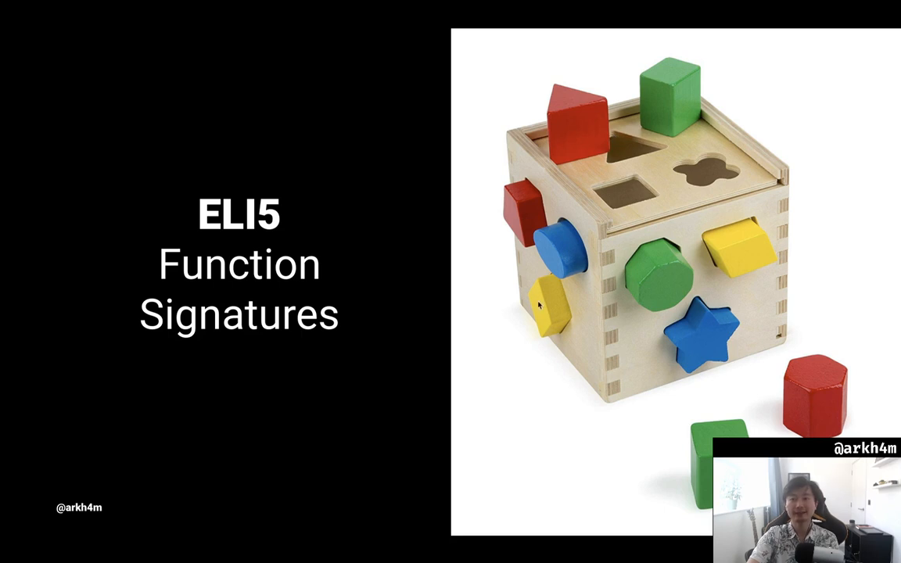
{"action": "mouse_move", "coordinate": [633, 357]}
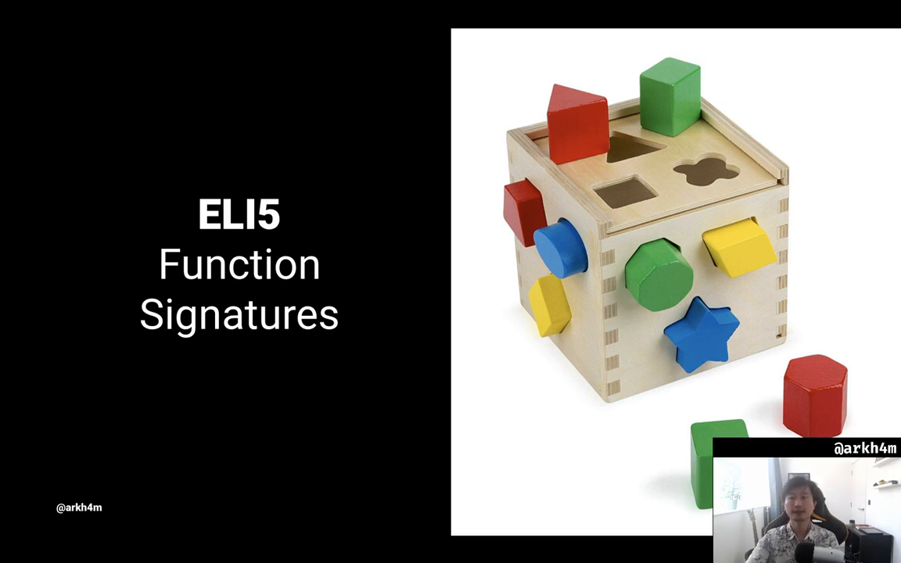
{"action": "mouse_move", "coordinate": [863, 324]}
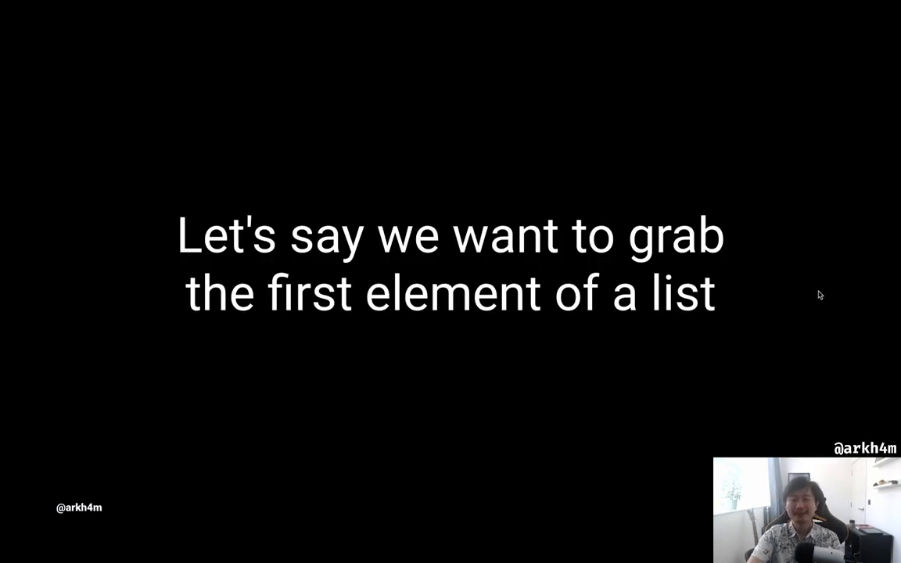
{"action": "mouse_move", "coordinate": [812, 279]}
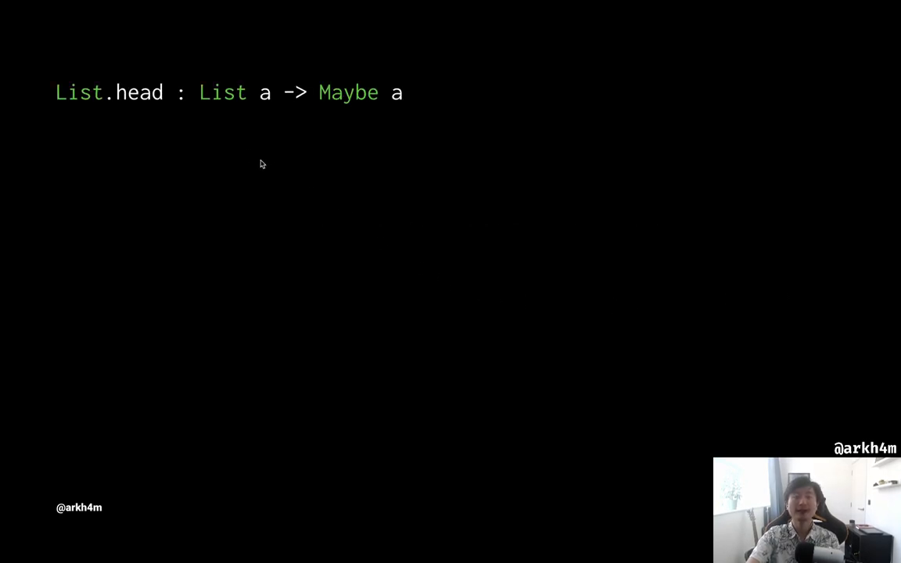
{"action": "mouse_move", "coordinate": [253, 107]}
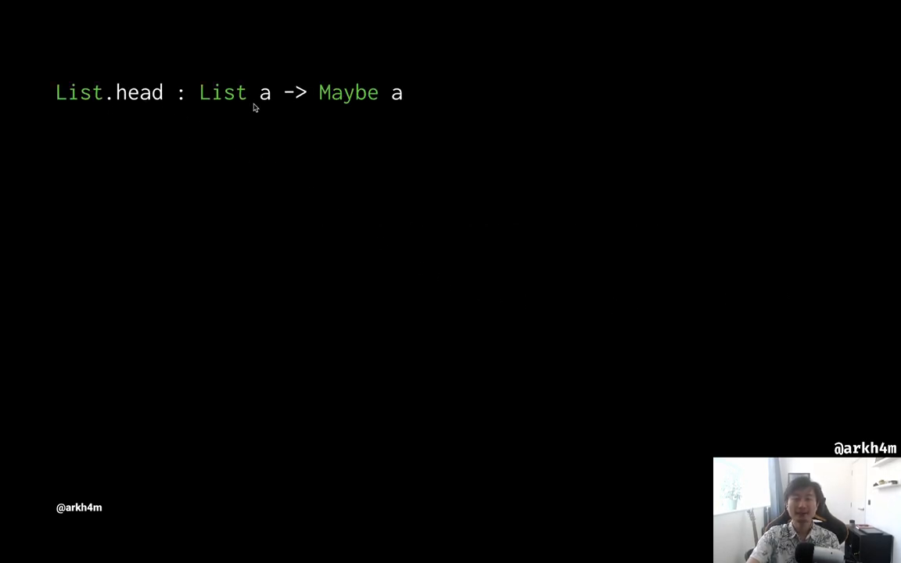
{"action": "mouse_move", "coordinate": [407, 110]}
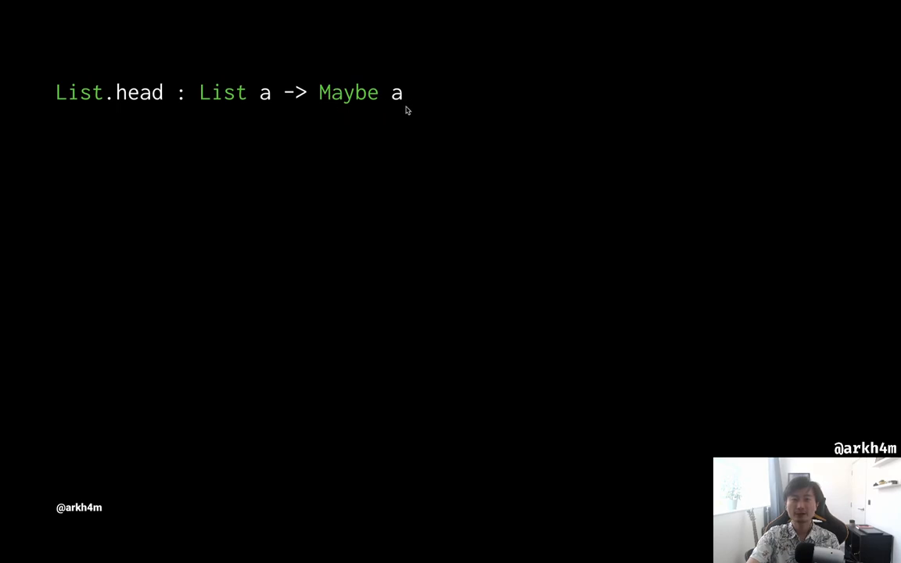
{"action": "mouse_move", "coordinate": [429, 102]}
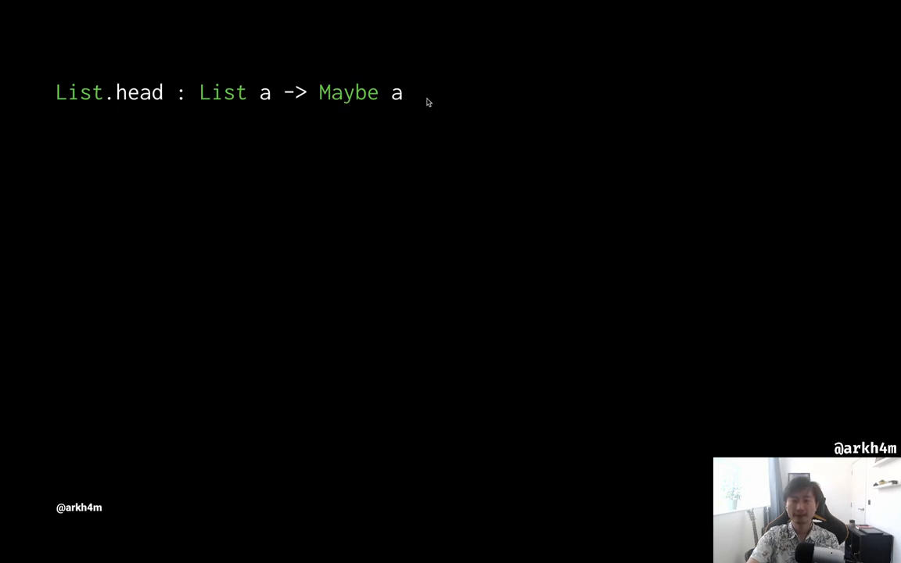
{"action": "mouse_move", "coordinate": [560, 253]}
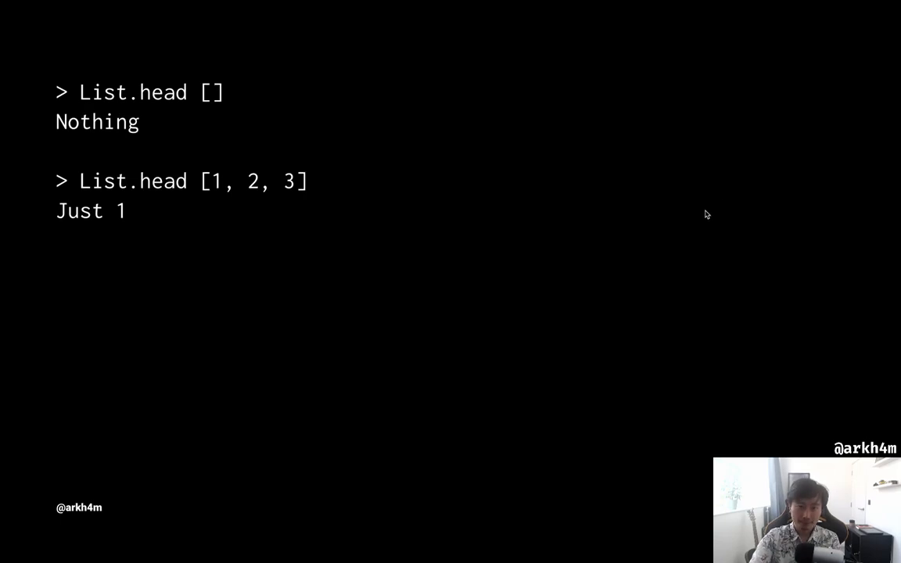
{"action": "mouse_move", "coordinate": [144, 125]}
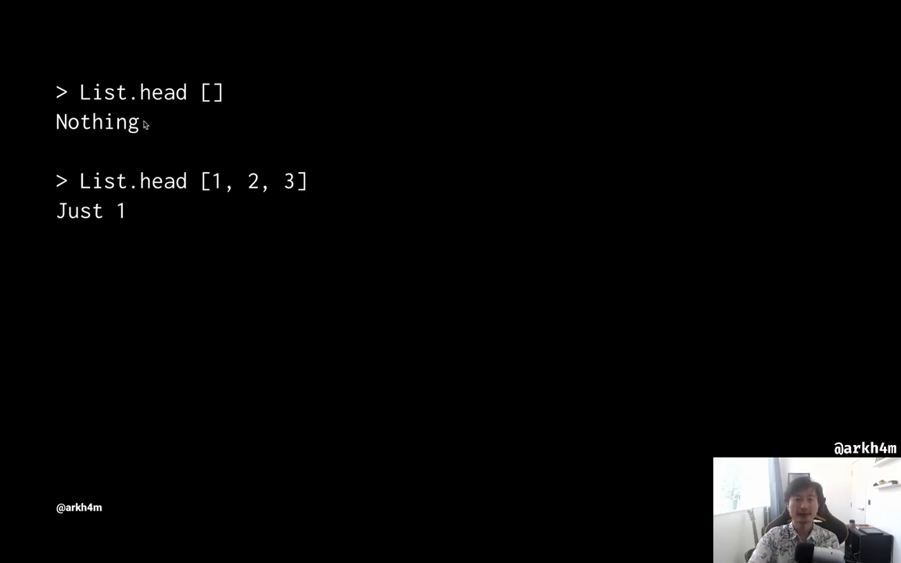
{"action": "mouse_move", "coordinate": [91, 117]}
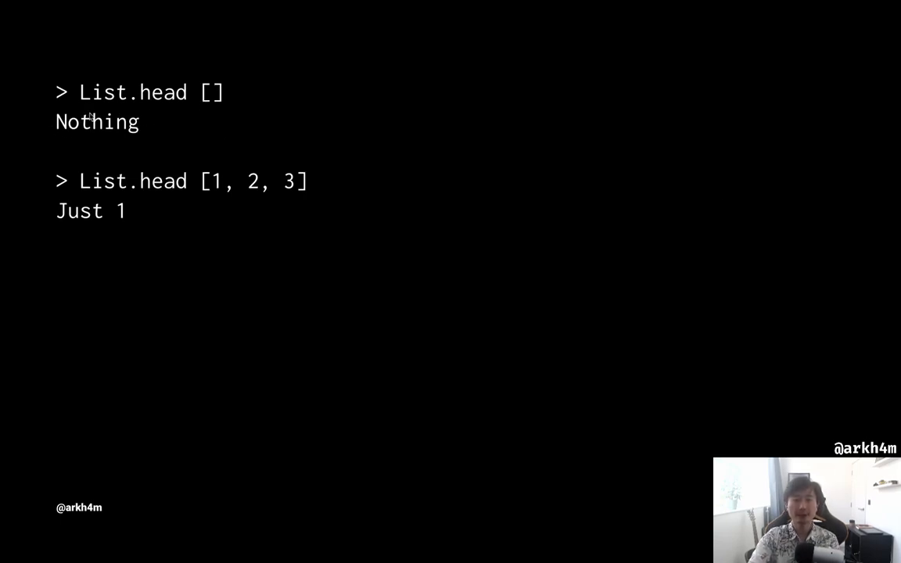
{"action": "mouse_move", "coordinate": [206, 196]}
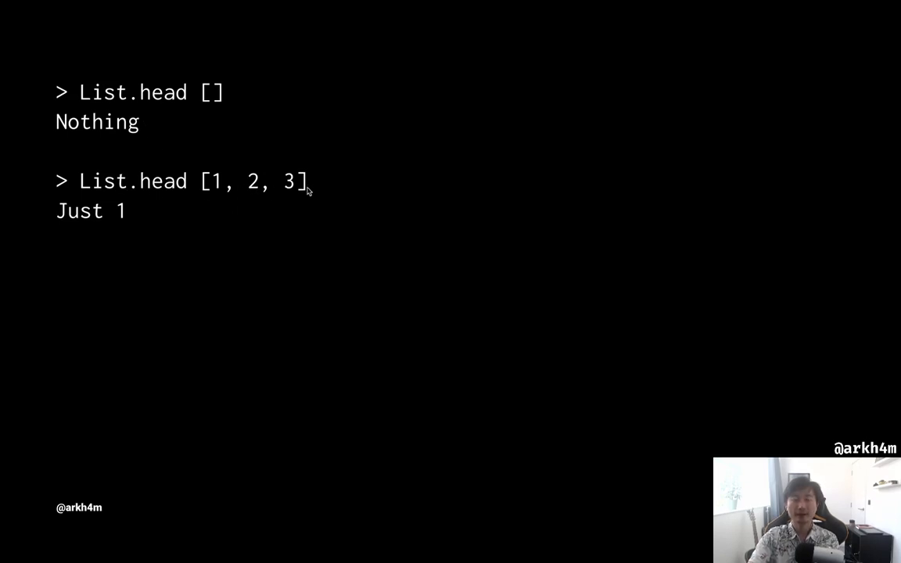
{"action": "mouse_move", "coordinate": [269, 197]}
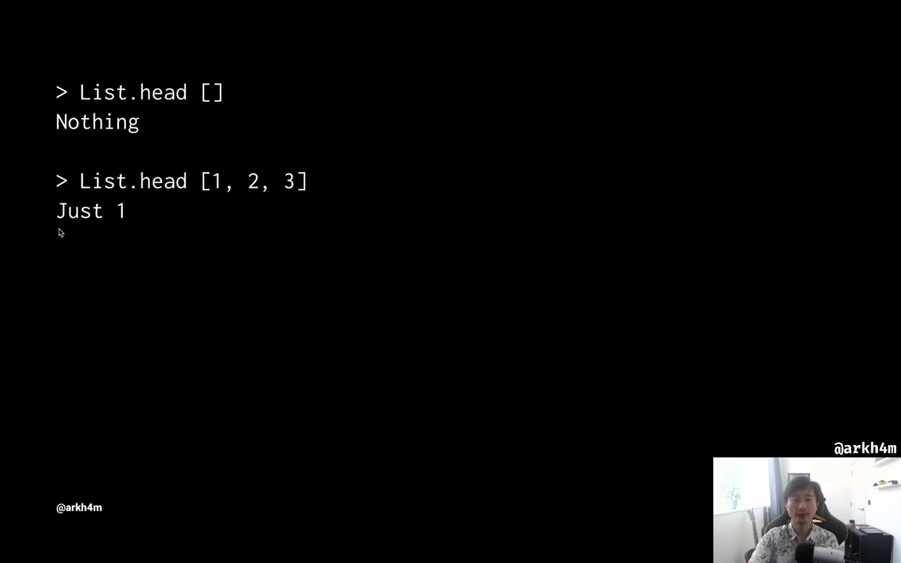
{"action": "mouse_move", "coordinate": [679, 292]}
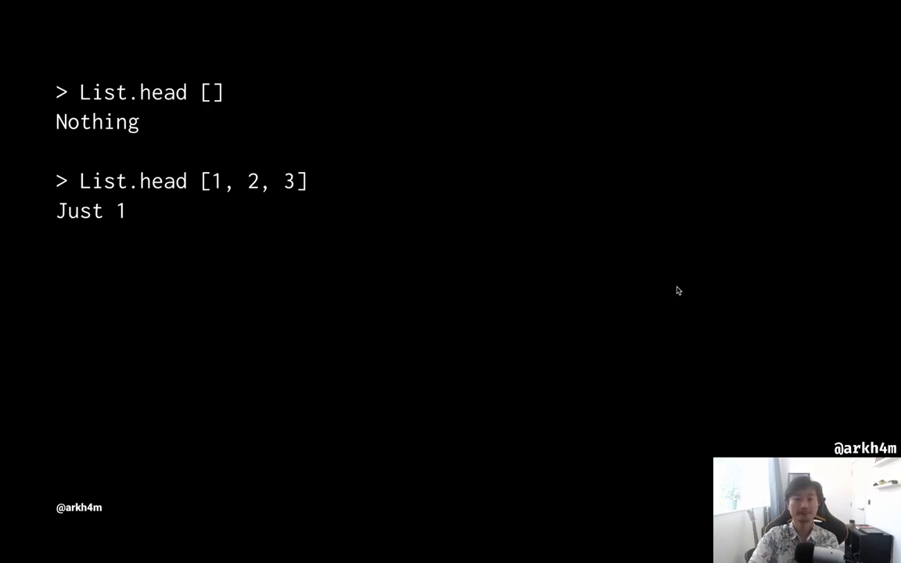
{"action": "mouse_move", "coordinate": [406, 131]}
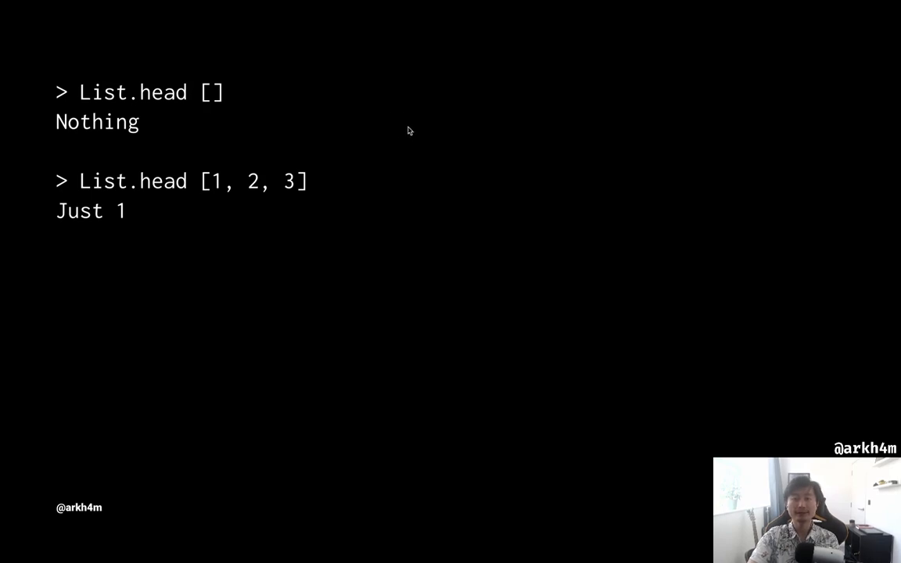
{"action": "mouse_move", "coordinate": [388, 116]}
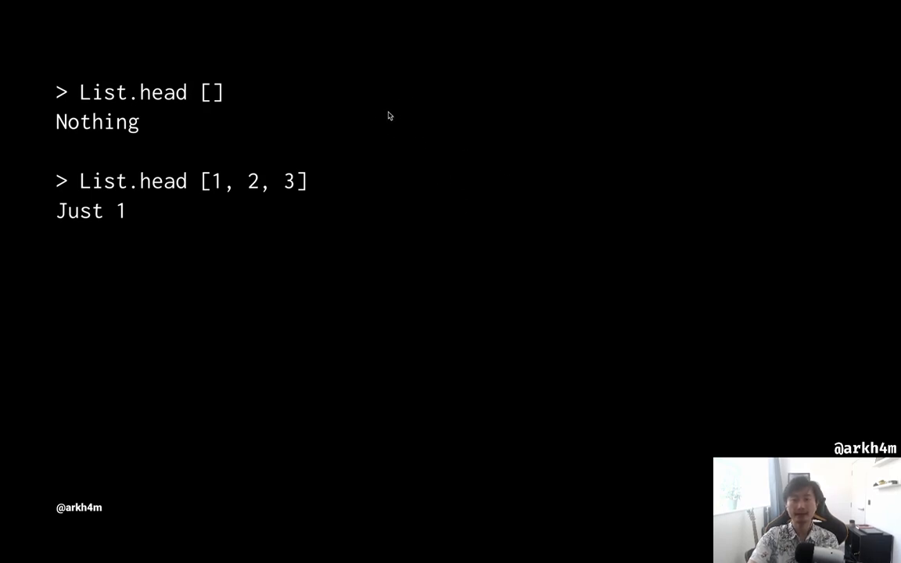
{"action": "mouse_move", "coordinate": [300, 162]}
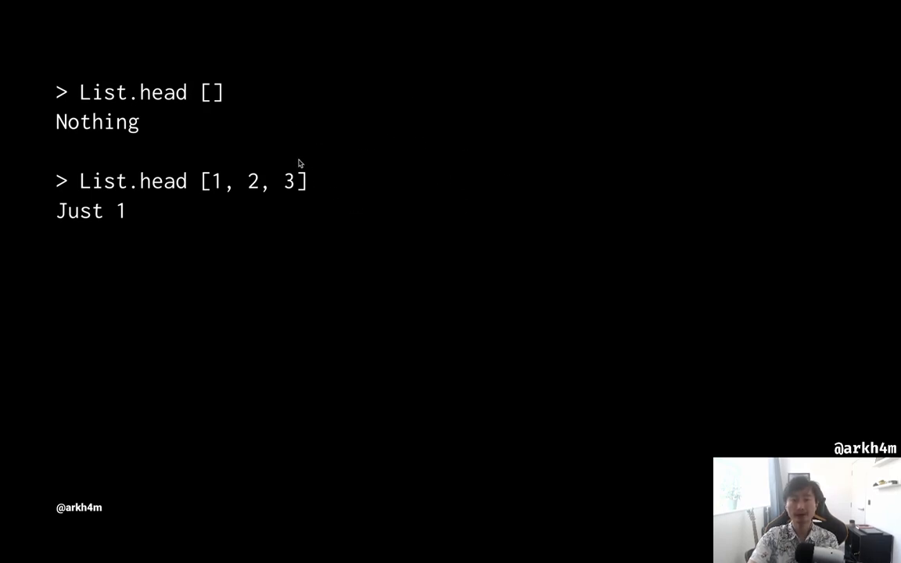
{"action": "mouse_move", "coordinate": [171, 148]}
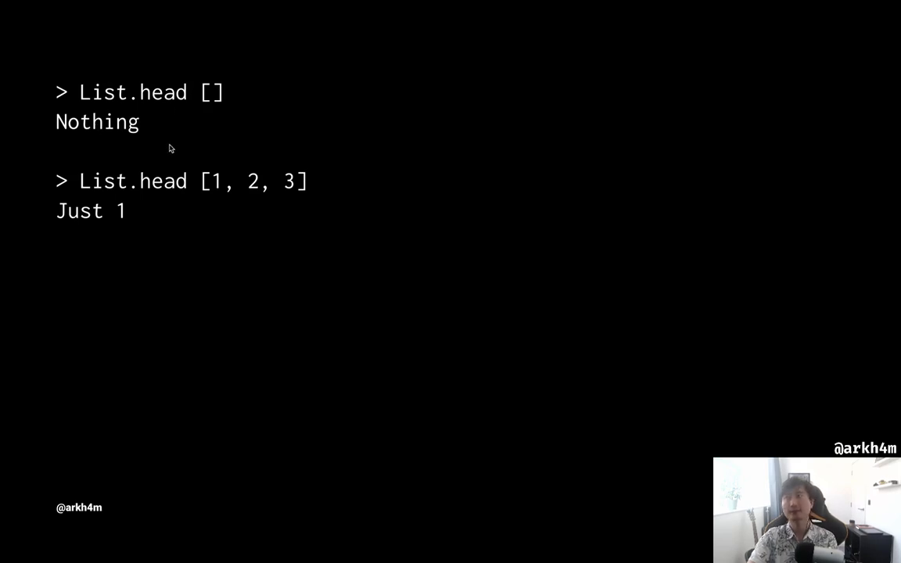
{"action": "mouse_move", "coordinate": [165, 141]}
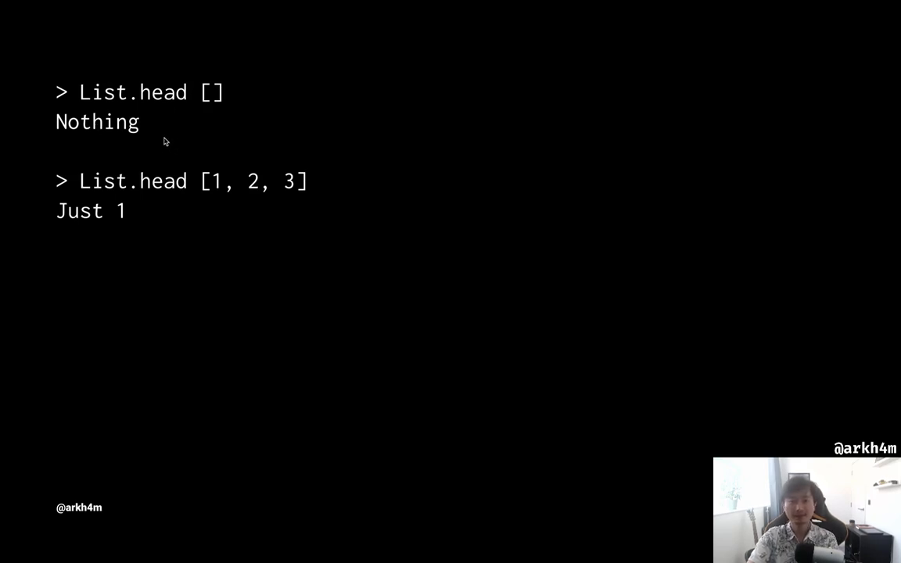
{"action": "mouse_move", "coordinate": [395, 266]}
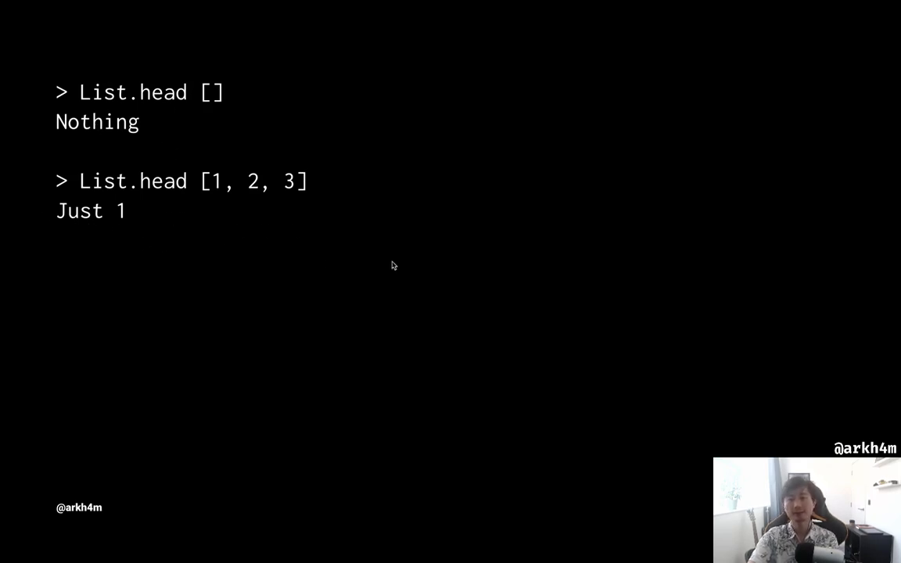
{"action": "mouse_move", "coordinate": [112, 235]}
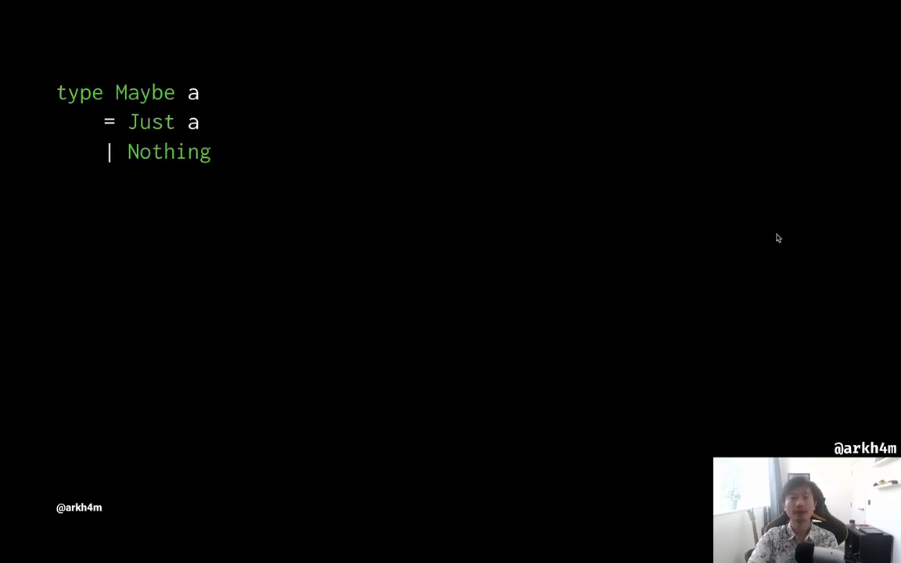
{"action": "mouse_move", "coordinate": [241, 94]}
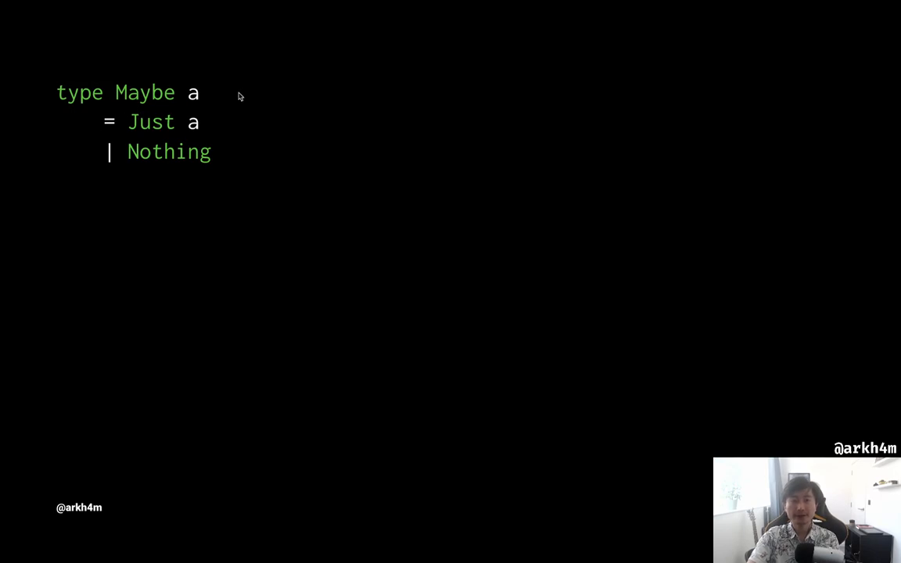
{"action": "mouse_move", "coordinate": [169, 108]}
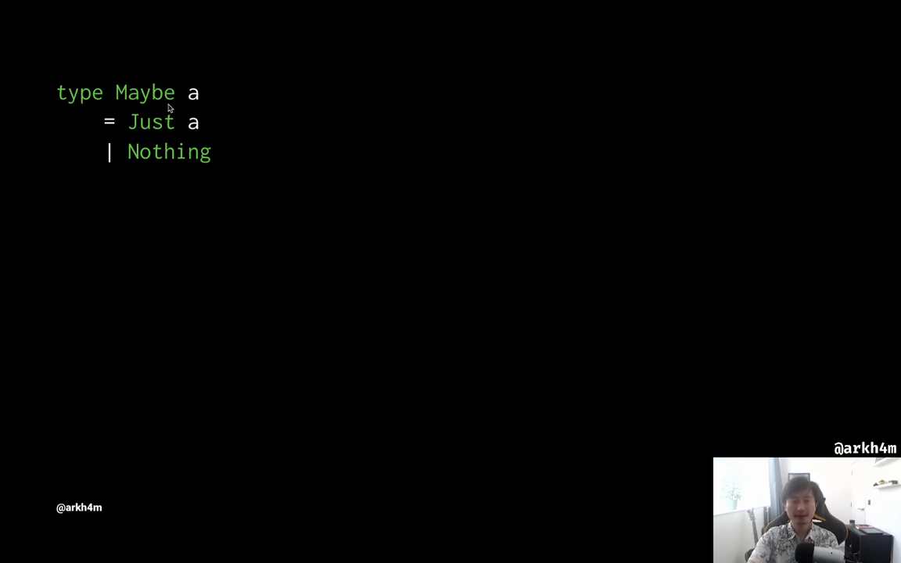
{"action": "mouse_move", "coordinate": [188, 97]}
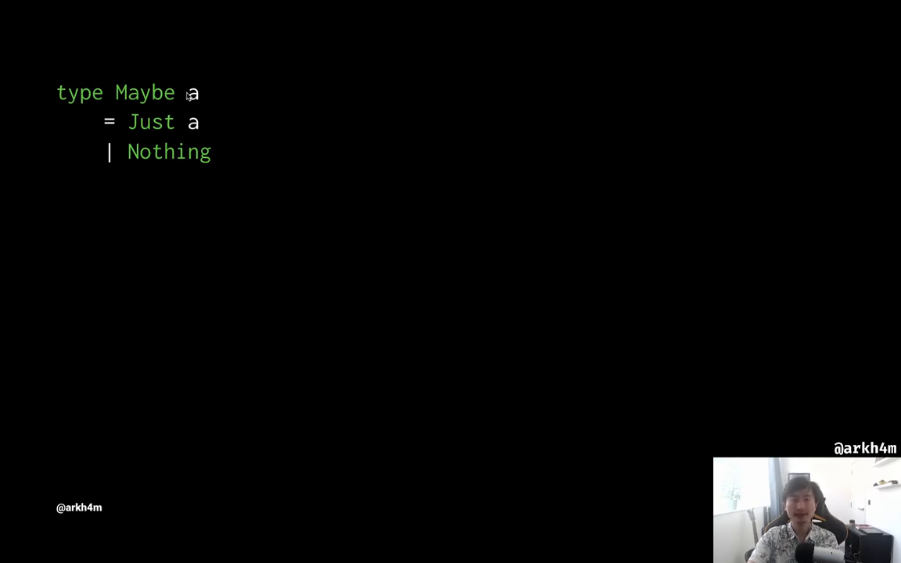
{"action": "mouse_move", "coordinate": [210, 81]}
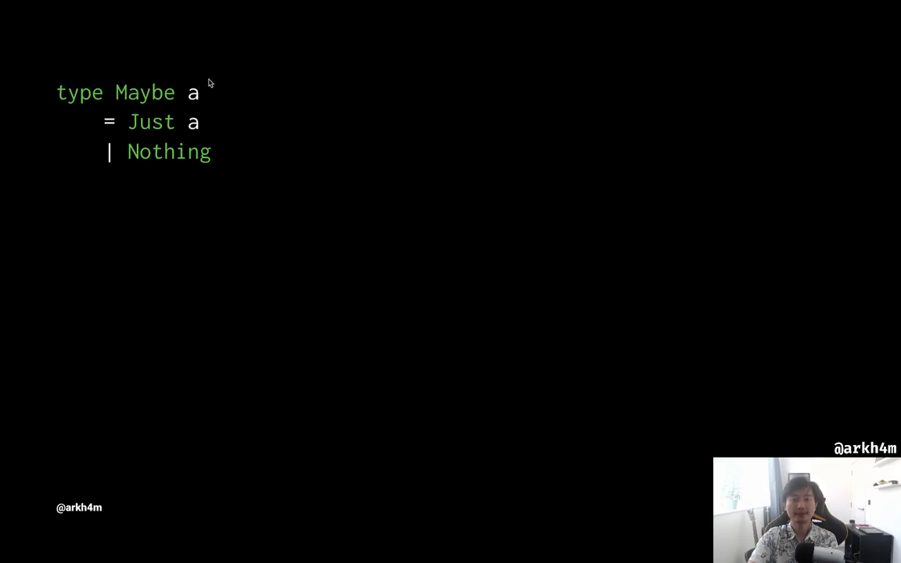
{"action": "mouse_move", "coordinate": [338, 88]}
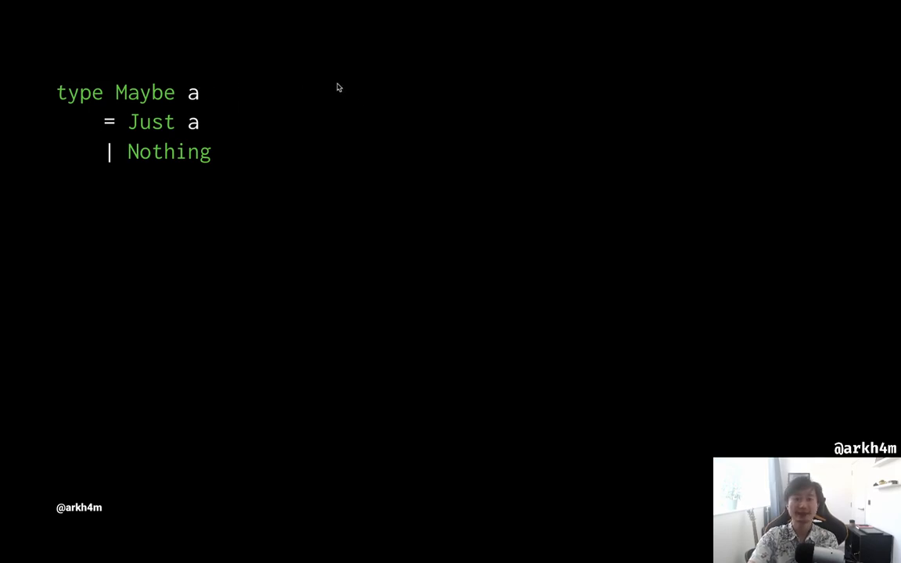
{"action": "mouse_move", "coordinate": [240, 119]}
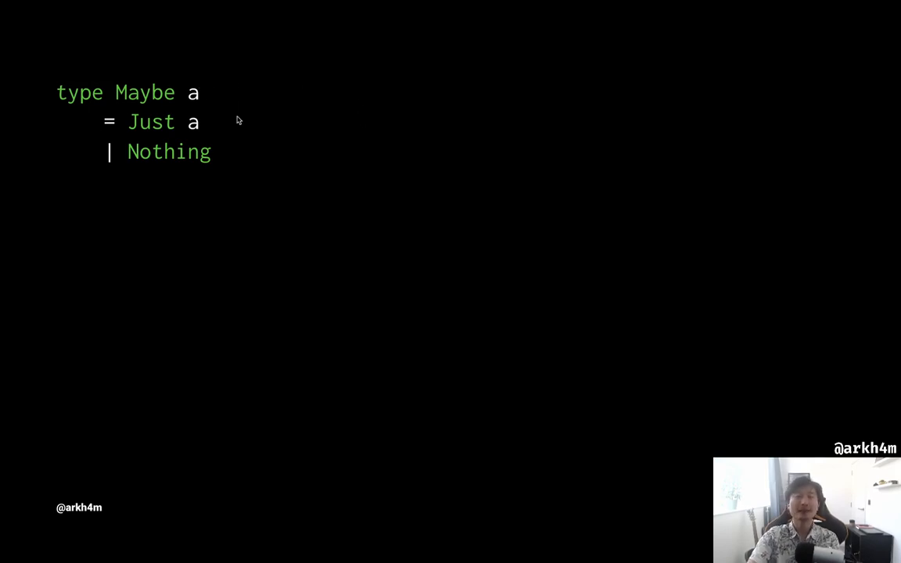
{"action": "mouse_move", "coordinate": [212, 153]}
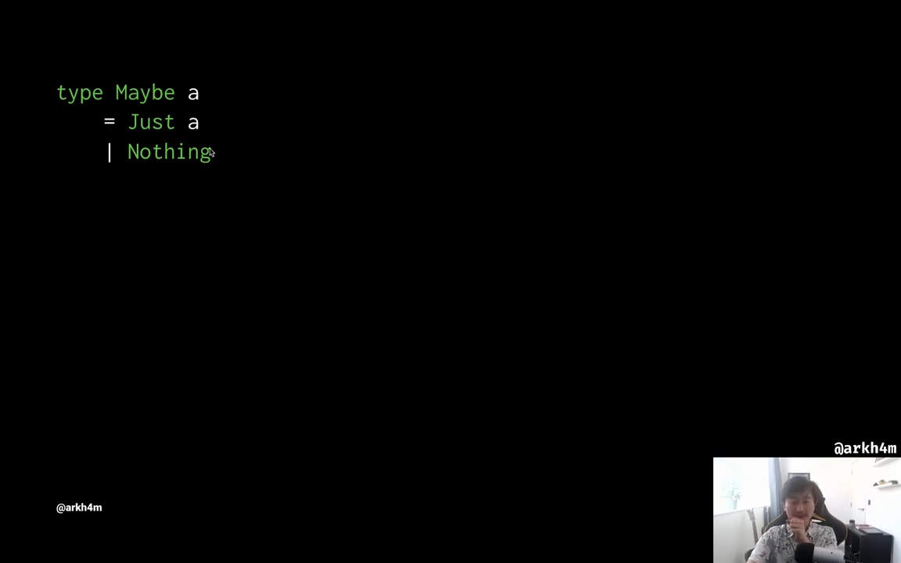
{"action": "mouse_move", "coordinate": [158, 117]}
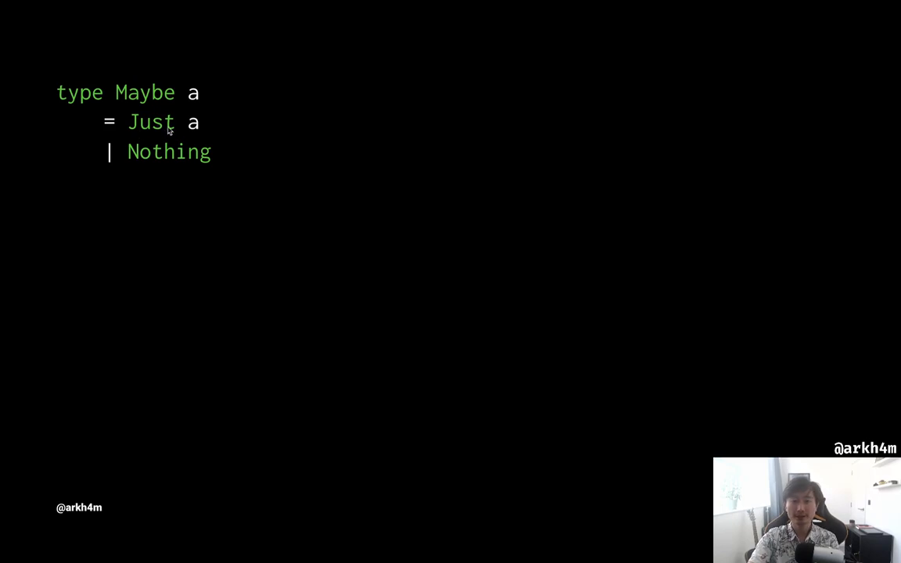
{"action": "mouse_move", "coordinate": [754, 362]}
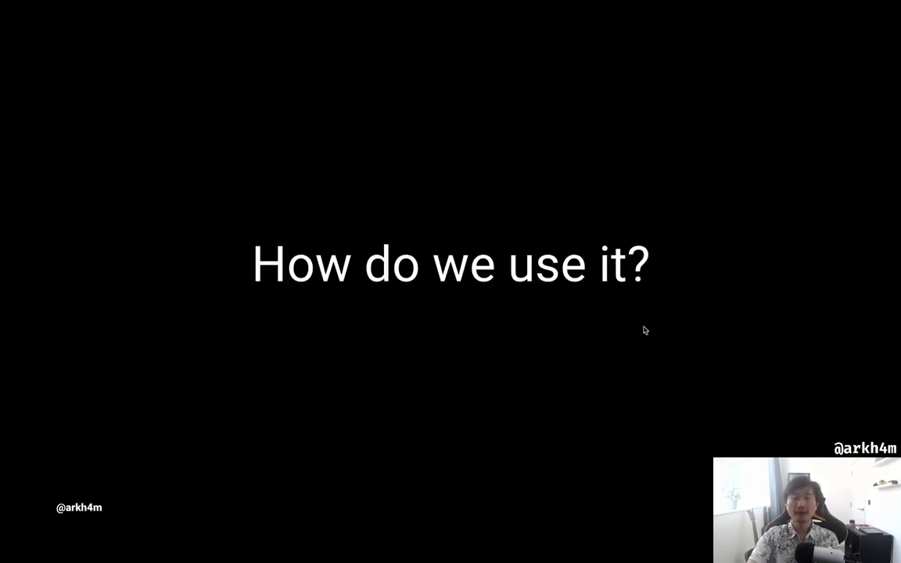
{"action": "mouse_move", "coordinate": [647, 342]}
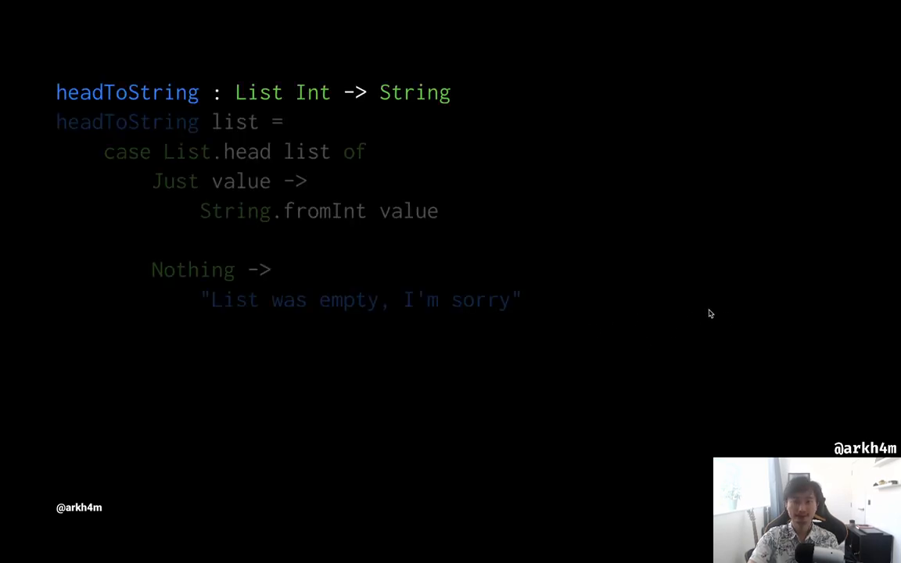
{"action": "mouse_move", "coordinate": [154, 104]}
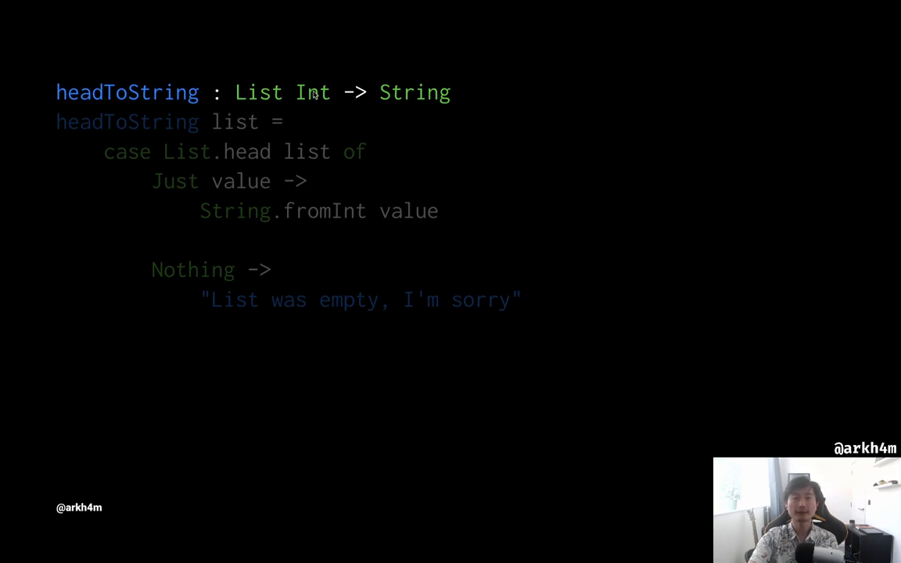
{"action": "mouse_move", "coordinate": [542, 119]}
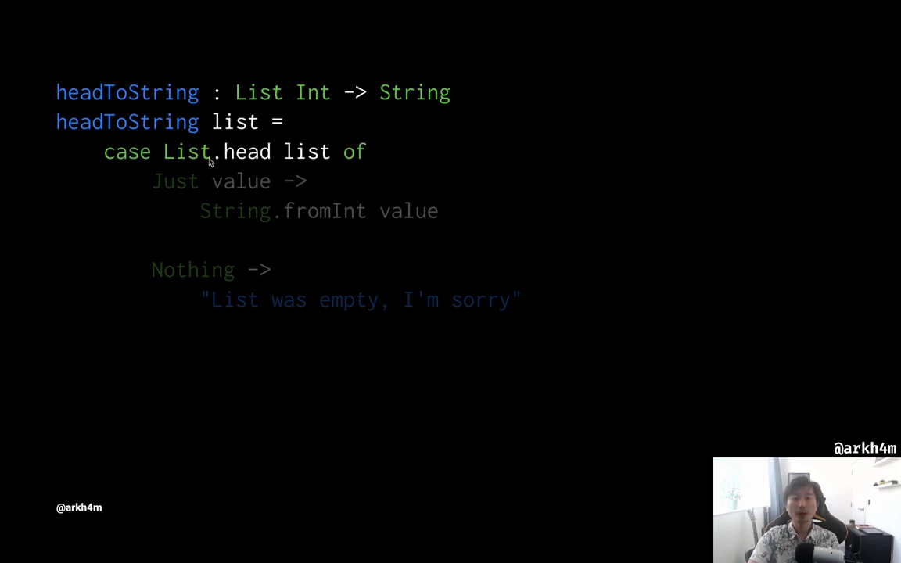
{"action": "mouse_move", "coordinate": [313, 165]}
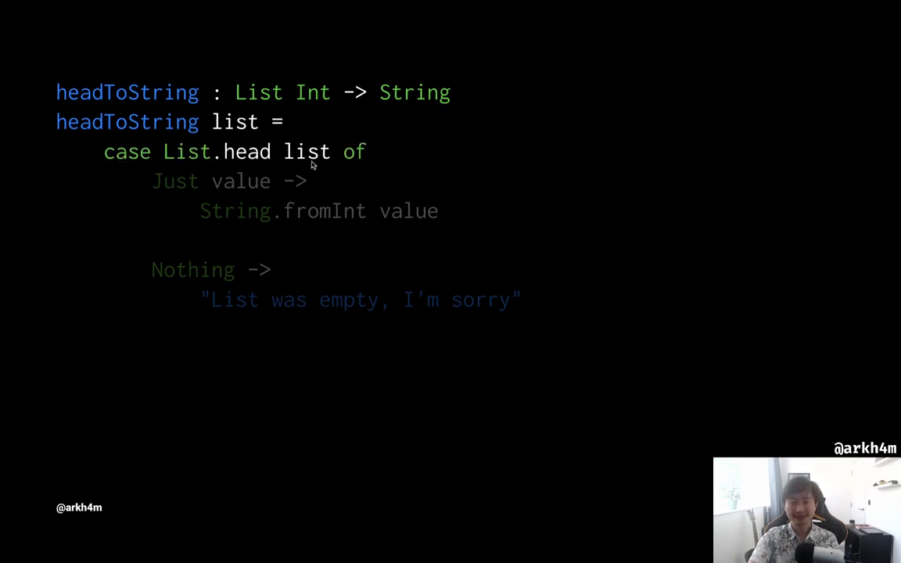
{"action": "mouse_move", "coordinate": [453, 185]}
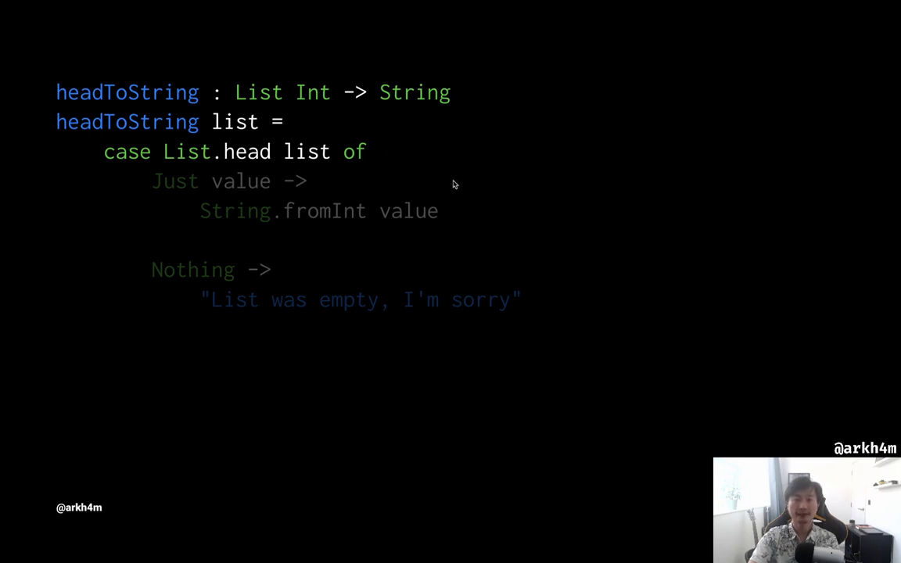
{"action": "mouse_move", "coordinate": [331, 192]}
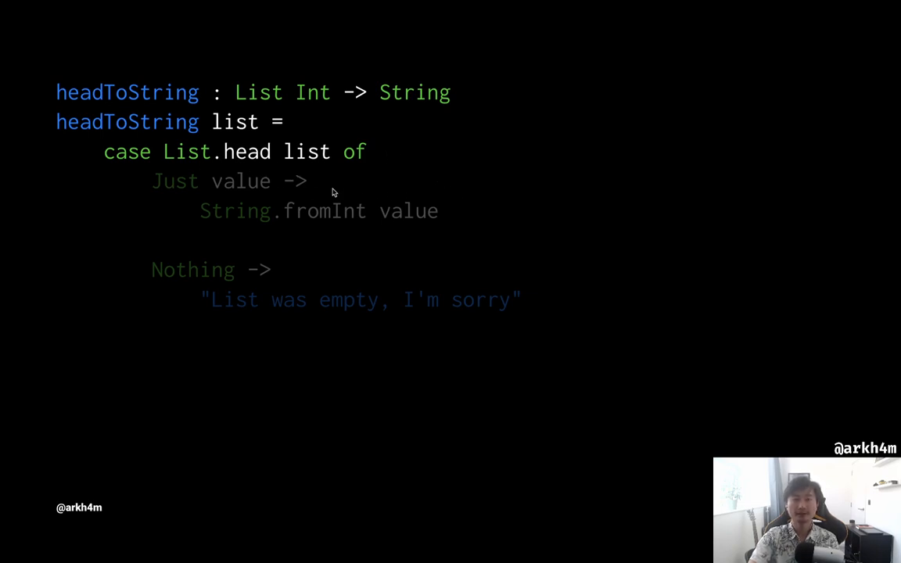
{"action": "mouse_move", "coordinate": [138, 172]}
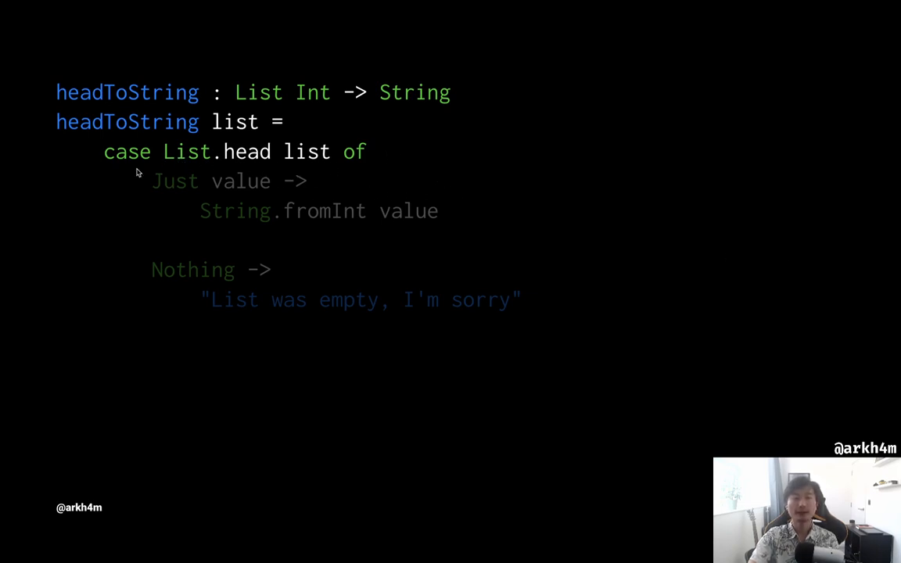
{"action": "mouse_move", "coordinate": [238, 209]}
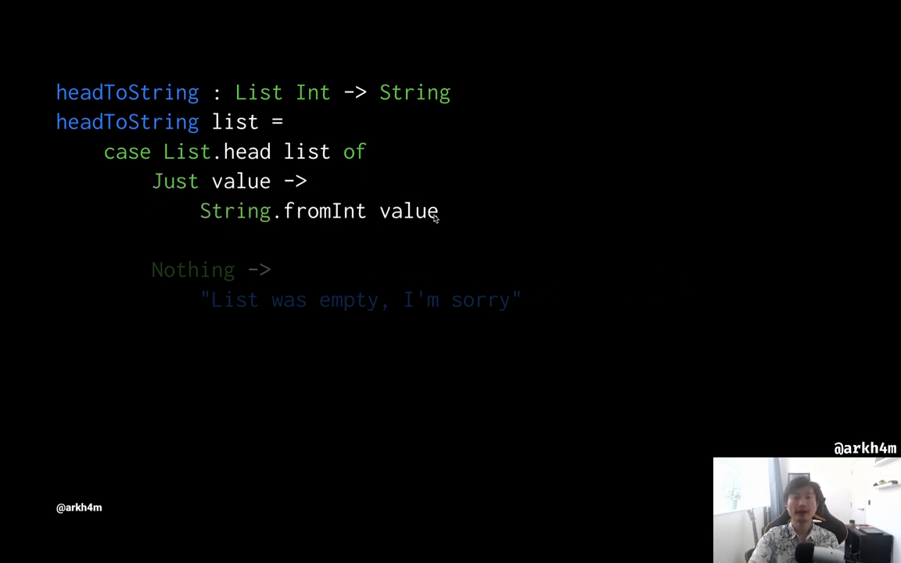
{"action": "mouse_move", "coordinate": [247, 188]}
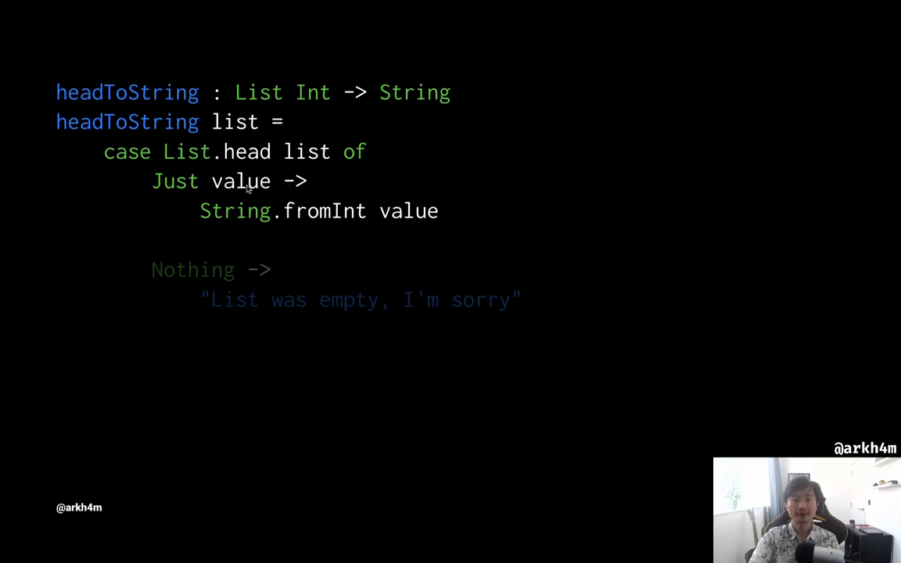
{"action": "mouse_move", "coordinate": [413, 218]}
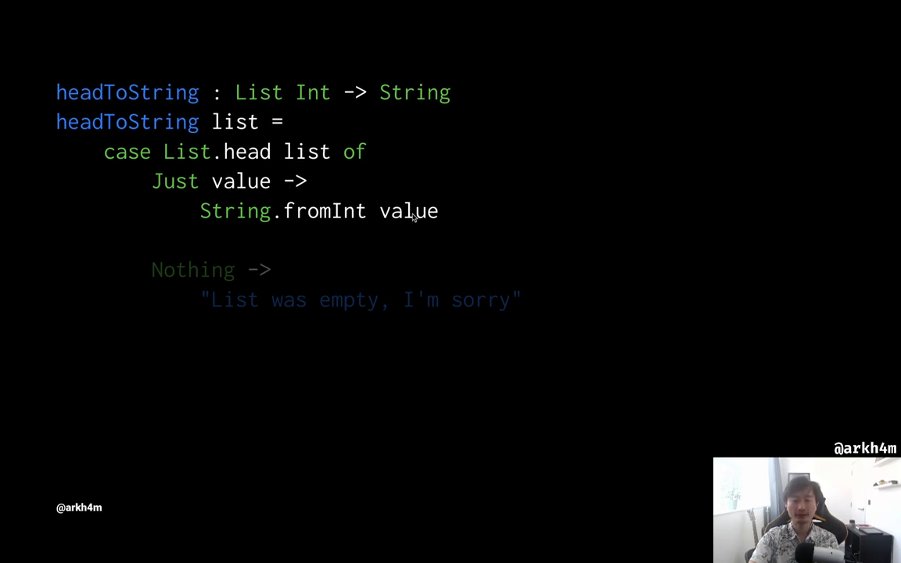
{"action": "mouse_move", "coordinate": [384, 237]}
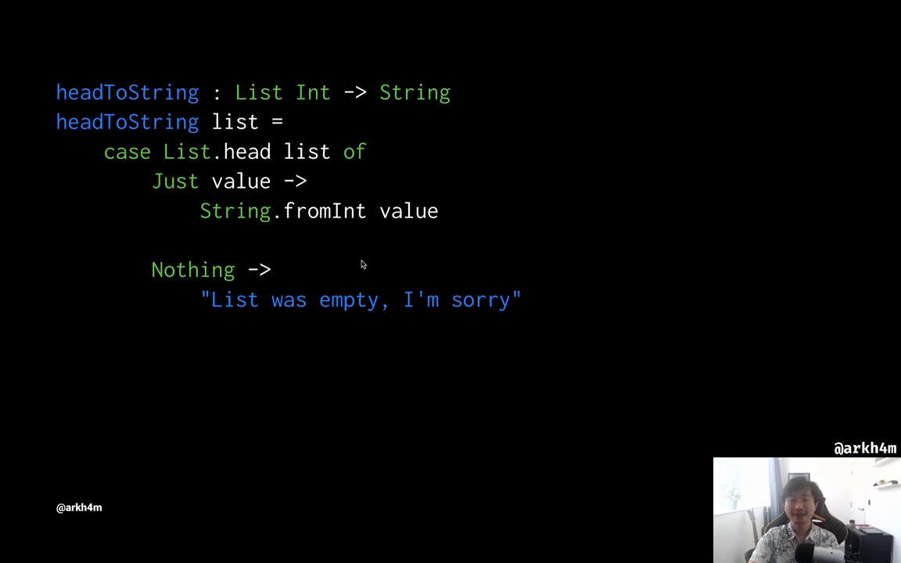
{"action": "mouse_move", "coordinate": [366, 275]}
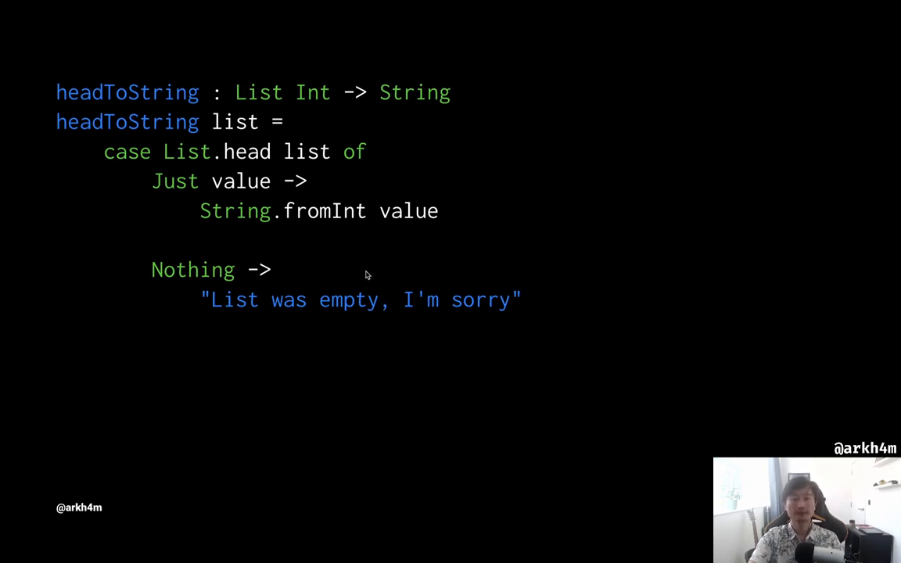
{"action": "mouse_move", "coordinate": [733, 322]}
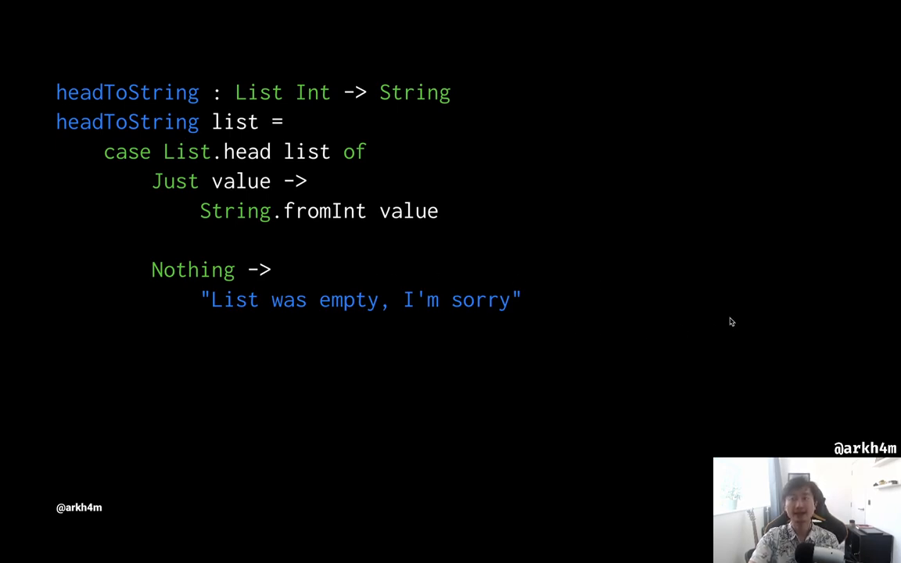
{"action": "mouse_move", "coordinate": [755, 335]}
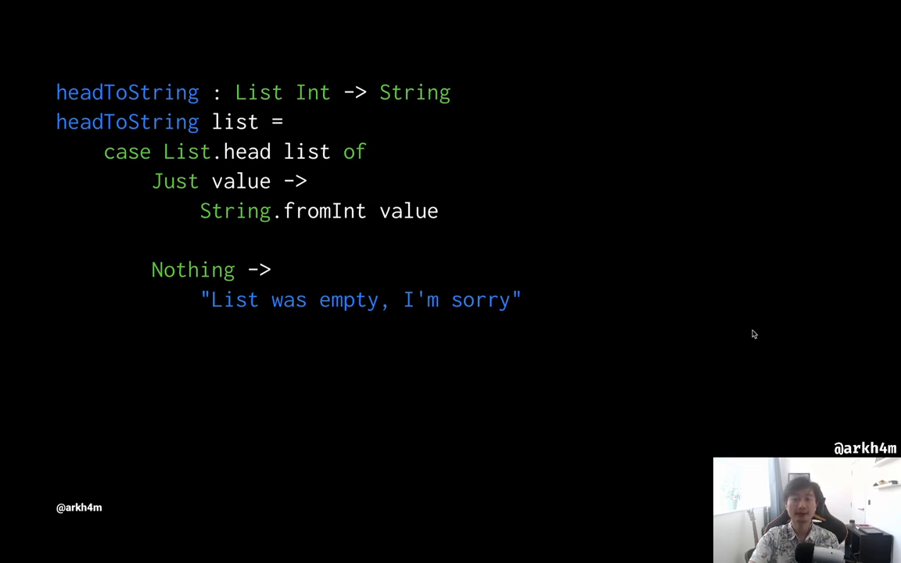
{"action": "mouse_move", "coordinate": [714, 332]}
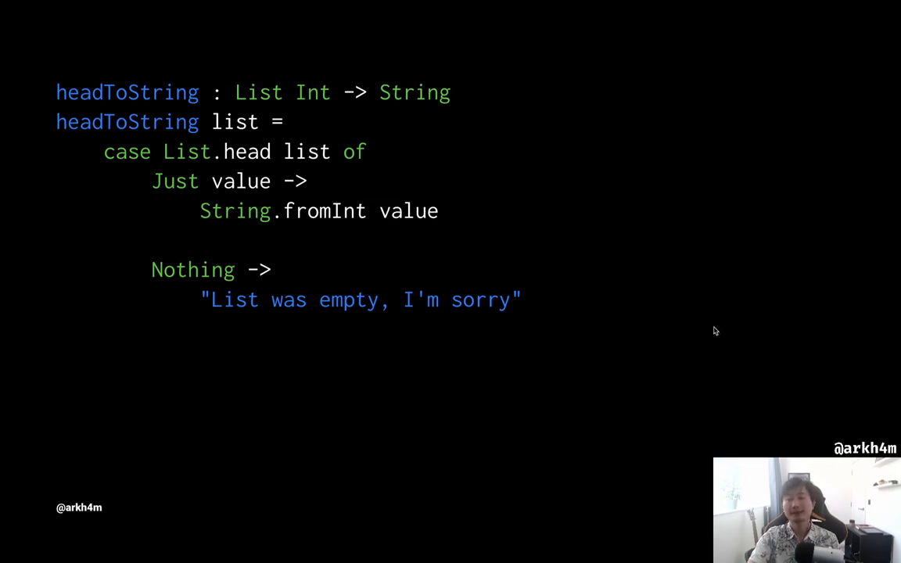
{"action": "mouse_move", "coordinate": [734, 352]}
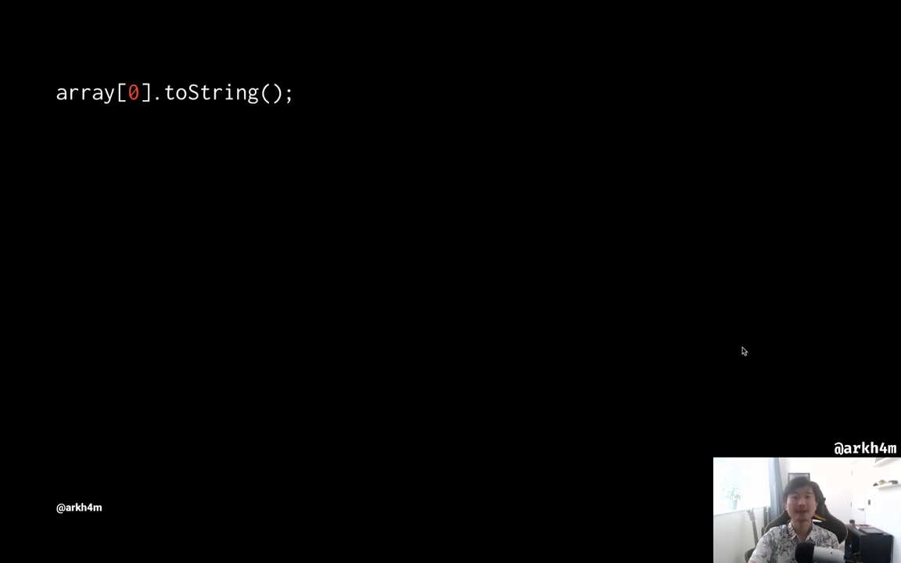
{"action": "mouse_move", "coordinate": [191, 129]}
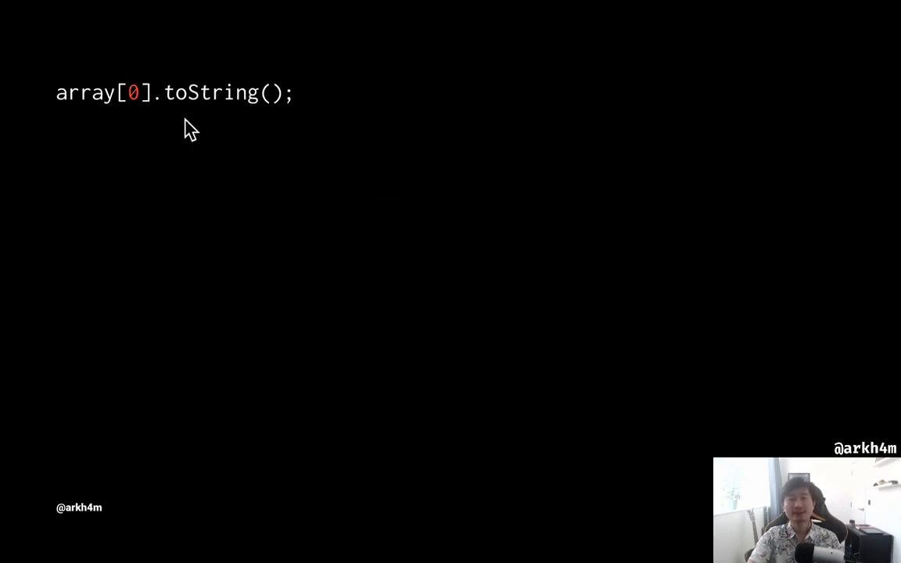
{"action": "mouse_move", "coordinate": [211, 134]}
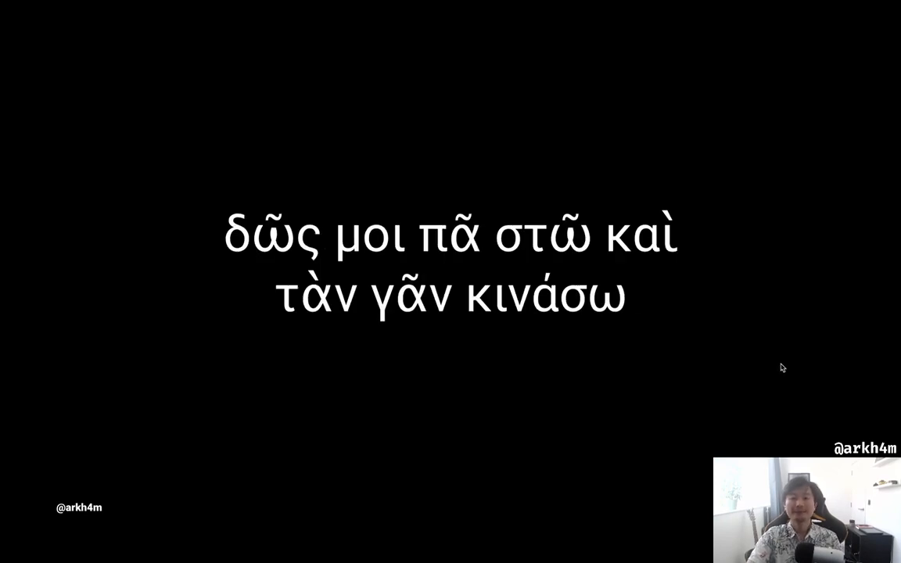
{"action": "mouse_move", "coordinate": [811, 353]}
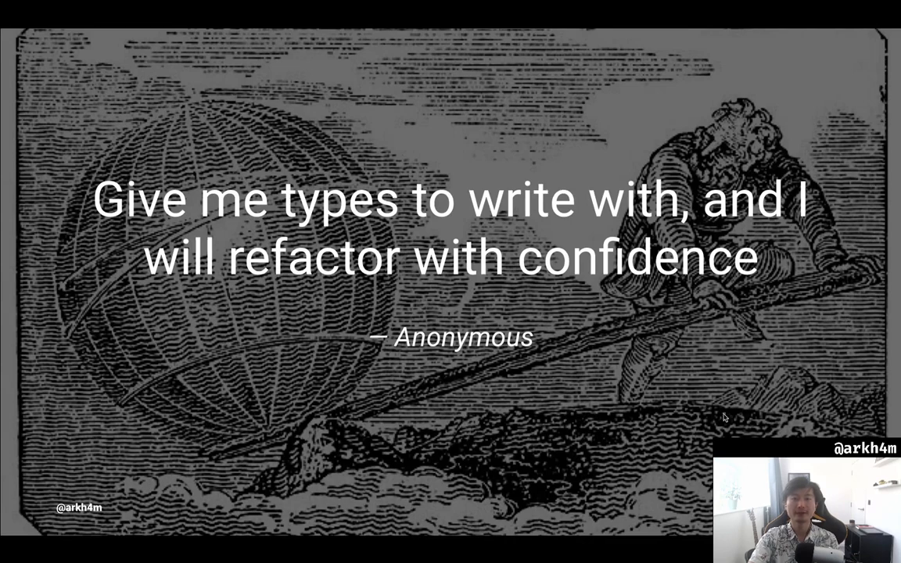
{"action": "mouse_move", "coordinate": [113, 222]}
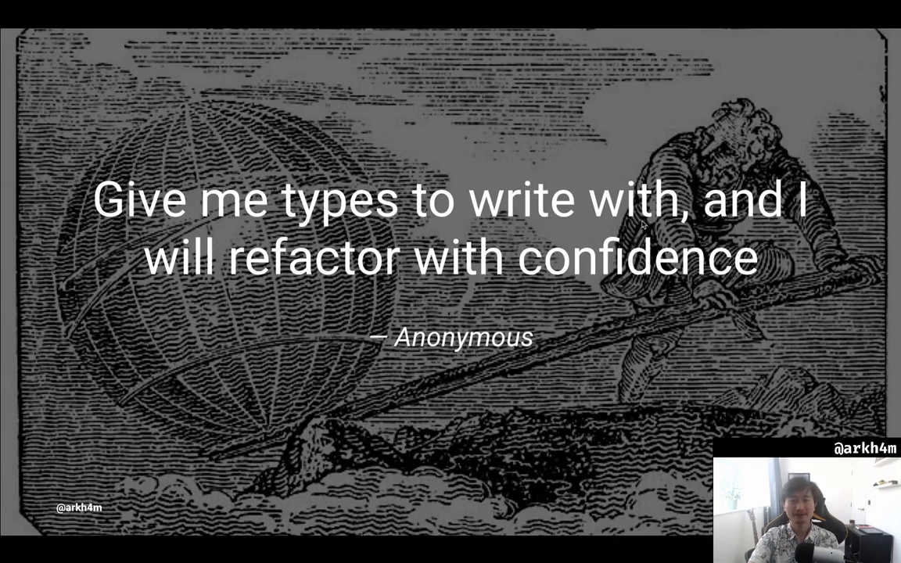
{"action": "mouse_move", "coordinate": [889, 351]}
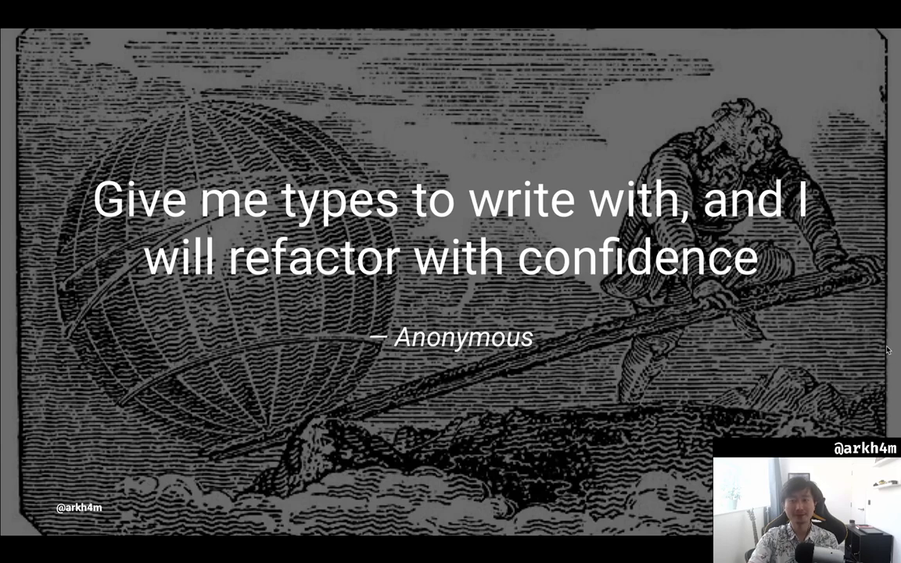
{"action": "mouse_move", "coordinate": [820, 338]}
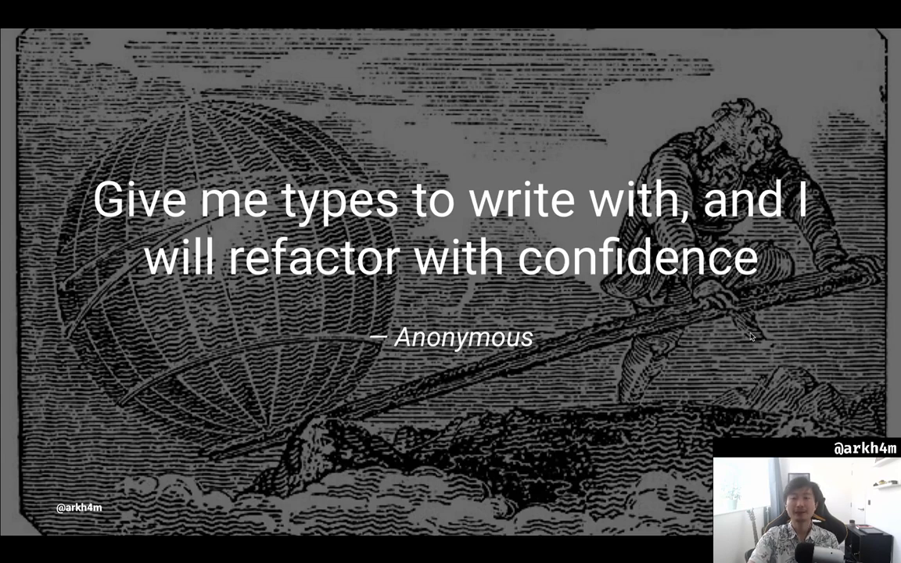
{"action": "mouse_move", "coordinate": [770, 332]}
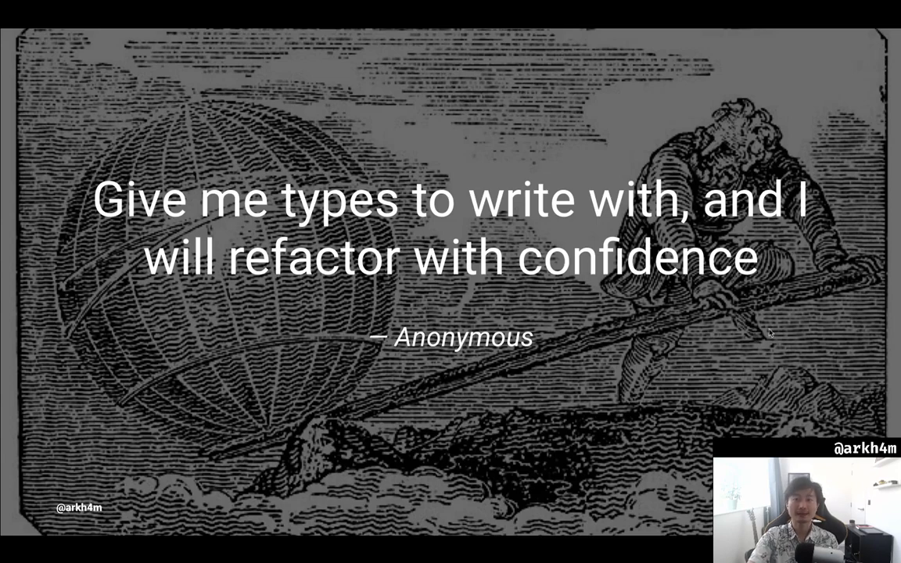
{"action": "mouse_move", "coordinate": [832, 289]}
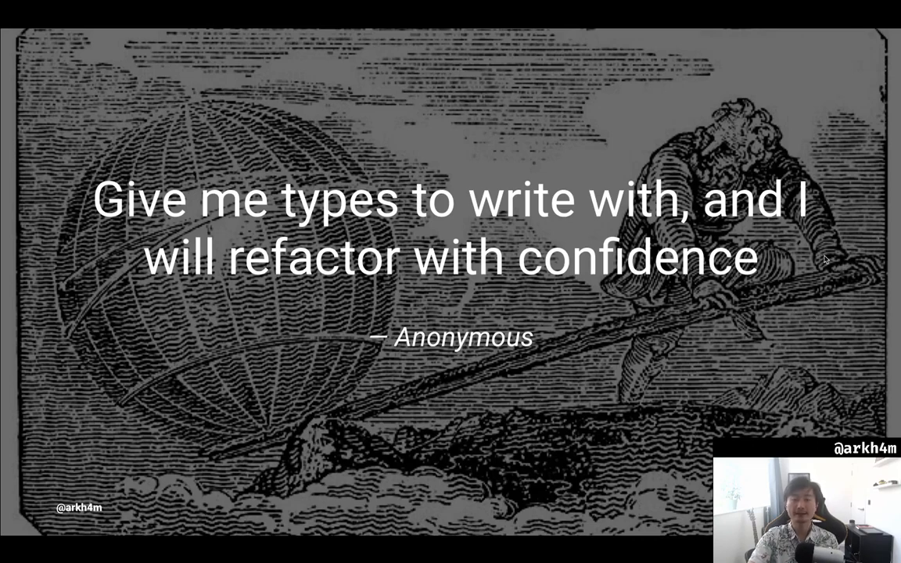
{"action": "mouse_move", "coordinate": [876, 351]}
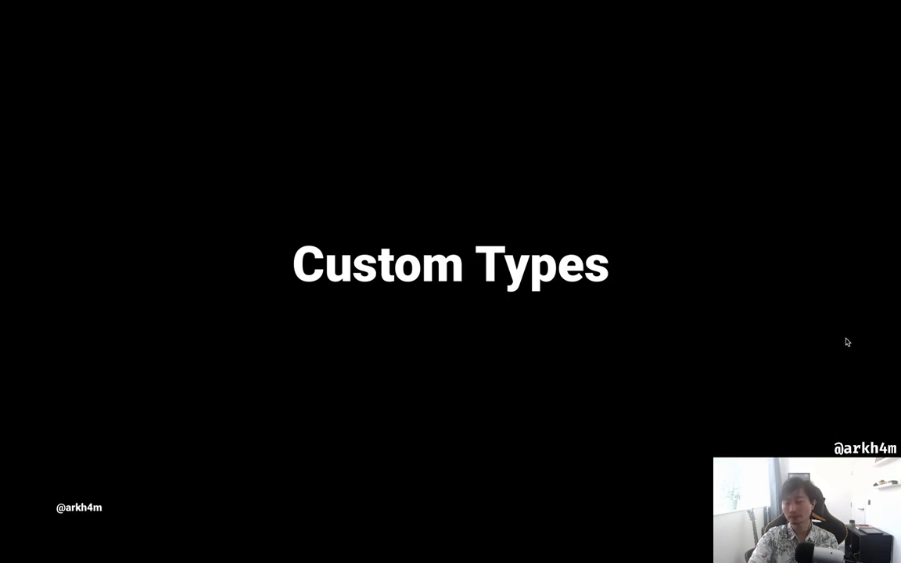
{"action": "mouse_move", "coordinate": [692, 304]}
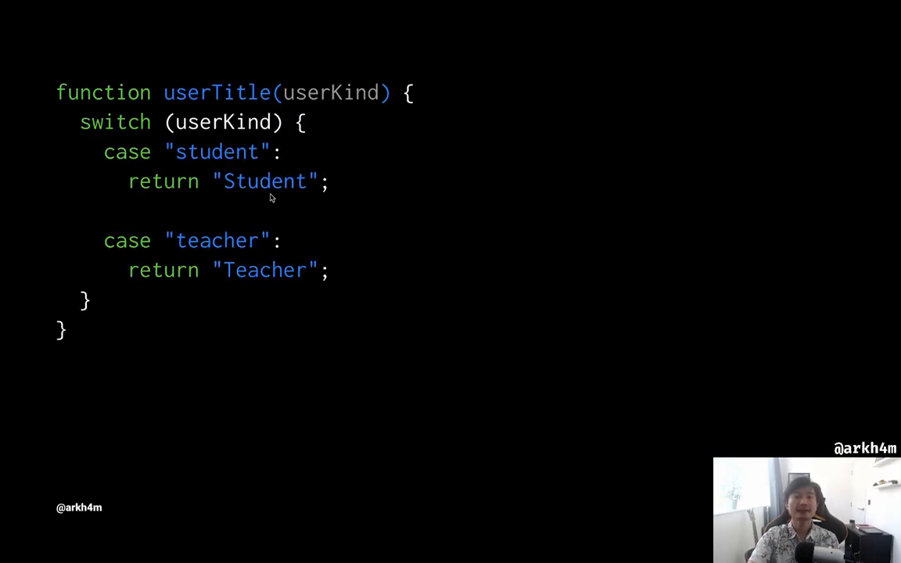
{"action": "mouse_move", "coordinate": [226, 86]}
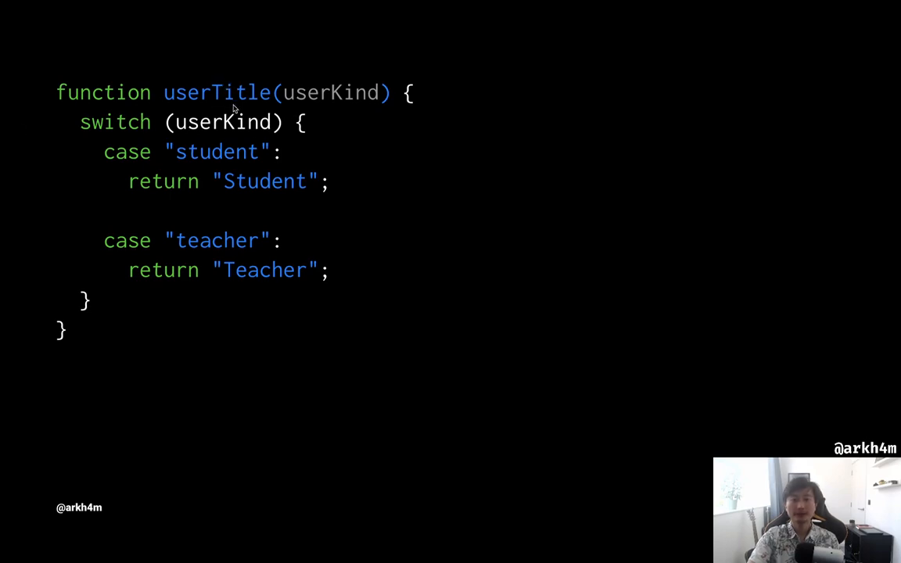
{"action": "mouse_move", "coordinate": [227, 149]}
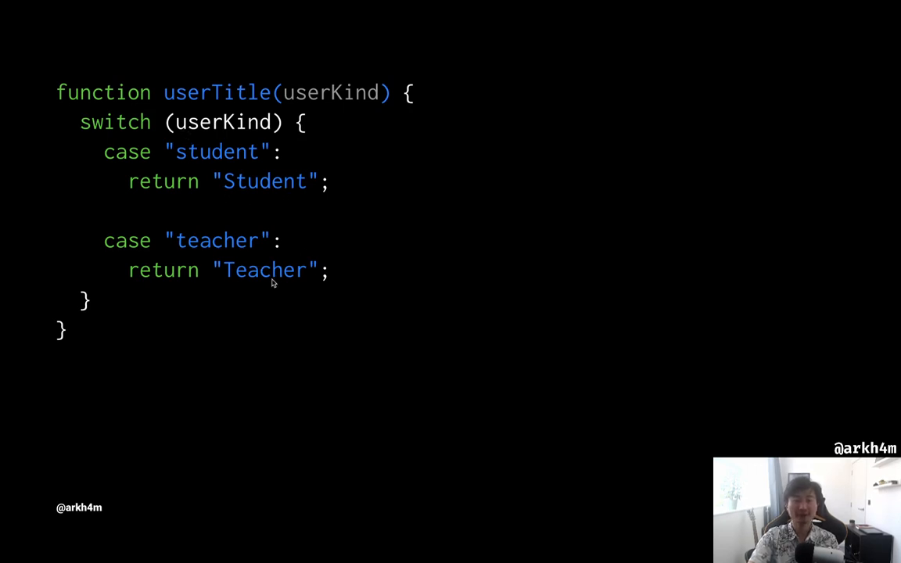
{"action": "mouse_move", "coordinate": [663, 277]}
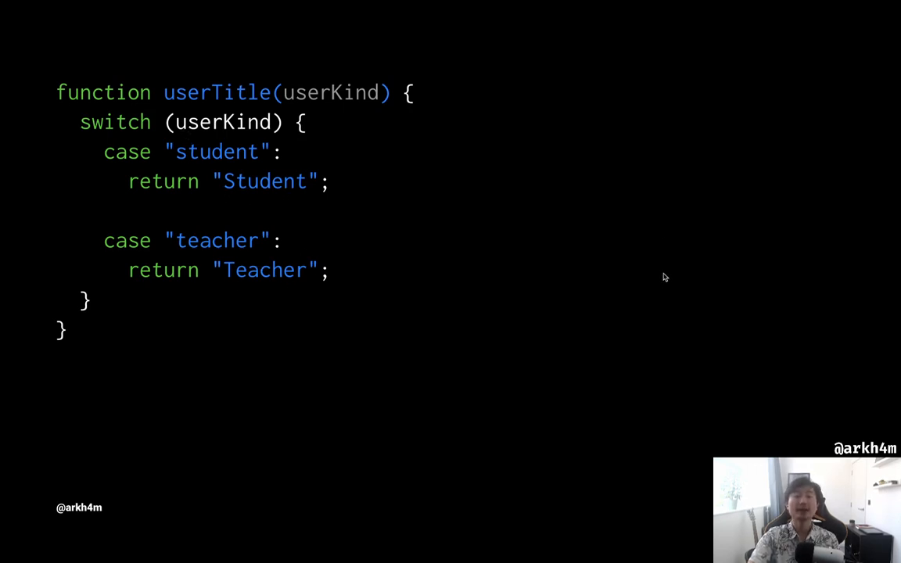
{"action": "mouse_move", "coordinate": [156, 321]}
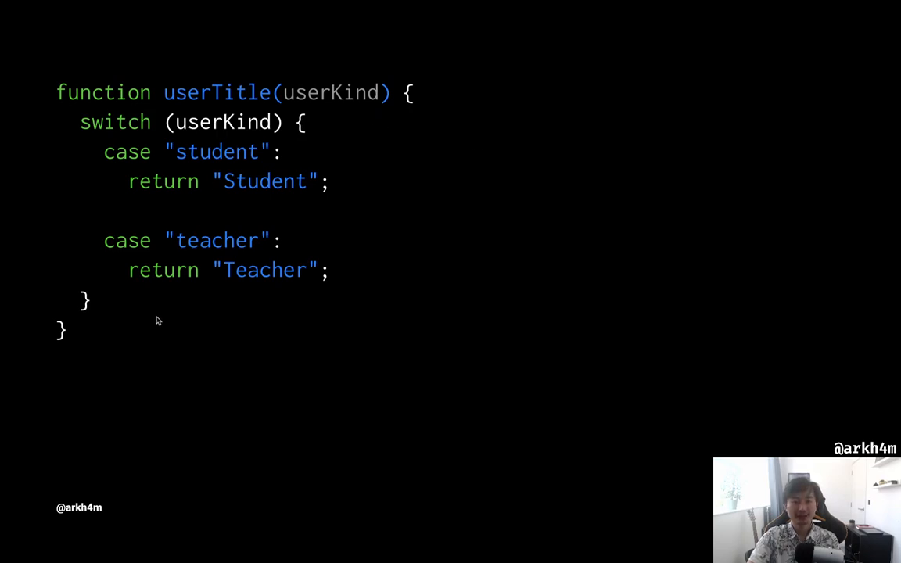
{"action": "mouse_move", "coordinate": [185, 131]}
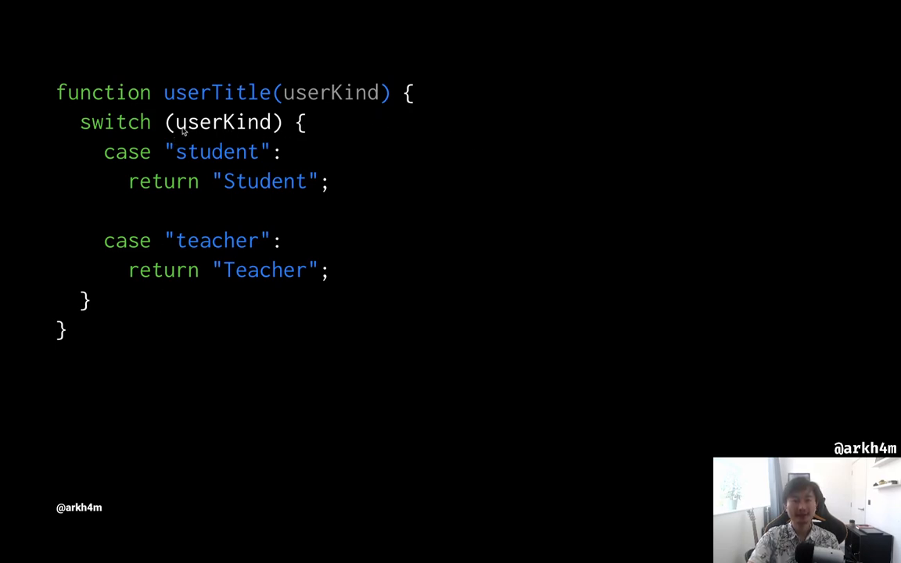
{"action": "mouse_move", "coordinate": [326, 76]}
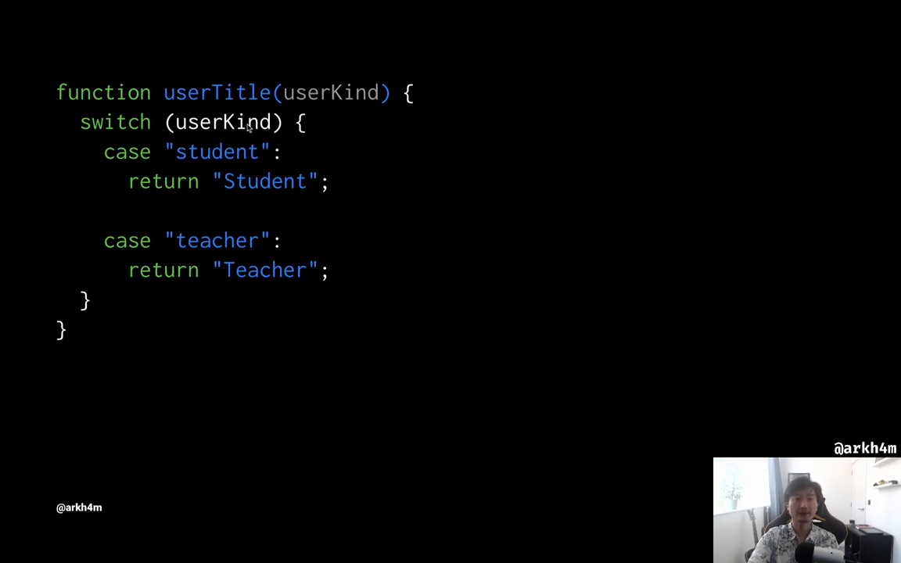
{"action": "mouse_move", "coordinate": [264, 109]}
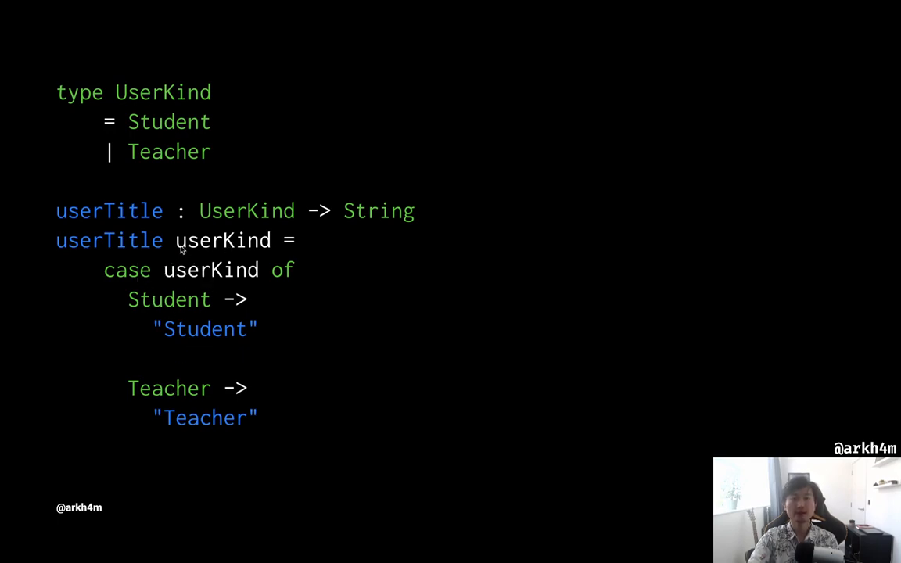
{"action": "mouse_move", "coordinate": [383, 295]}
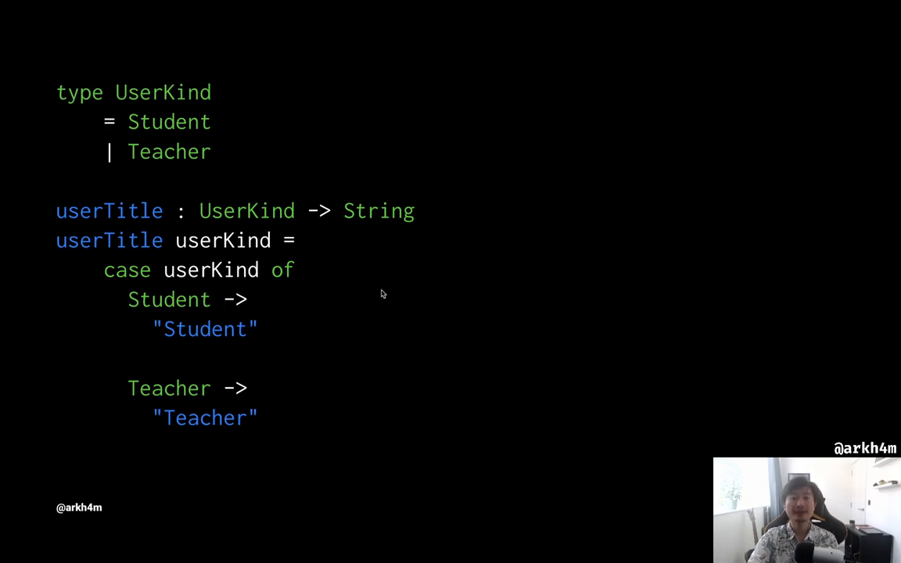
{"action": "mouse_move", "coordinate": [450, 226]}
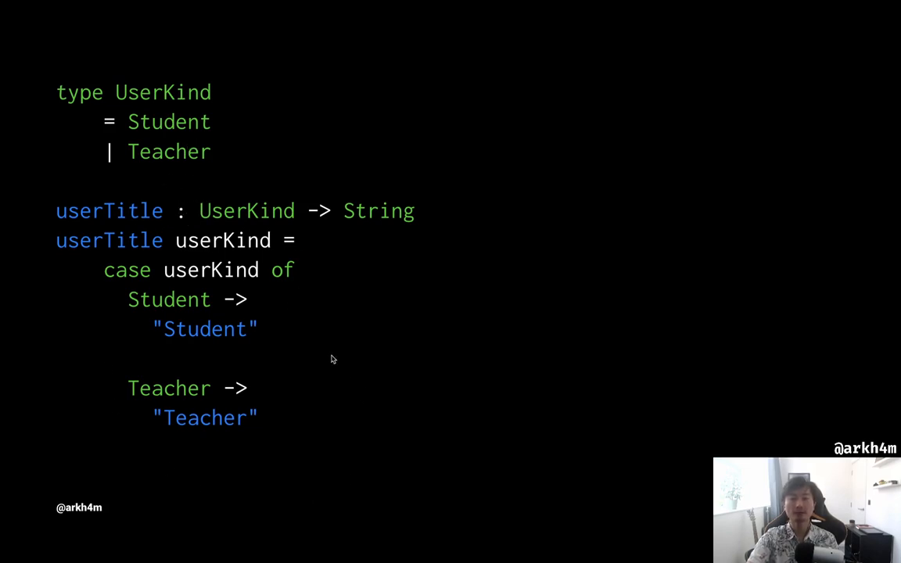
{"action": "mouse_move", "coordinate": [238, 178]}
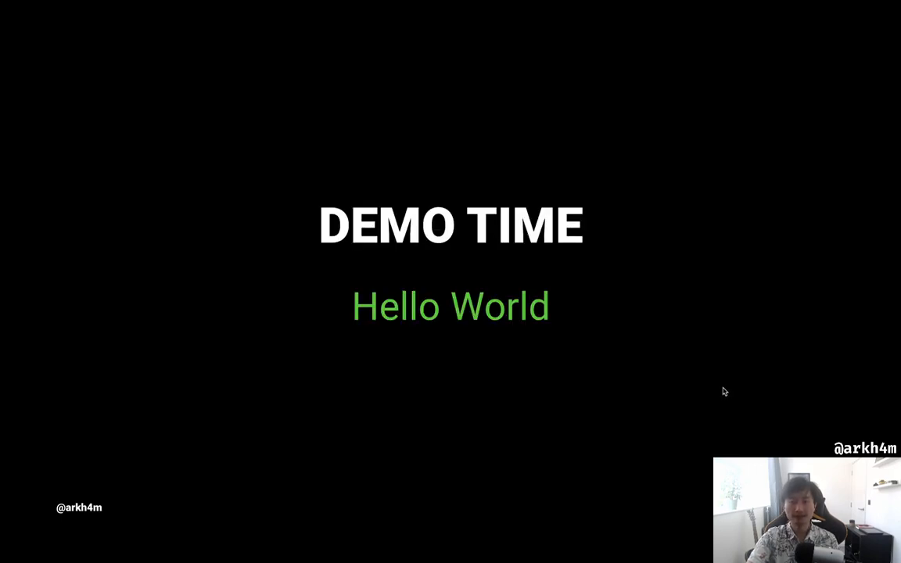
{"action": "mouse_move", "coordinate": [707, 407]}
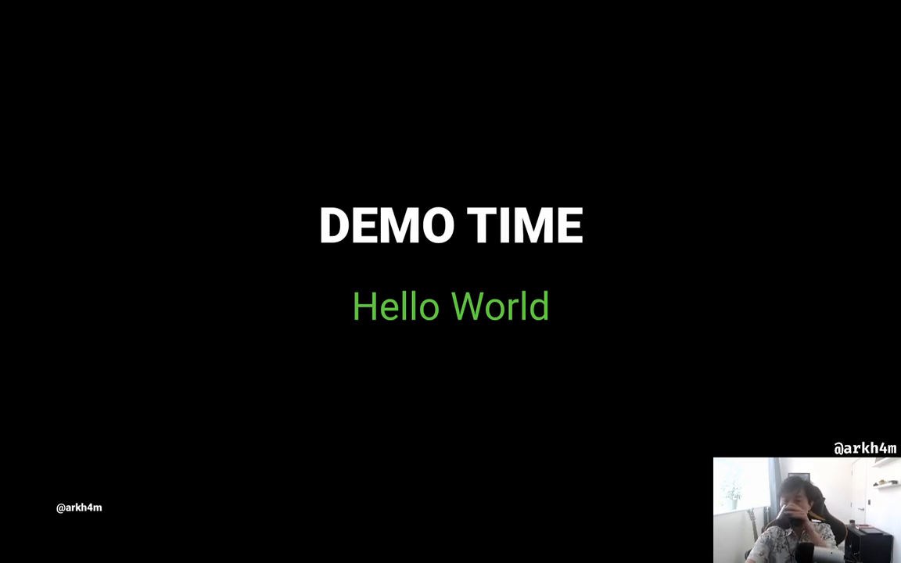
{"action": "mouse_move", "coordinate": [648, 387]}
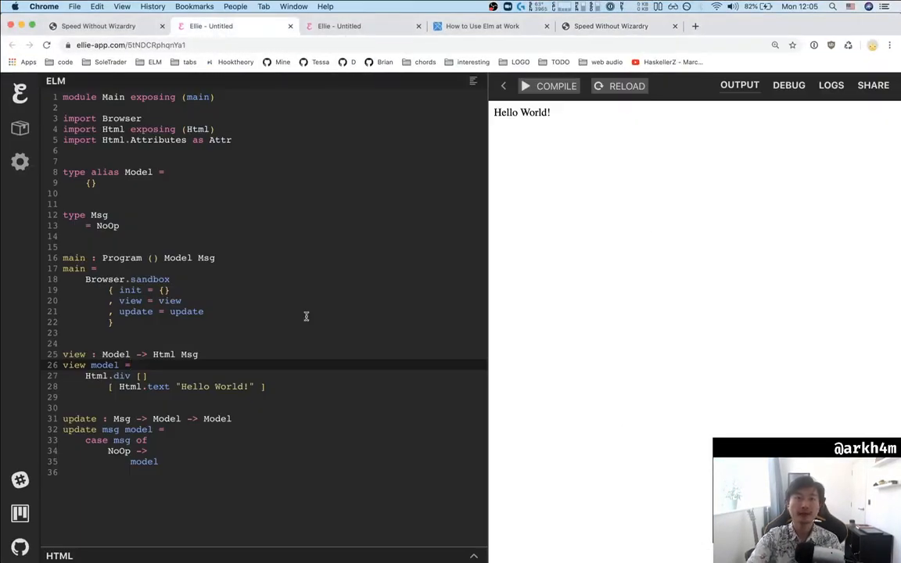
{"action": "mouse_move", "coordinate": [250, 169]}
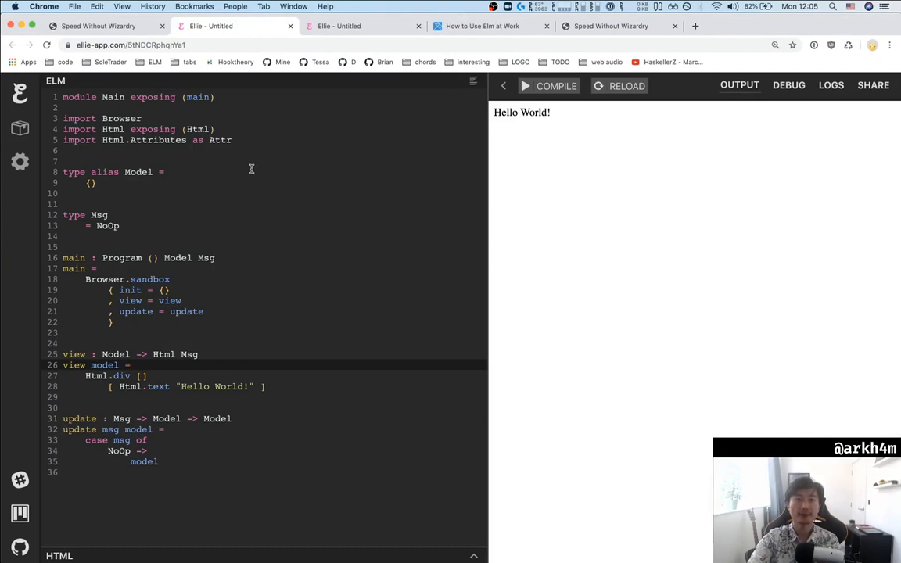
{"action": "mouse_move", "coordinate": [239, 268]}
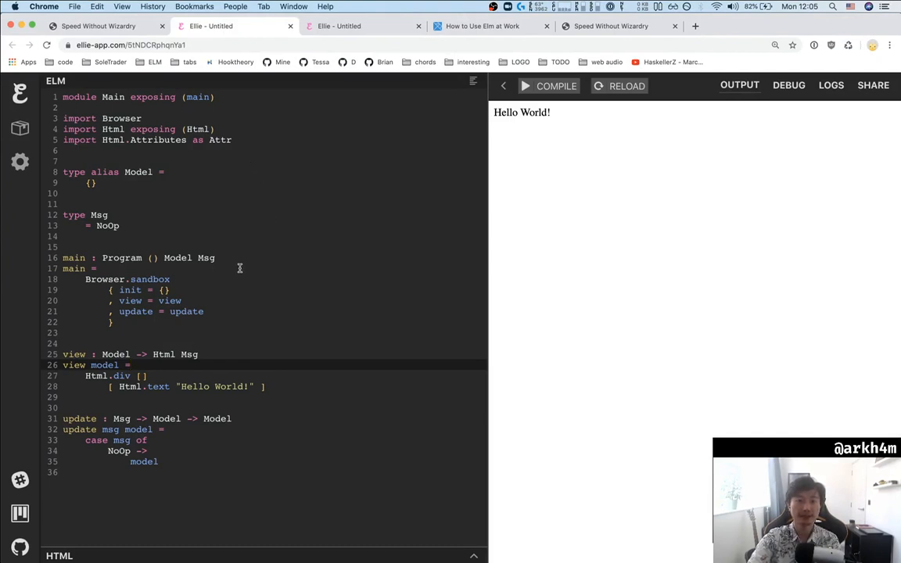
{"action": "mouse_move", "coordinate": [190, 376]}
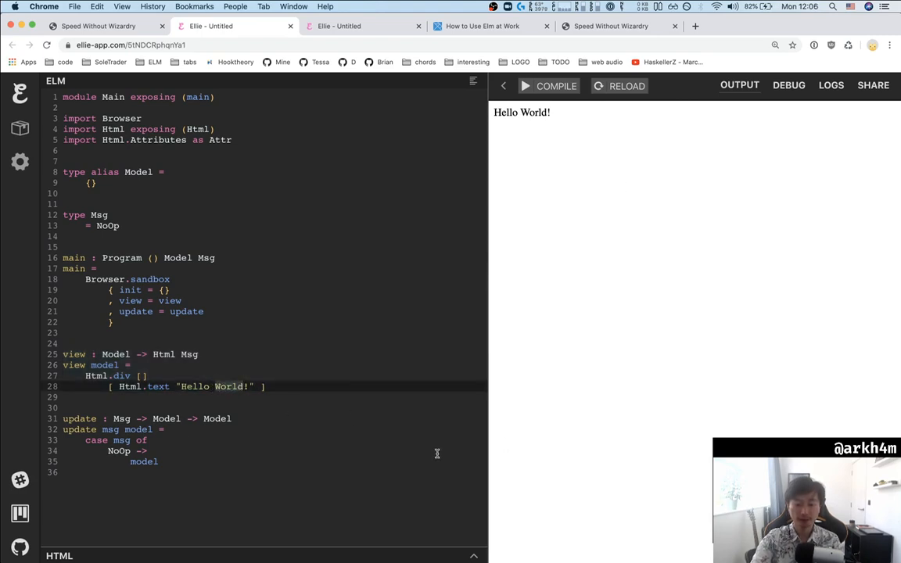
- Replace "World" with "Ju" in the Html.text greeting
{"action": "type", "text": "Ju"}
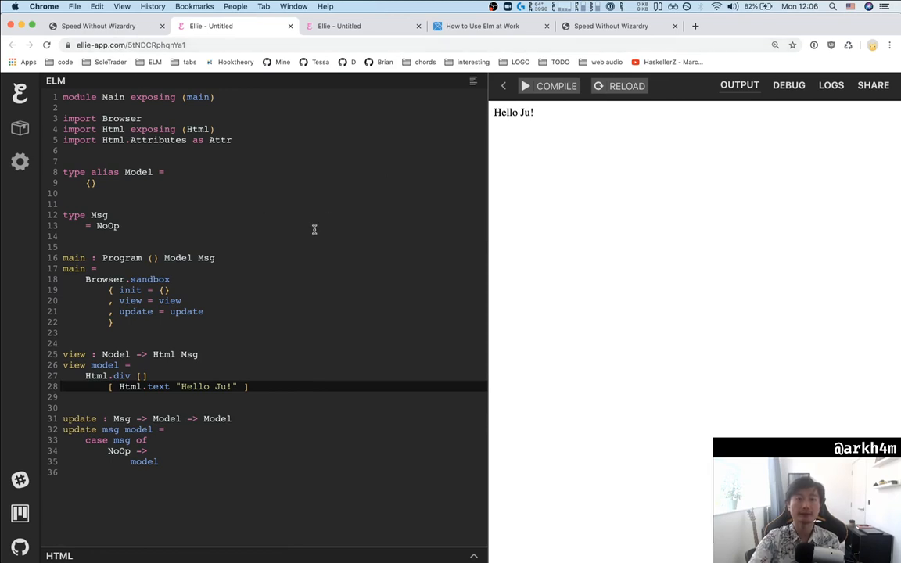
{"action": "mouse_move", "coordinate": [598, 236]}
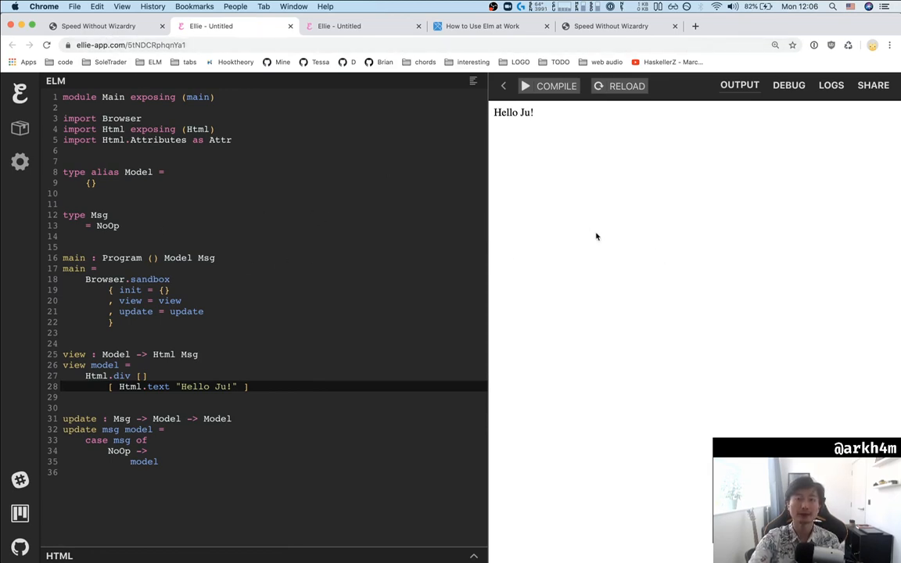
{"action": "mouse_move", "coordinate": [604, 404]}
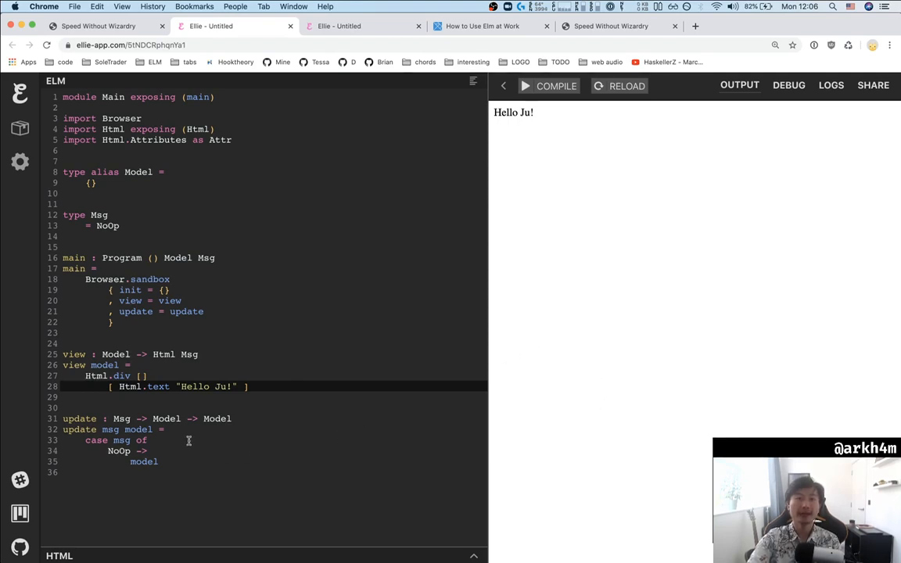
{"action": "mouse_move", "coordinate": [150, 234]}
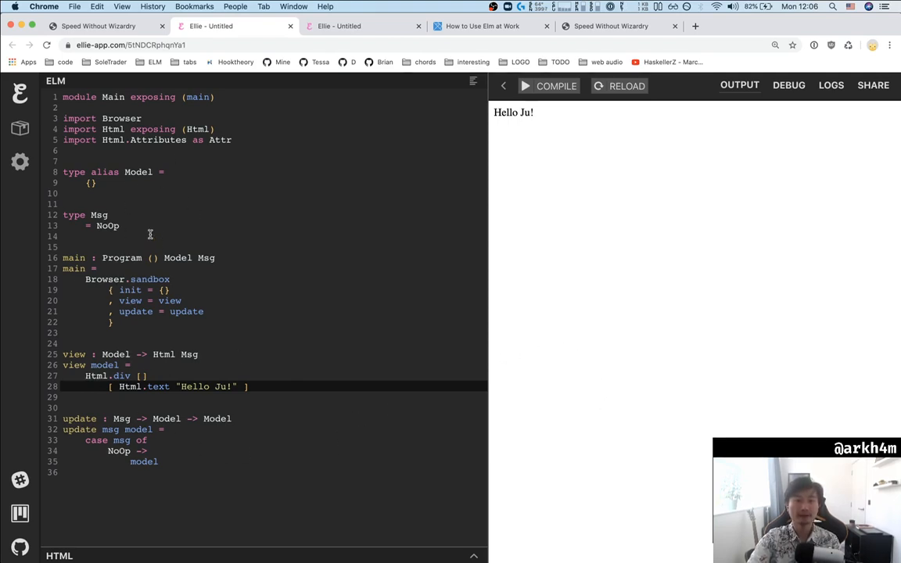
{"action": "mouse_move", "coordinate": [495, 241]}
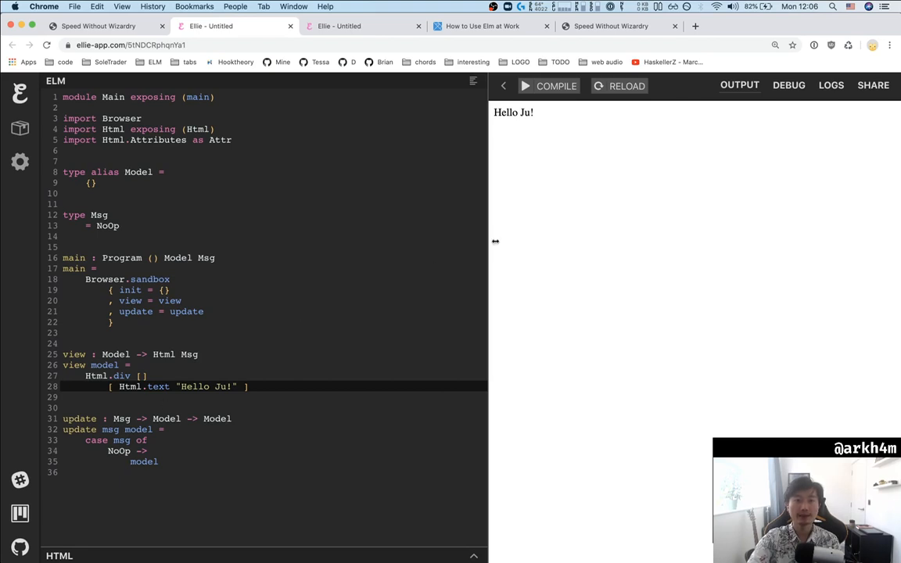
{"action": "mouse_move", "coordinate": [670, 216]}
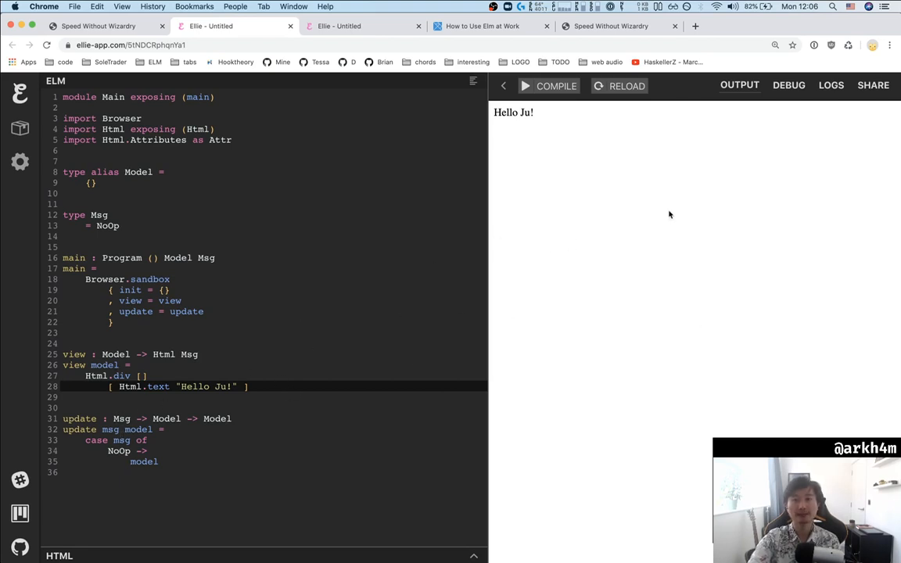
{"action": "mouse_move", "coordinate": [609, 298]}
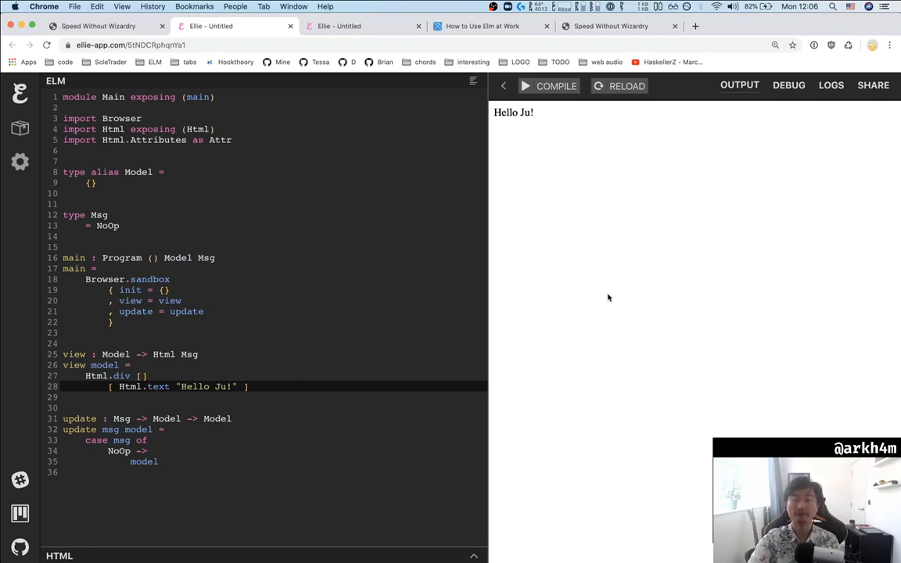
{"action": "mouse_move", "coordinate": [454, 253]}
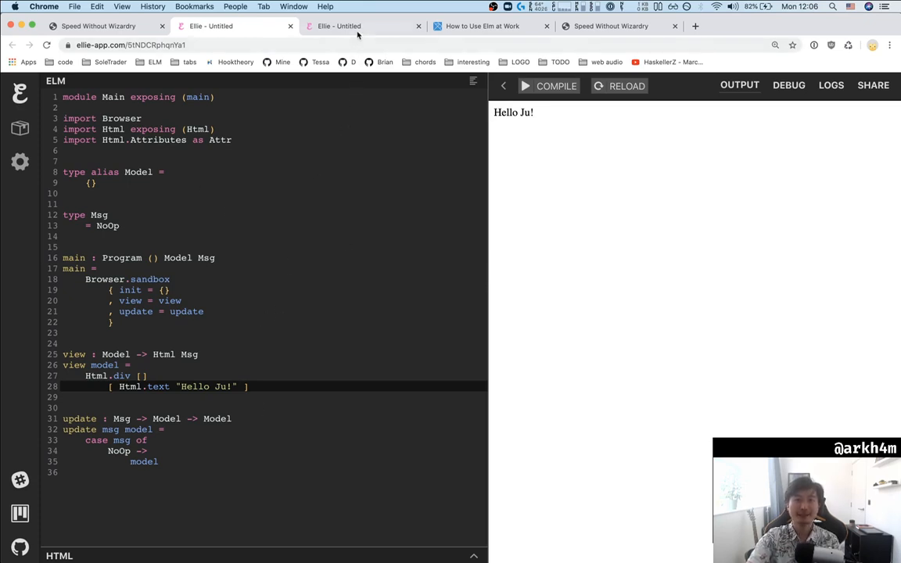
- Switch to the Mondrian grid Ellie project and generate a couple of fresh random grids
{"action": "left_click", "coordinate": [338, 25]}
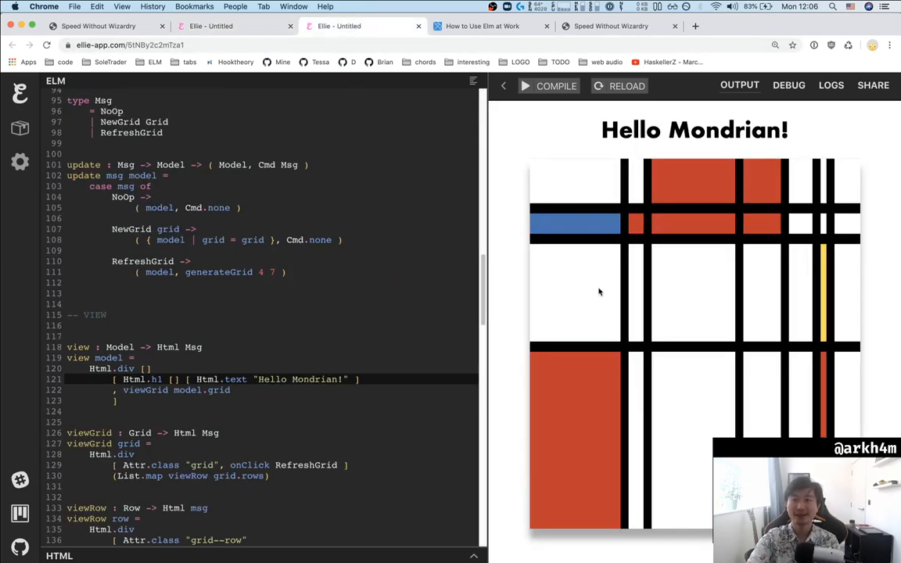
{"action": "mouse_move", "coordinate": [407, 281]}
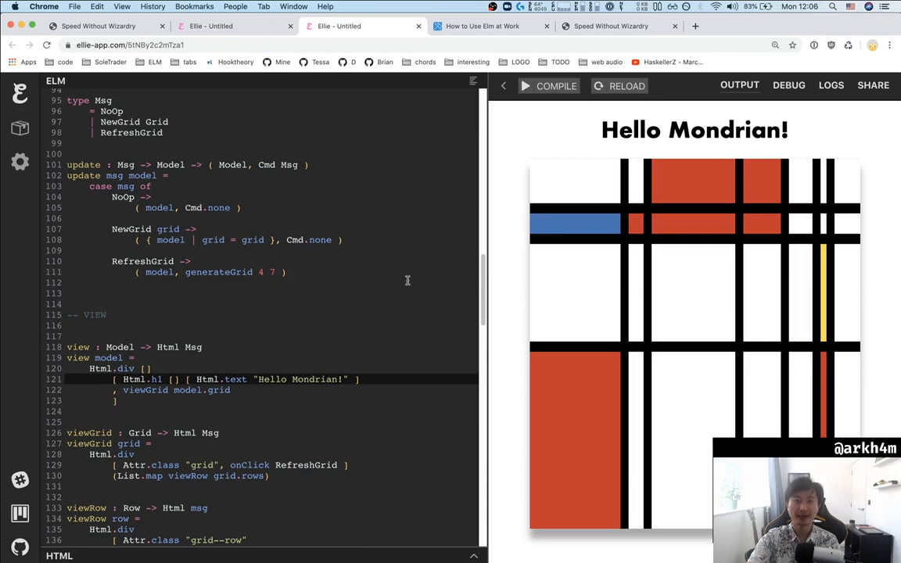
{"action": "scroll", "scroll_direction": "up", "scroll_amount": 3}
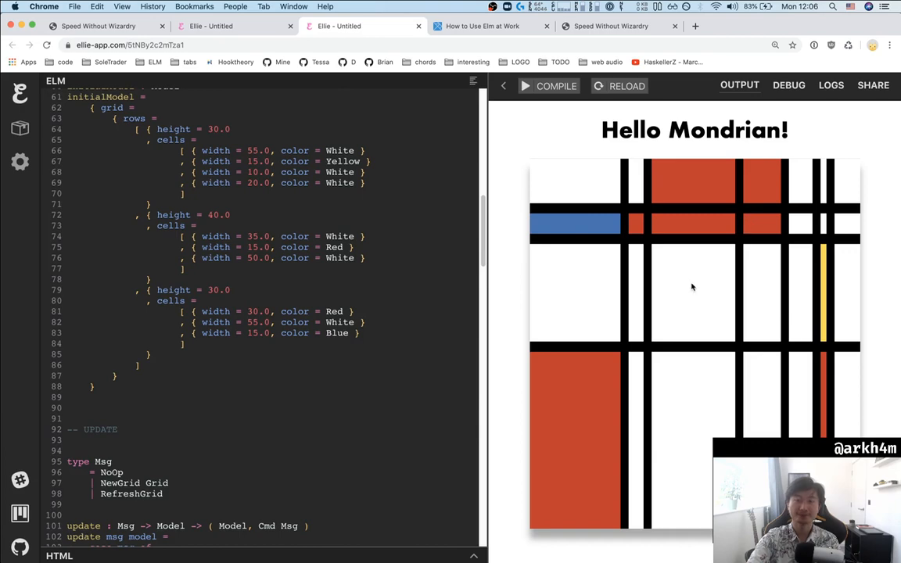
{"action": "scroll", "scroll_direction": "down", "scroll_amount": 3}
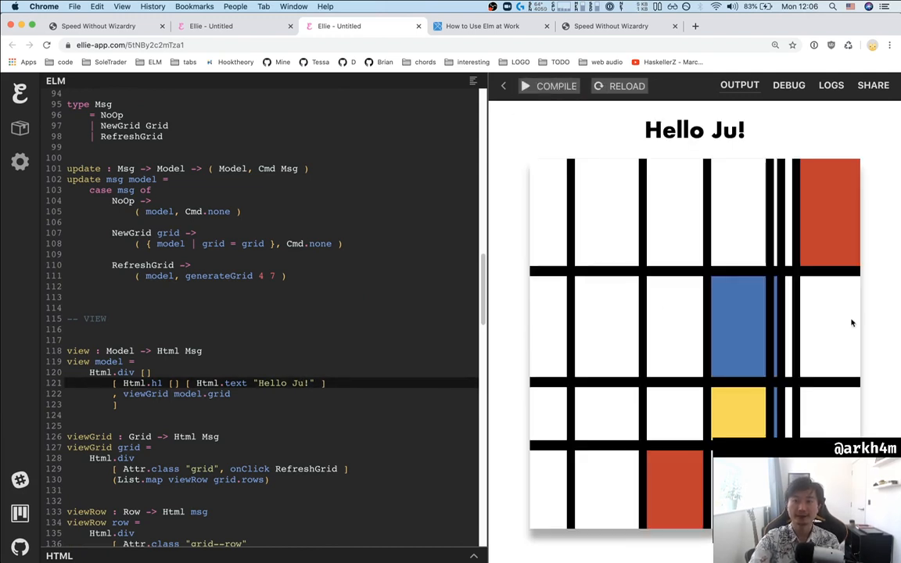
{"action": "left_click", "coordinate": [698, 338]}
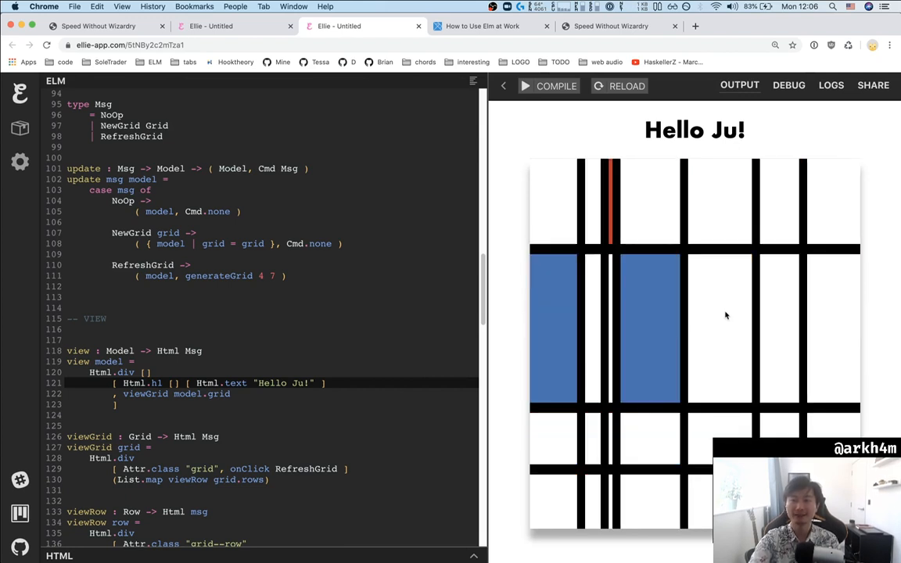
{"action": "left_click", "coordinate": [673, 313]}
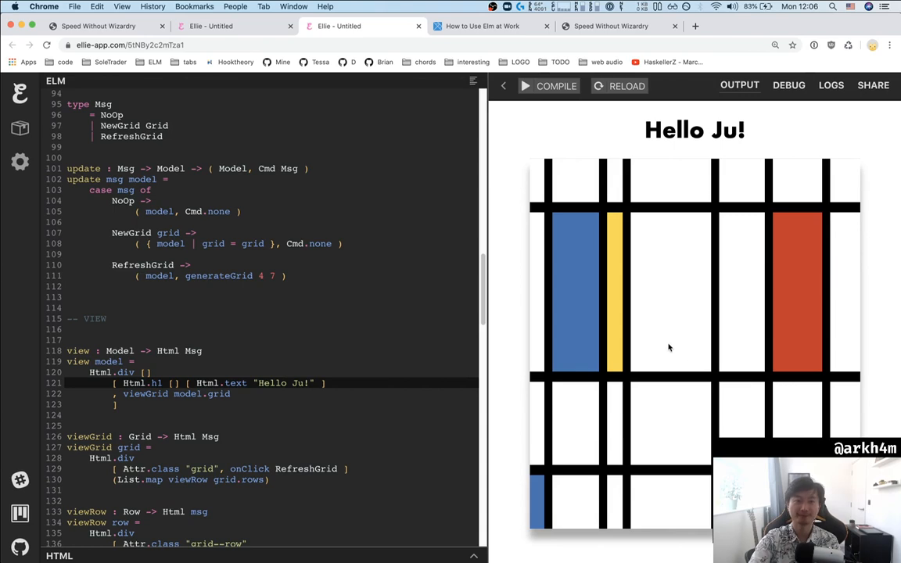
- Add | Green as a new variant of type Color and recompile, getting a Missing Patterns error
{"action": "scroll", "scroll_direction": "up", "scroll_amount": 3}
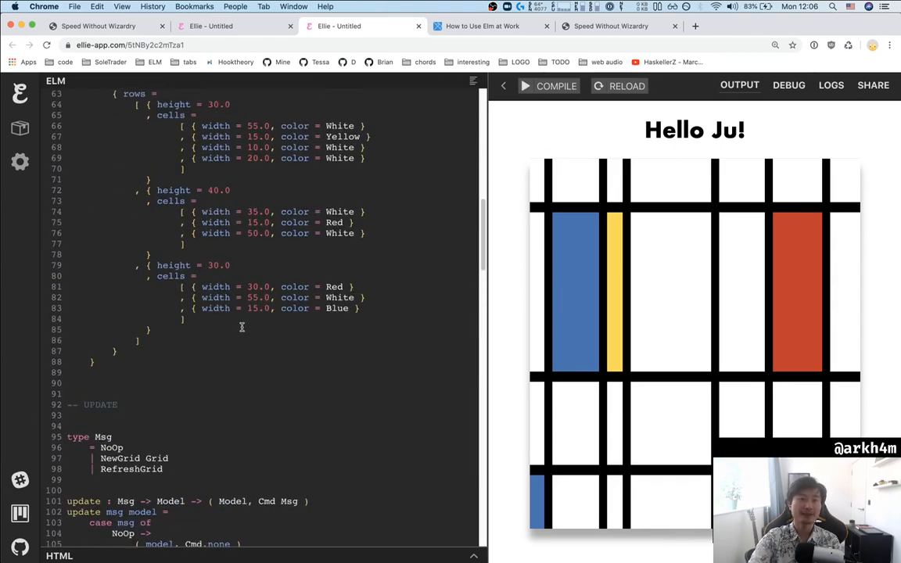
{"action": "scroll", "scroll_direction": "up", "scroll_amount": 3}
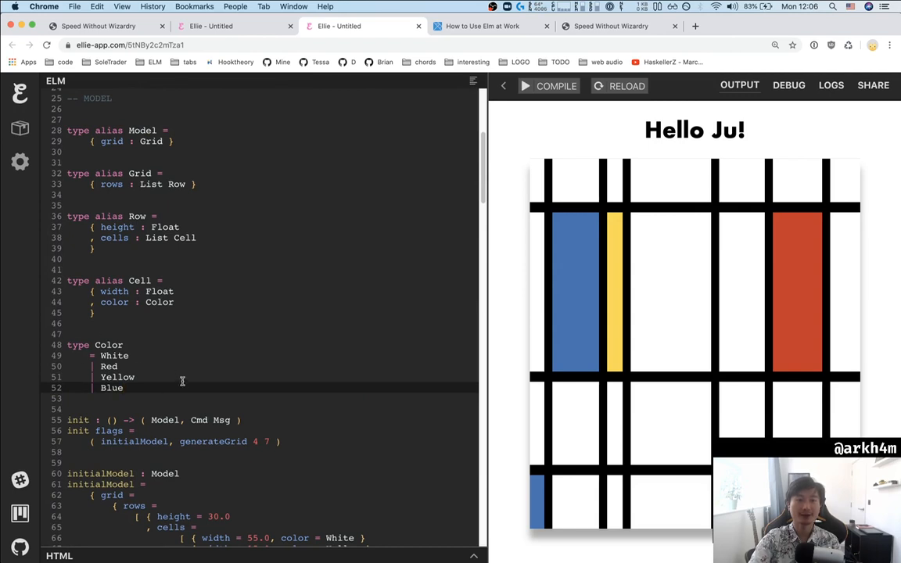
{"action": "key", "text": "enter"}
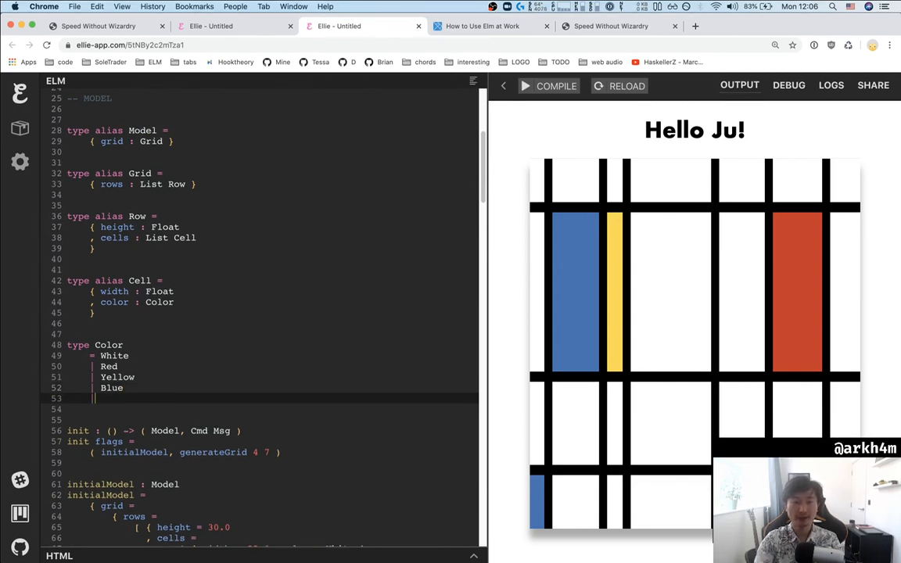
{"action": "type", "text": "Gre"}
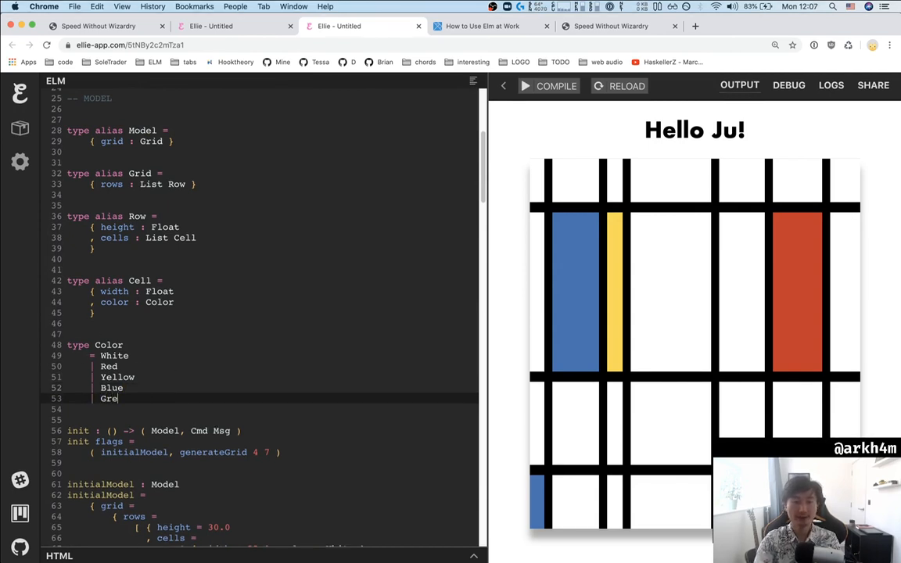
{"action": "type", "text": "en"}
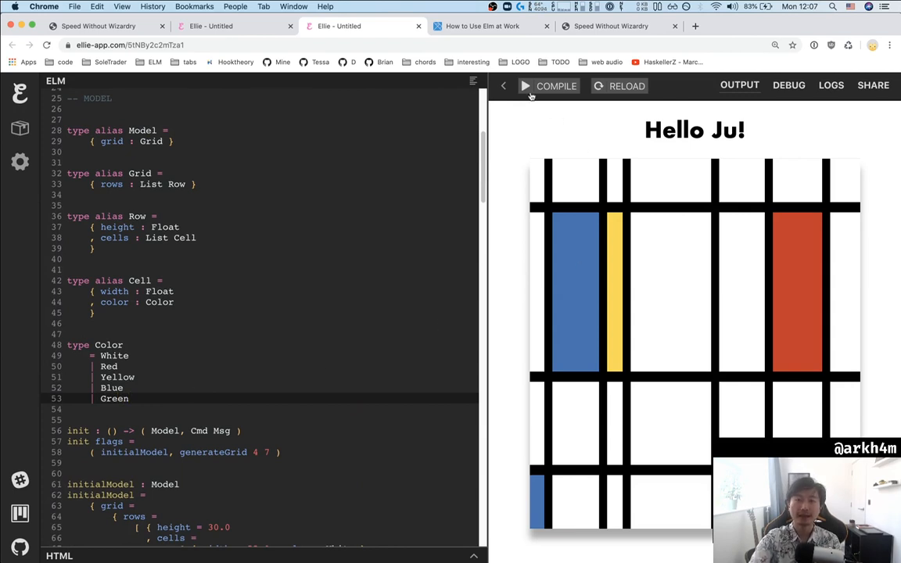
{"action": "left_click", "coordinate": [556, 84]}
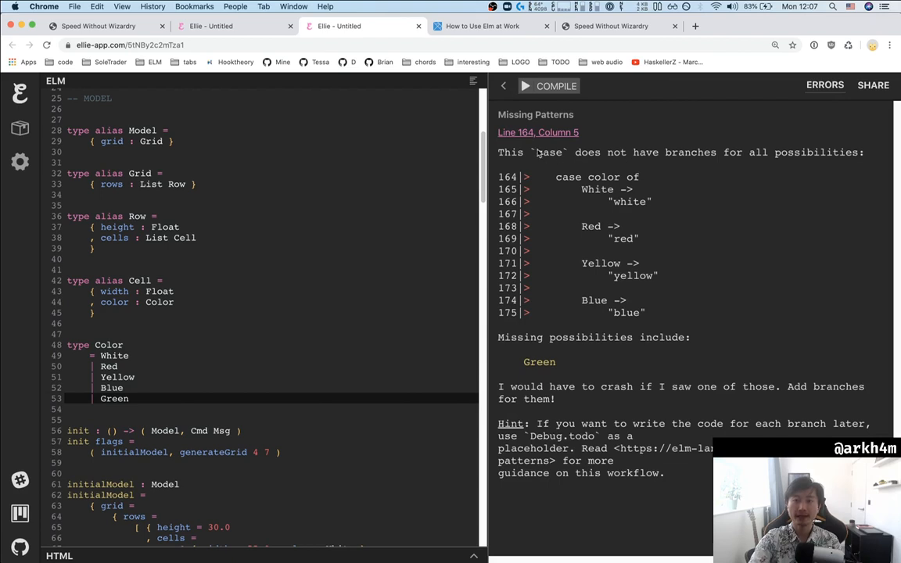
{"action": "mouse_move", "coordinate": [570, 153]}
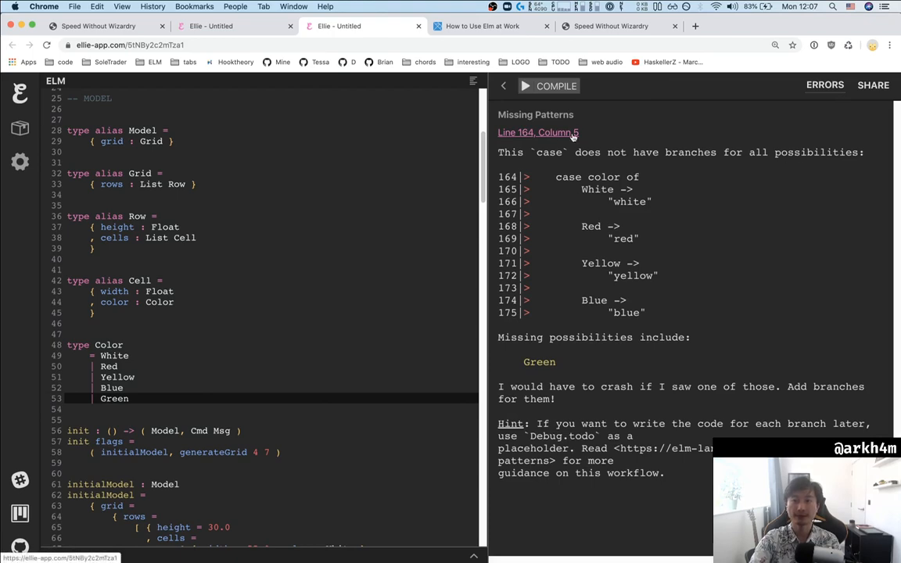
- Add a Green -> "green" branch to colorToString and recompile so the grid renders again
{"action": "scroll", "scroll_direction": "down", "scroll_amount": 3}
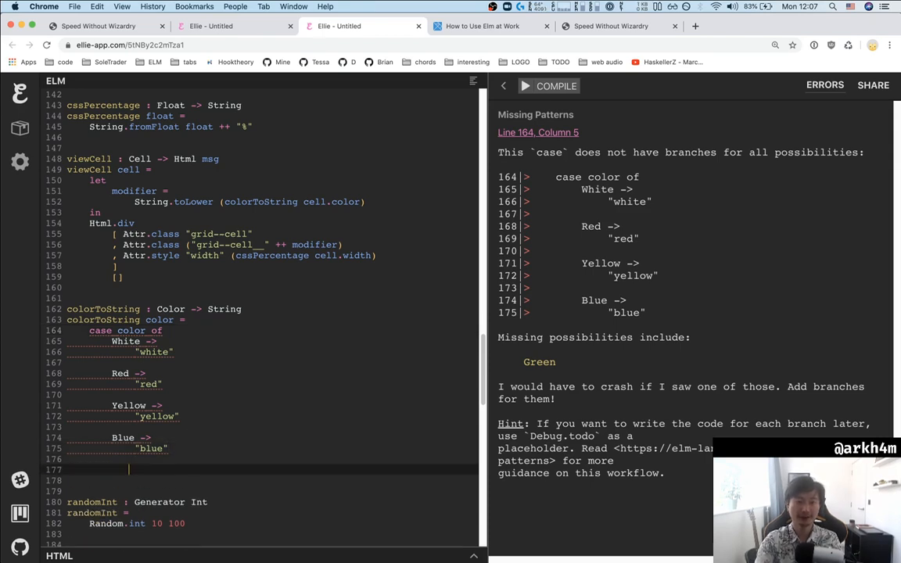
{"action": "type", "text": "Green ->"}
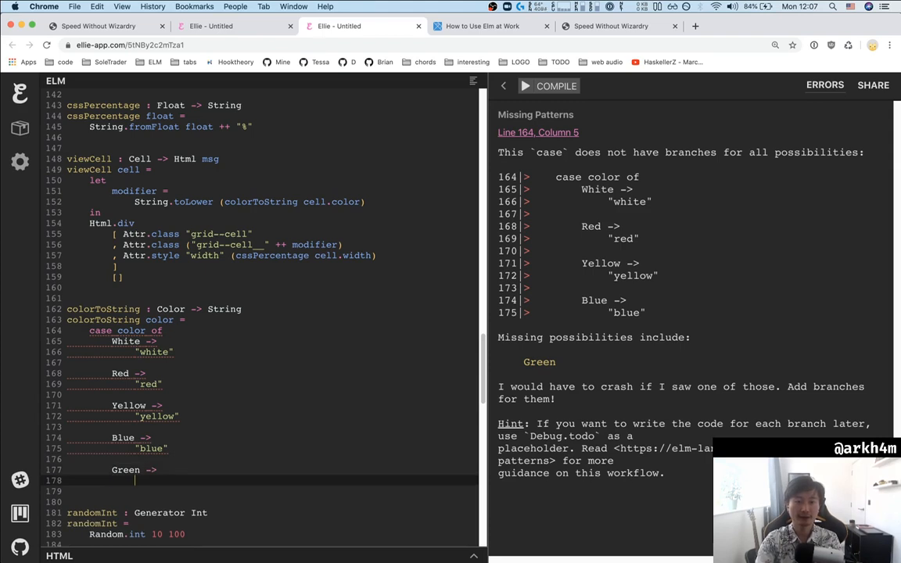
{"action": "type", "text": "\"green\""}
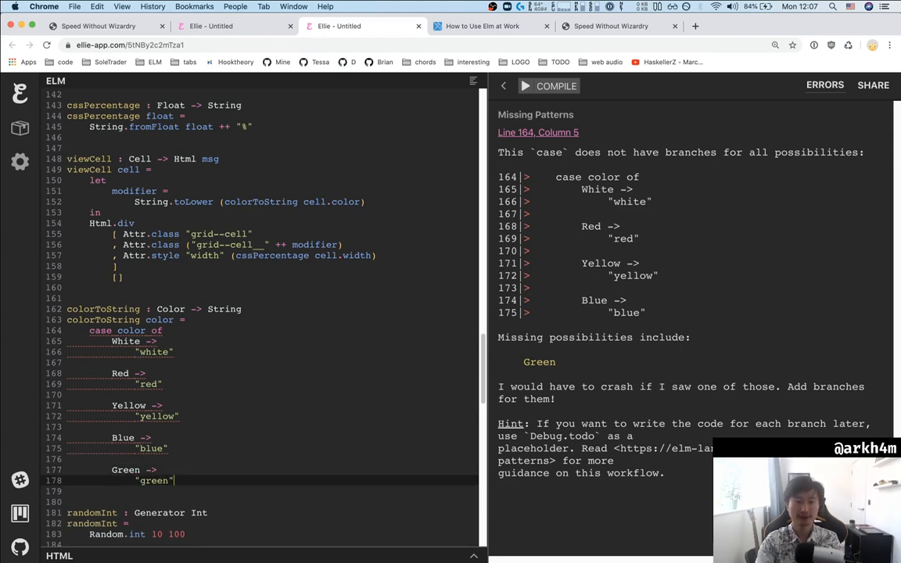
{"action": "left_click", "coordinate": [548, 86]}
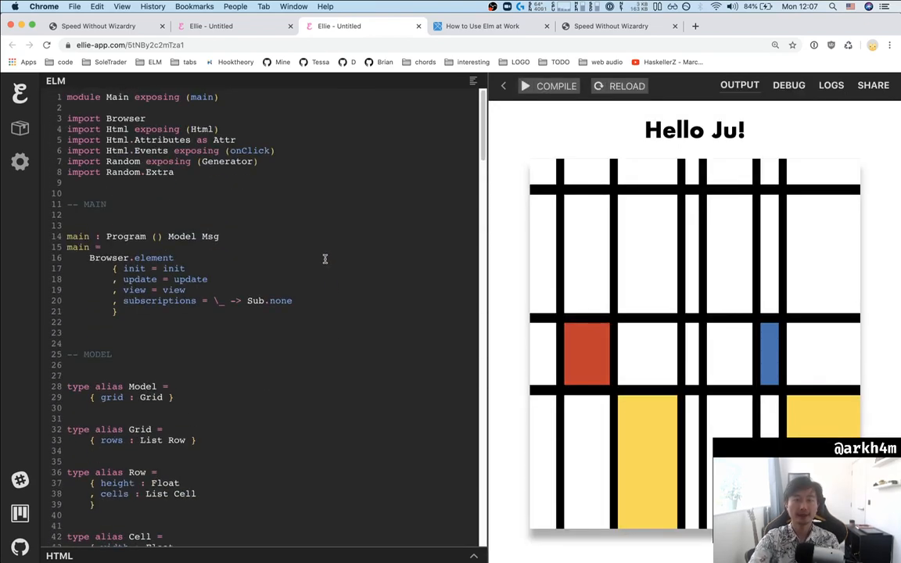
- Regenerate the grid, then scroll down to randomColor to add ( 1, Green ) to Random.weighted
{"action": "left_click", "coordinate": [557, 85]}
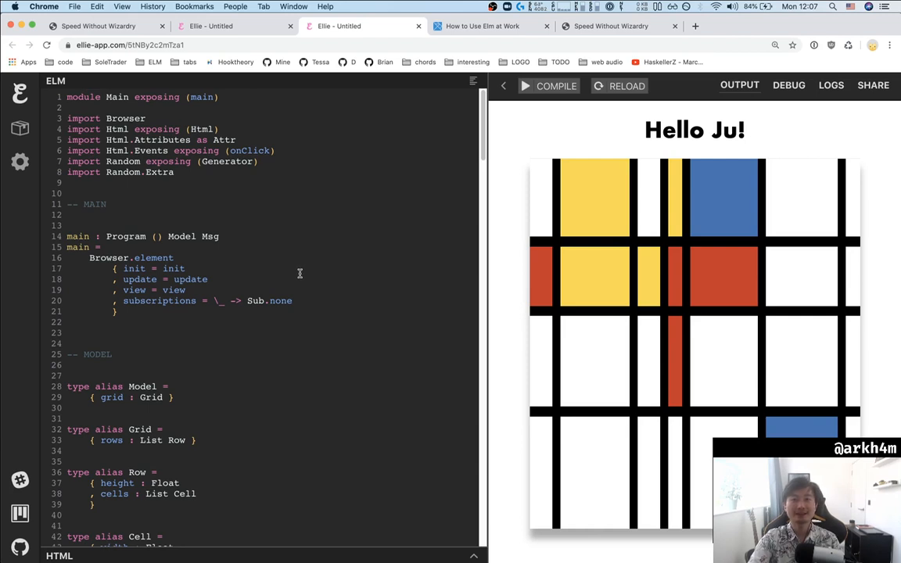
{"action": "mouse_move", "coordinate": [279, 248]}
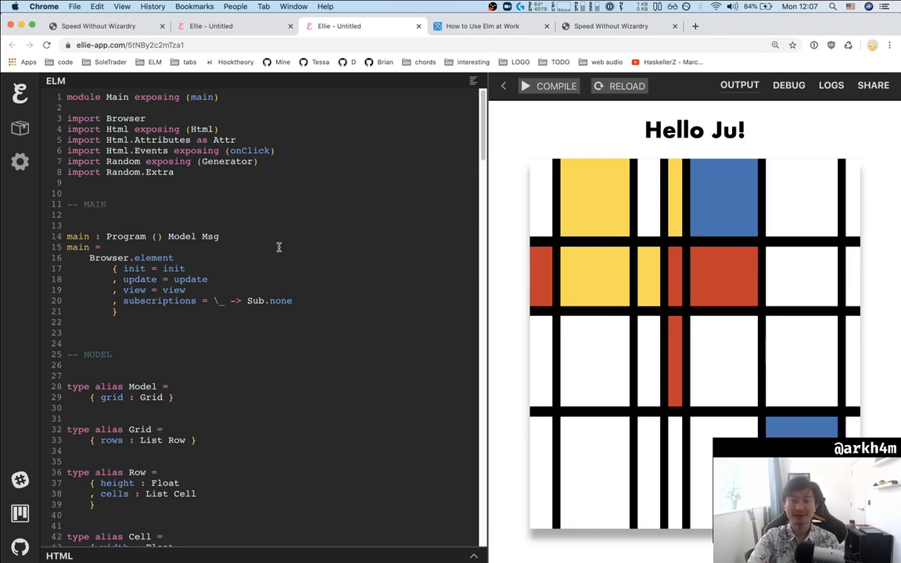
{"action": "mouse_move", "coordinate": [242, 276]}
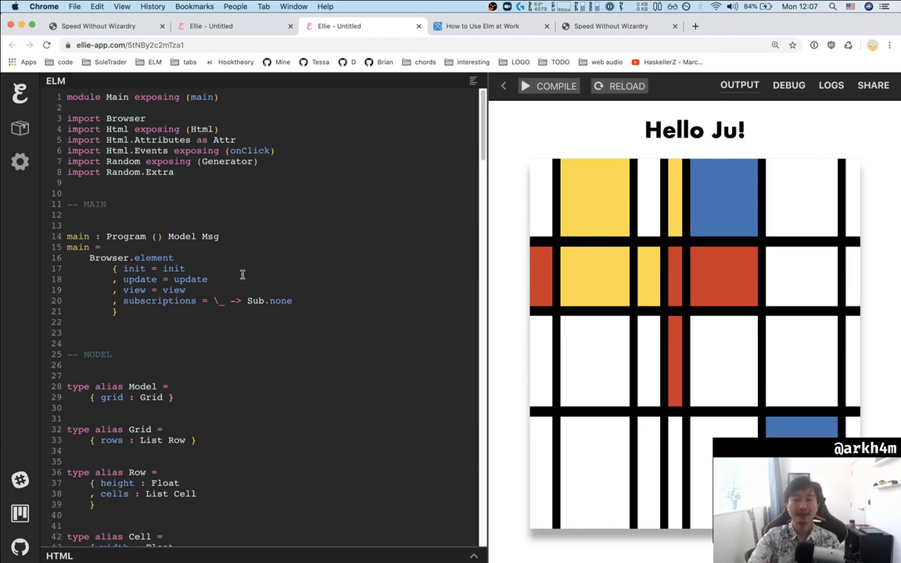
{"action": "mouse_move", "coordinate": [288, 350]}
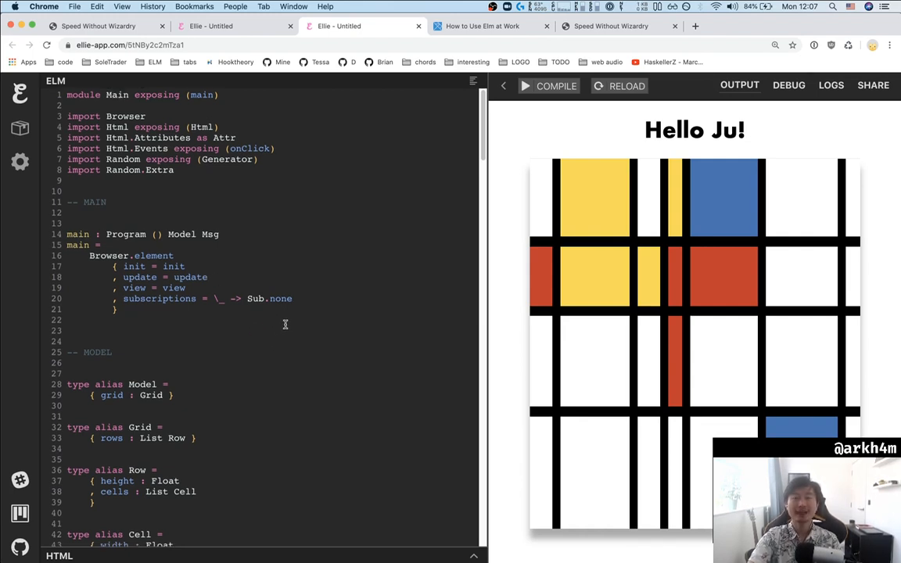
{"action": "scroll", "scroll_direction": "down", "scroll_amount": 3}
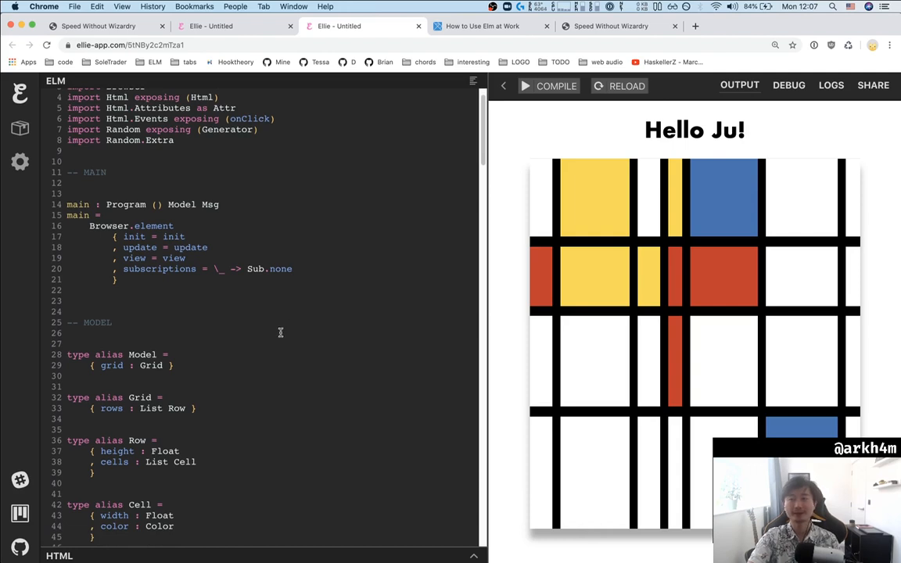
{"action": "mouse_move", "coordinate": [277, 327]}
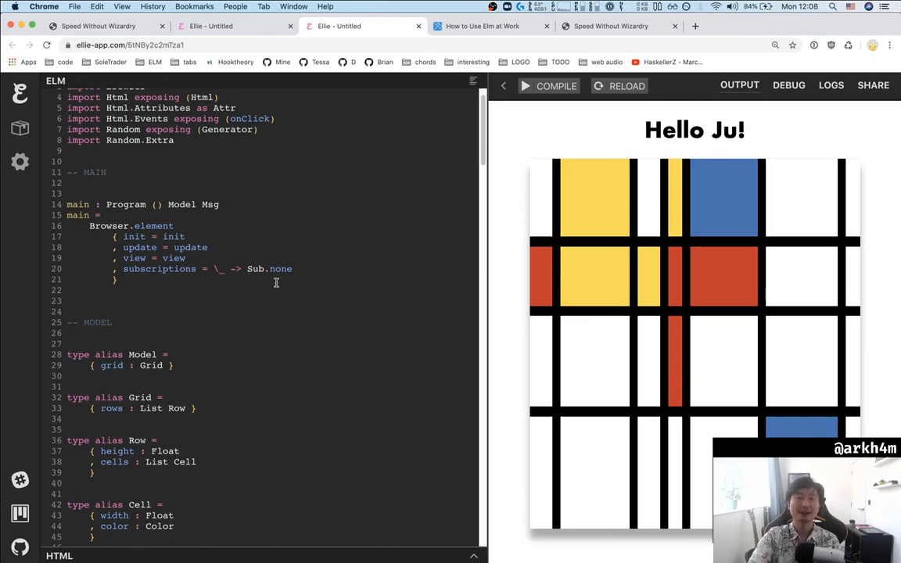
{"action": "scroll", "scroll_direction": "down", "scroll_amount": 3}
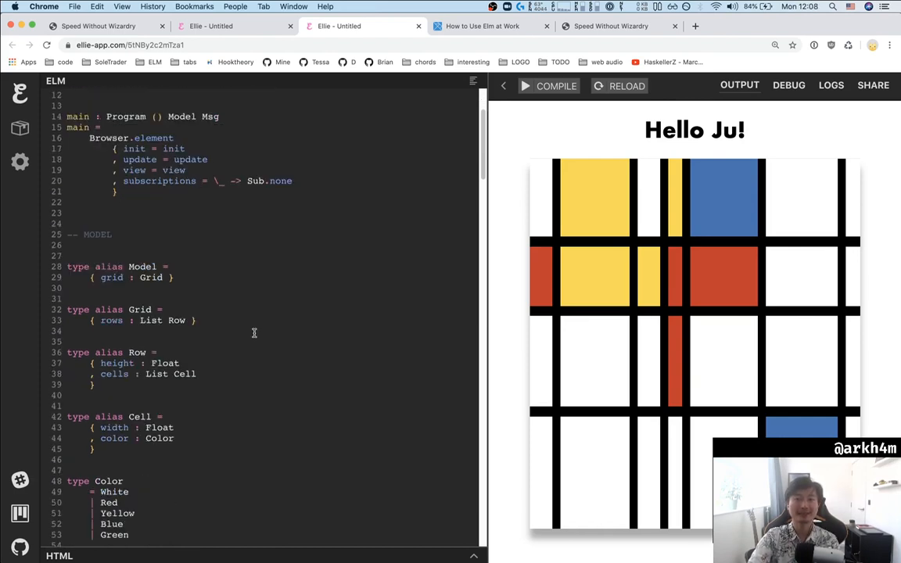
{"action": "scroll", "scroll_direction": "down", "scroll_amount": 3}
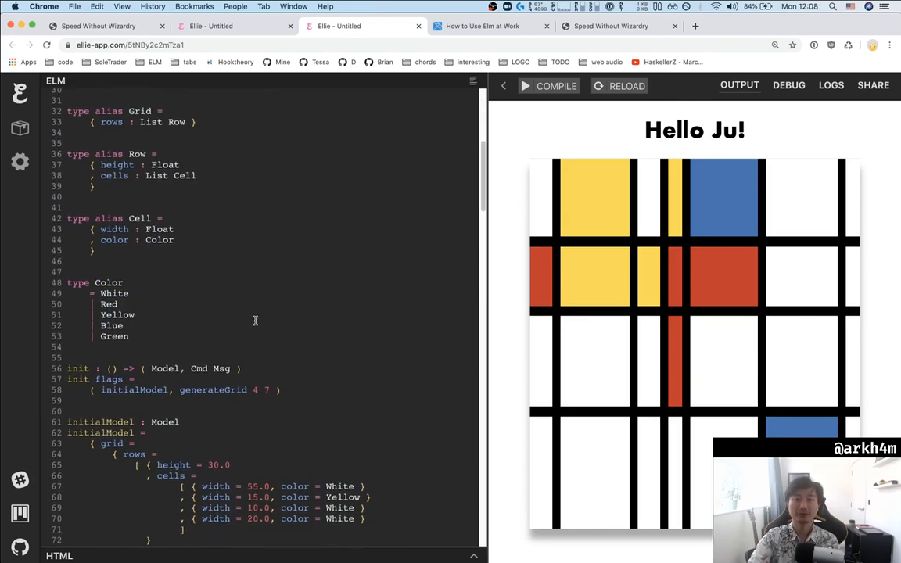
{"action": "scroll", "scroll_direction": "down", "scroll_amount": 3}
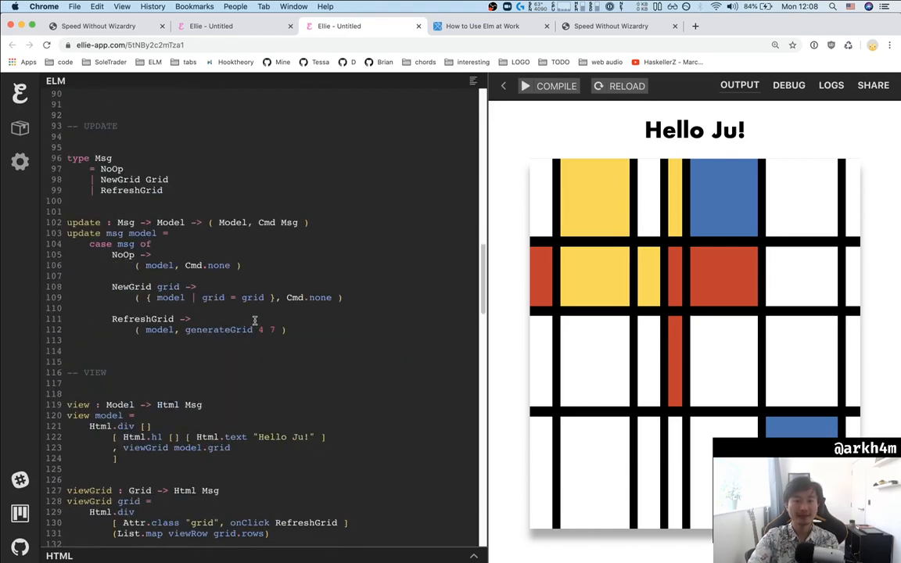
{"action": "scroll", "scroll_direction": "down", "scroll_amount": 3}
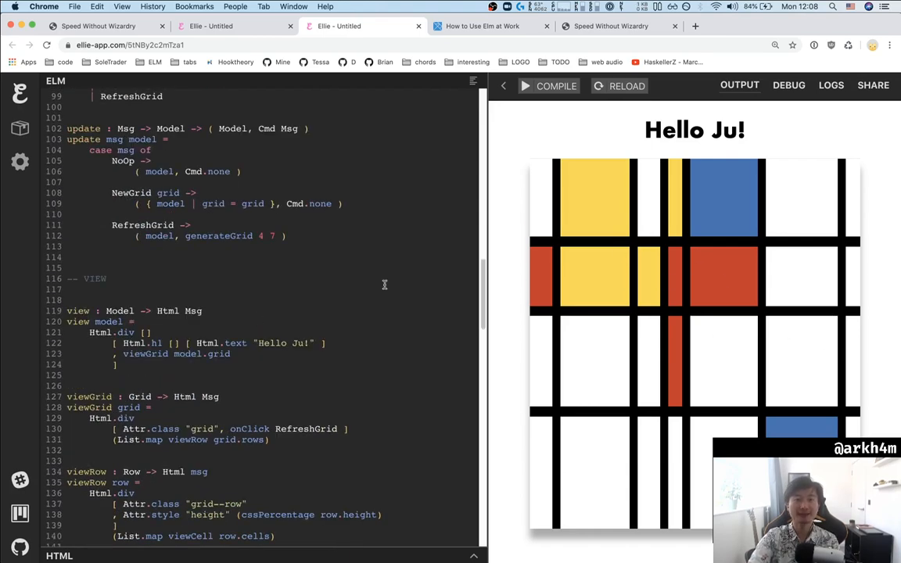
{"action": "scroll", "scroll_direction": "down", "scroll_amount": 3}
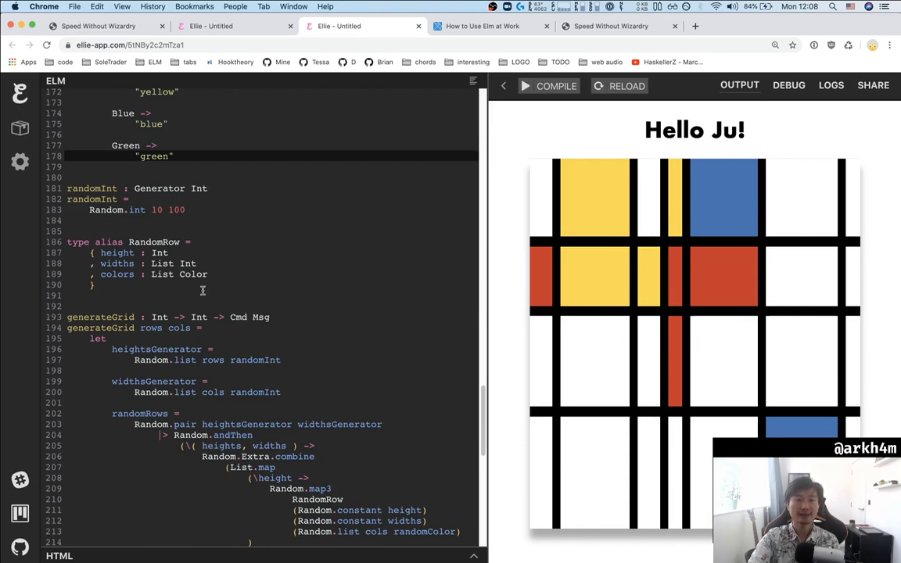
{"action": "scroll", "scroll_direction": "down", "scroll_amount": 3}
{"action": "type", "text": ", ( 1, Green )"}
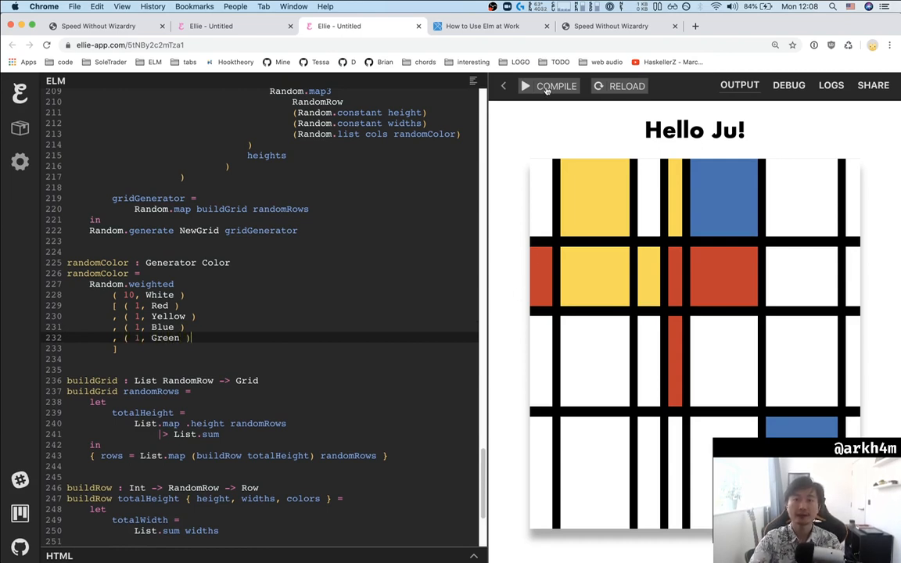
- Recompile to get green cells, then with Green misspelt to show the Naming Error, then corrected
{"action": "left_click", "coordinate": [557, 87]}
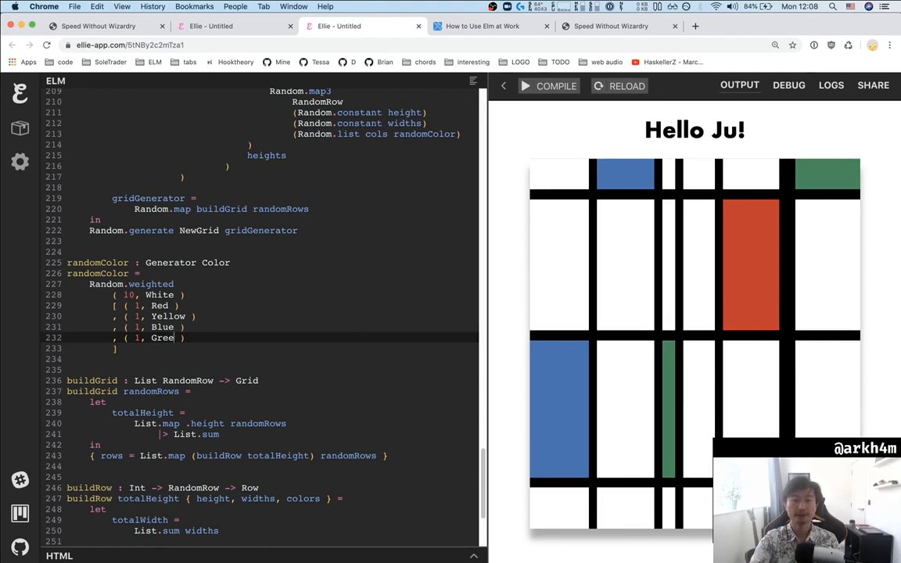
{"action": "left_click", "coordinate": [557, 86]}
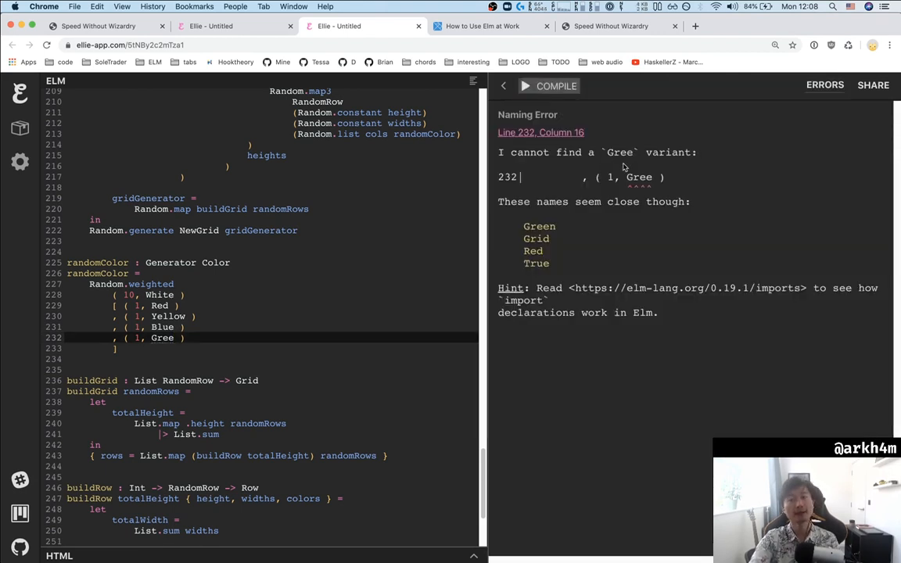
{"action": "mouse_move", "coordinate": [506, 219]}
{"action": "type", "text": "n"}
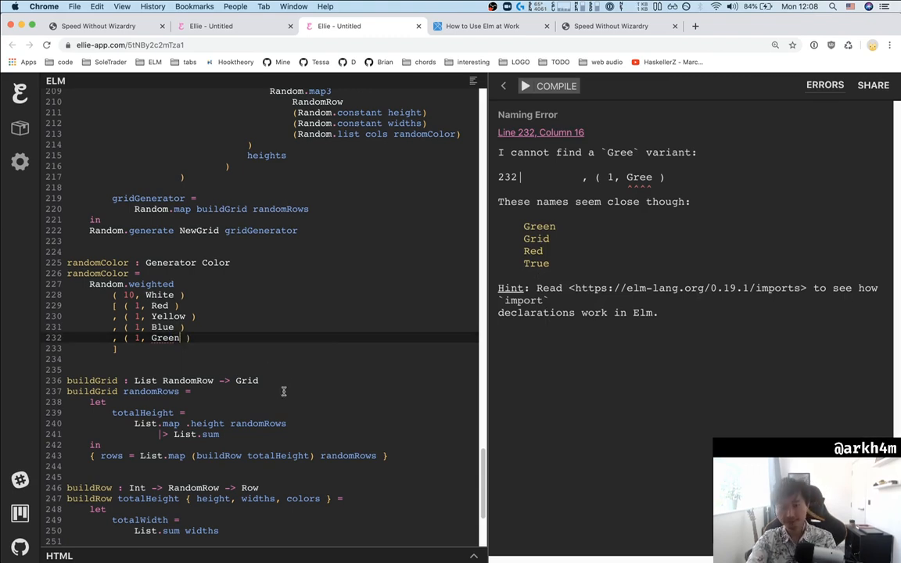
{"action": "left_click", "coordinate": [558, 86]}
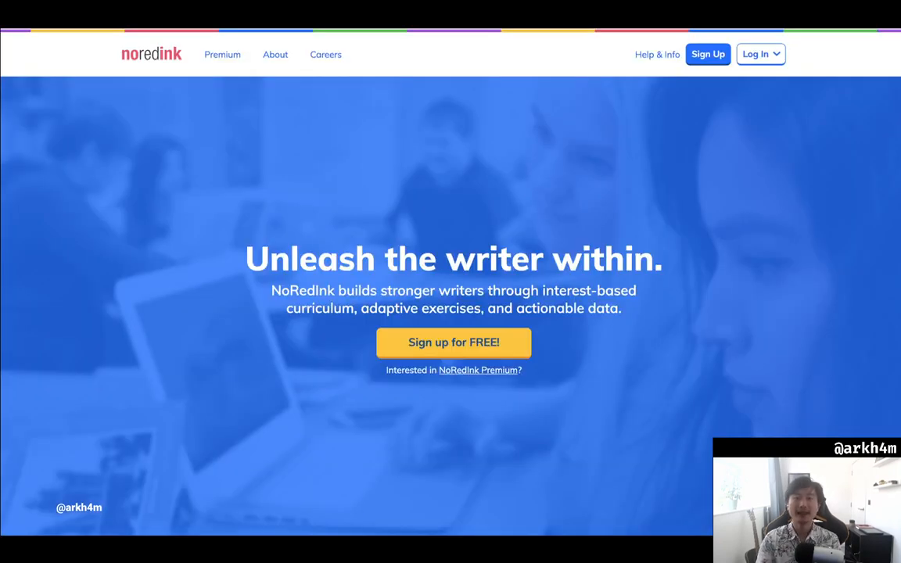
{"action": "mouse_move", "coordinate": [835, 413]}
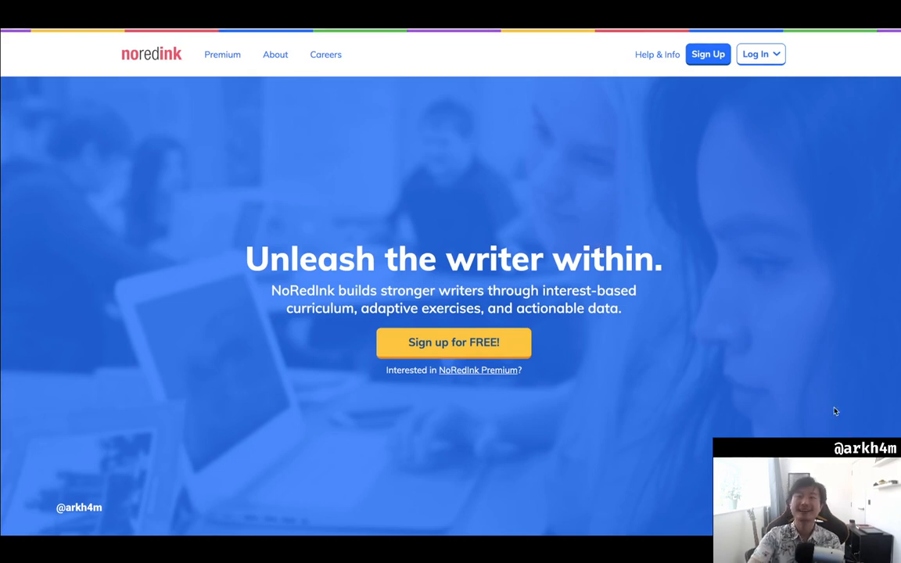
{"action": "mouse_move", "coordinate": [817, 313]}
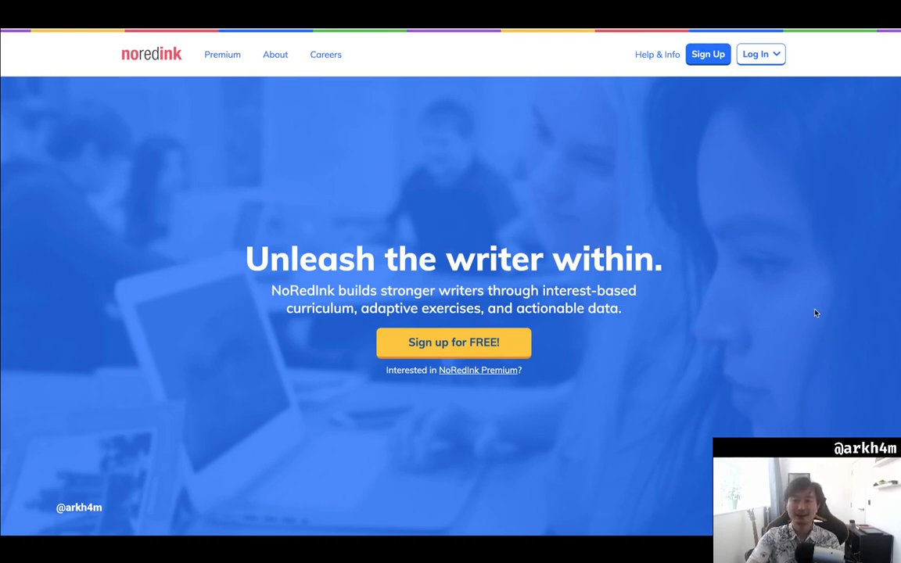
{"action": "mouse_move", "coordinate": [818, 317]}
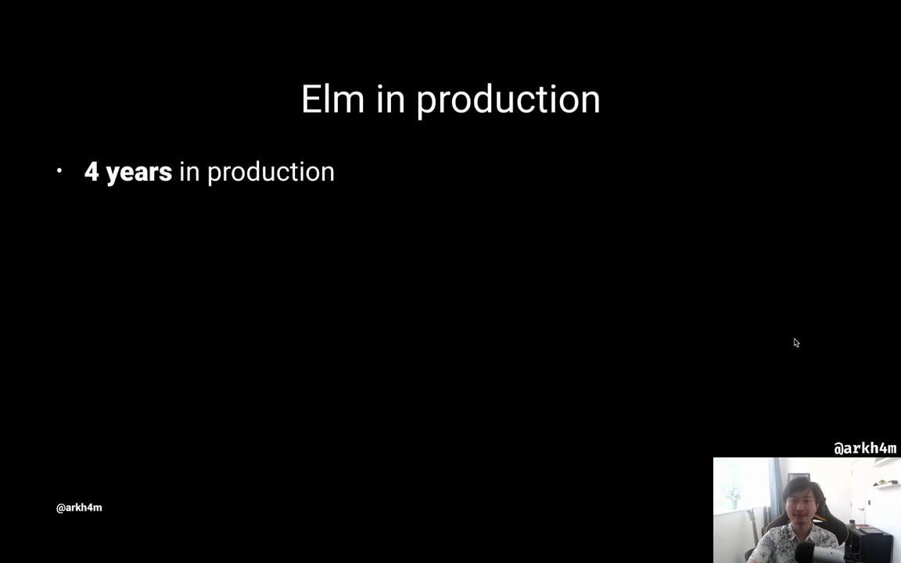
{"action": "mouse_move", "coordinate": [721, 340]}
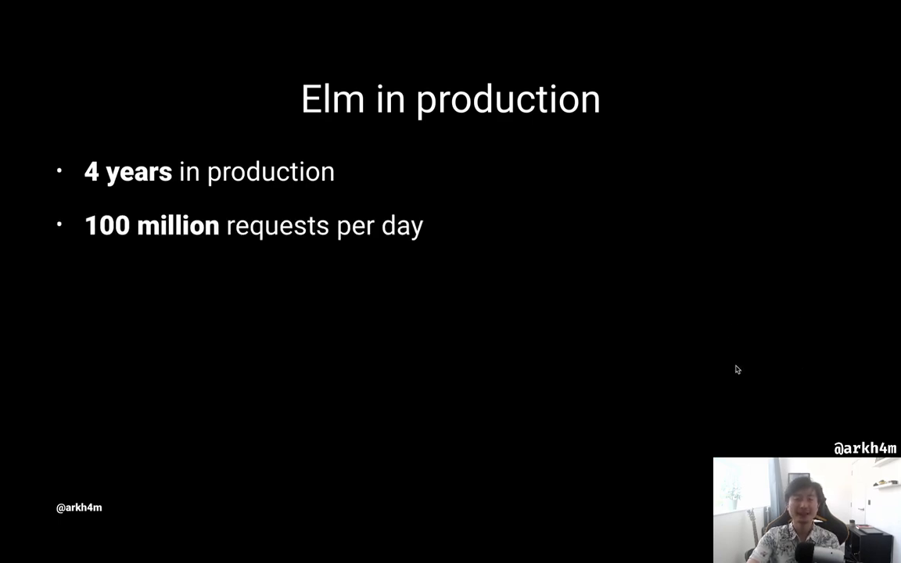
{"action": "mouse_move", "coordinate": [770, 383]}
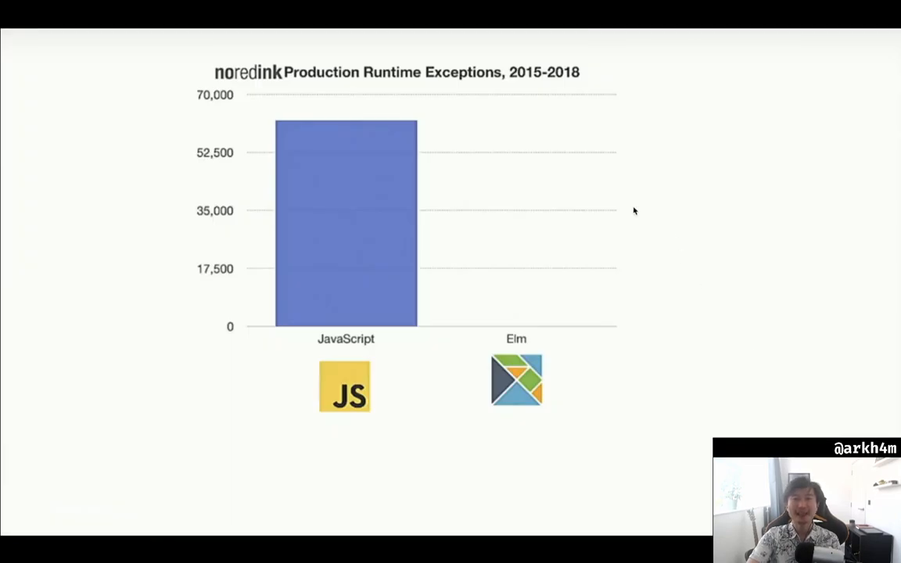
{"action": "mouse_move", "coordinate": [352, 284]}
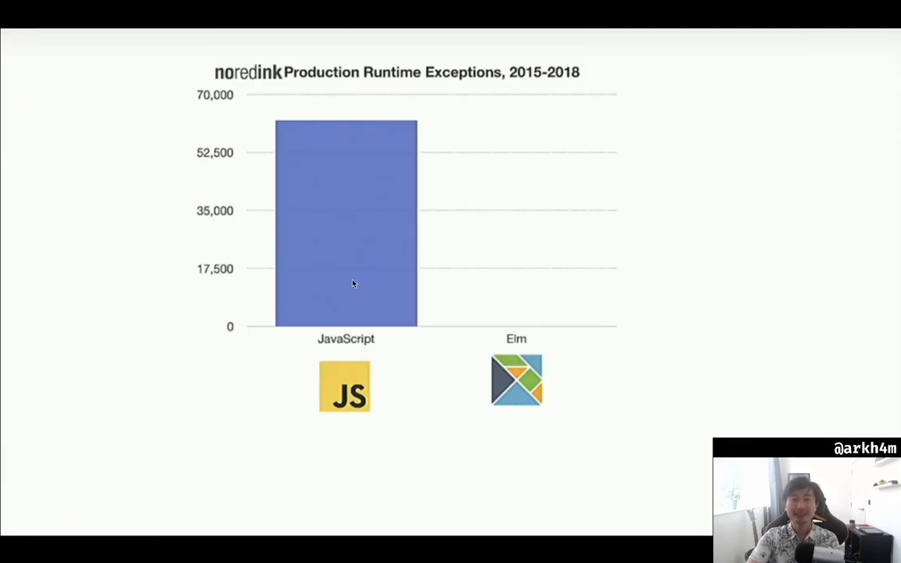
{"action": "mouse_move", "coordinate": [343, 331]}
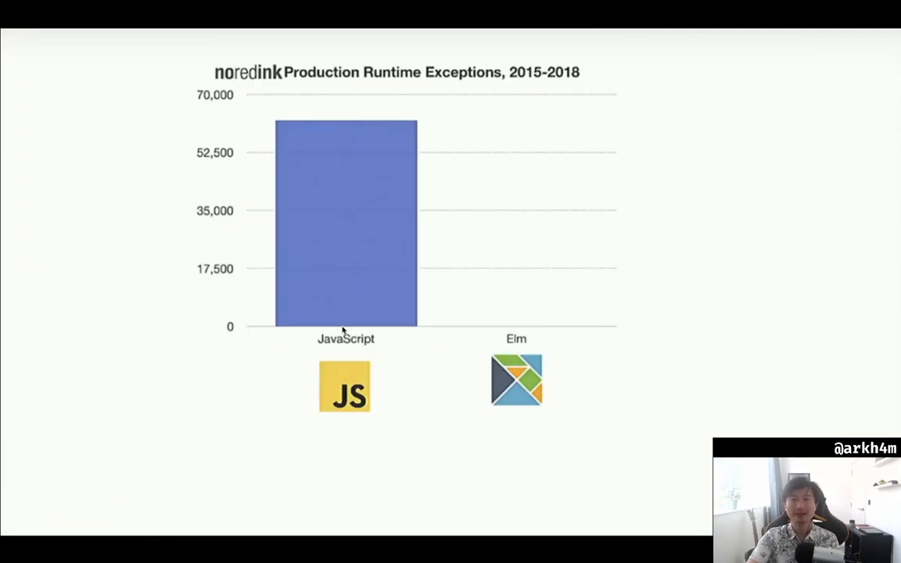
{"action": "mouse_move", "coordinate": [383, 440]}
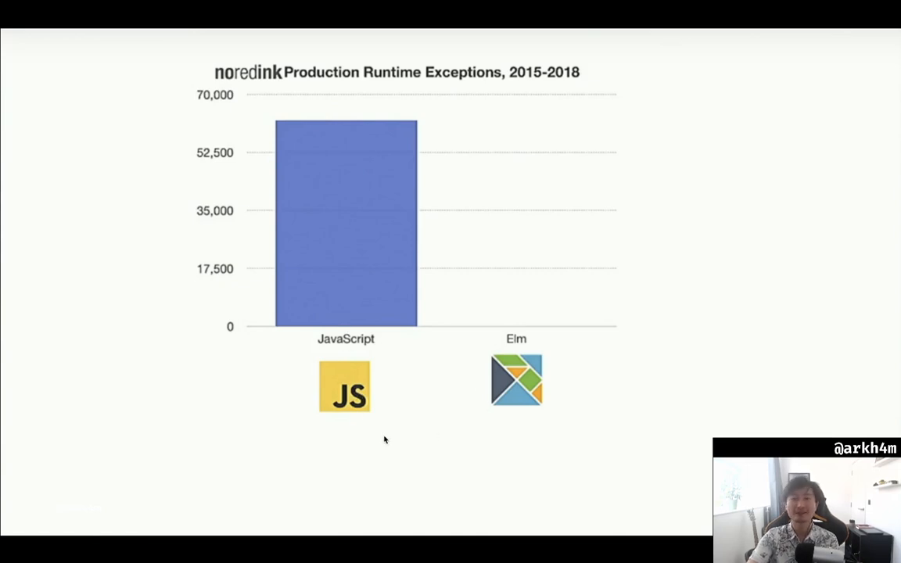
{"action": "mouse_move", "coordinate": [341, 352]}
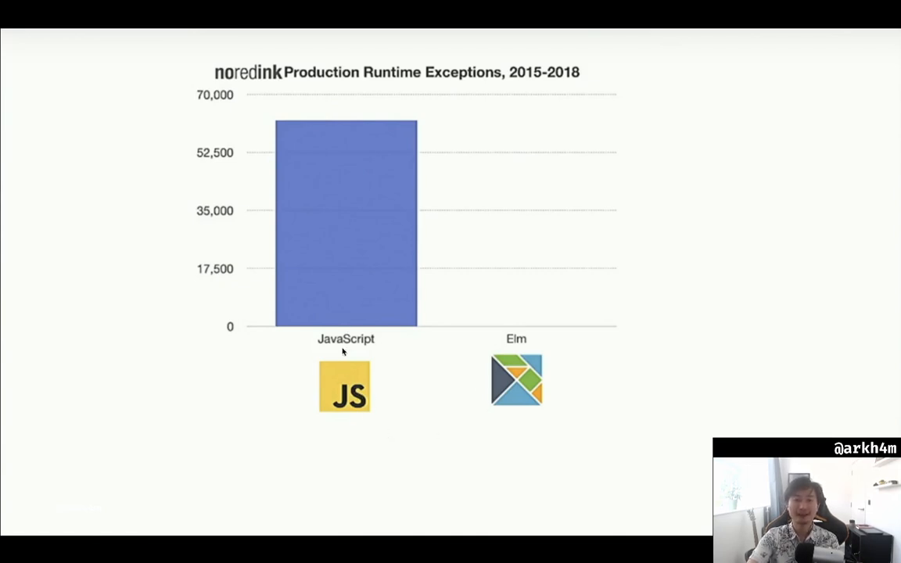
{"action": "mouse_move", "coordinate": [329, 128]}
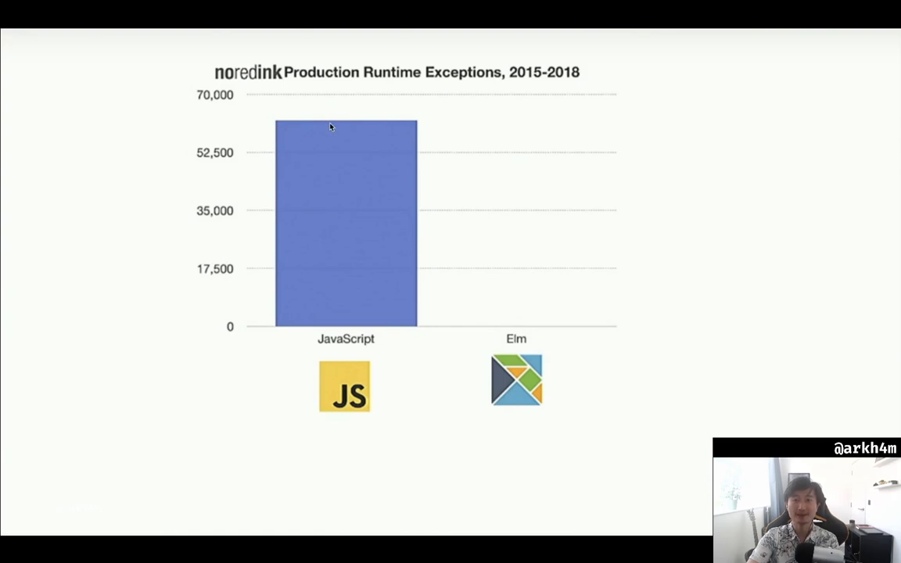
{"action": "mouse_move", "coordinate": [372, 290]}
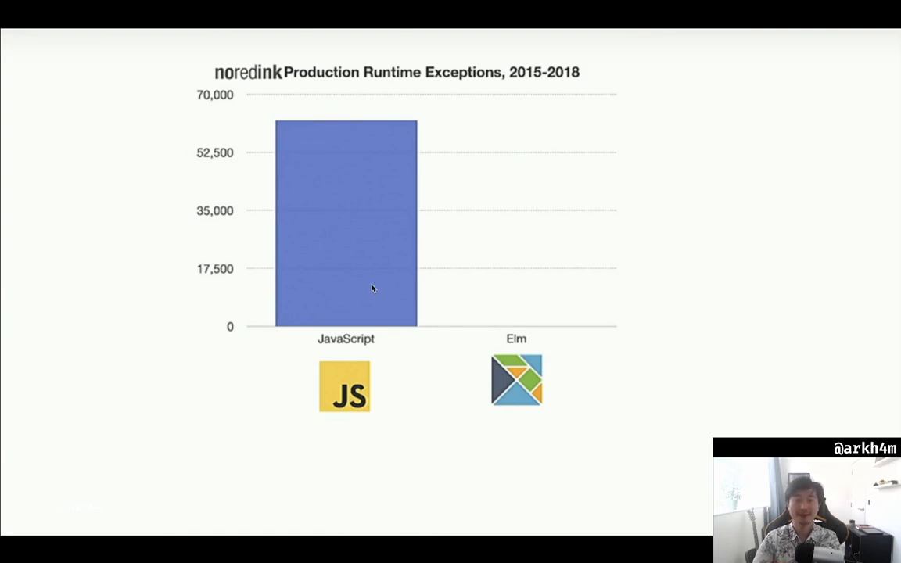
{"action": "mouse_move", "coordinate": [532, 330]}
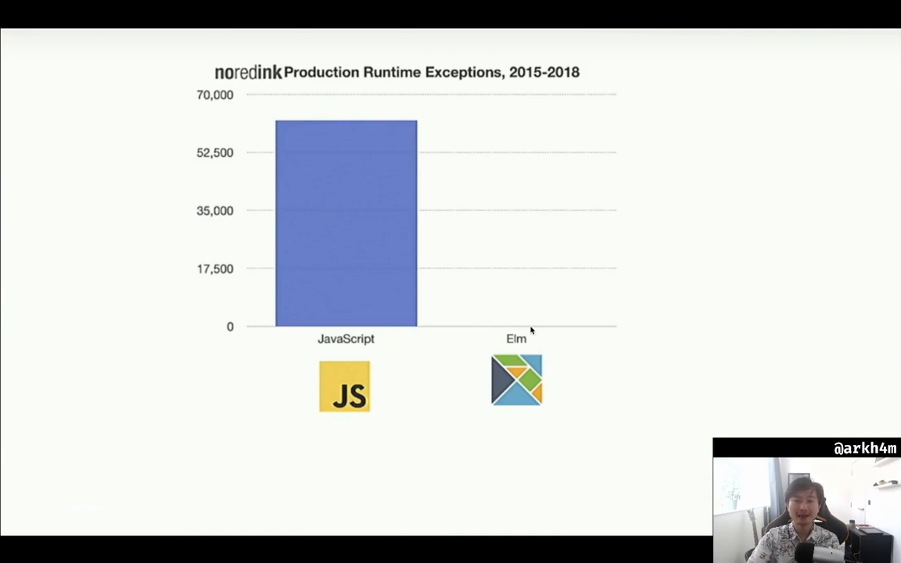
{"action": "mouse_move", "coordinate": [523, 404]}
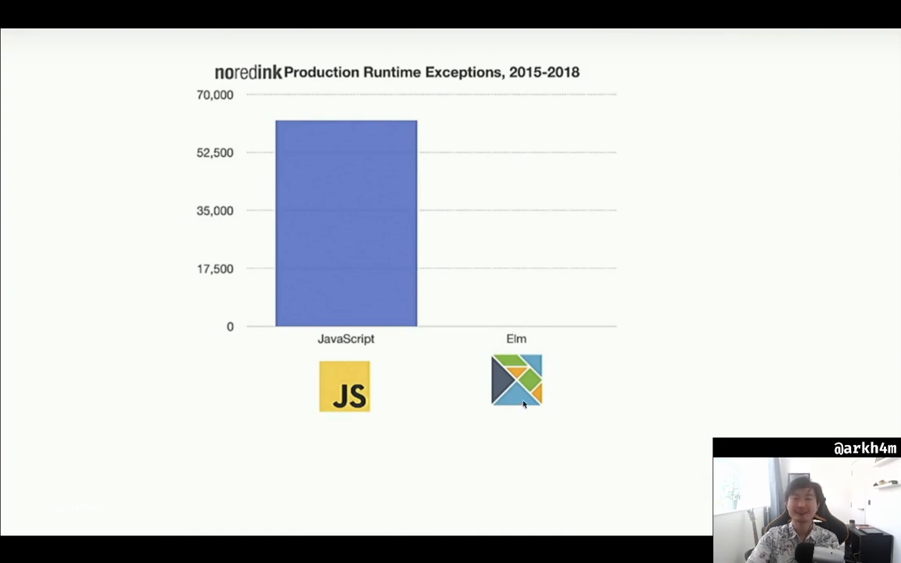
{"action": "mouse_move", "coordinate": [607, 455]}
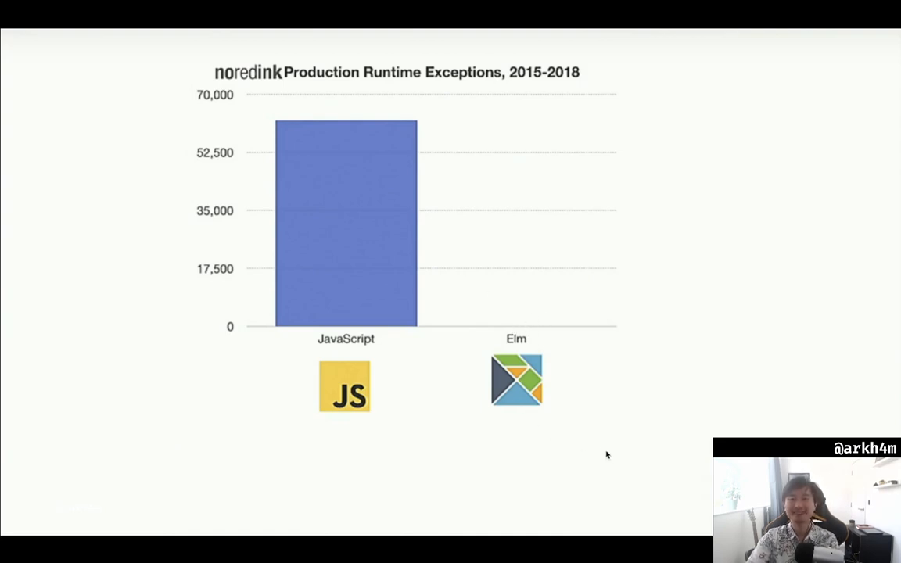
{"action": "mouse_move", "coordinate": [454, 161]}
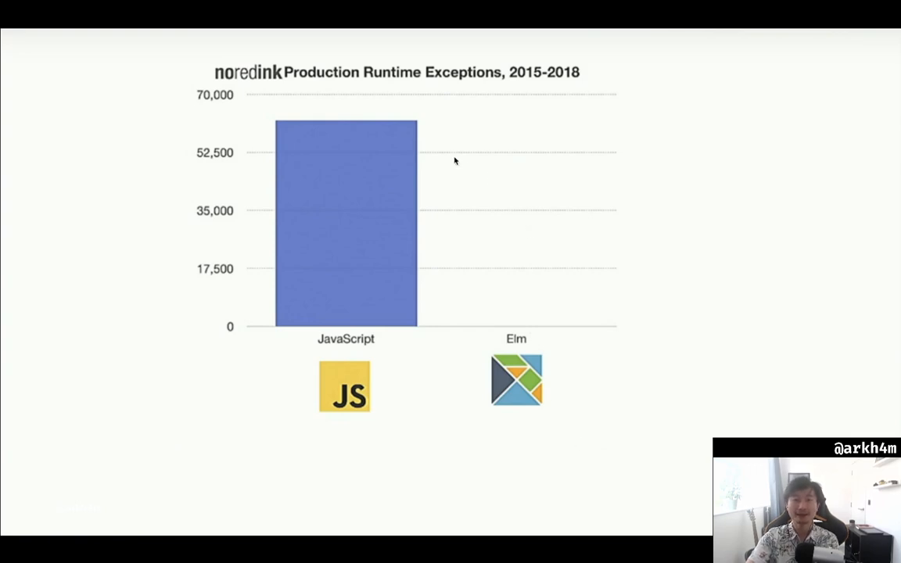
{"action": "mouse_move", "coordinate": [620, 358]}
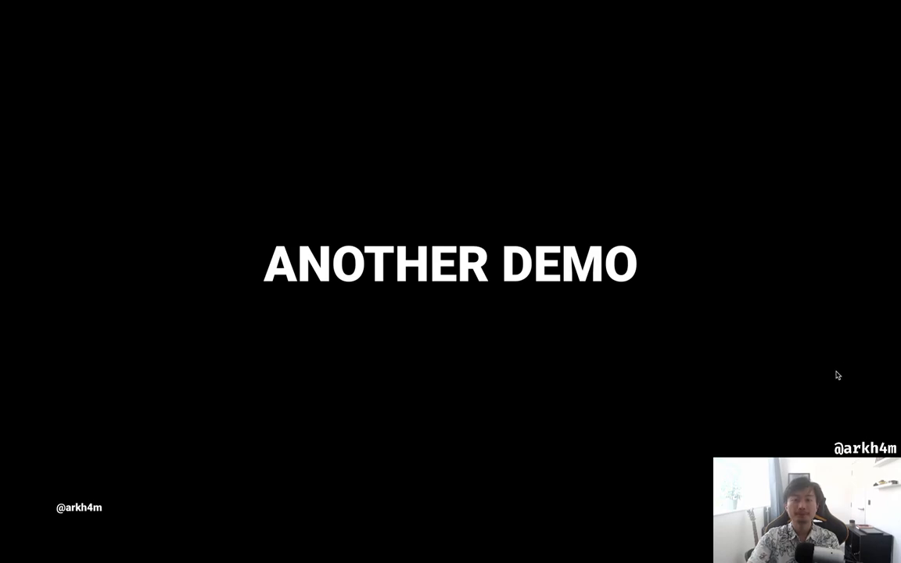
{"action": "mouse_move", "coordinate": [824, 361]}
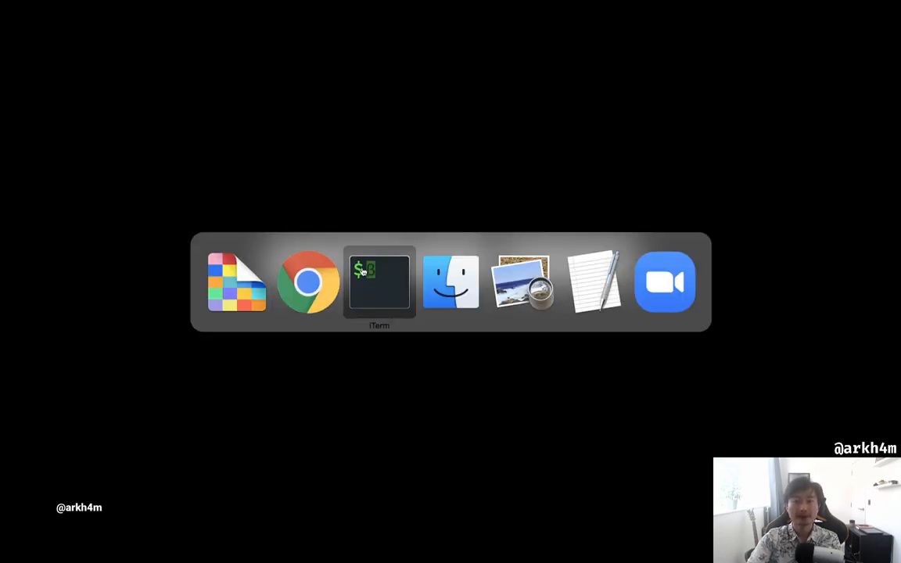
- Count the Elm files under ui/src with find -type f | wc -l, giving 1642
{"action": "left_click", "coordinate": [379, 282]}
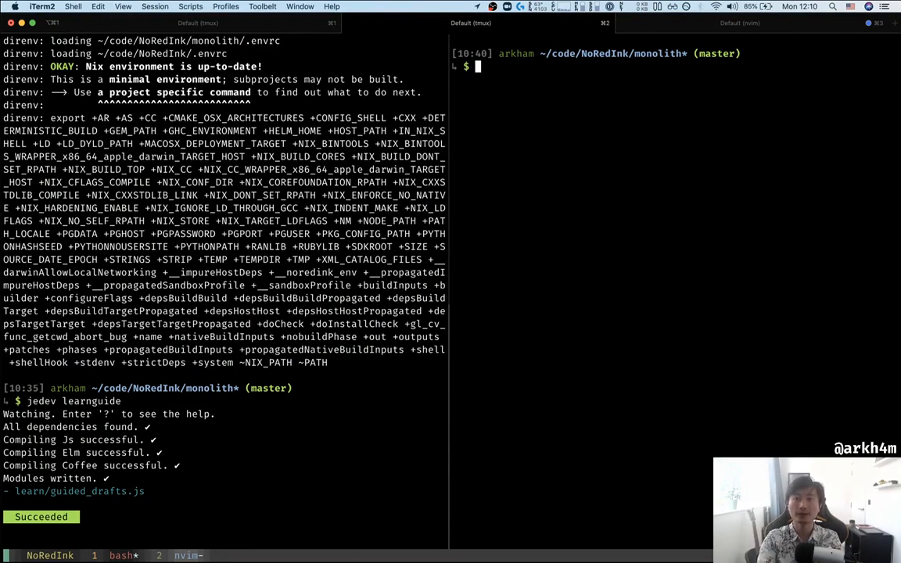
{"action": "type", "text": "find"}
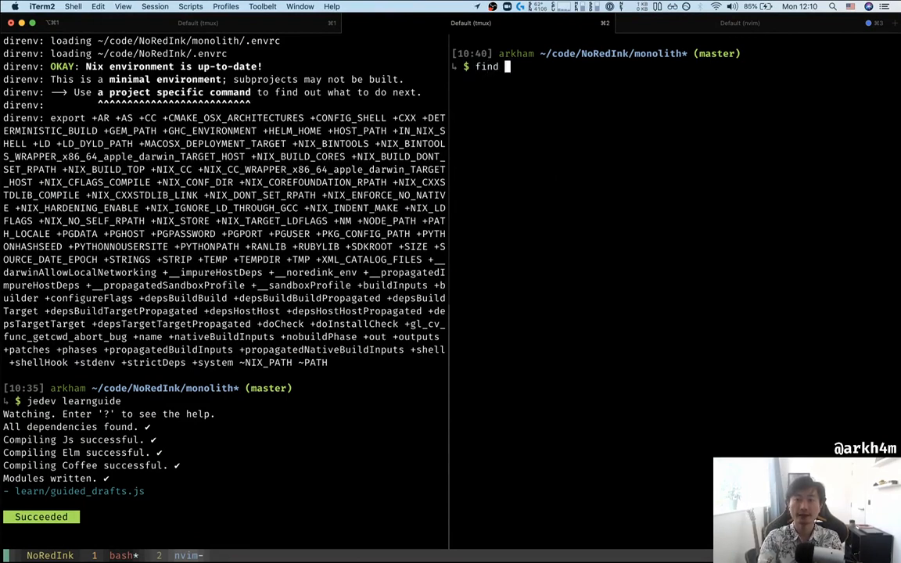
{"action": "type", "text": ". -typ"}
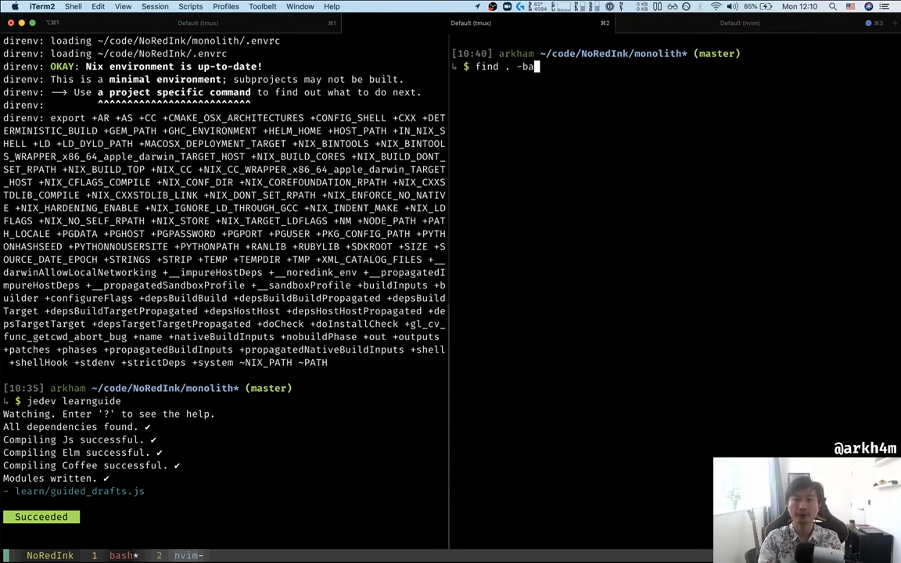
{"action": "type", "text": "-type"}
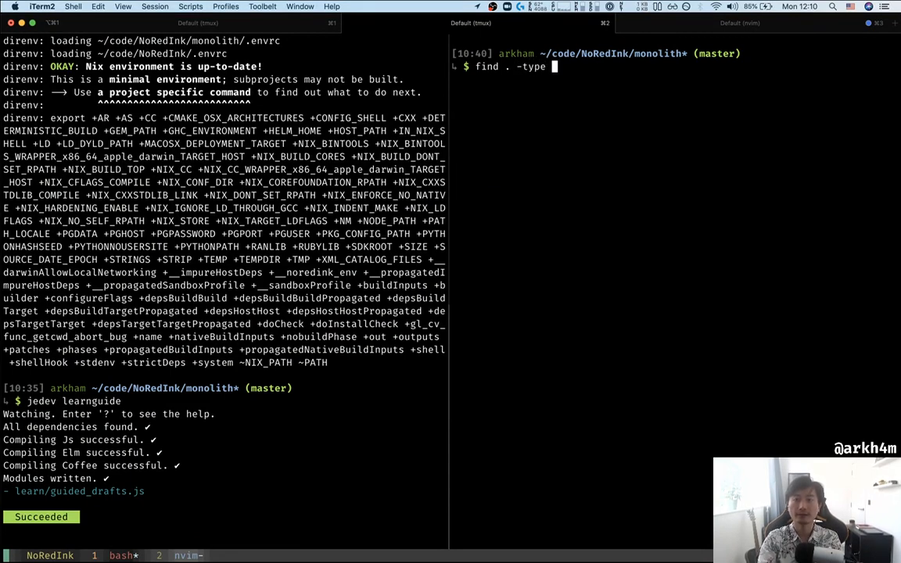
{"action": "type", "text": "f -name *.elm"}
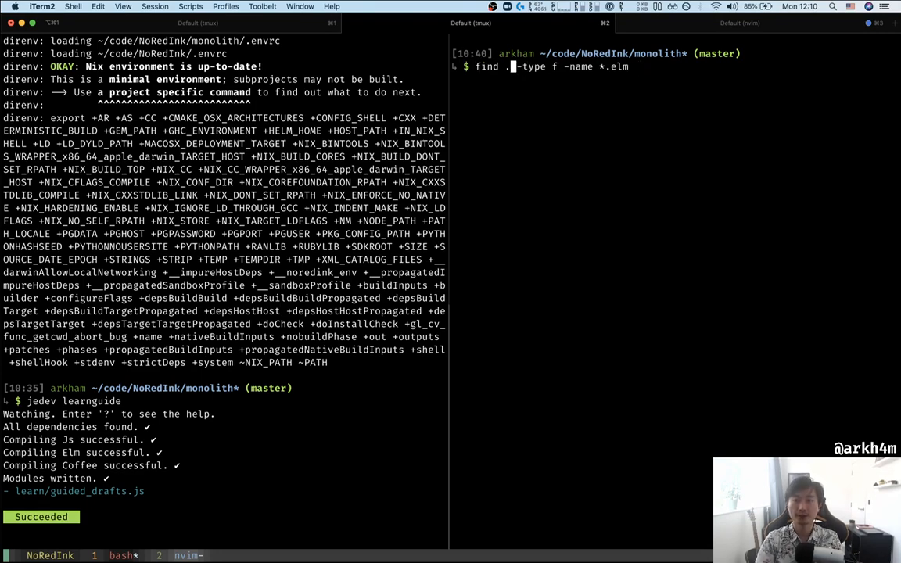
{"action": "type", "text": "ui/src/"}
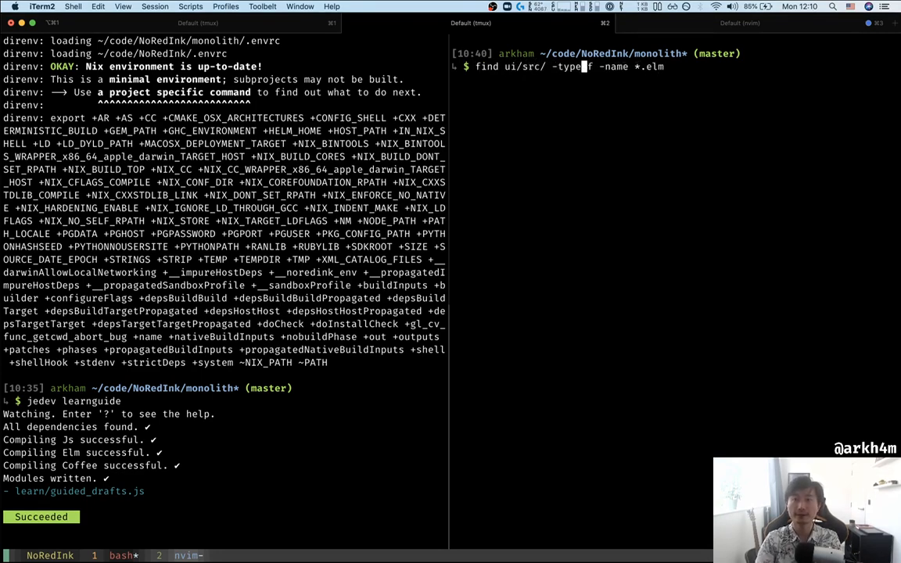
{"action": "type", "text": "| wc -"}
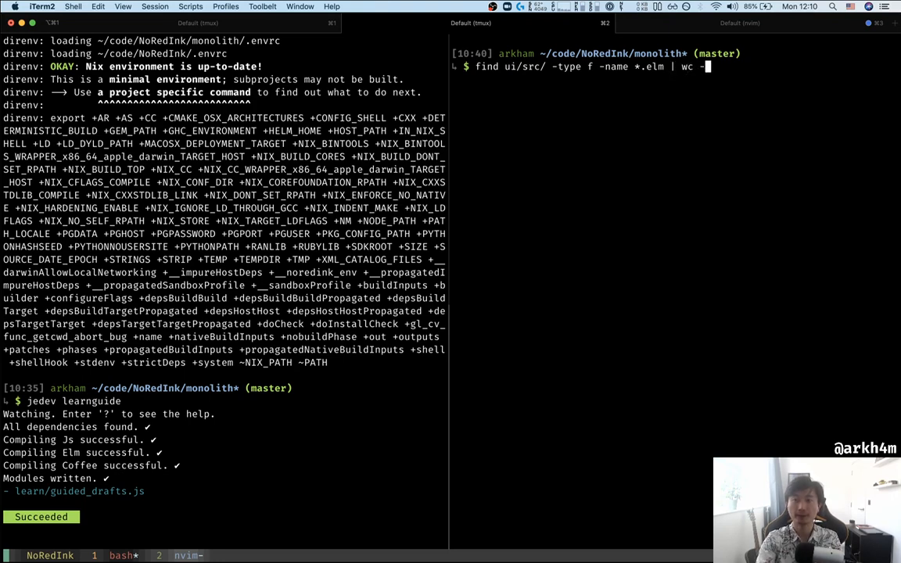
{"action": "key", "text": "Return"}
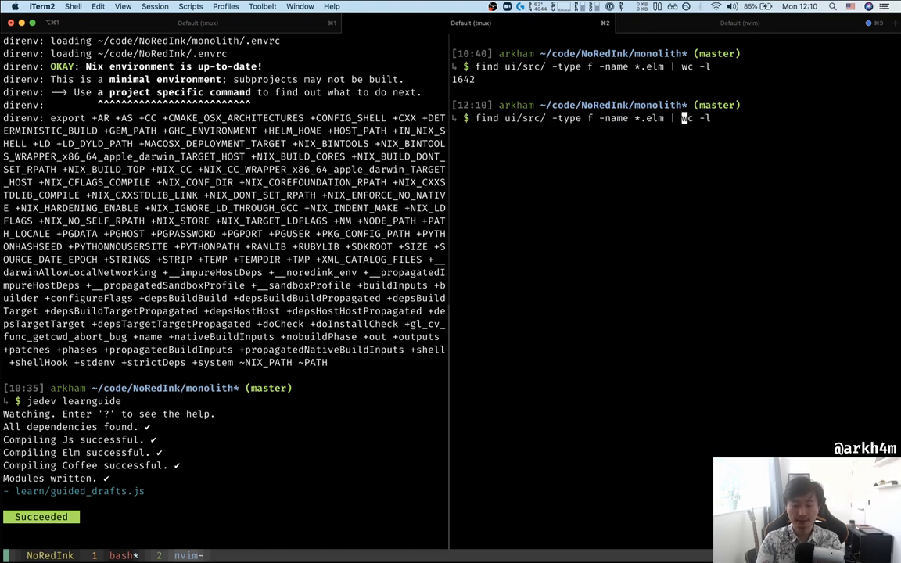
- Pipe find over the ui folder through xargs cat | wc -l to count 787269 lines of Elm
{"action": "type", "text": "xars ca"}
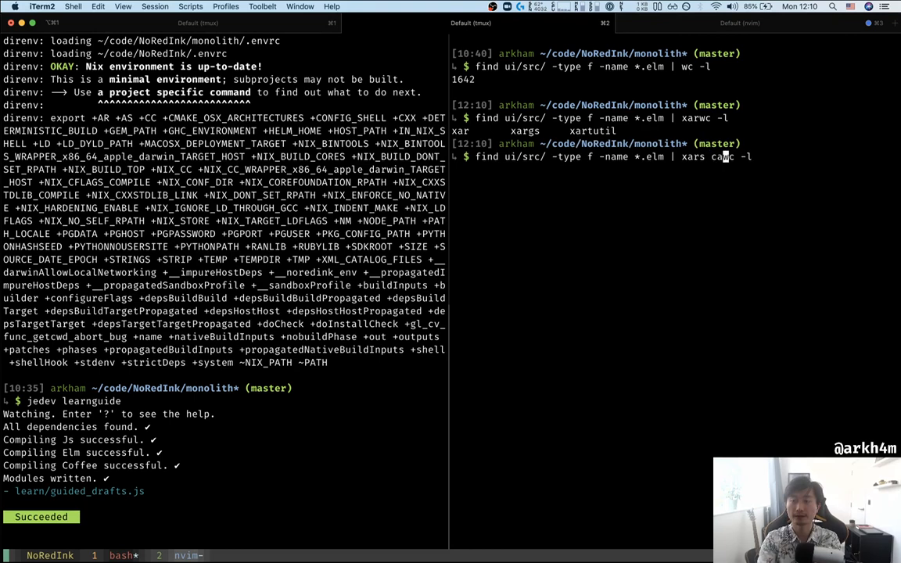
{"action": "type", "text": "t | "}
{"action": "key", "text": "Return"}
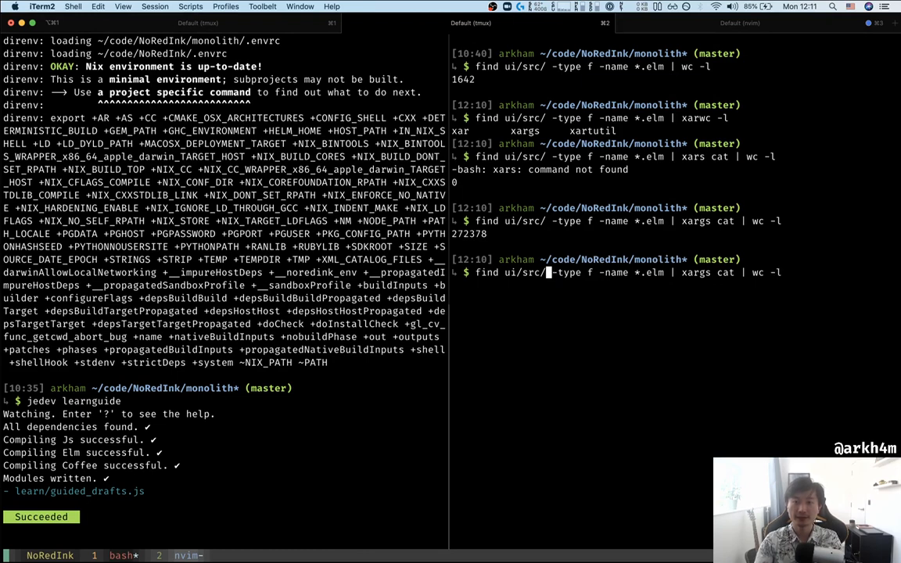
{"action": "type", "text": "tes"}
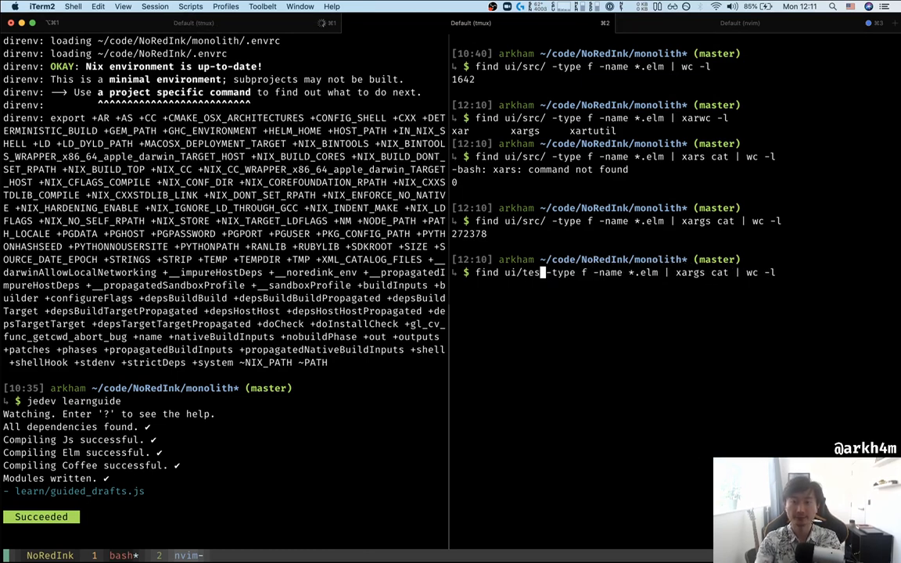
{"action": "type", "text": "ts/"}
{"action": "key", "text": "Return"}
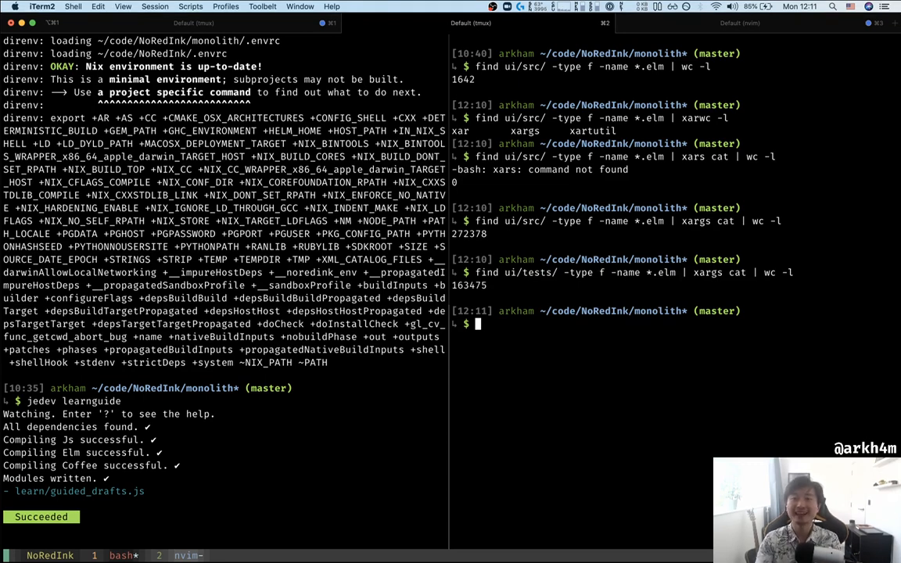
{"action": "type", "text": "find ui/tests/ -type f -name *.elm | xargs cat | wc -l"}
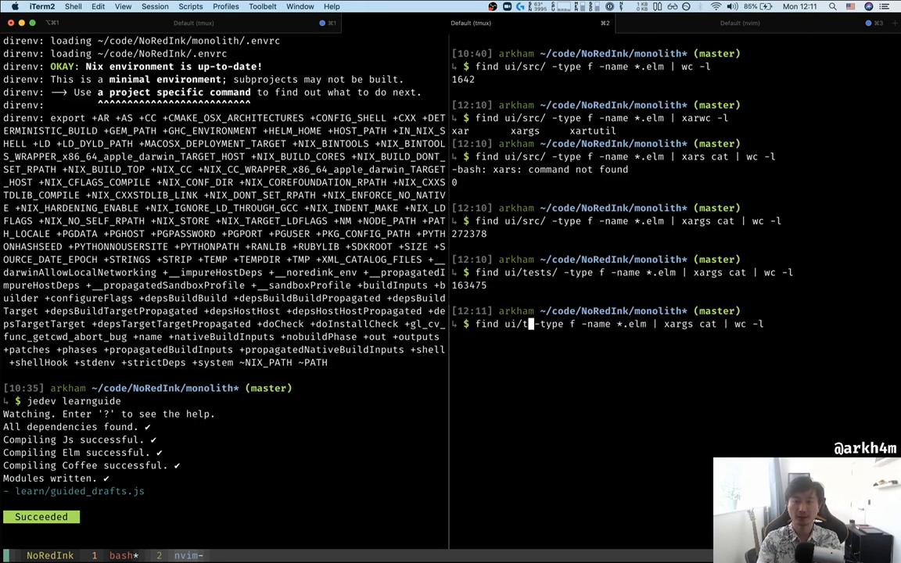
{"action": "key", "text": "Return"}
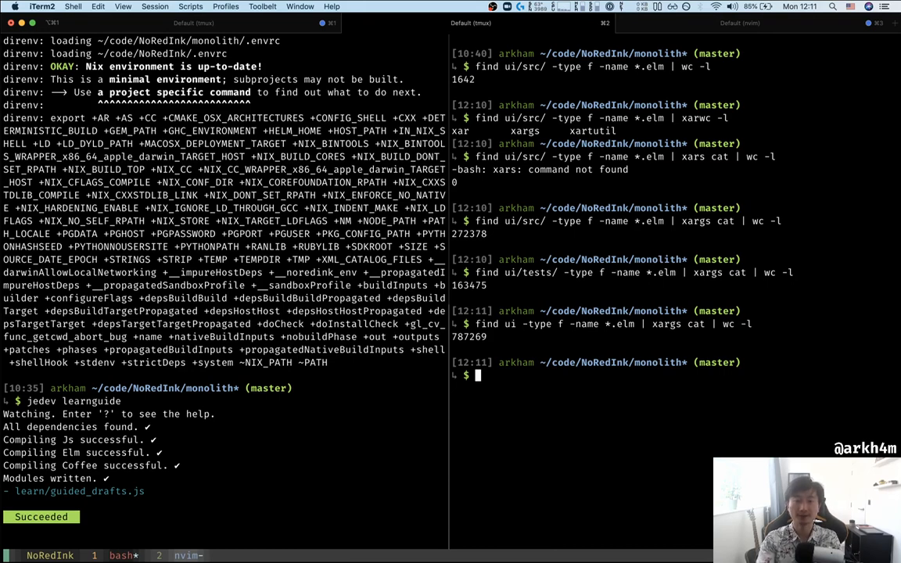
{"action": "type", "text": "vim"}
{"action": "type", "text": "/upda"}
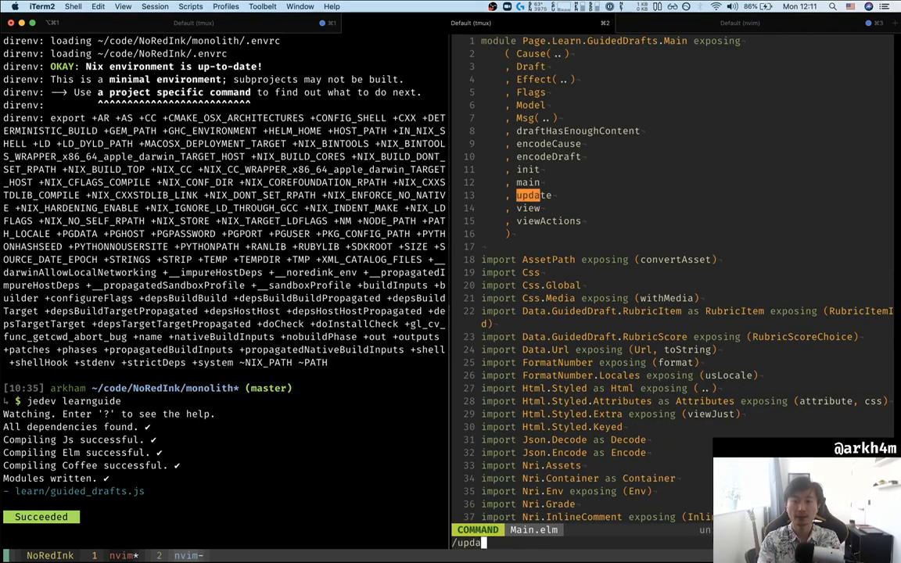
- Remove the TitleMsg branch from update in Main.elm to show the compiler error, then restore it so jedev reports Succeeded
{"action": "key", "text": "Escape"}
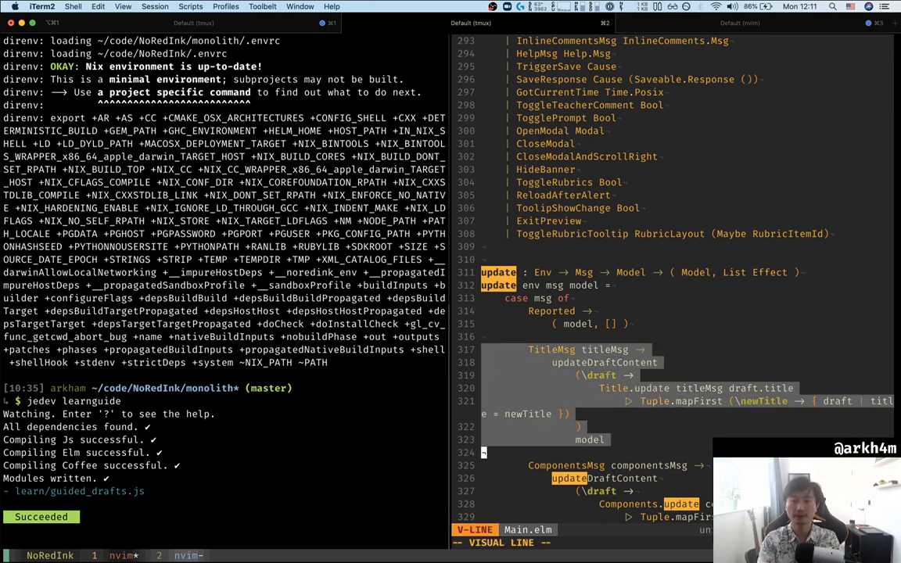
{"action": "key", "text": "Escape"}
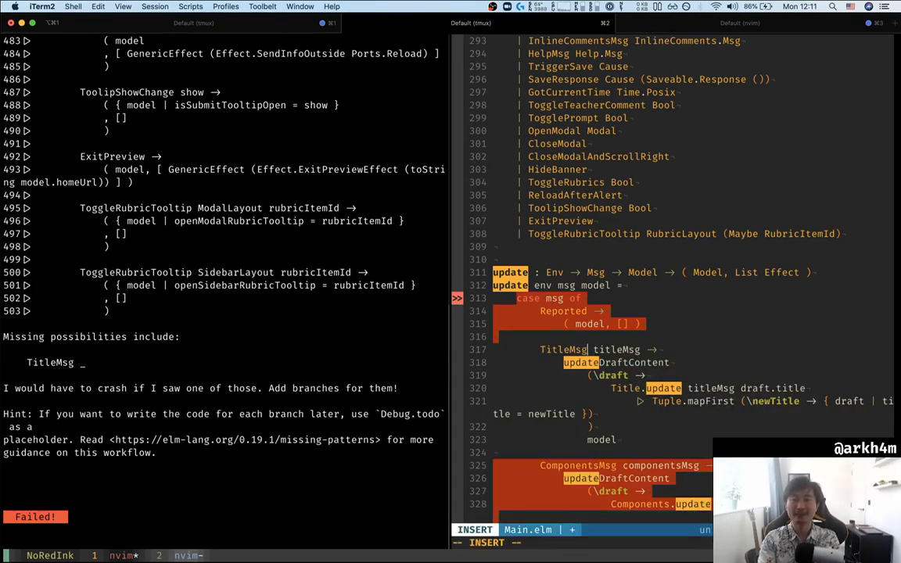
{"action": "key", "text": "Escape"}
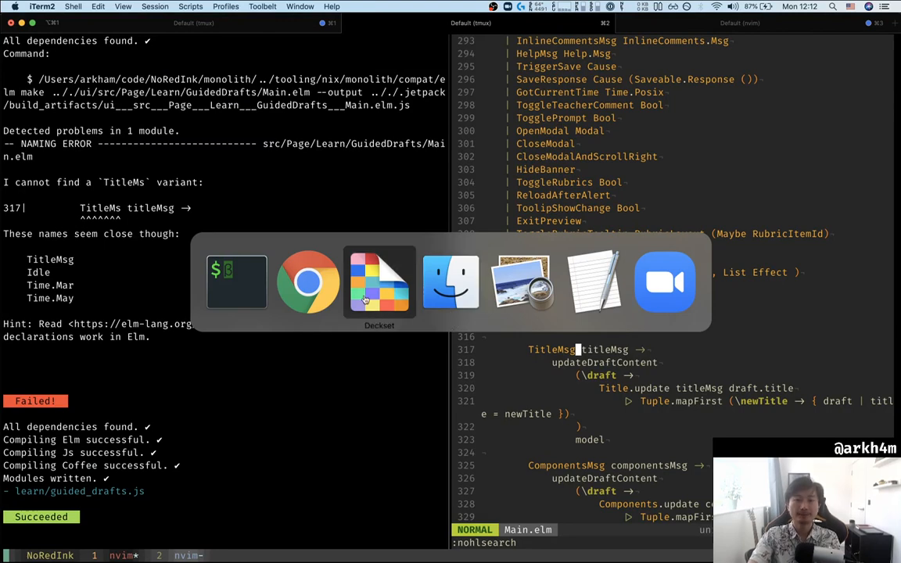
- Return to the Deckset slideshow showing the merged refactor pull request with +2,049 −448 circled
{"action": "left_click", "coordinate": [307, 282]}
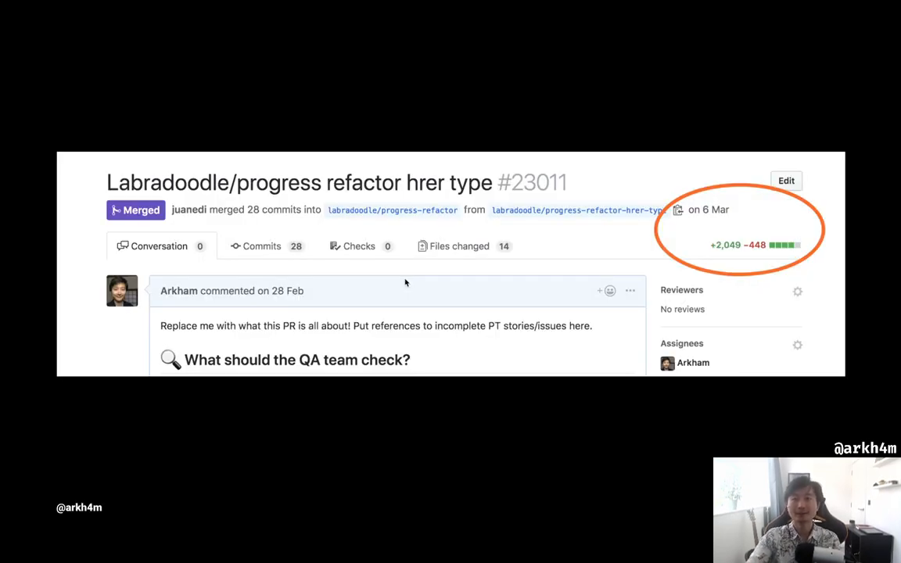
{"action": "mouse_move", "coordinate": [442, 290]}
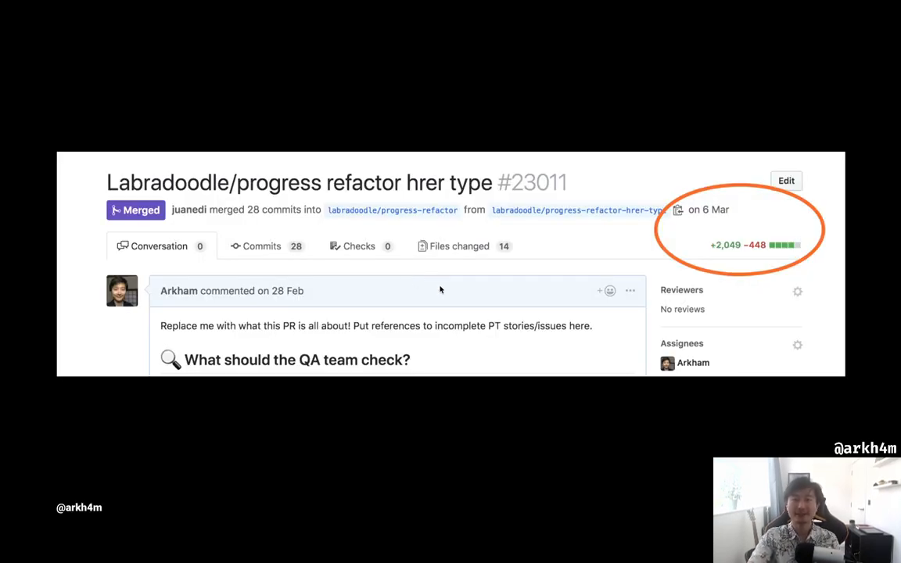
{"action": "mouse_move", "coordinate": [717, 276]}
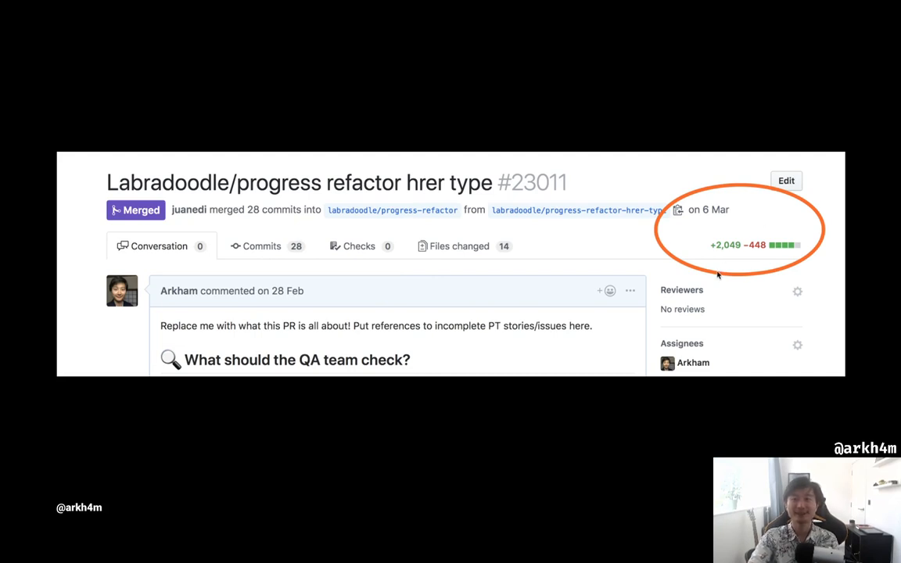
{"action": "mouse_move", "coordinate": [444, 249]}
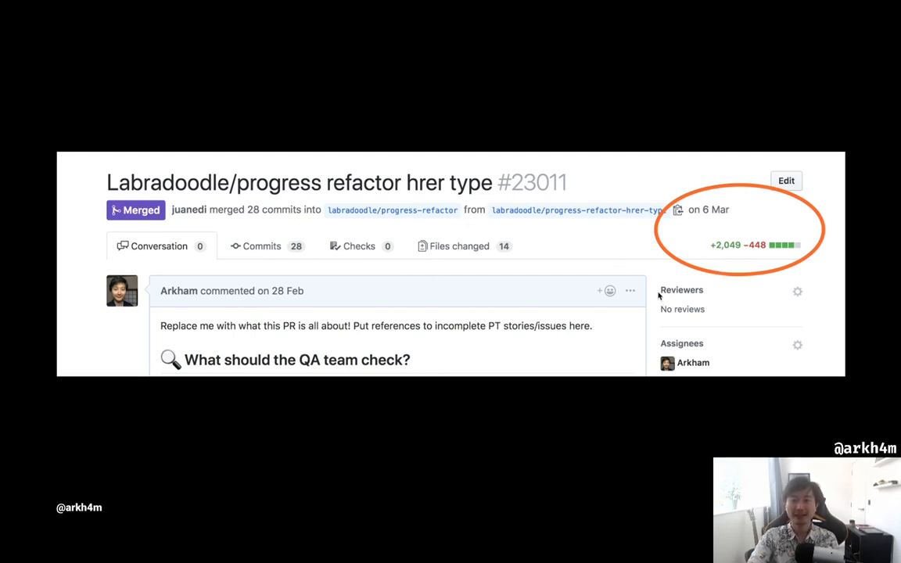
{"action": "mouse_move", "coordinate": [727, 292]}
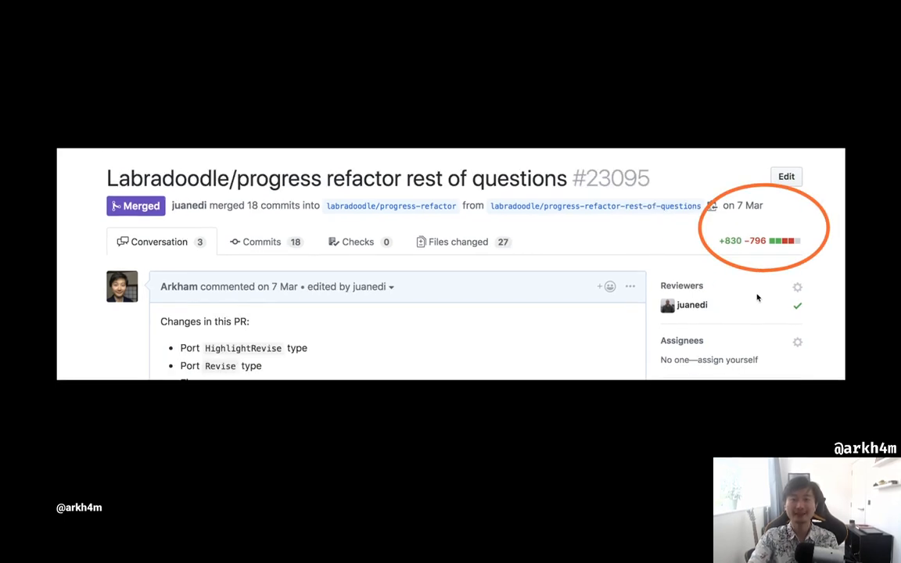
{"action": "mouse_move", "coordinate": [808, 258]}
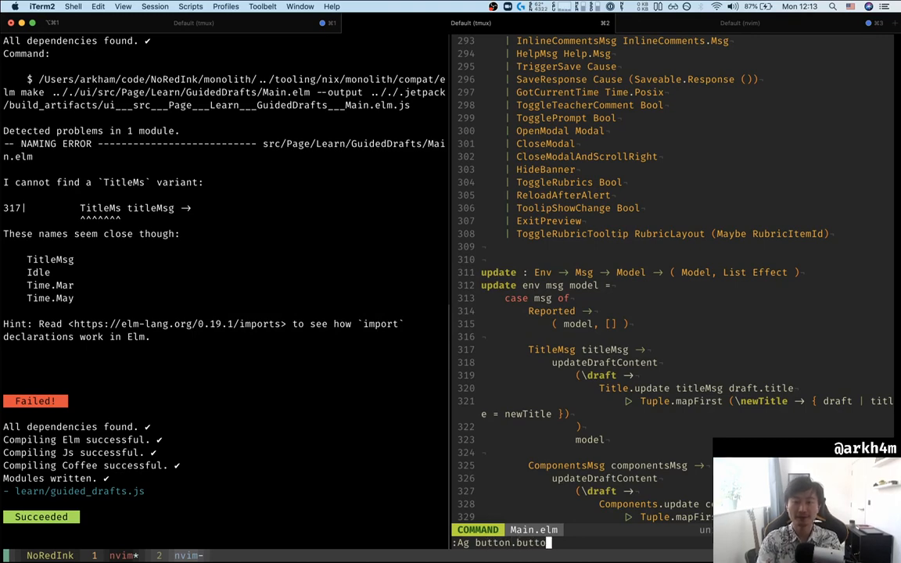
- Find button usages with :Ag button.button and change View.elm's sign-up button to Button.medium, saving so jedev recompiles
{"action": "key", "text": "Return"}
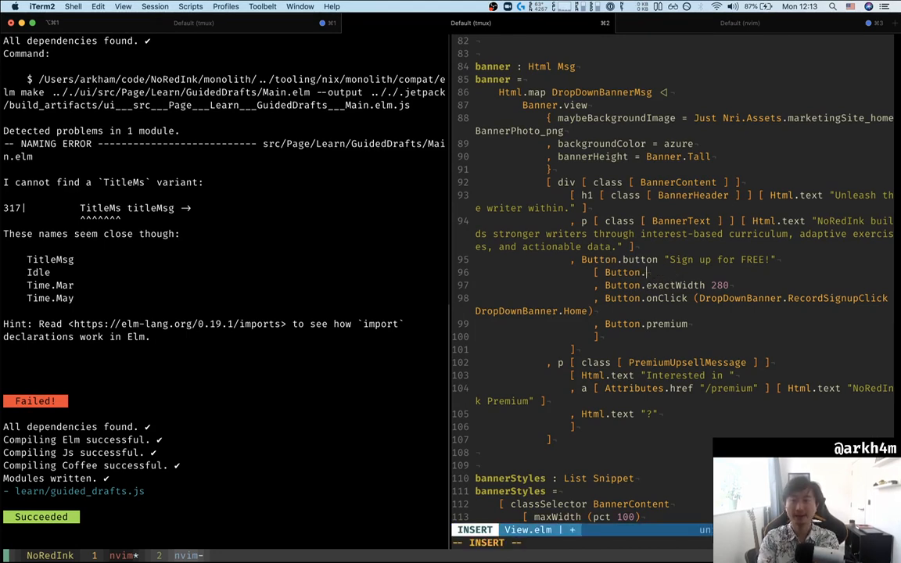
{"action": "type", "text": "medium"}
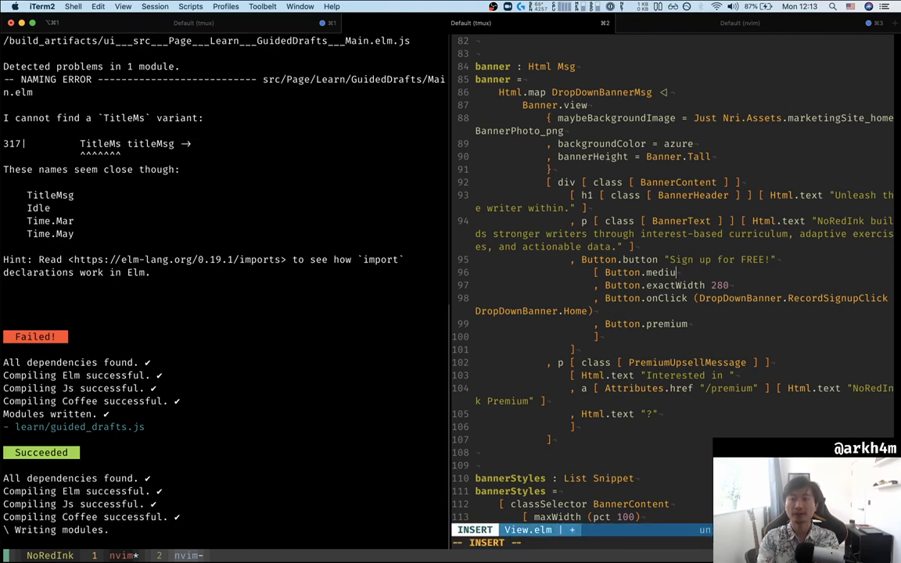
{"action": "key", "text": "Escape"}
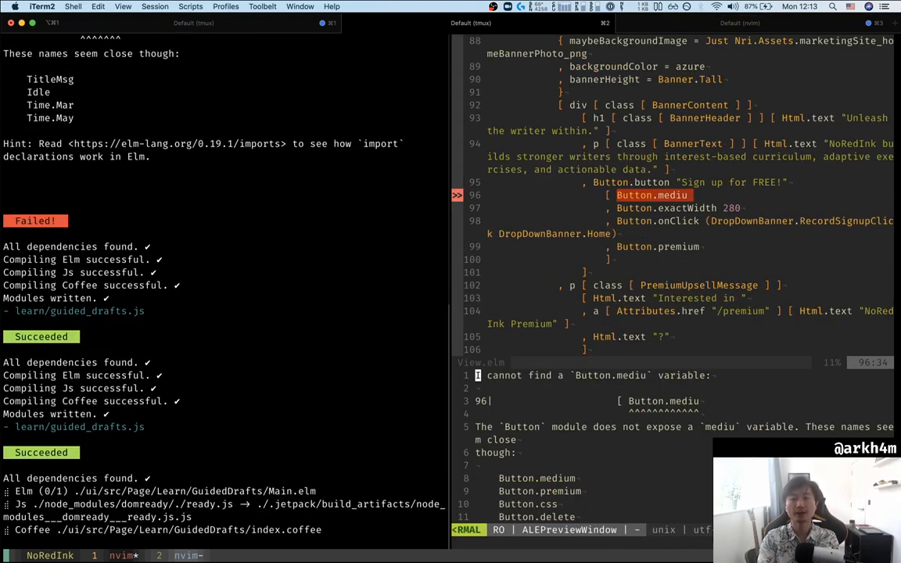
{"action": "scroll", "scroll_direction": "down", "scroll_amount": 3}
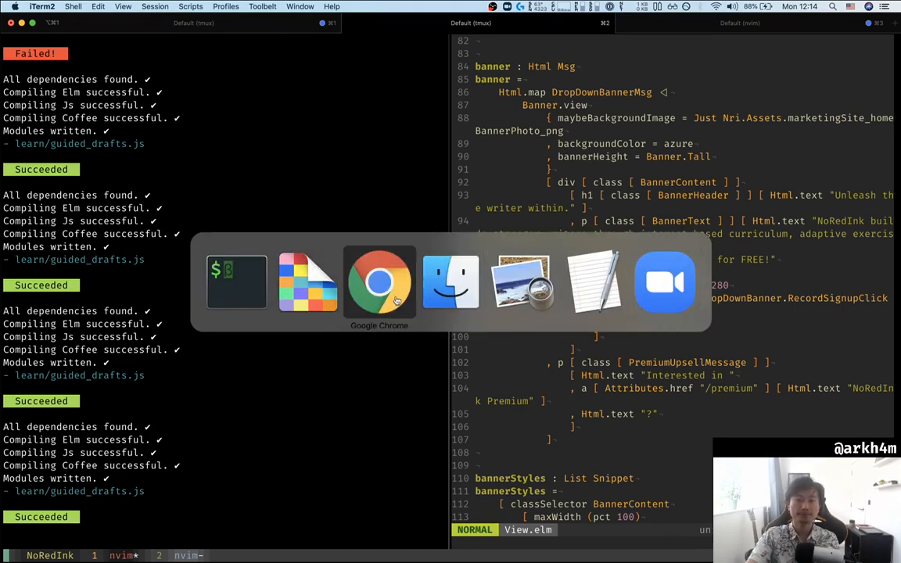
- Show the How to Use Elm at Work article in Chrome and scroll down to The Checklist section
{"action": "left_click", "coordinate": [379, 281]}
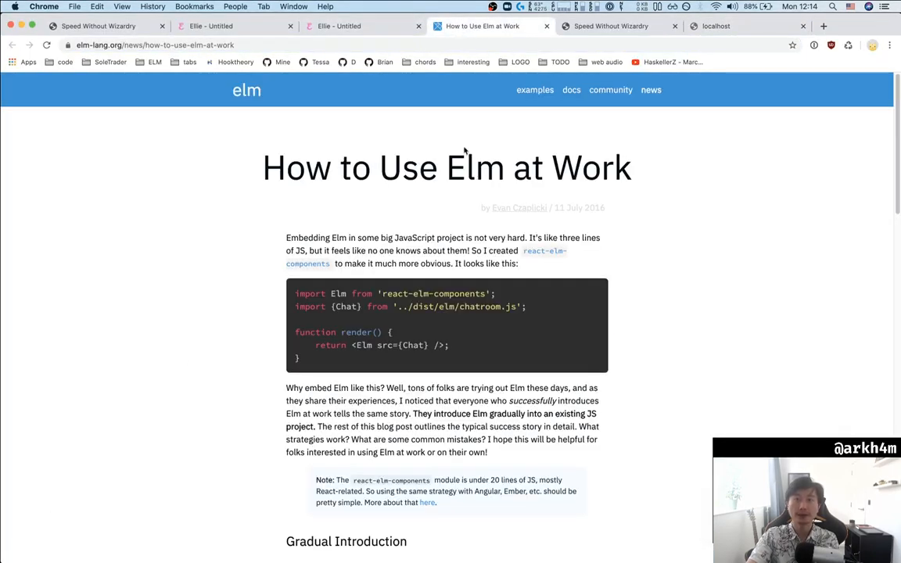
{"action": "scroll", "scroll_direction": "down", "scroll_amount": 3}
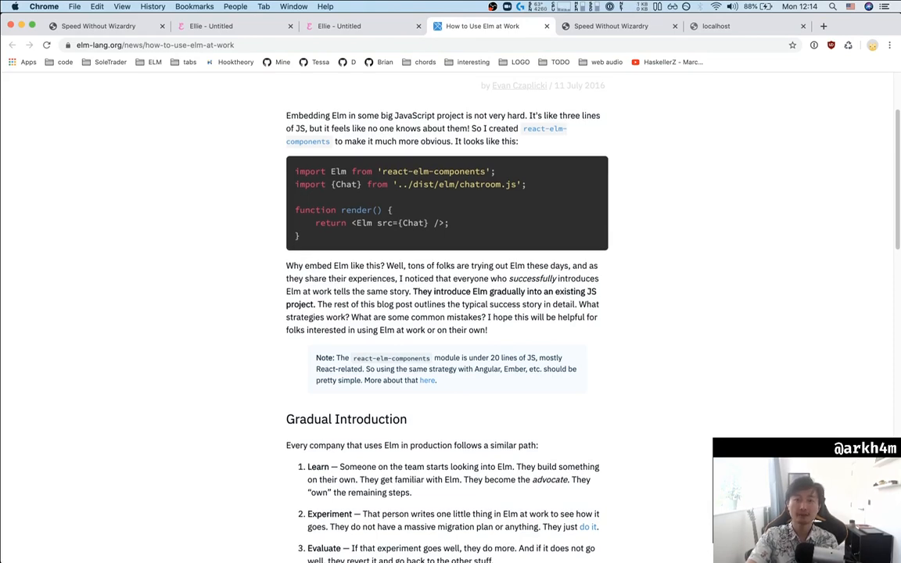
{"action": "scroll", "scroll_direction": "down", "scroll_amount": 3}
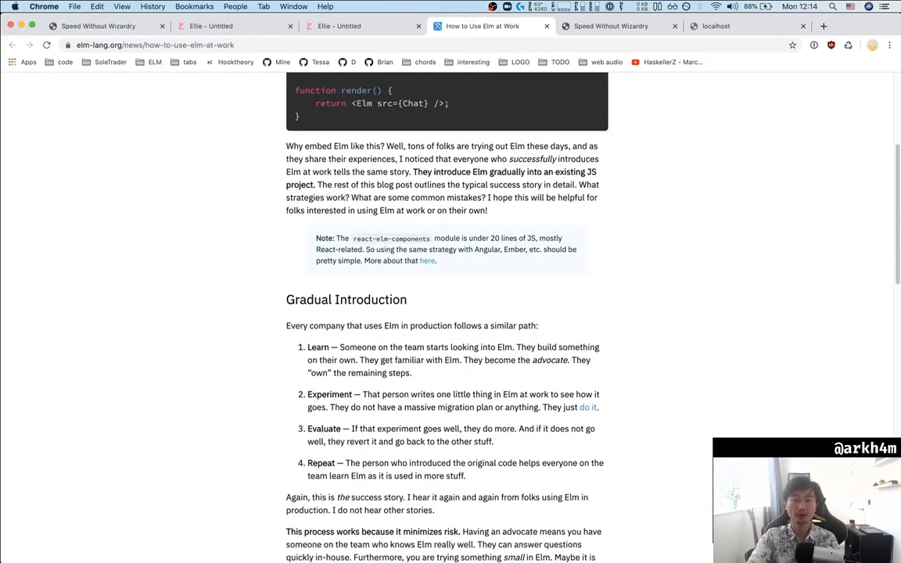
{"action": "scroll", "scroll_direction": "down", "scroll_amount": 3}
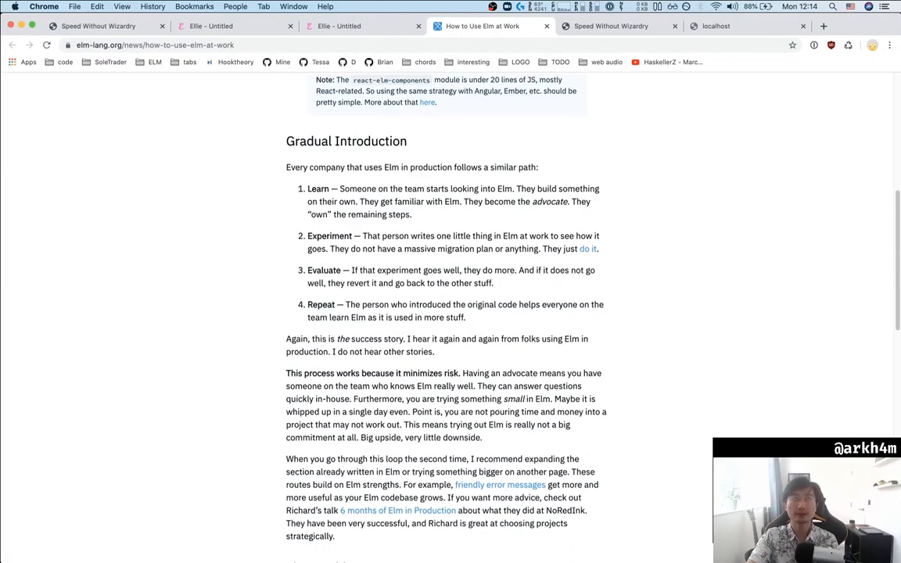
{"action": "scroll", "scroll_direction": "down", "scroll_amount": 3}
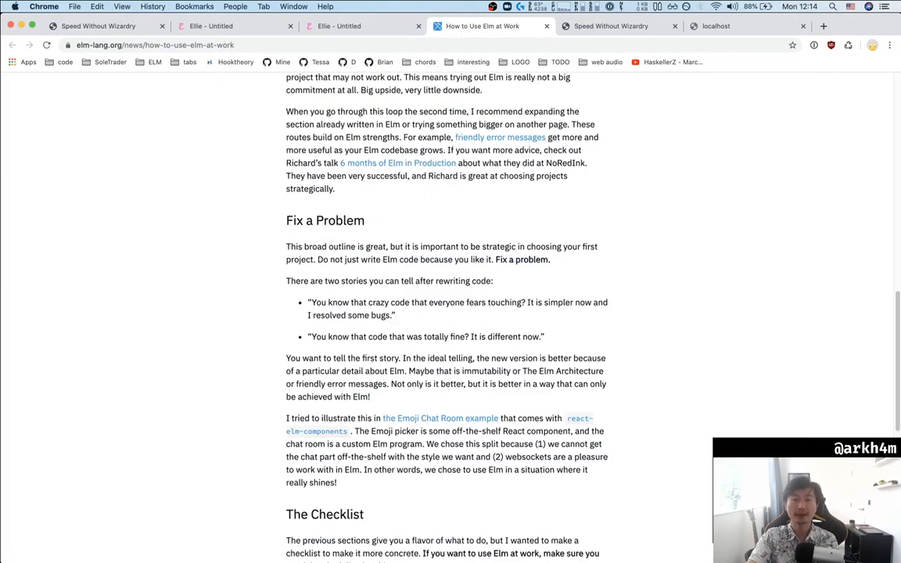
{"action": "scroll", "scroll_direction": "down", "scroll_amount": 3}
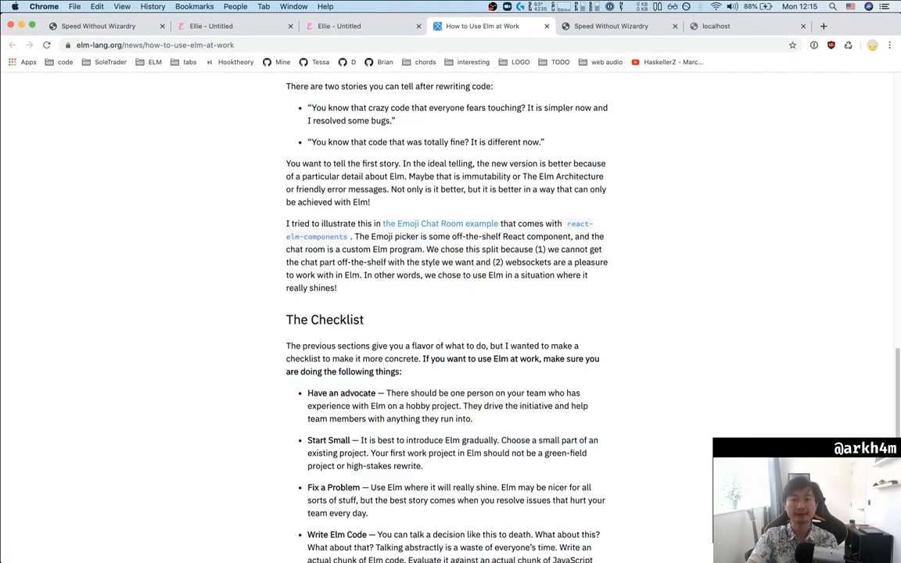
{"action": "scroll", "scroll_direction": "down", "scroll_amount": 3}
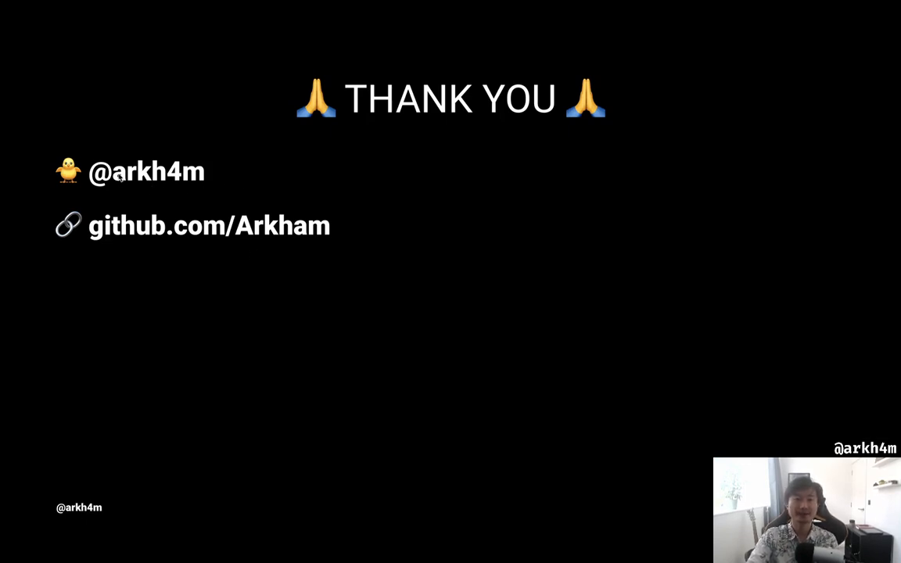
{"action": "mouse_move", "coordinate": [370, 380]}
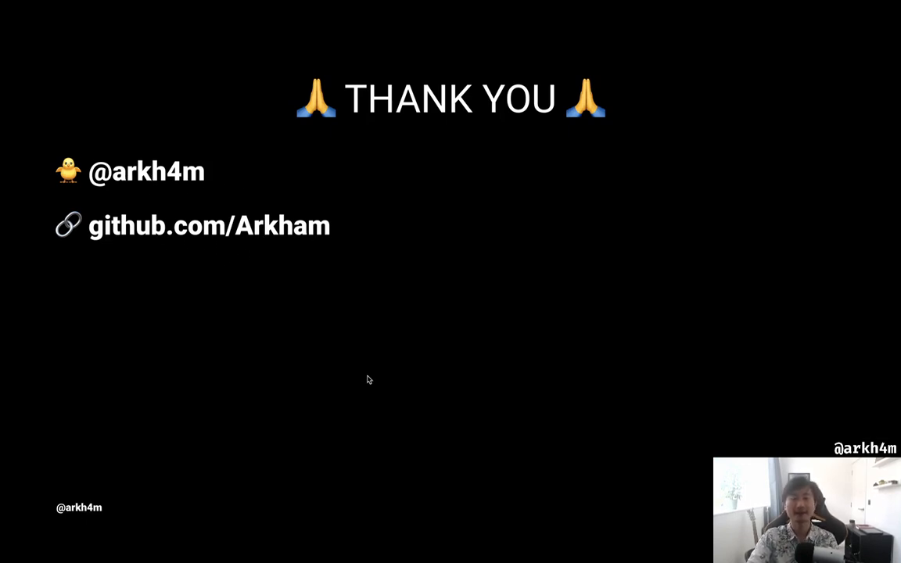